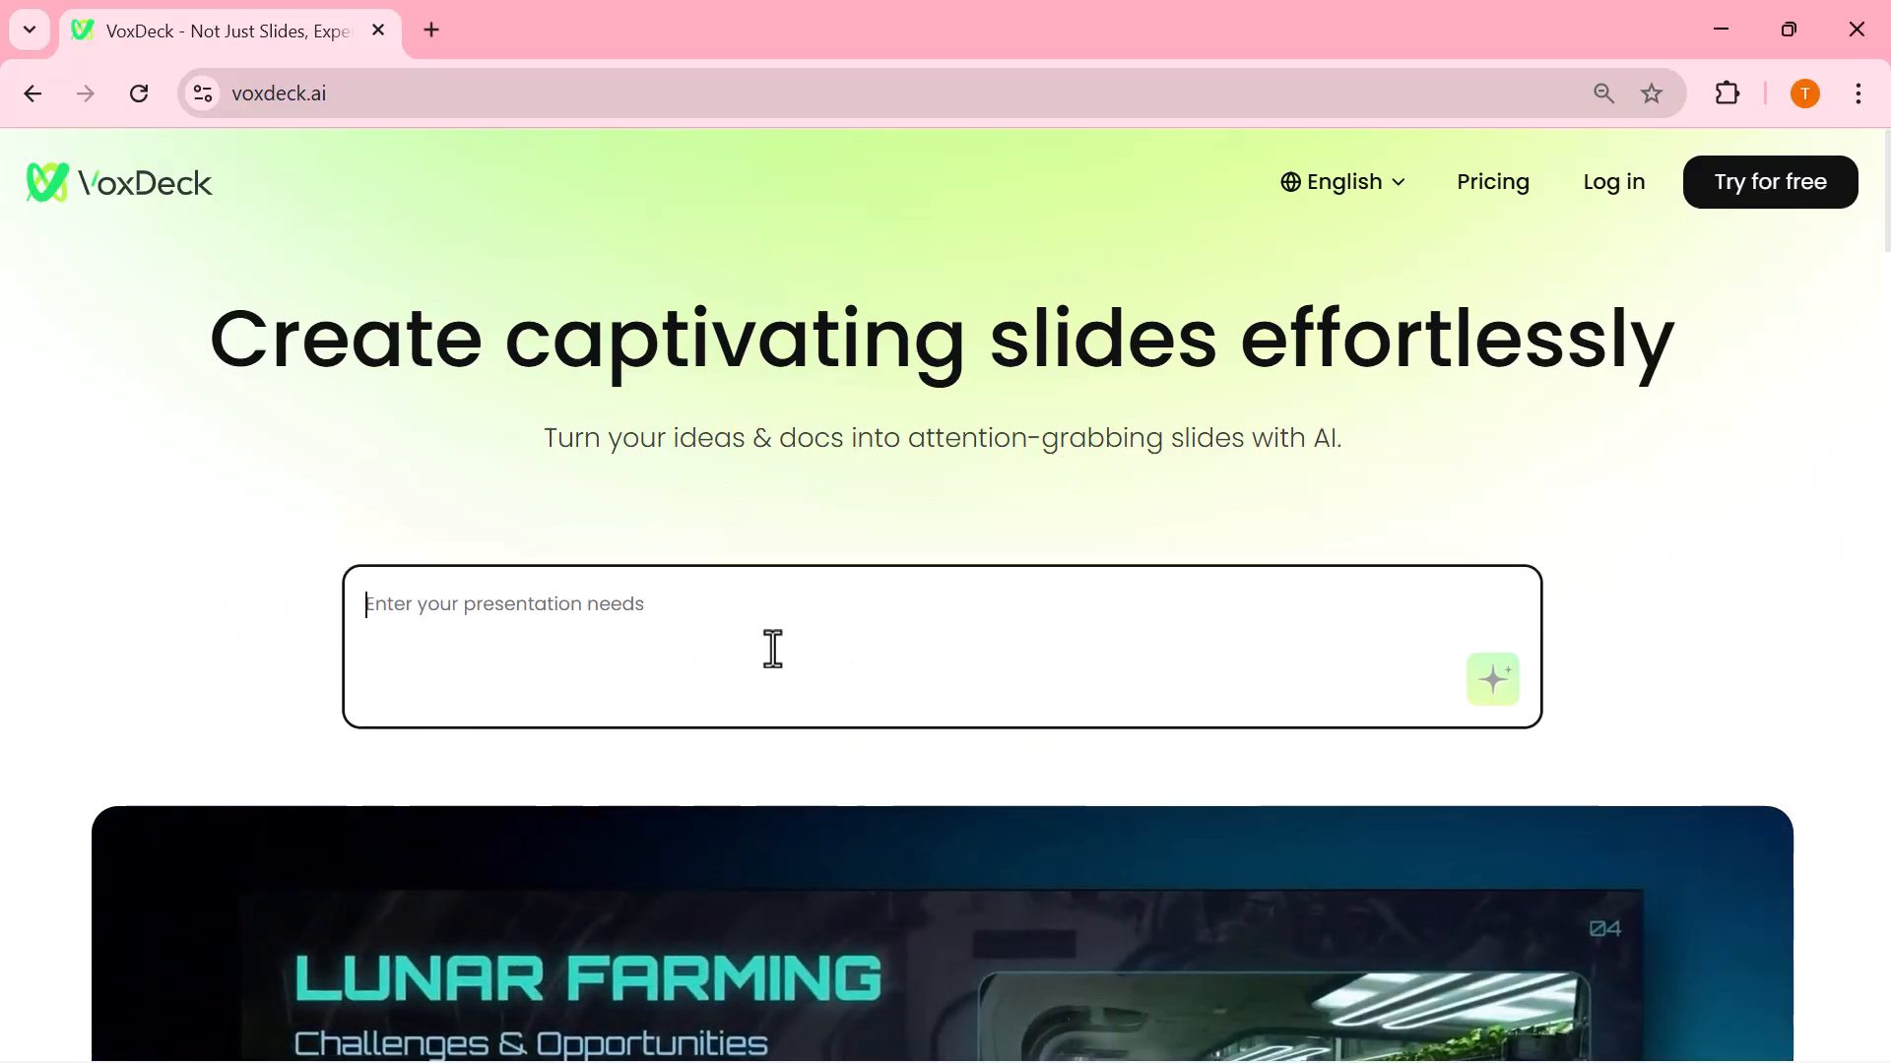
Scroll through the VoxDeck landing page and start creating a presentation via 'Try for free'
scroll(down, 3)
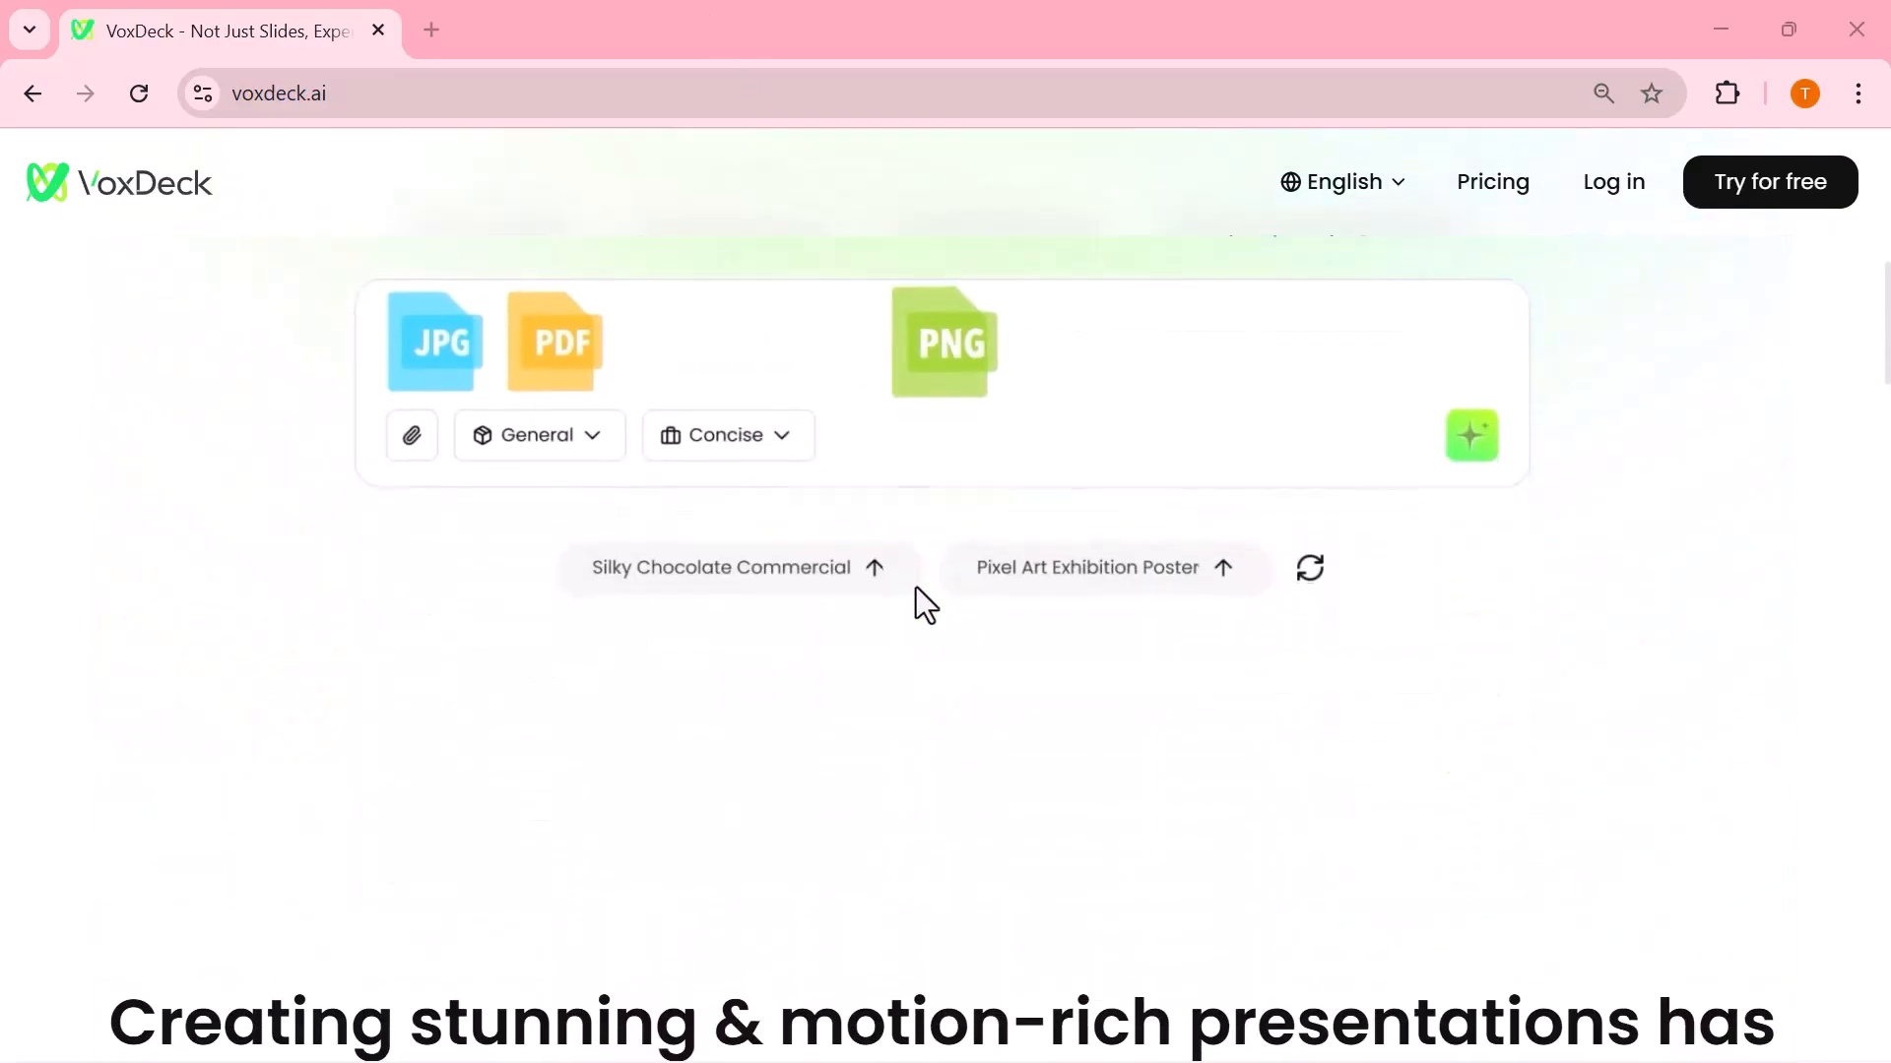
scroll(down, 3)
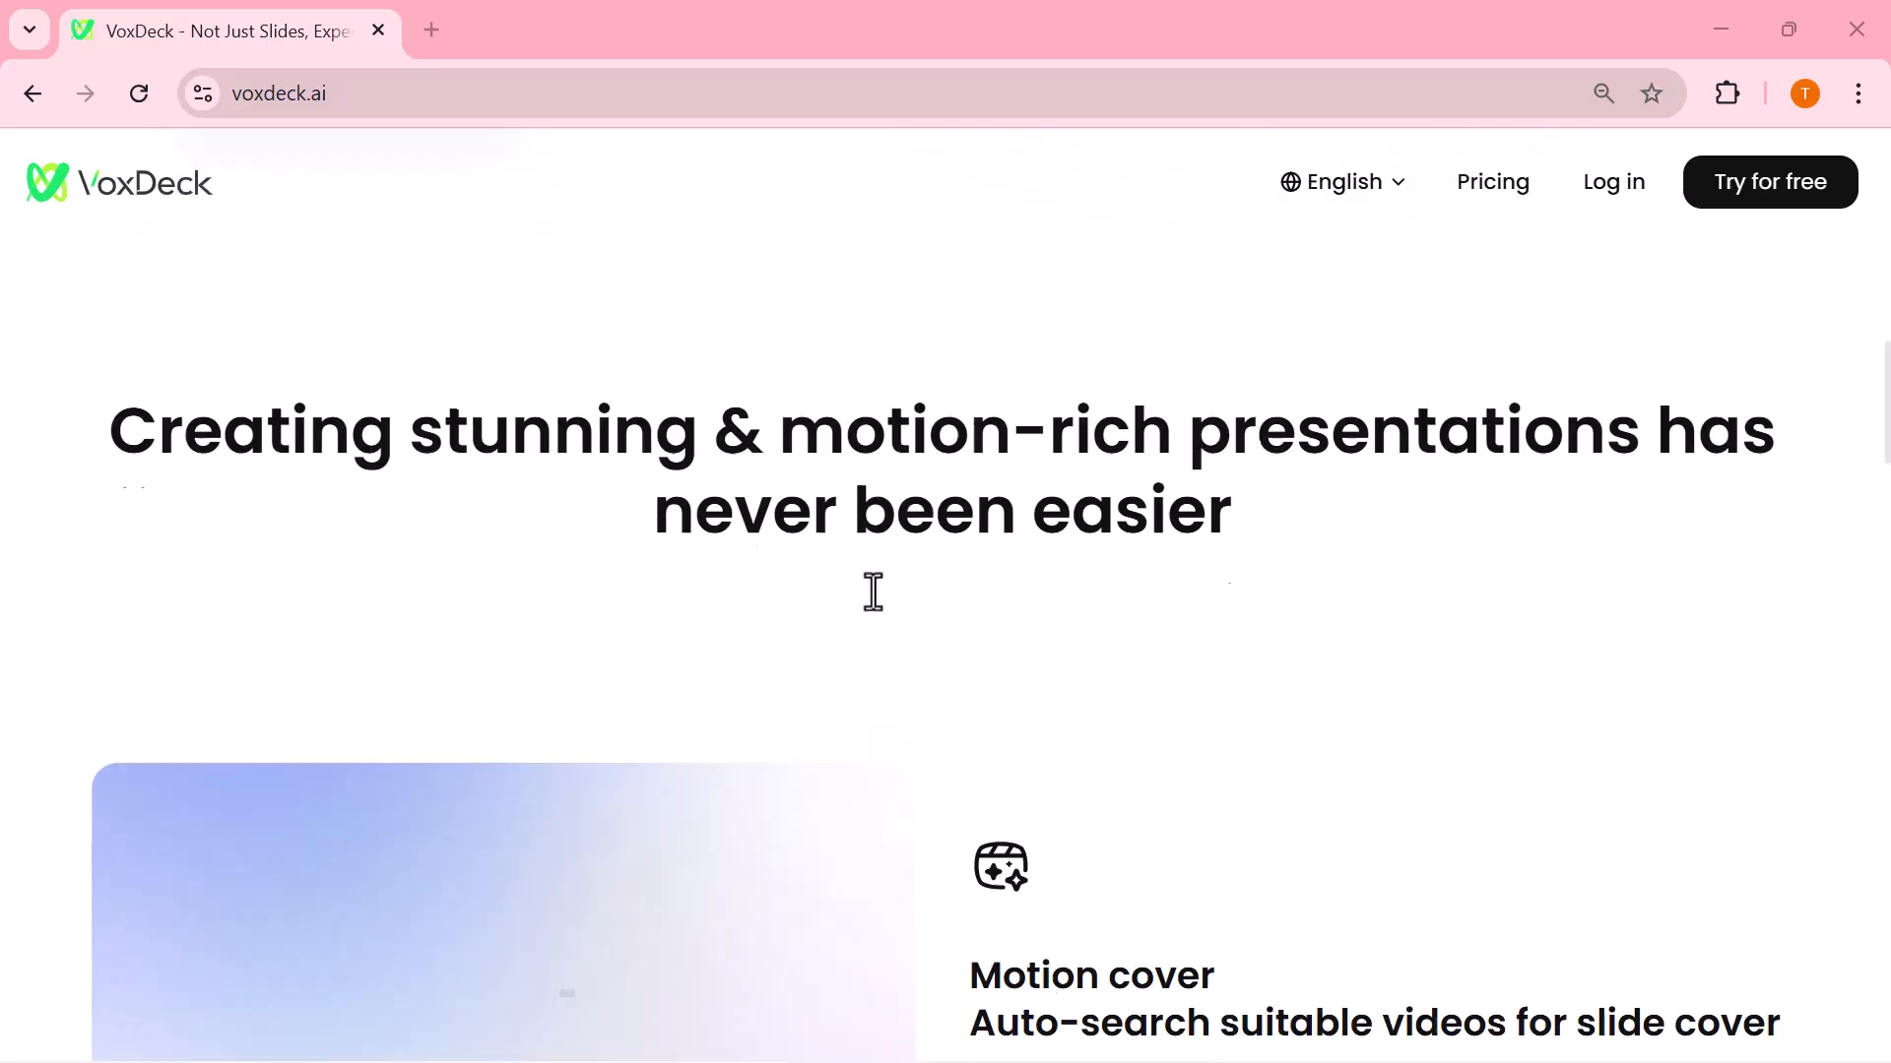
scroll(down, 3)
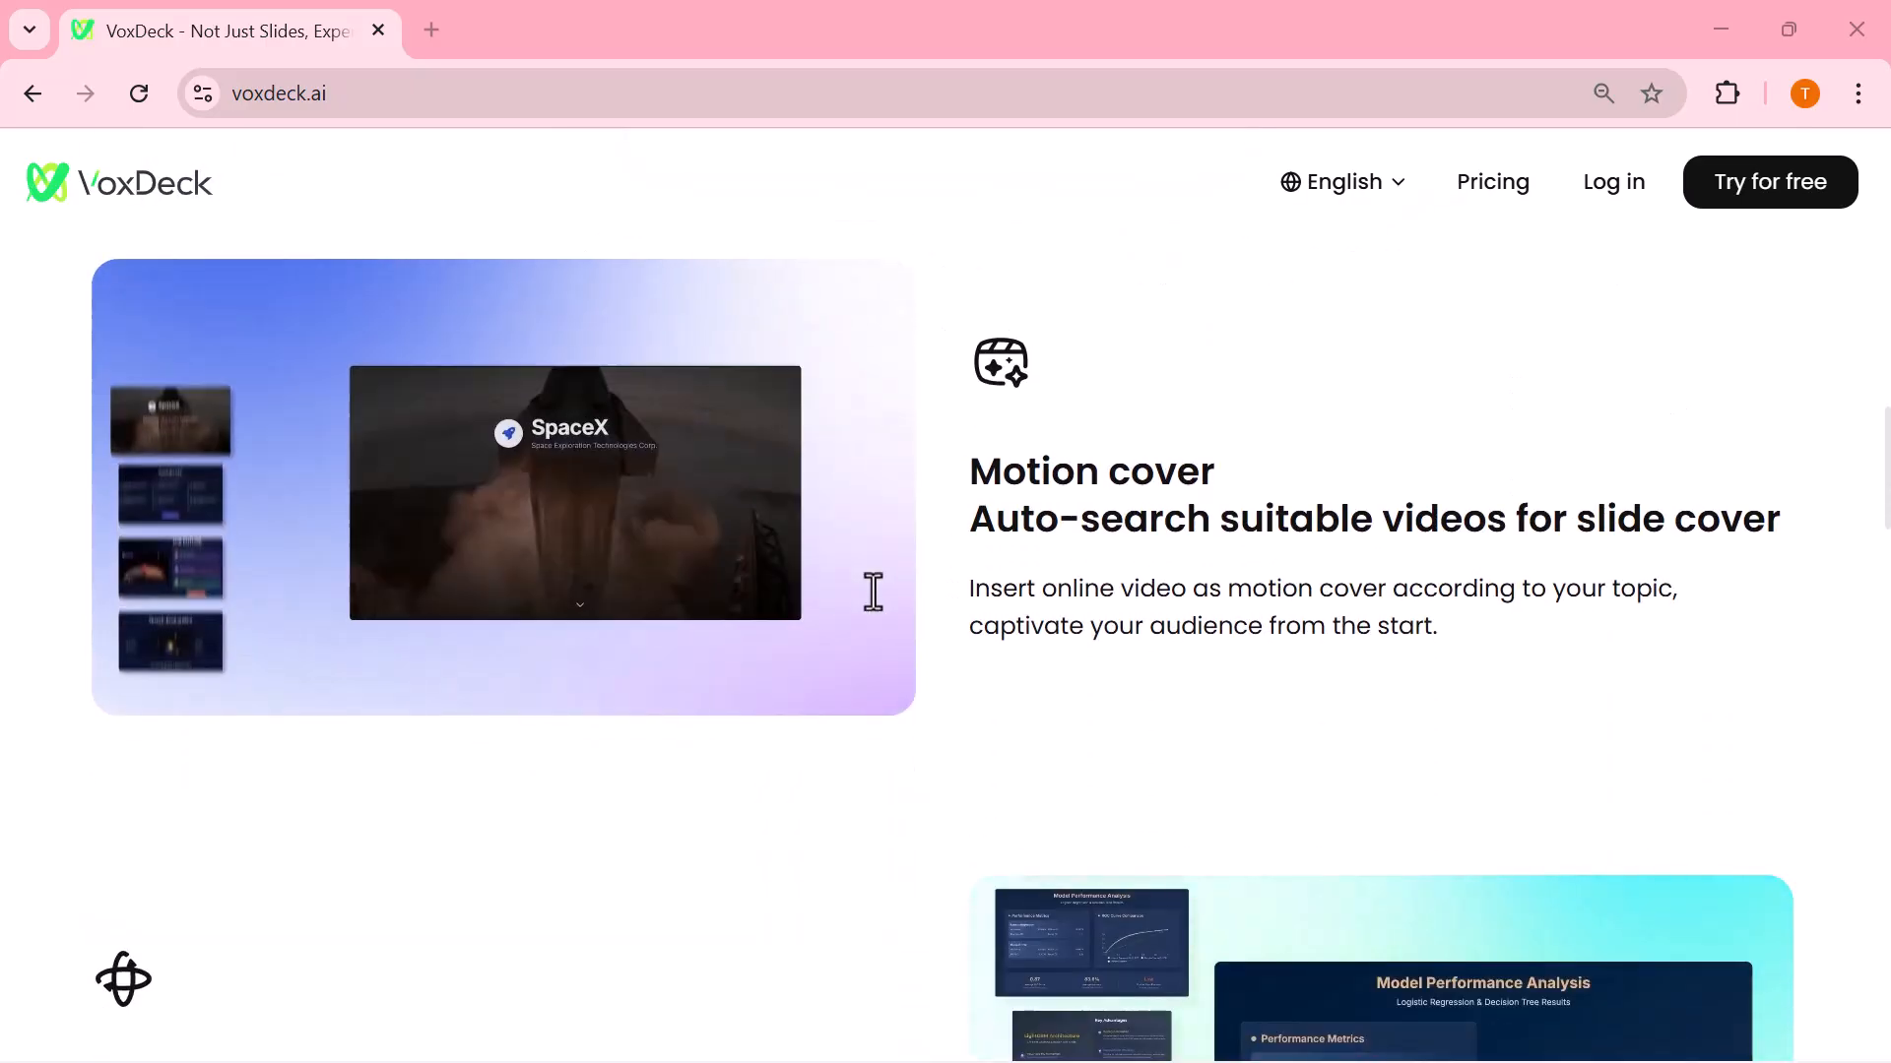
scroll(down, 3)
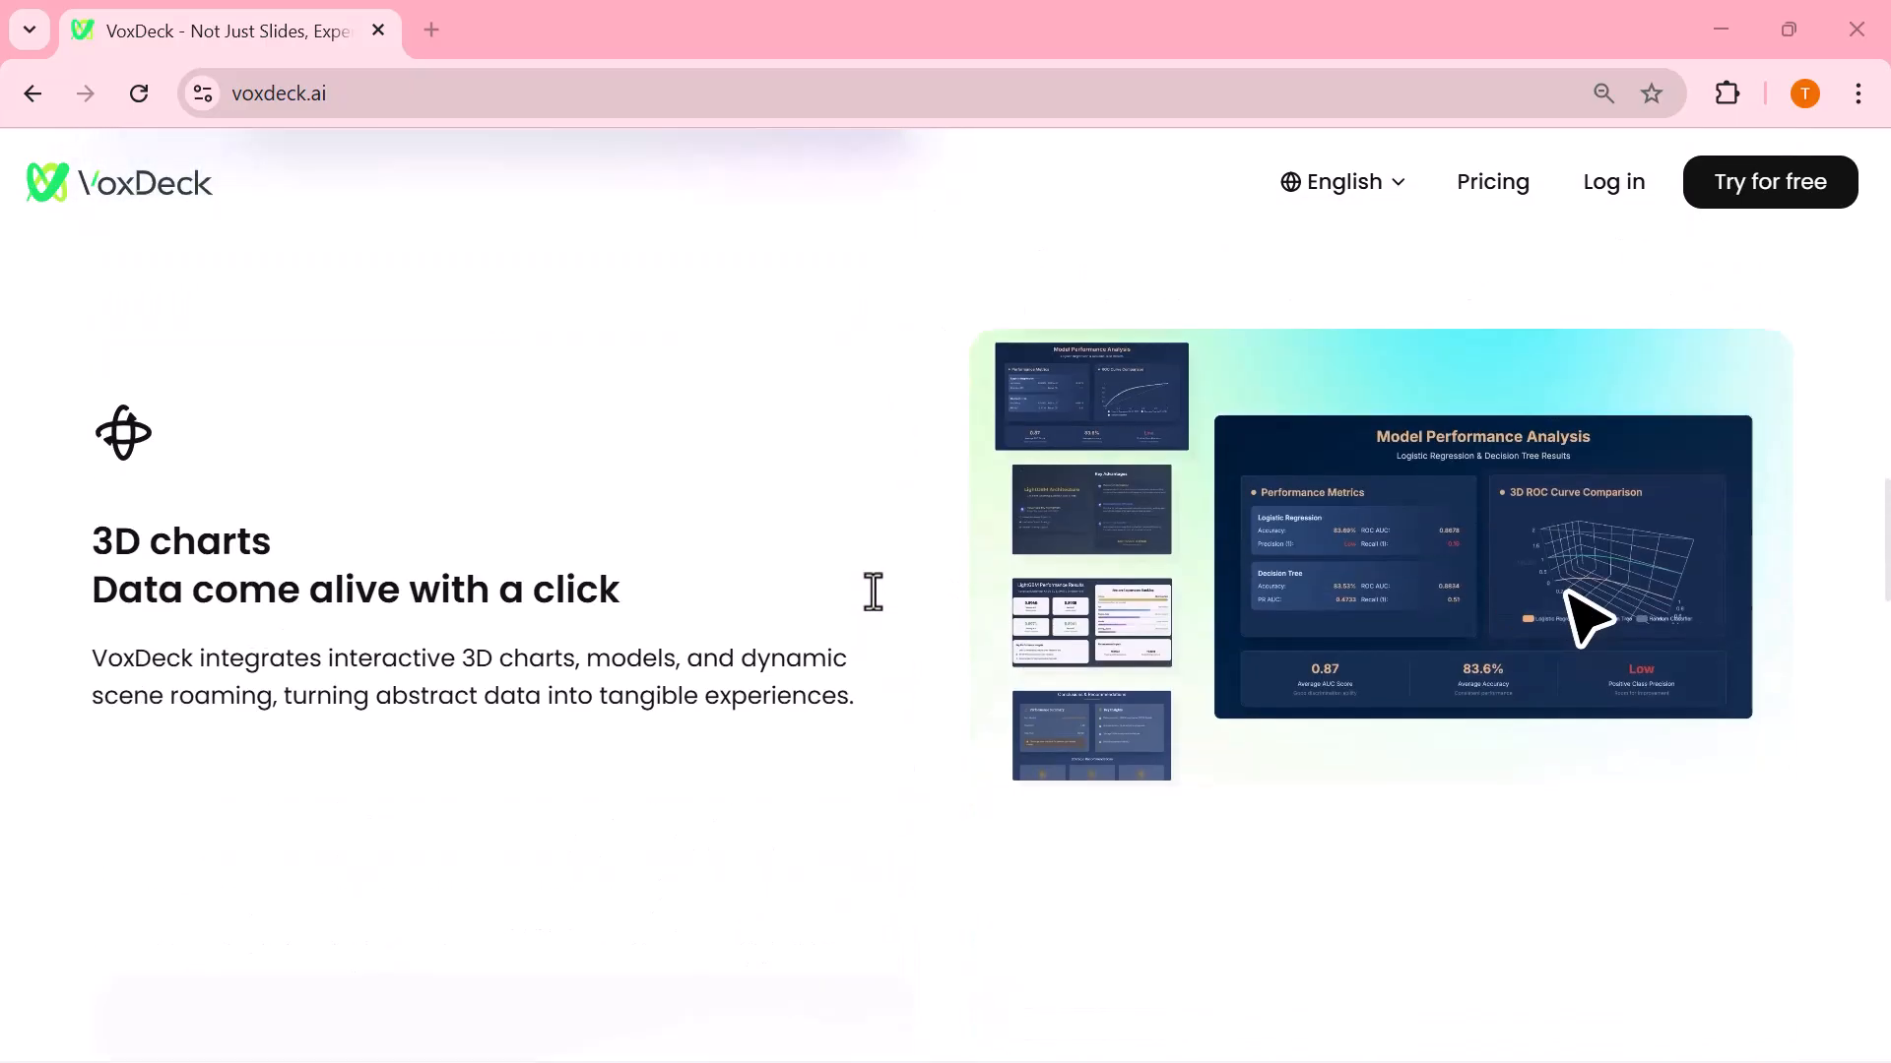
scroll(down, 3)
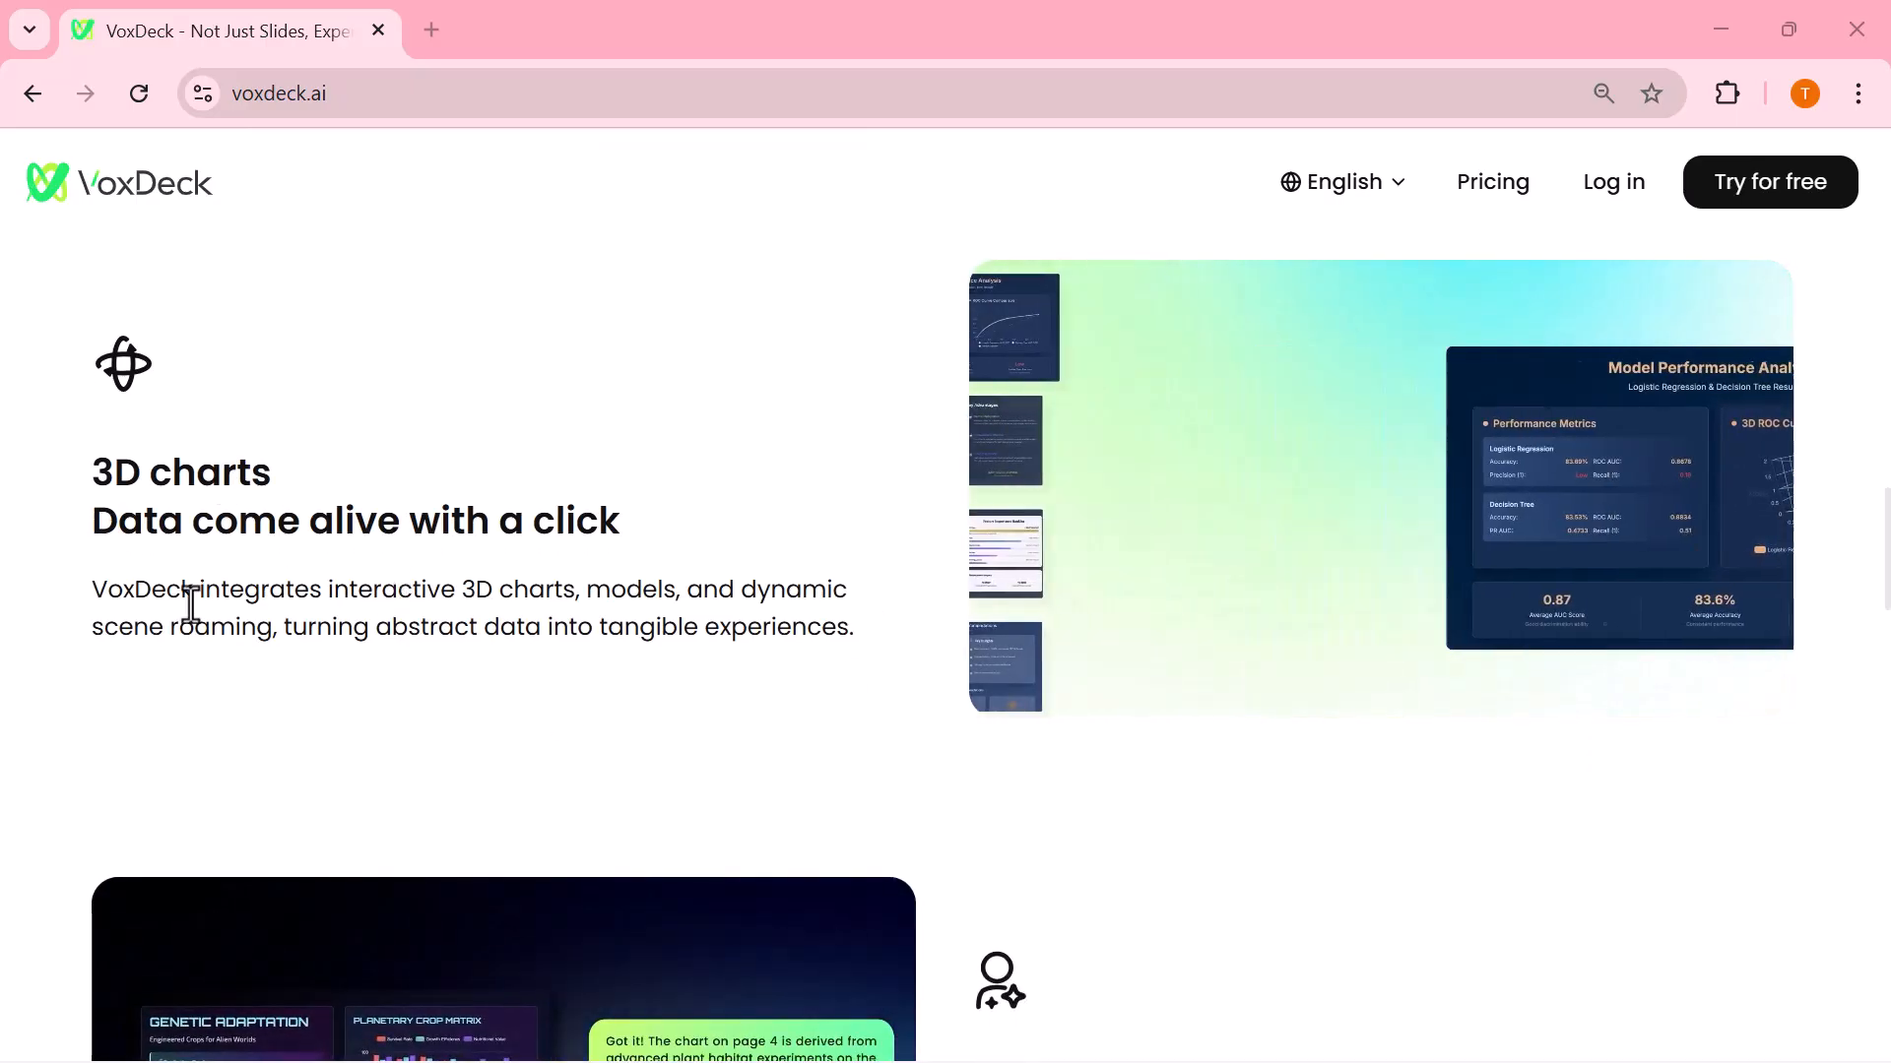
scroll(down, 3)
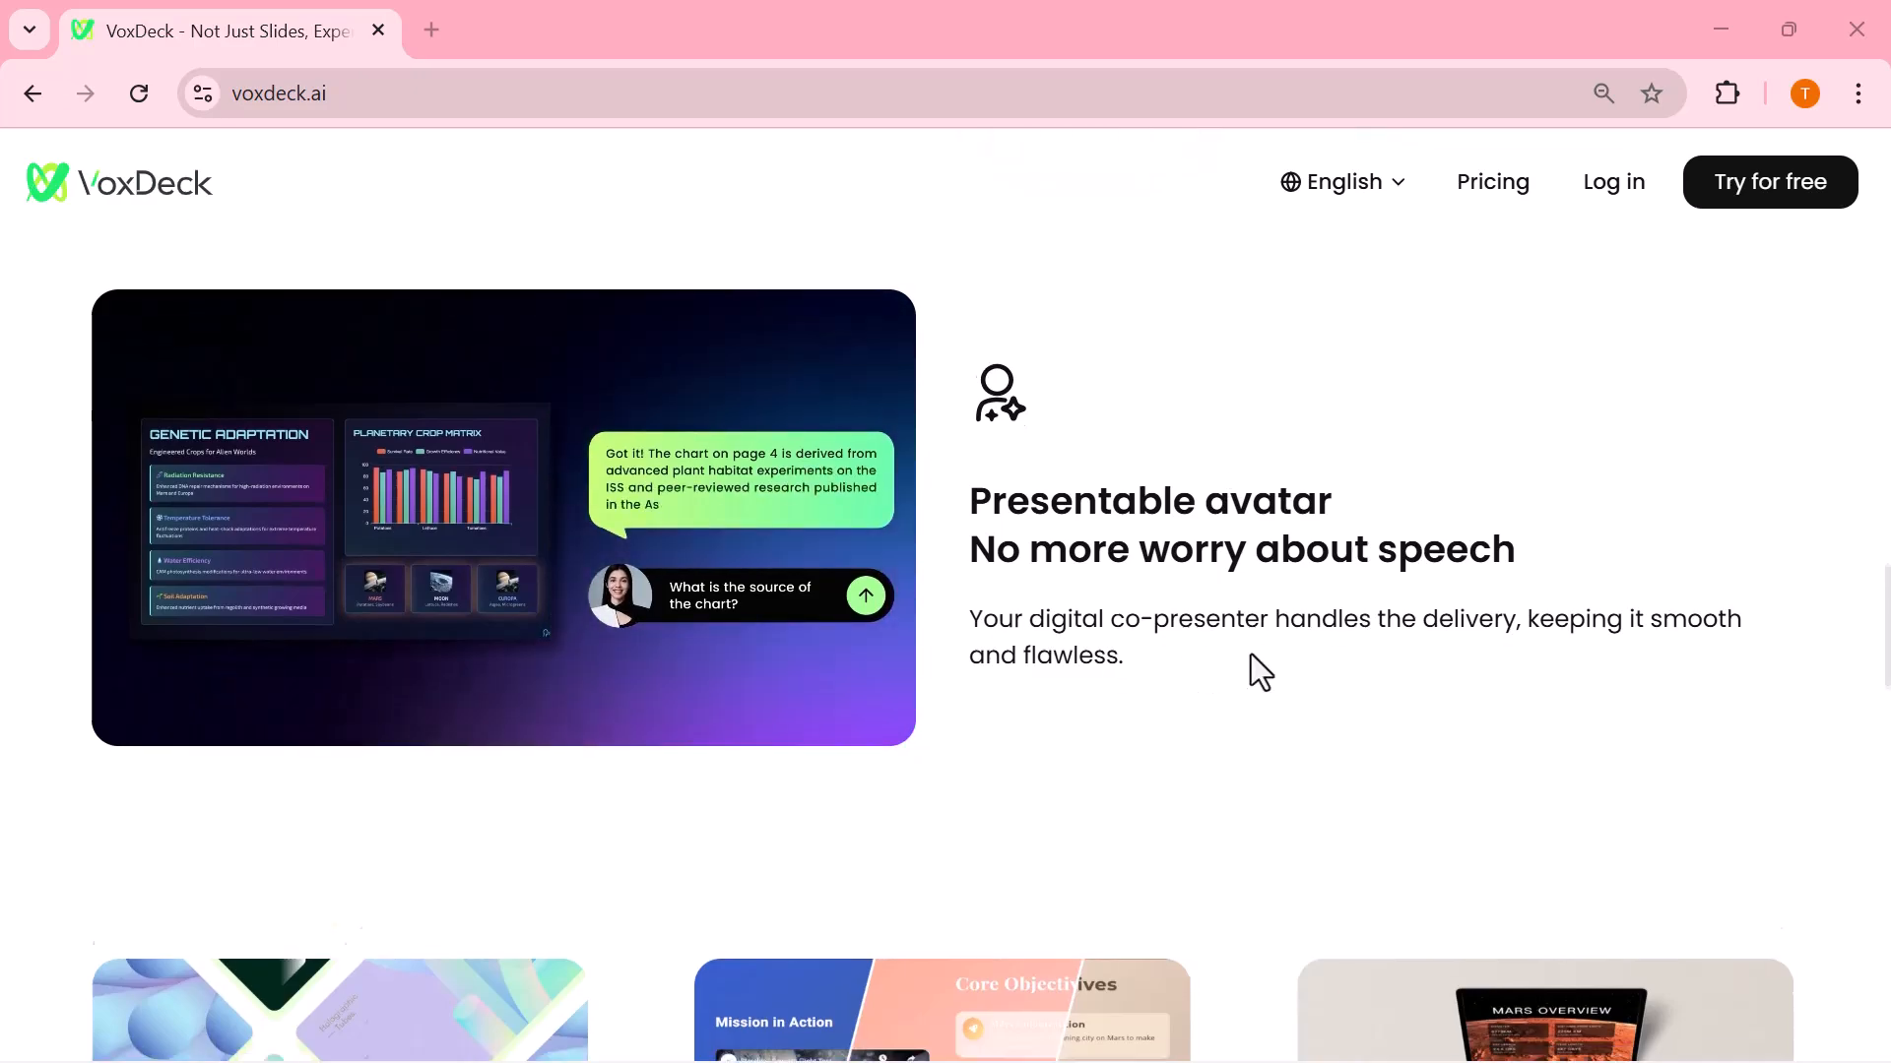
scroll(down, 3)
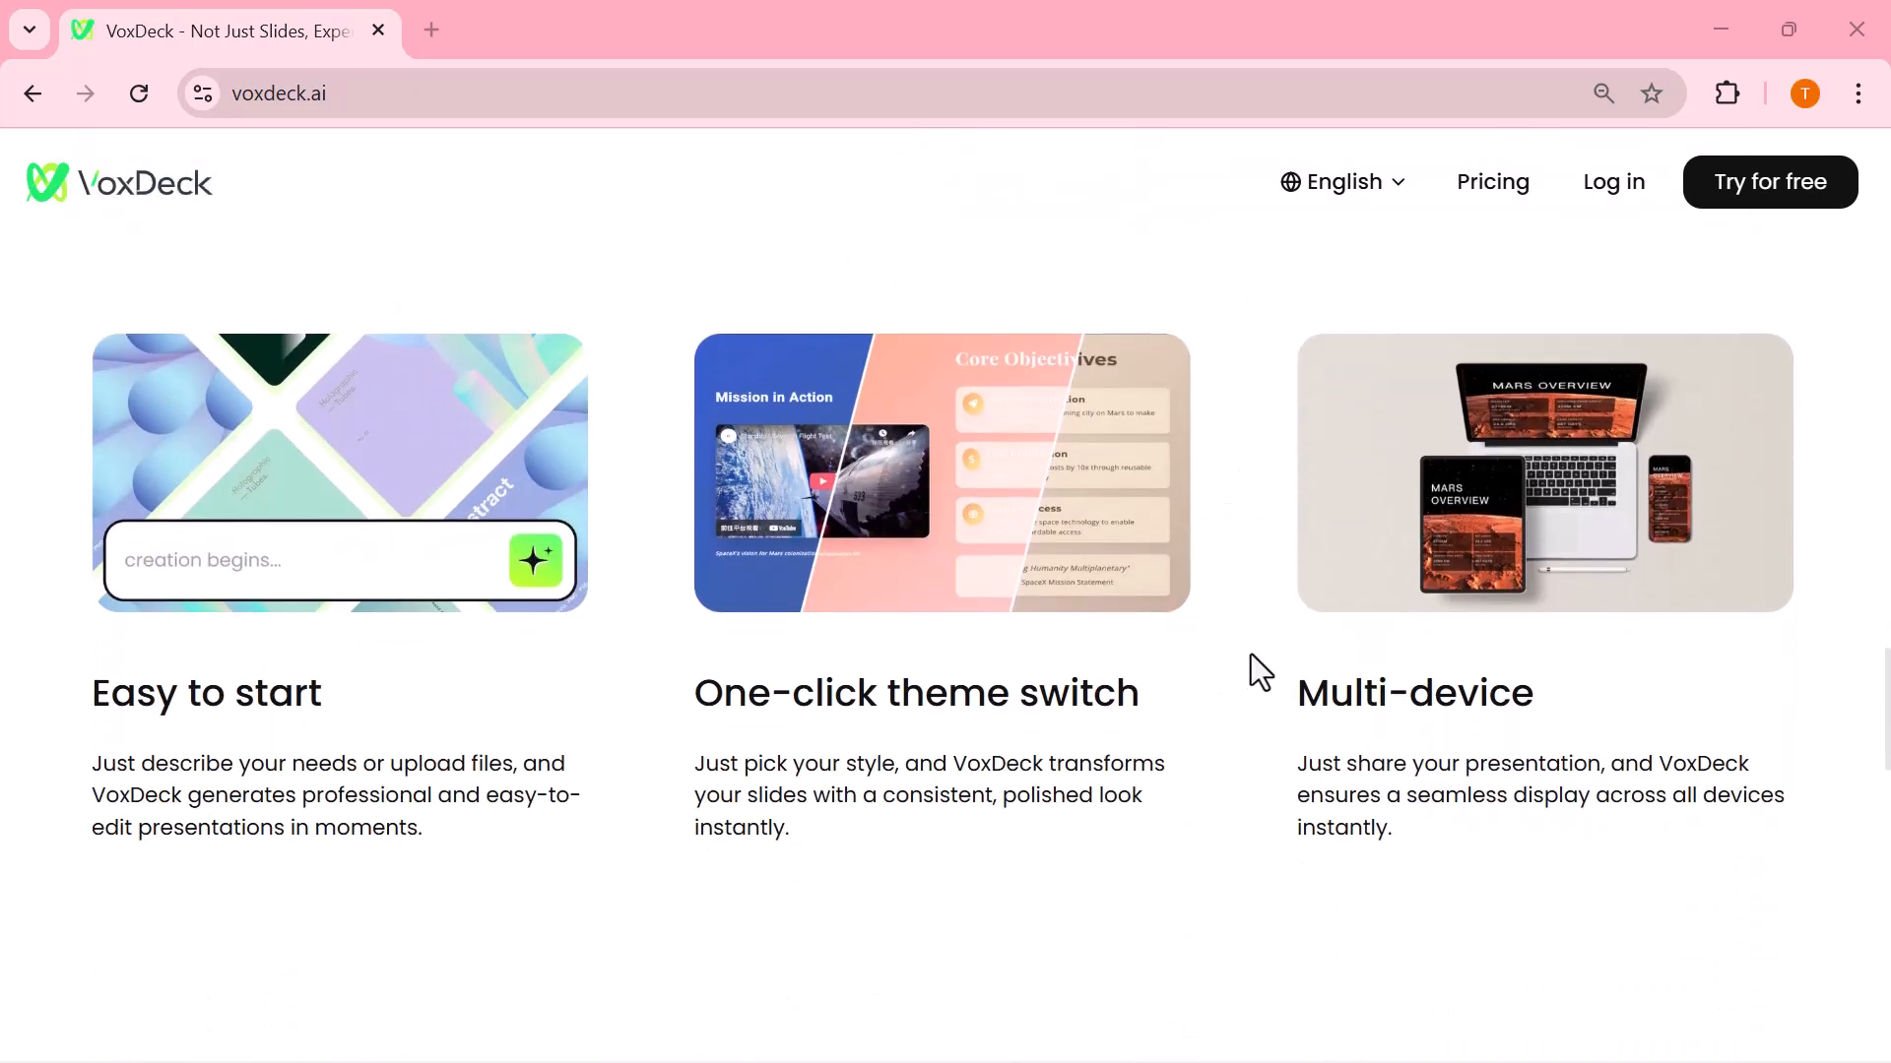
scroll(down, 3)
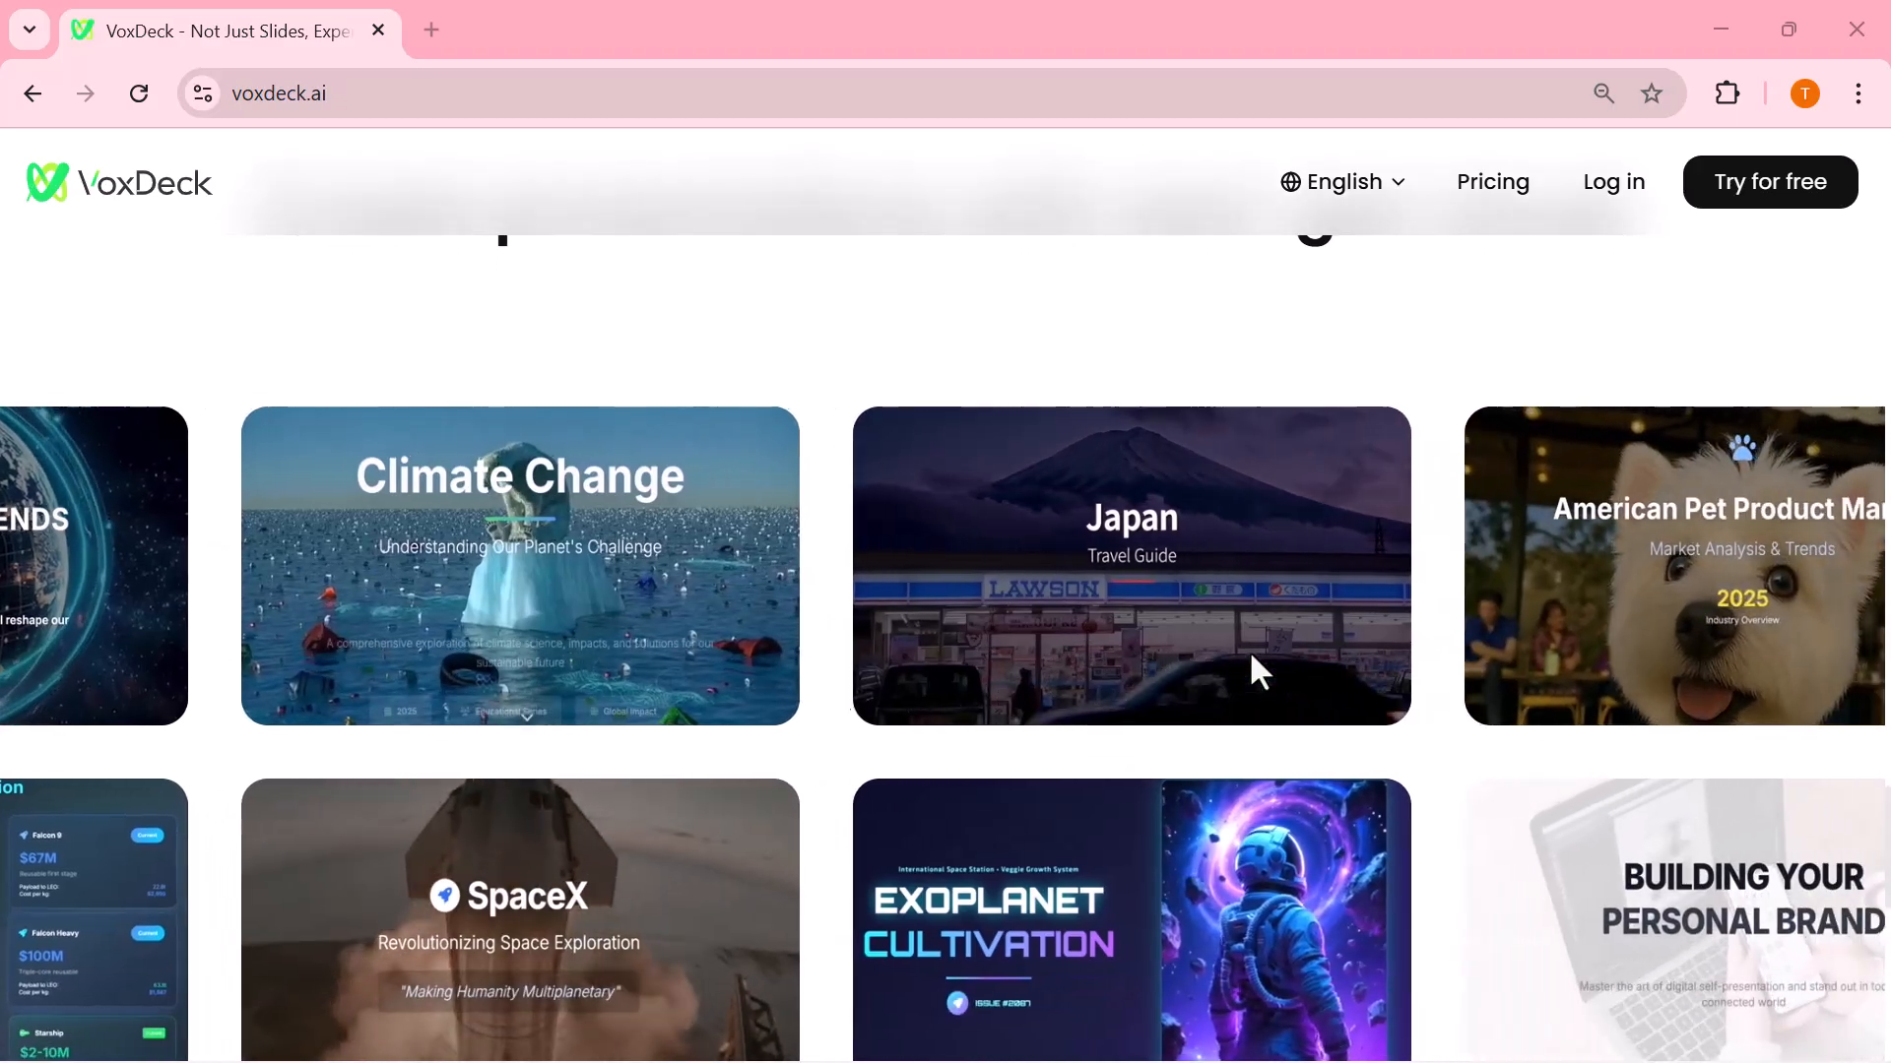
scroll(down, 3)
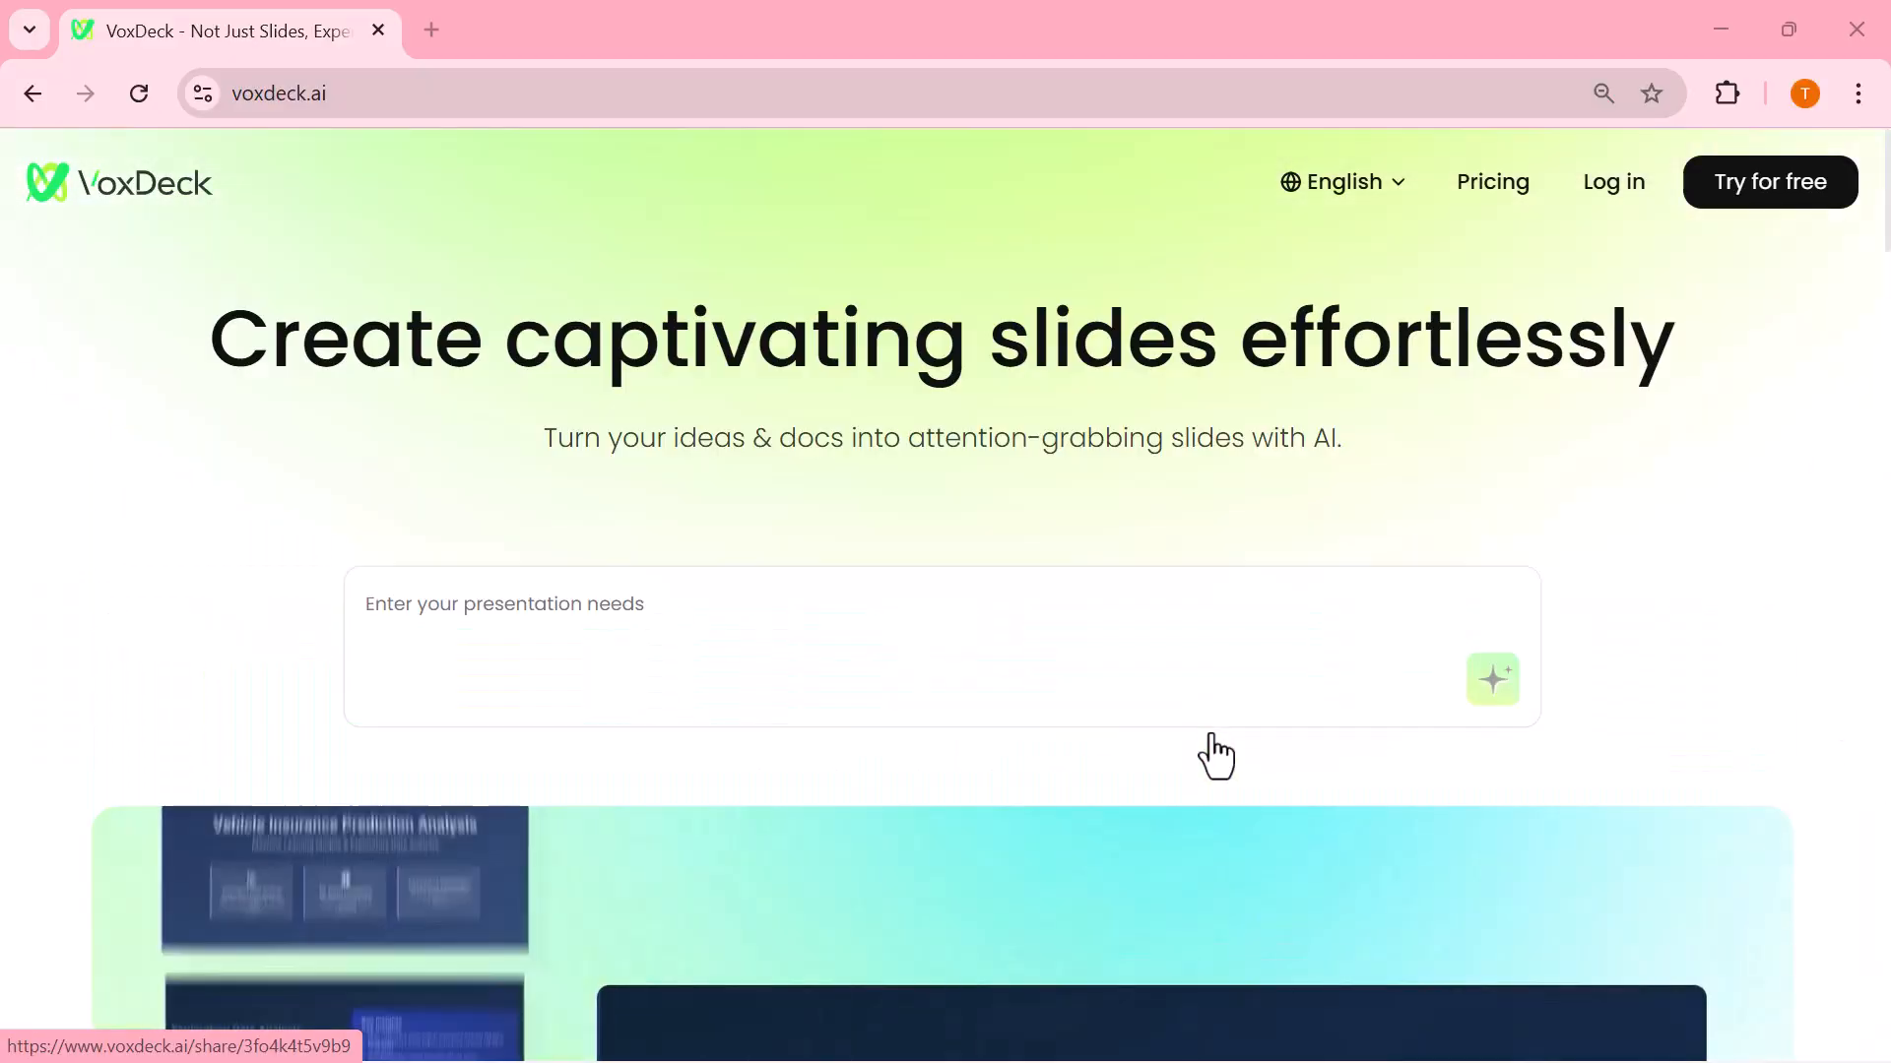
click(1613, 181)
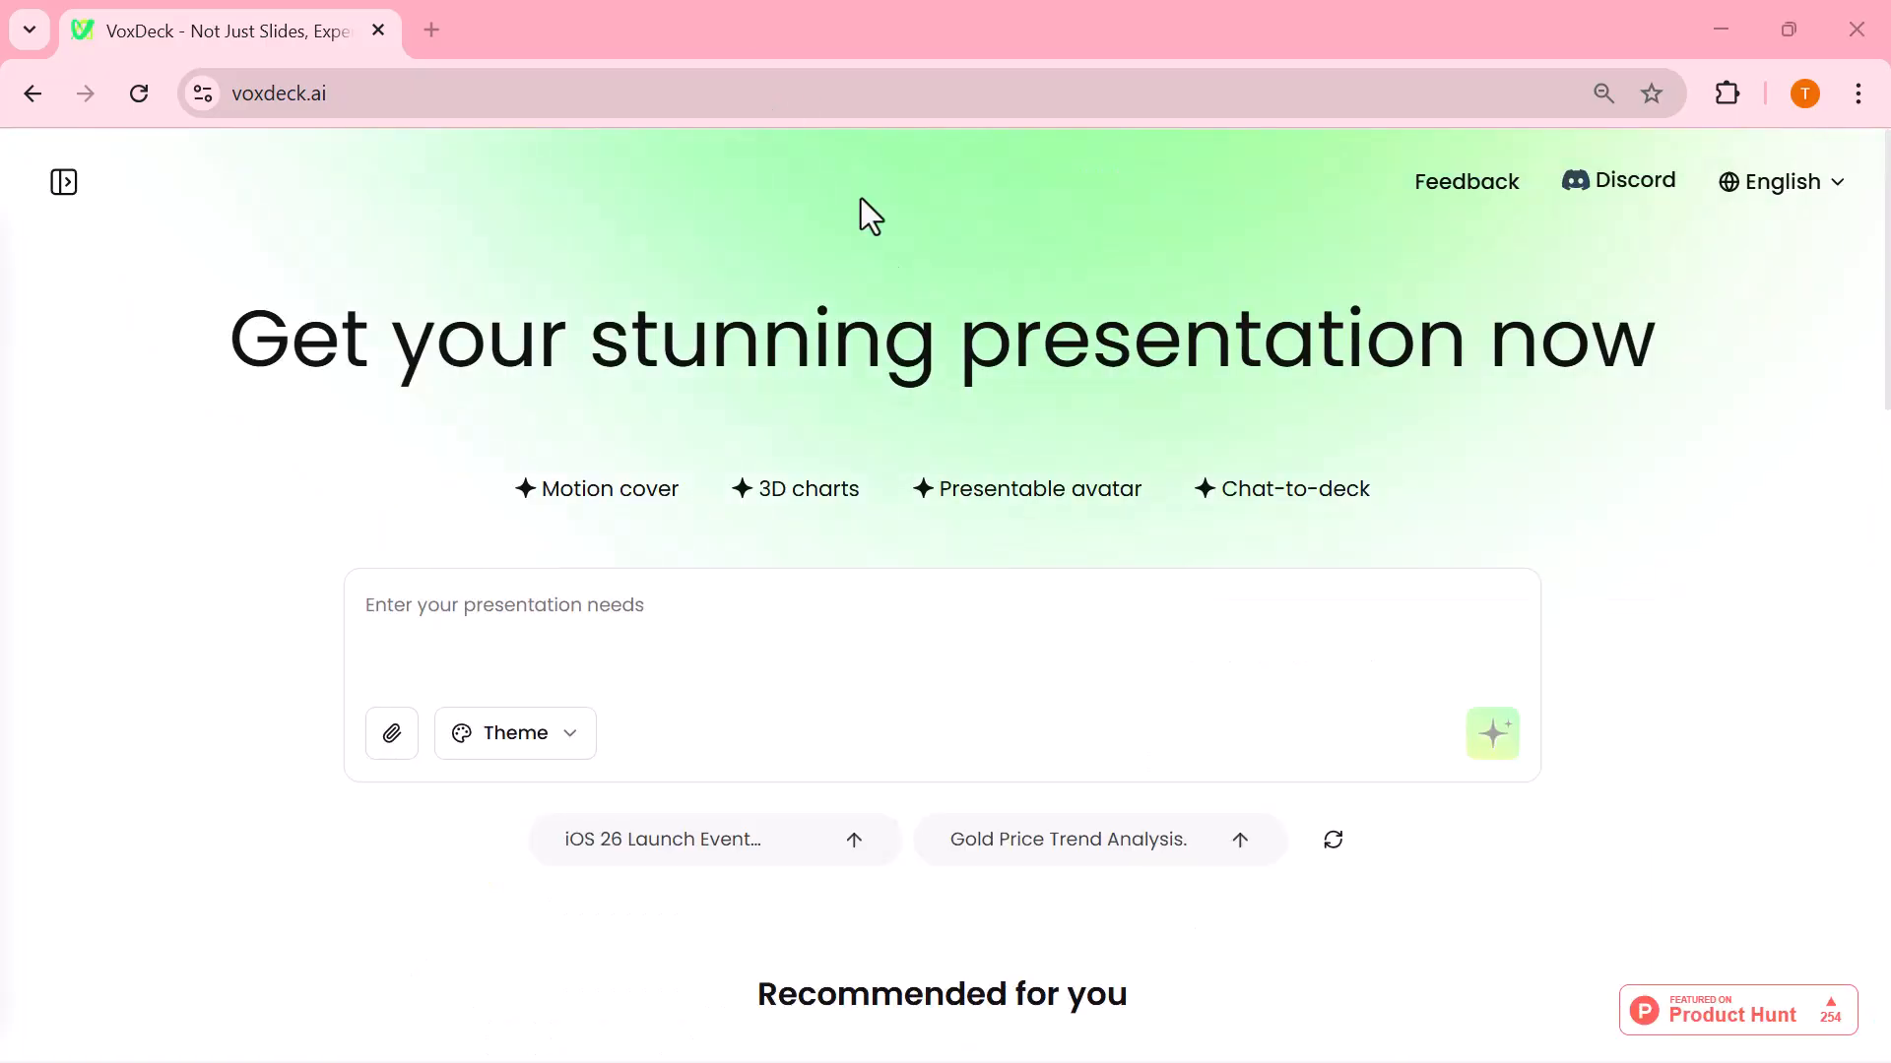
Examine the Theme dropdown options on the creation page, leaving the prompt box empty
scroll(down, 3)
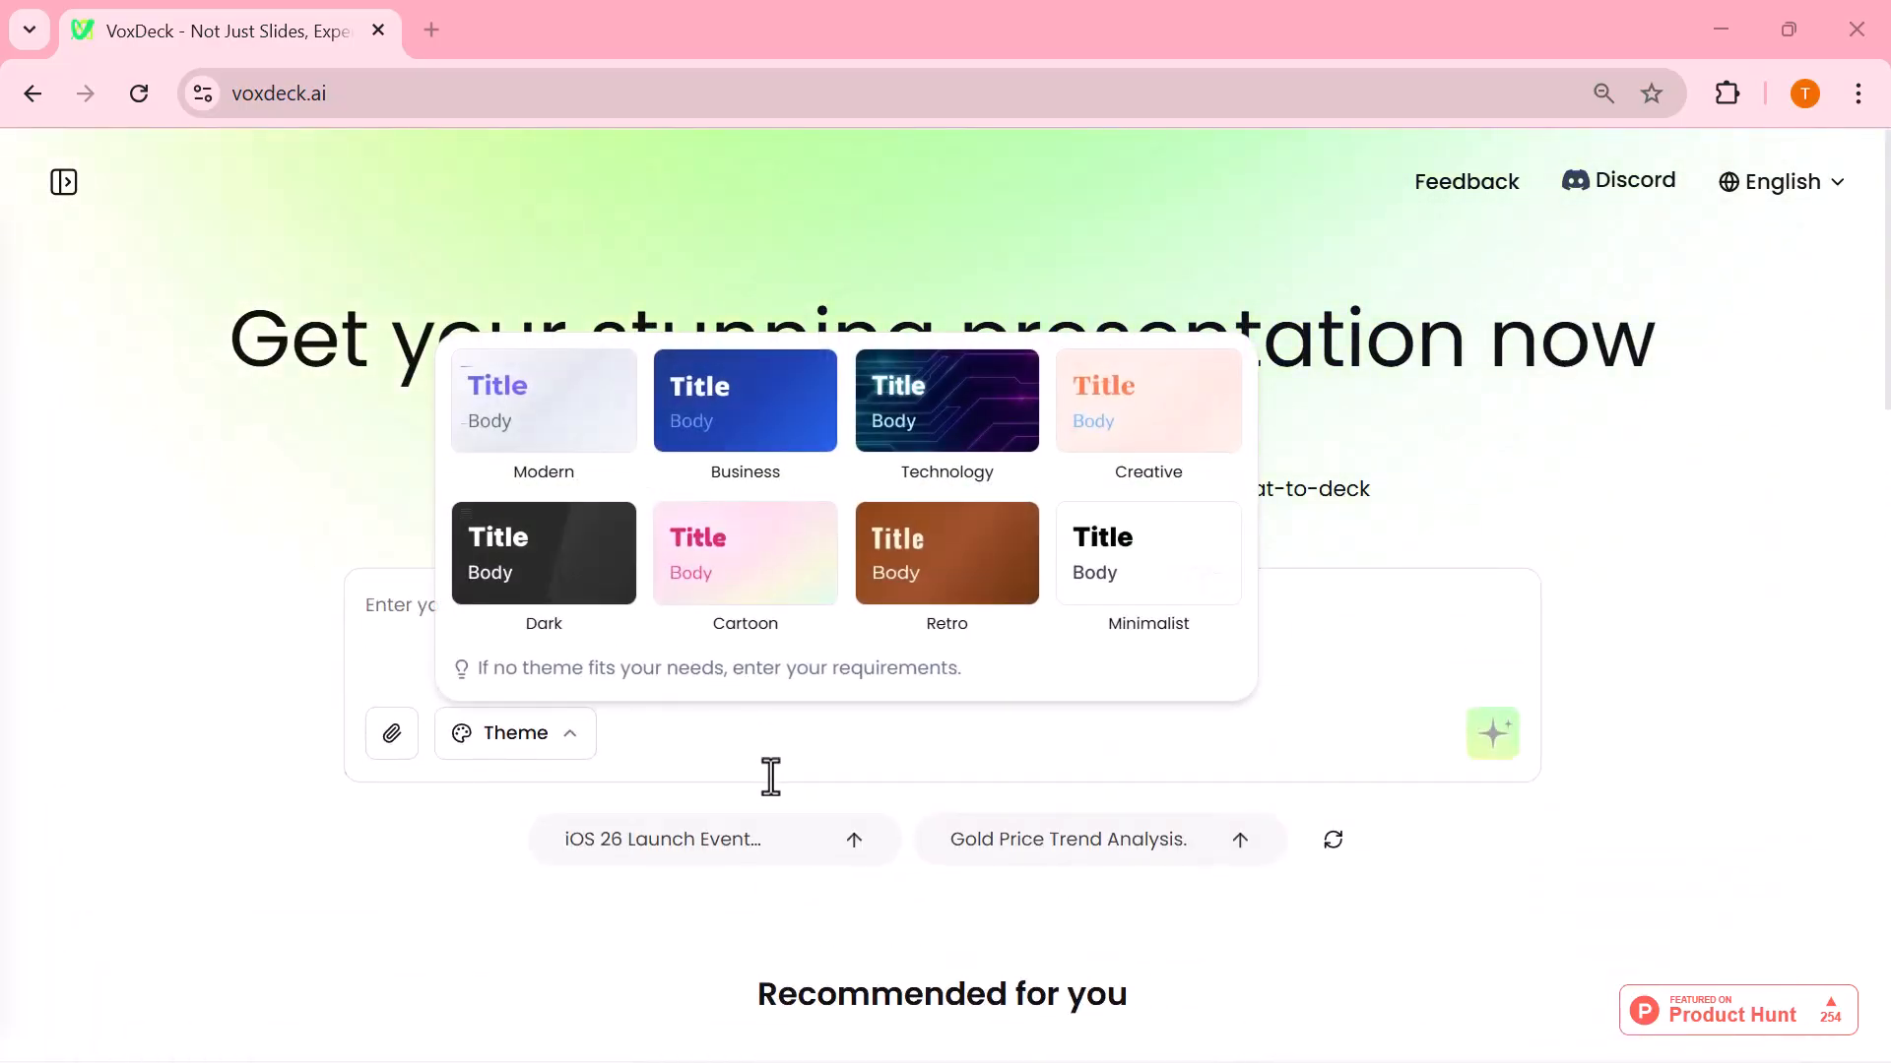
click(514, 732)
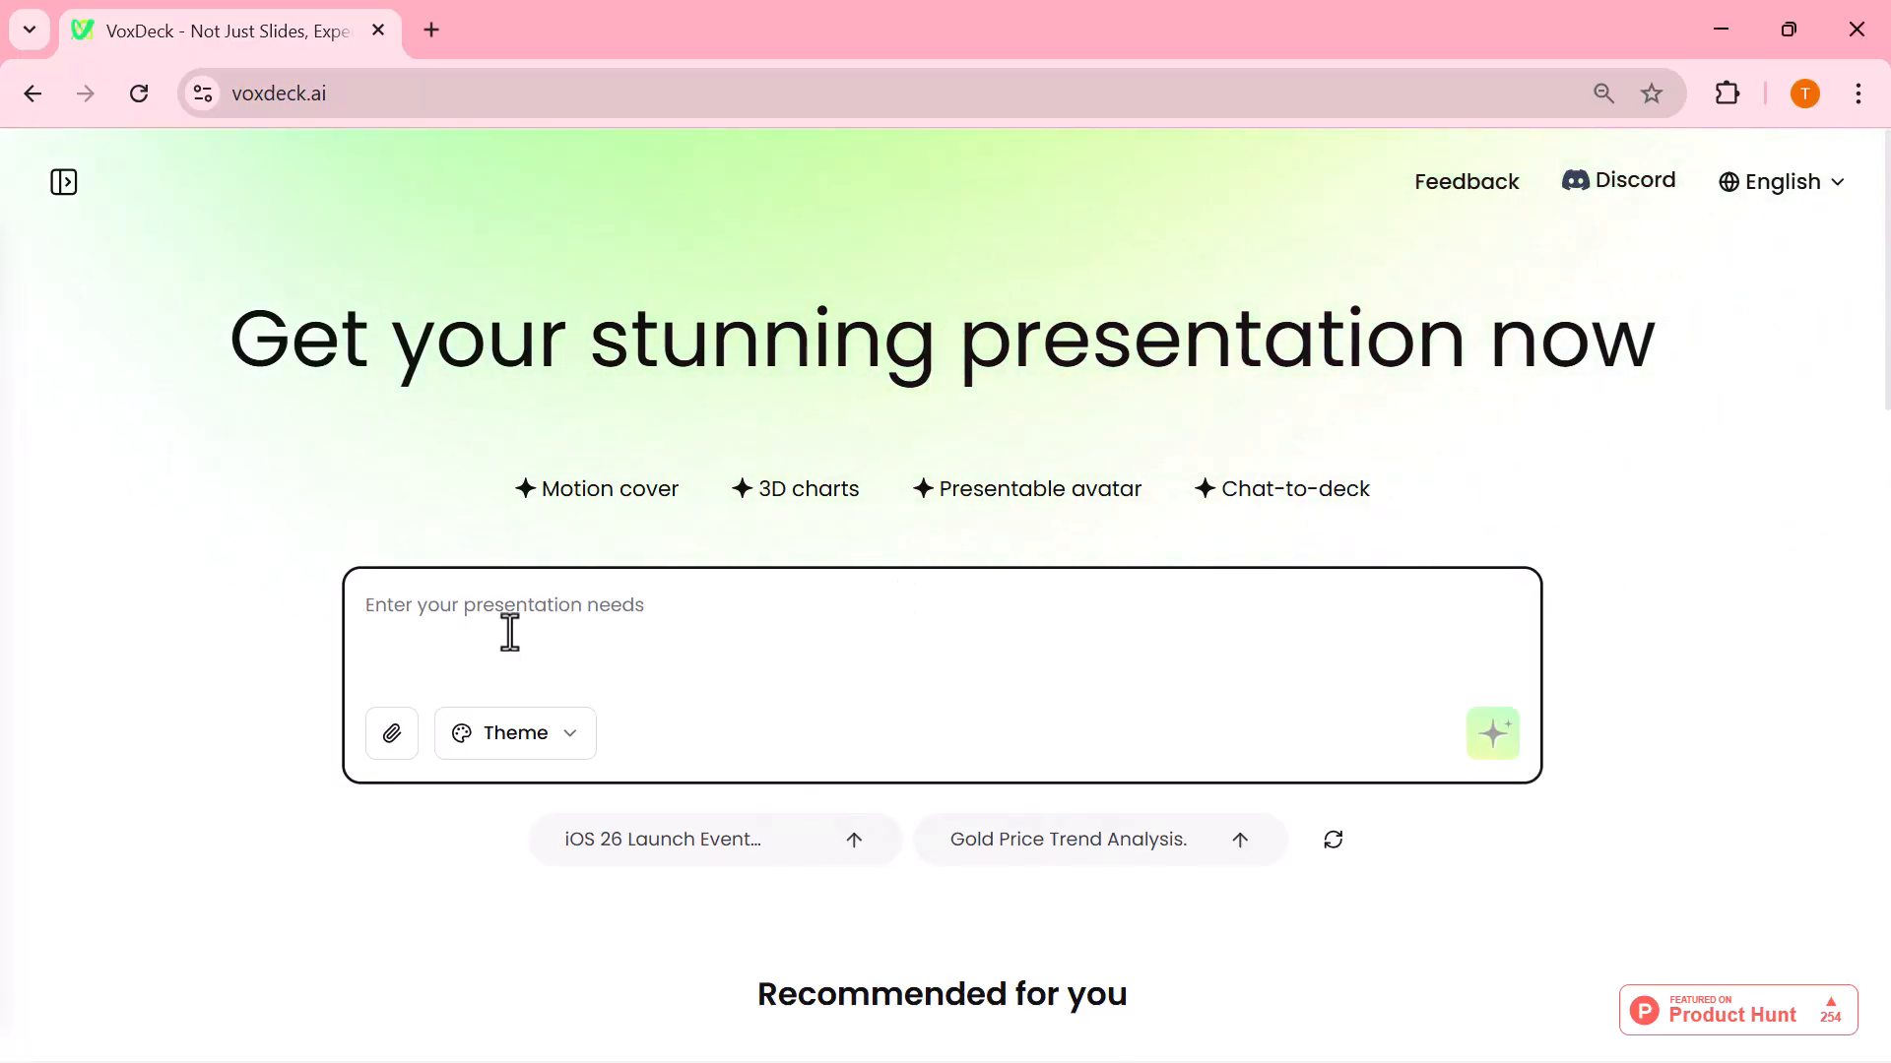
mouse_move(390, 733)
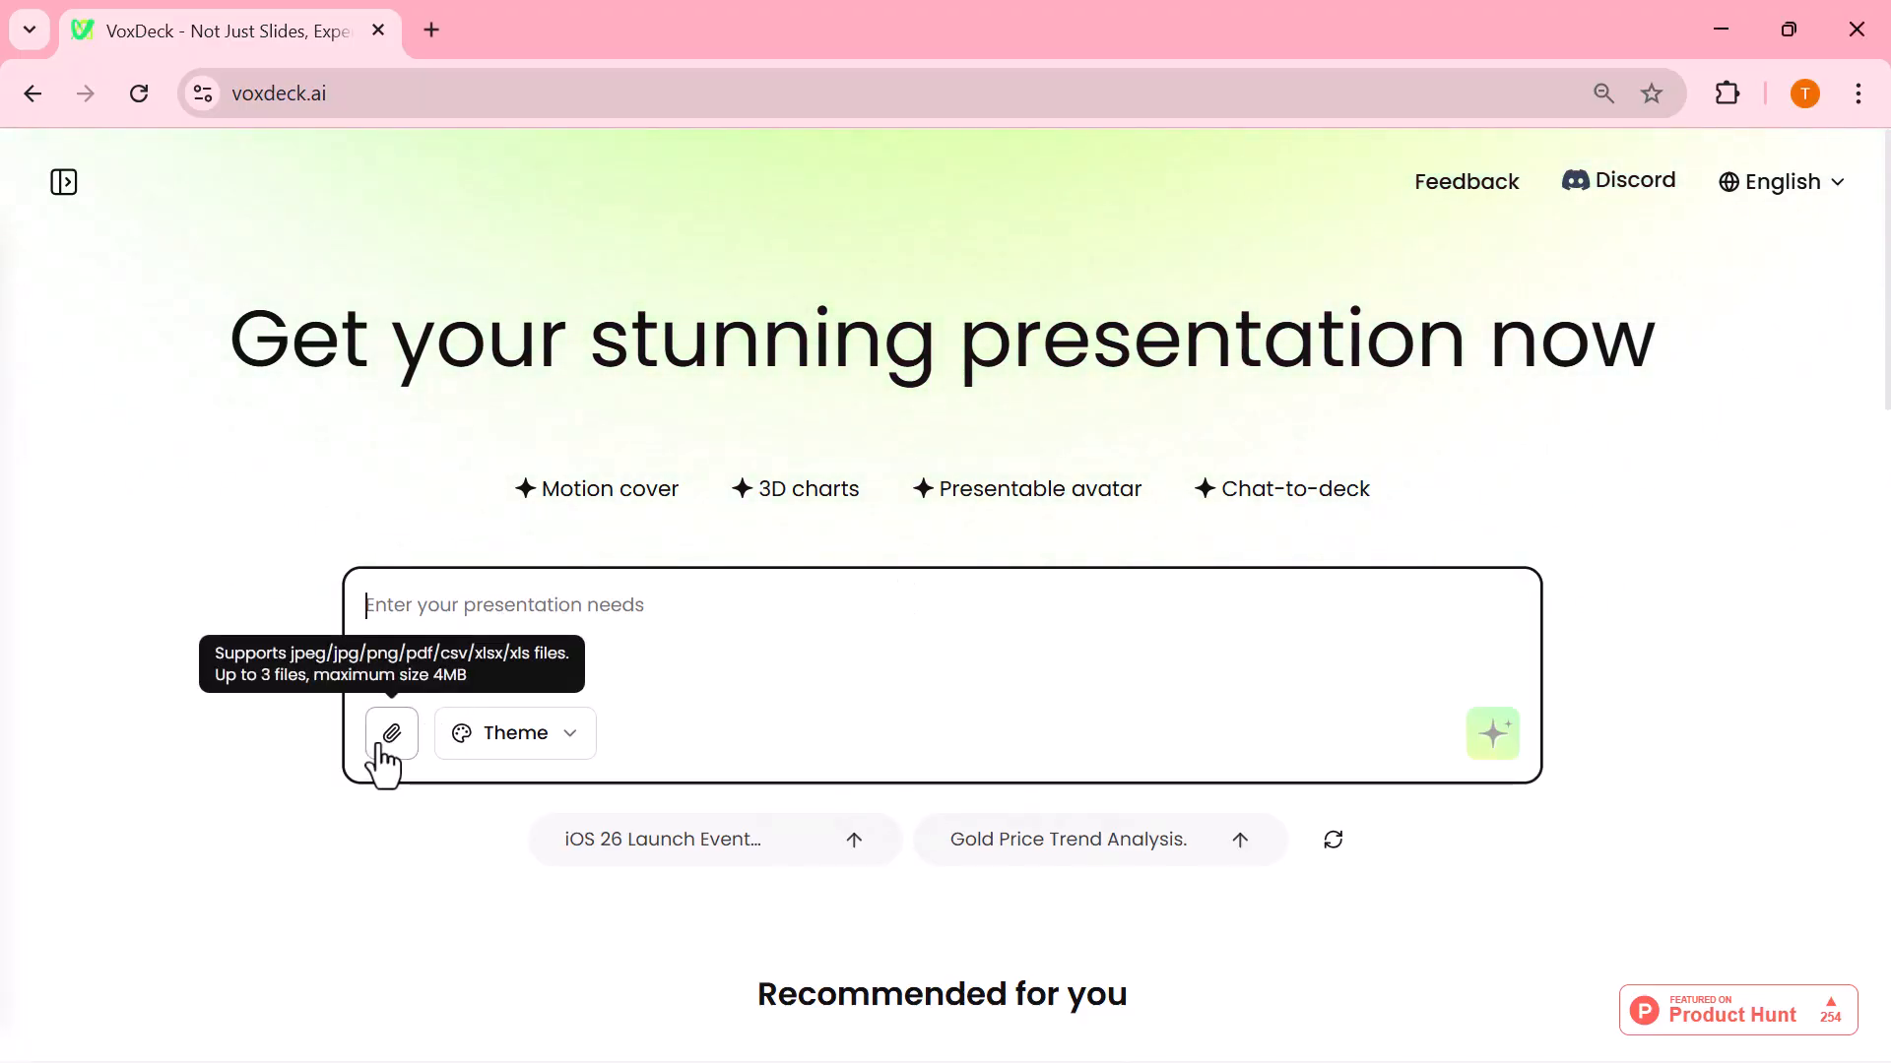
click(512, 733)
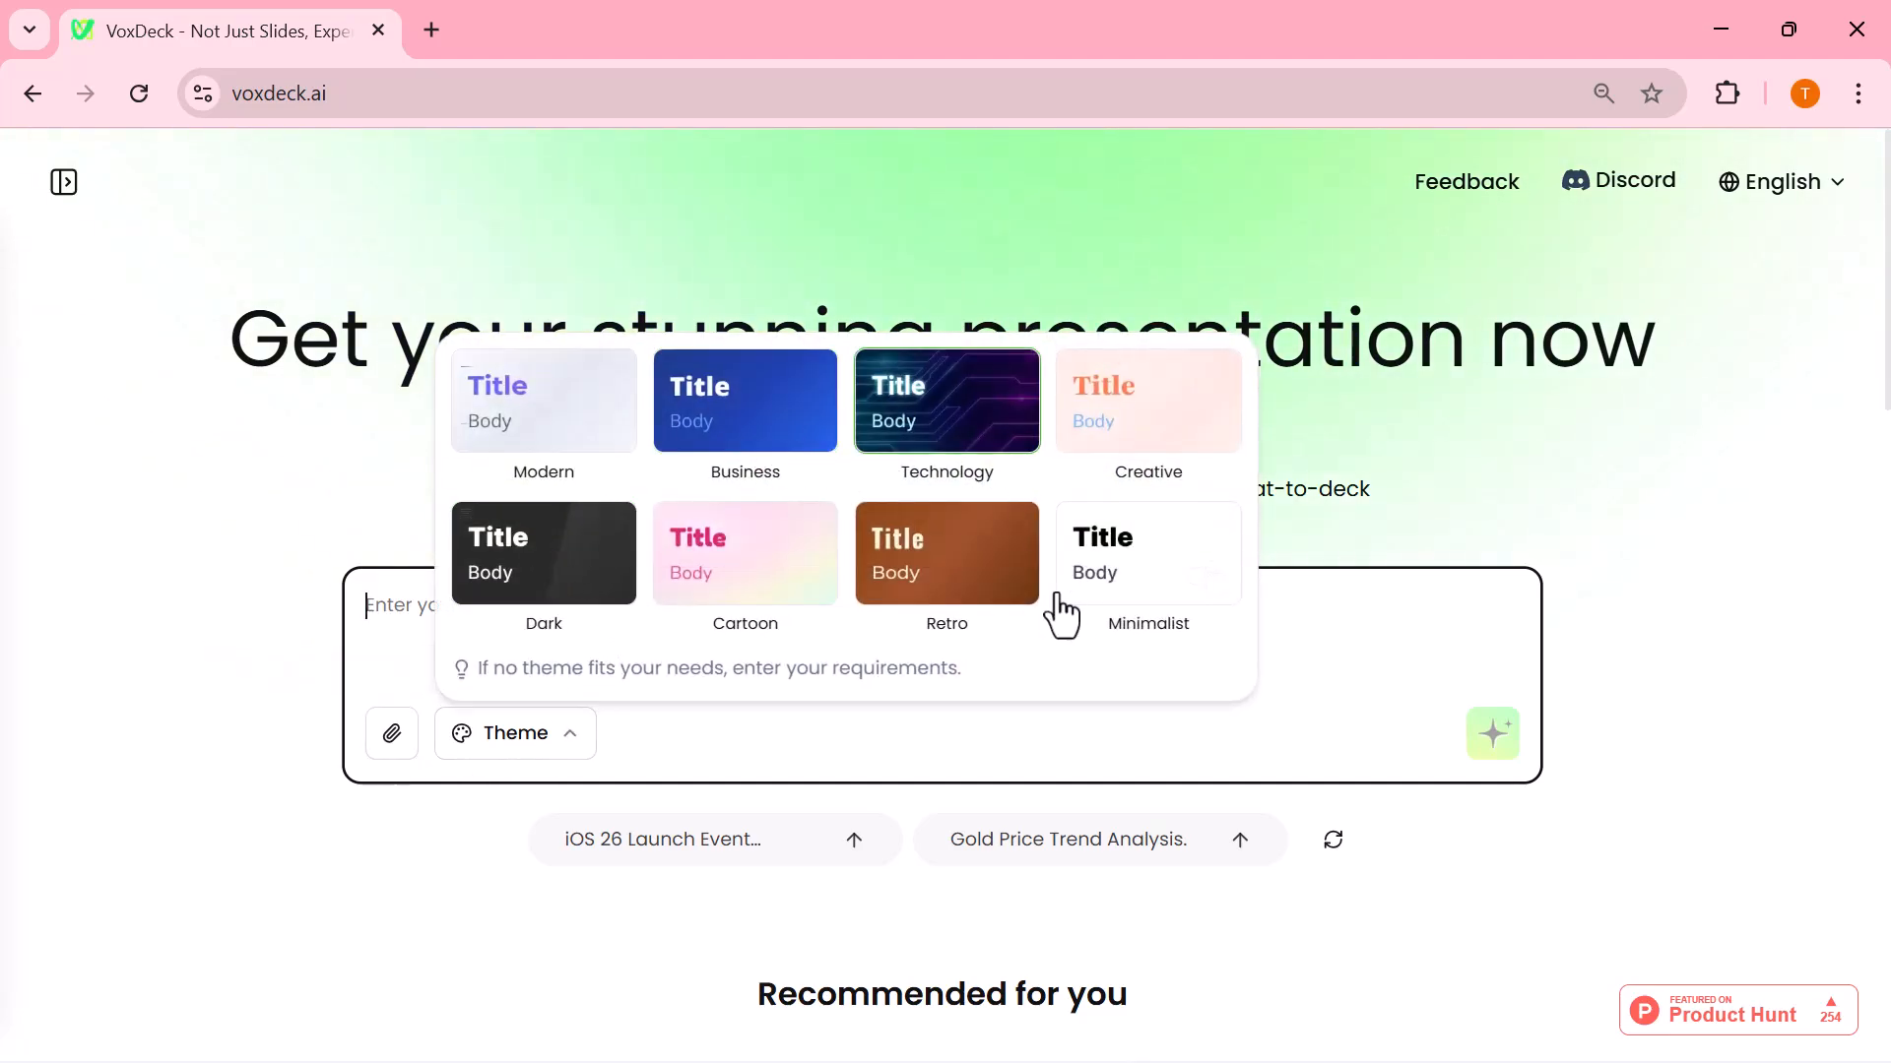
click(514, 733)
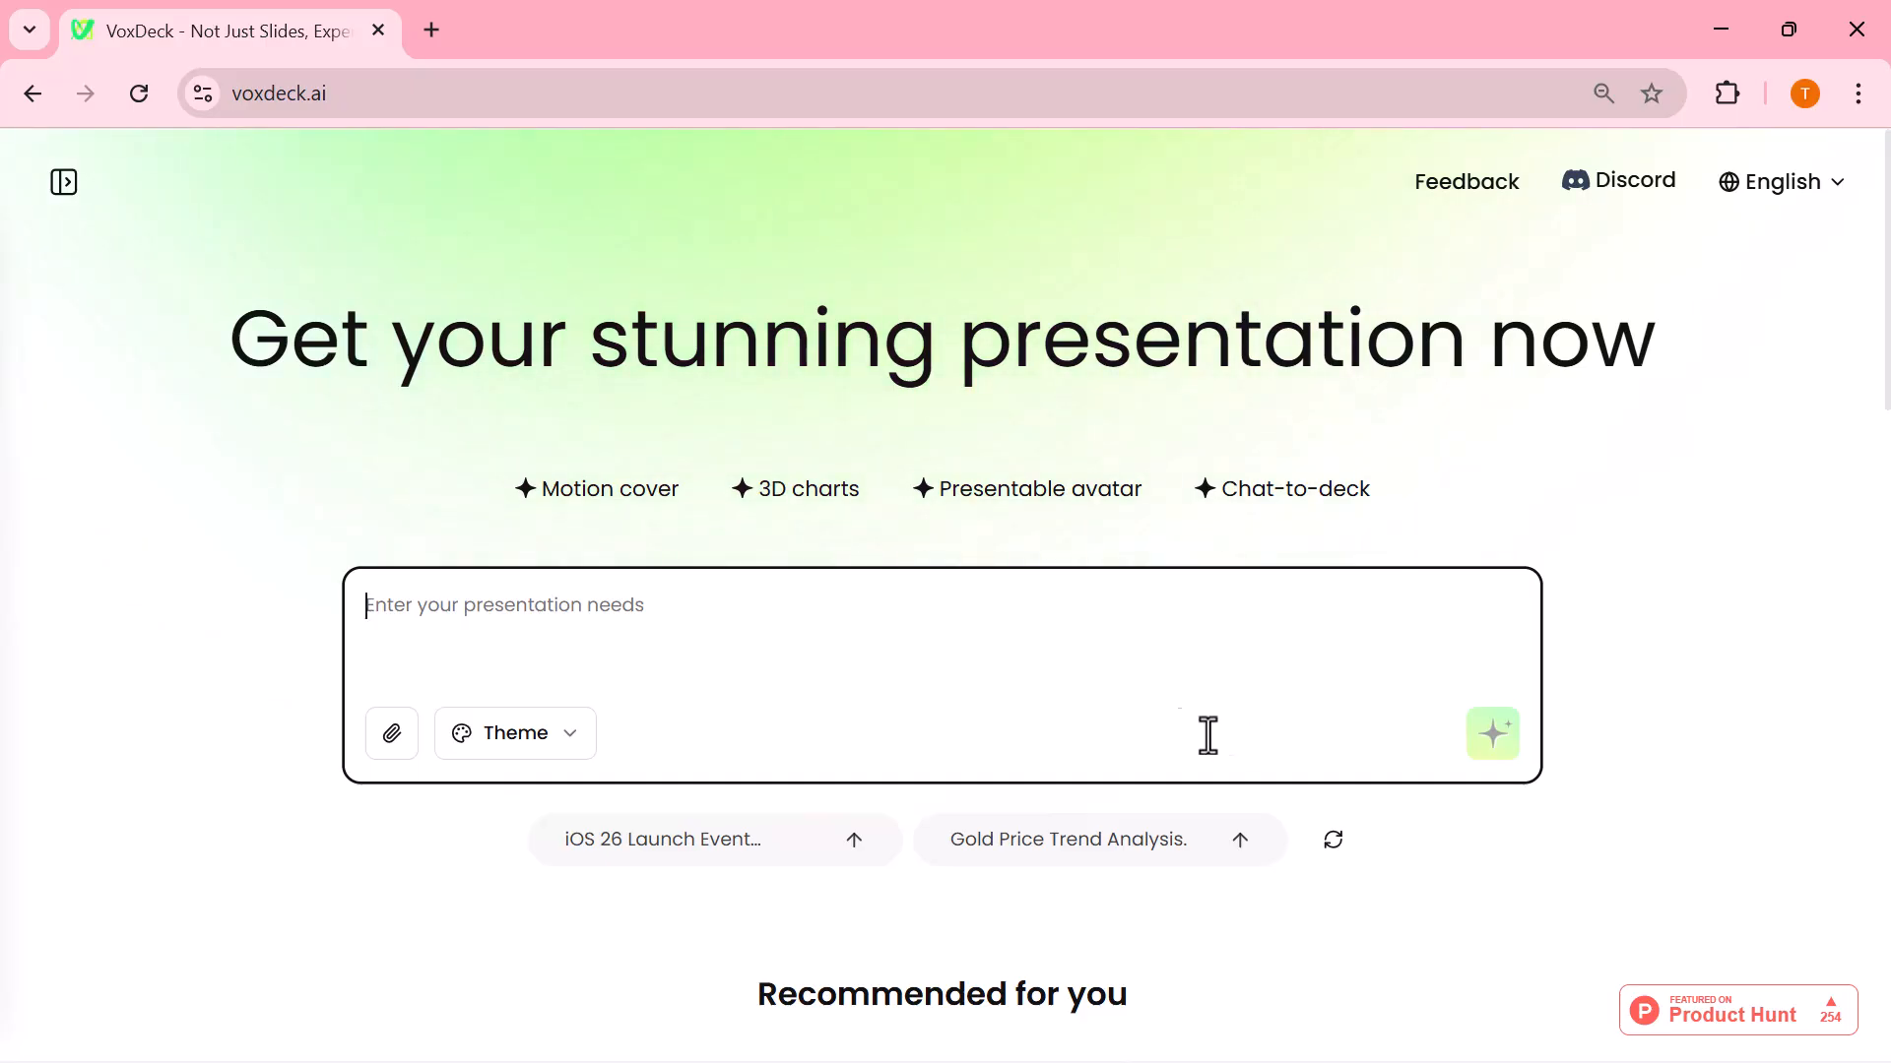
Generate a Dark-themed presentation on 'Importance of Sports in Life'
text(Importance of Sports in Life)
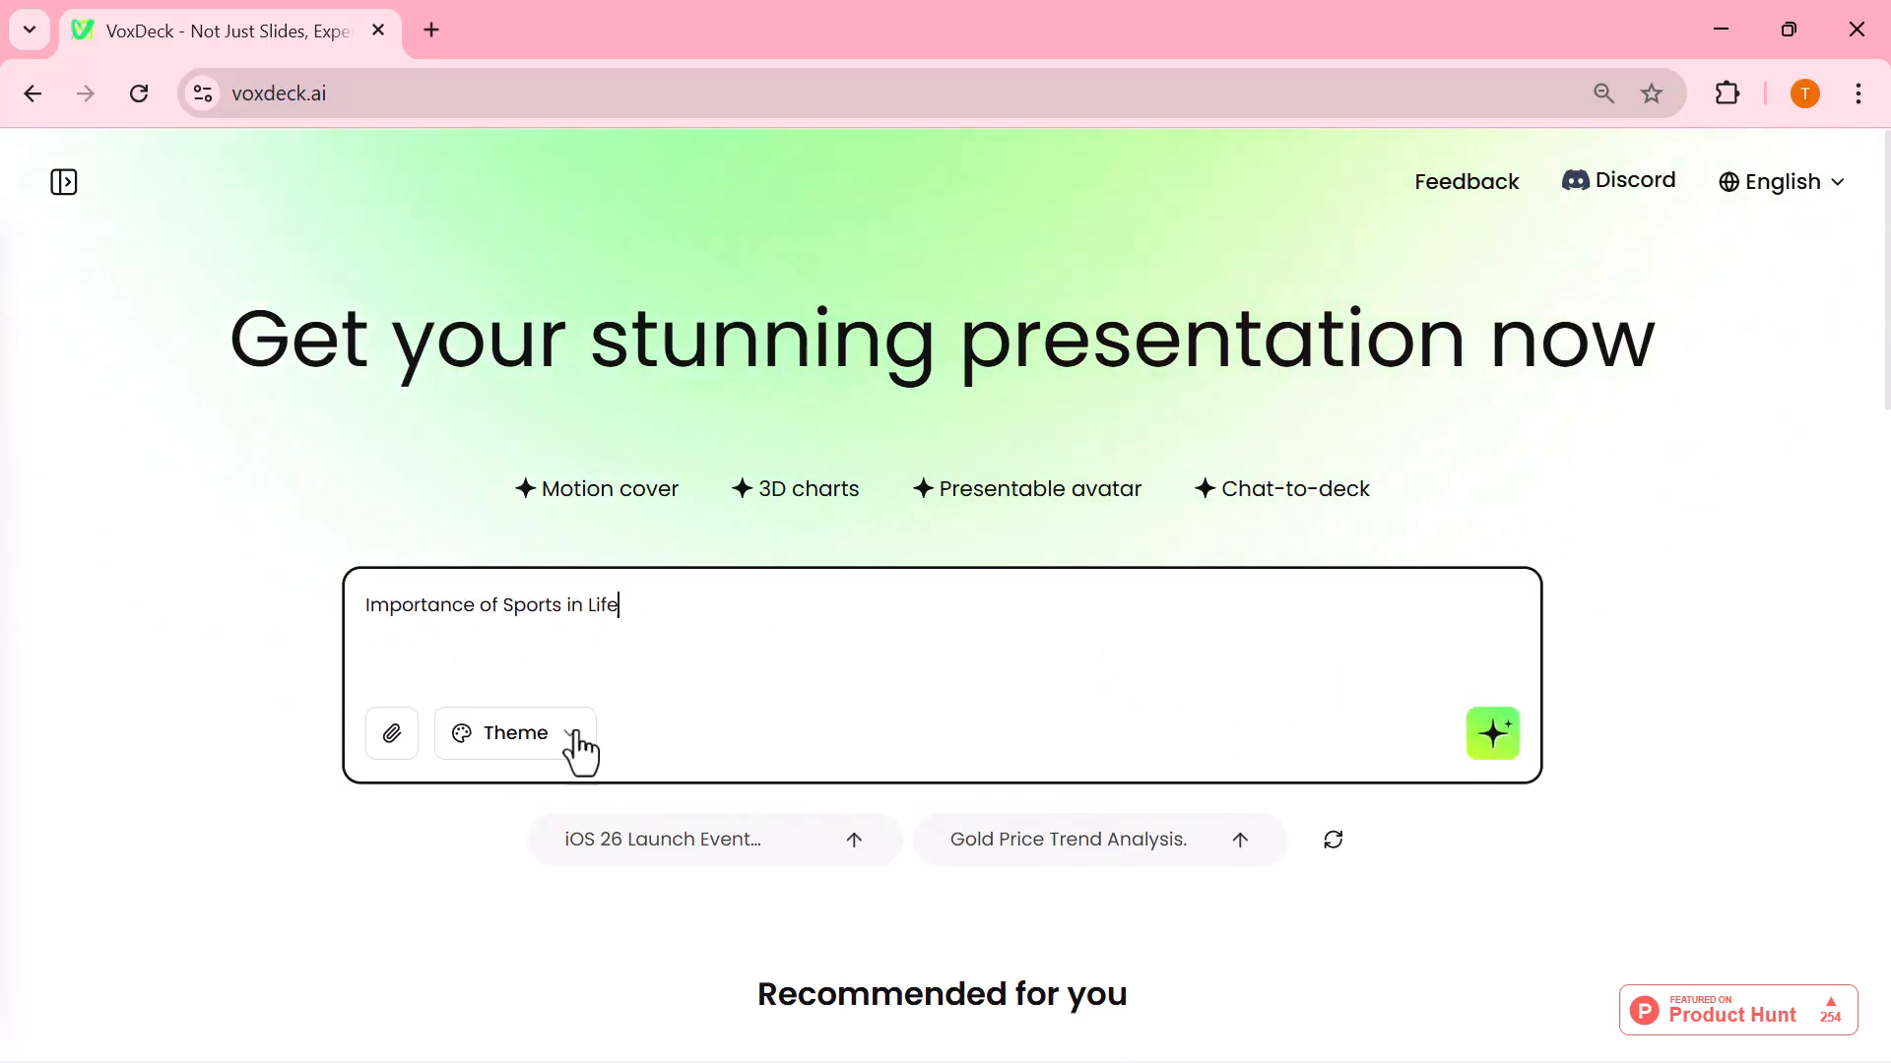
click(512, 732)
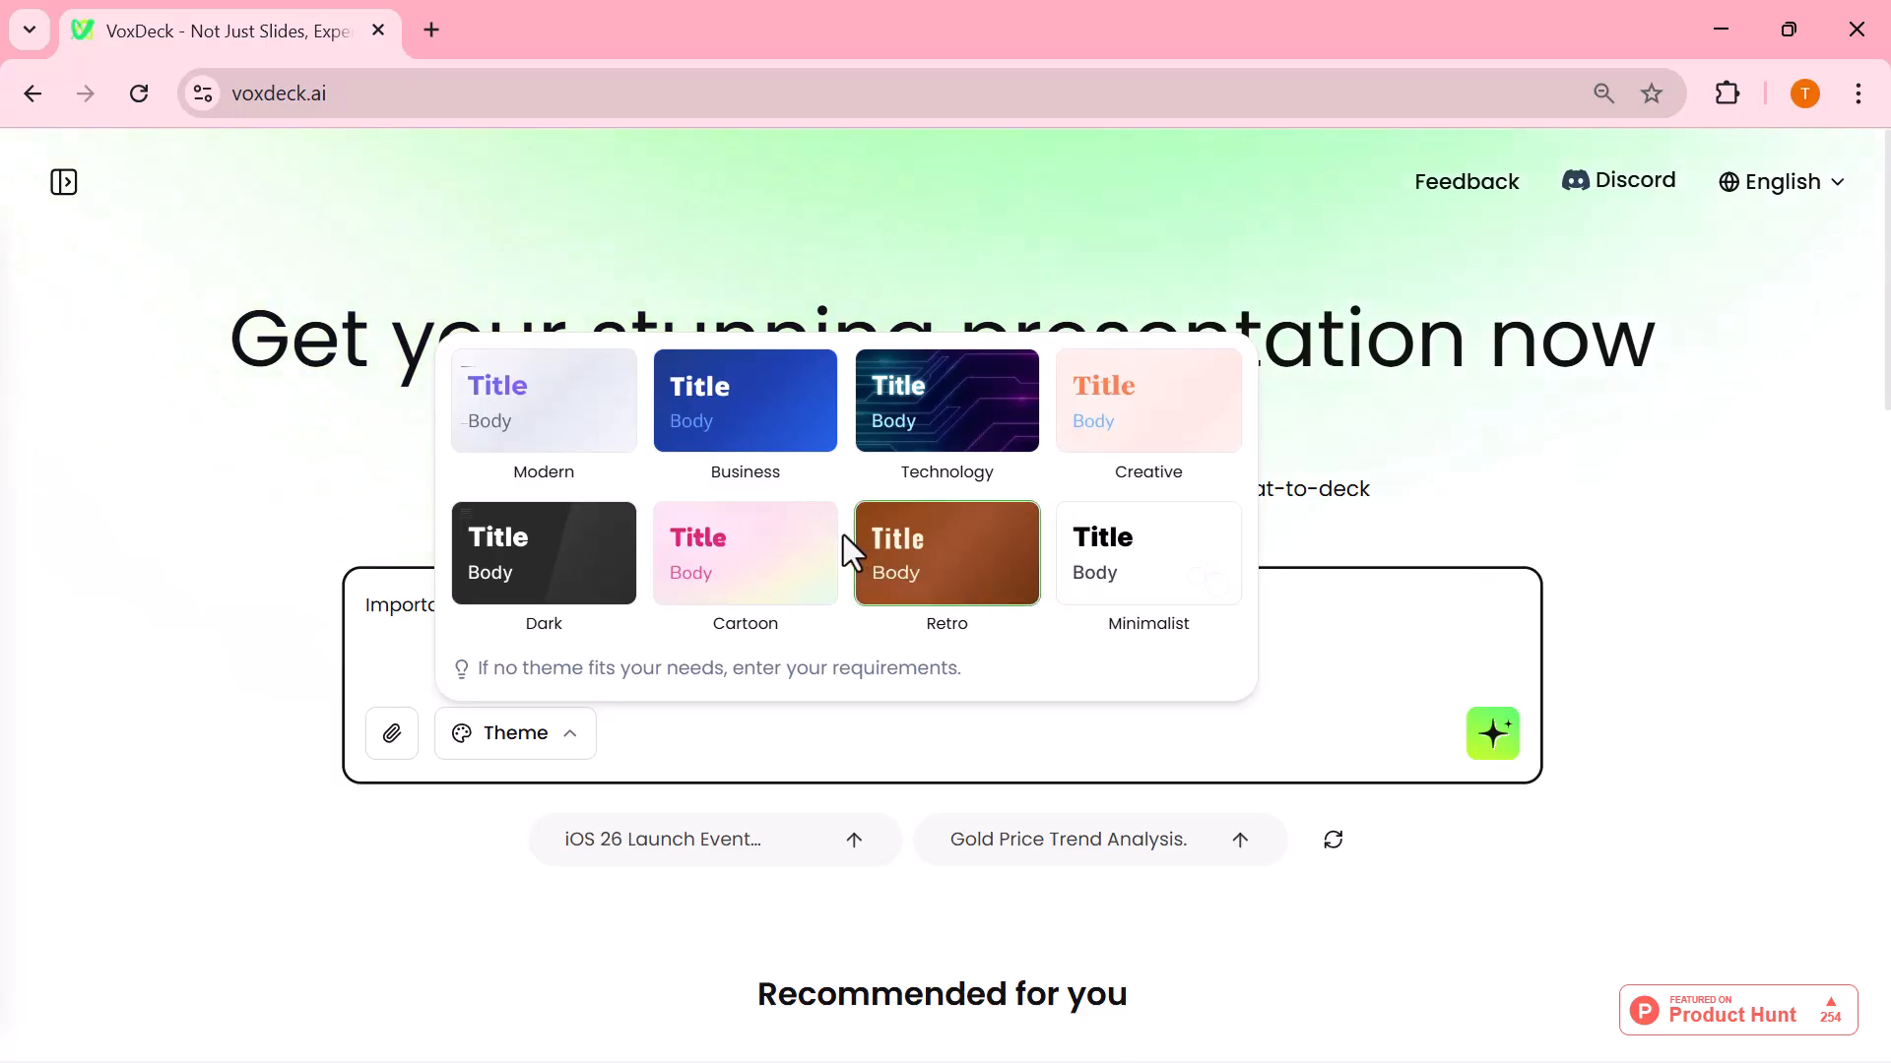
click(543, 551)
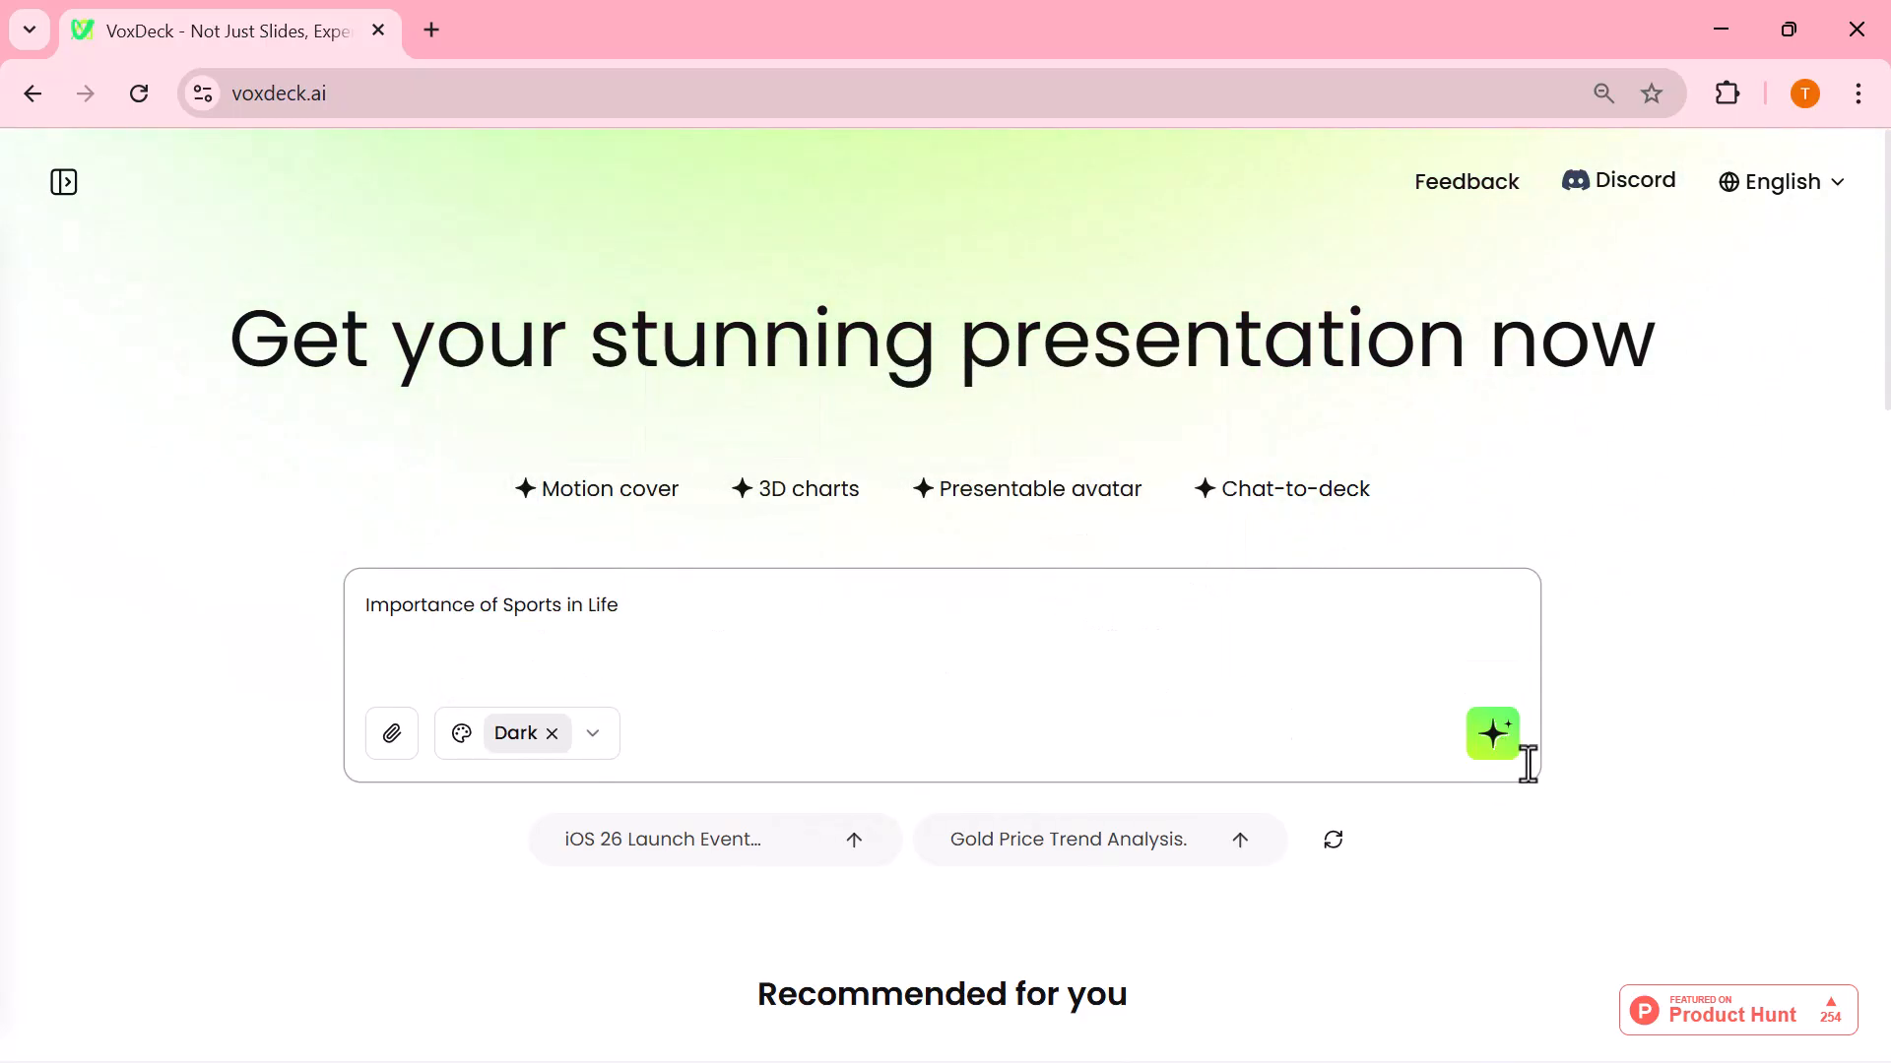
click(1493, 733)
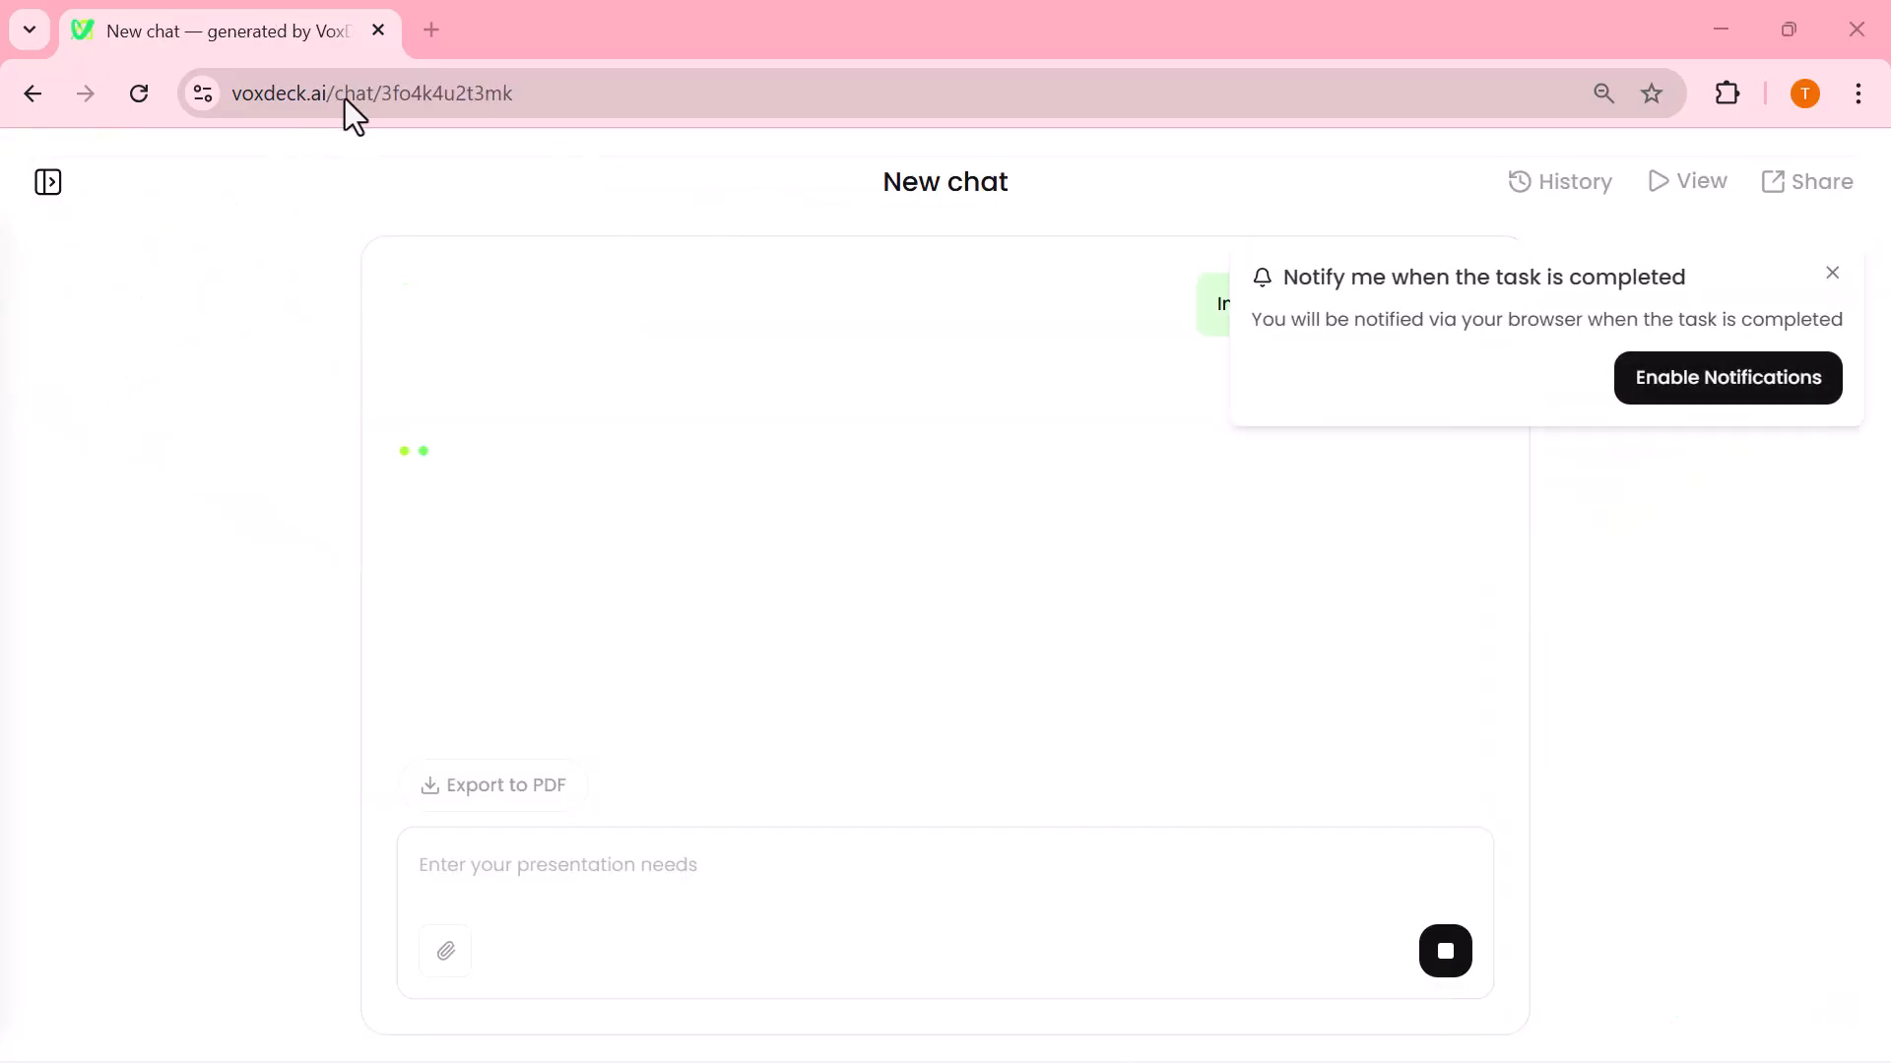
Dismiss the notification offer, review the title slide's code and reasoning, then preview it
click(1833, 272)
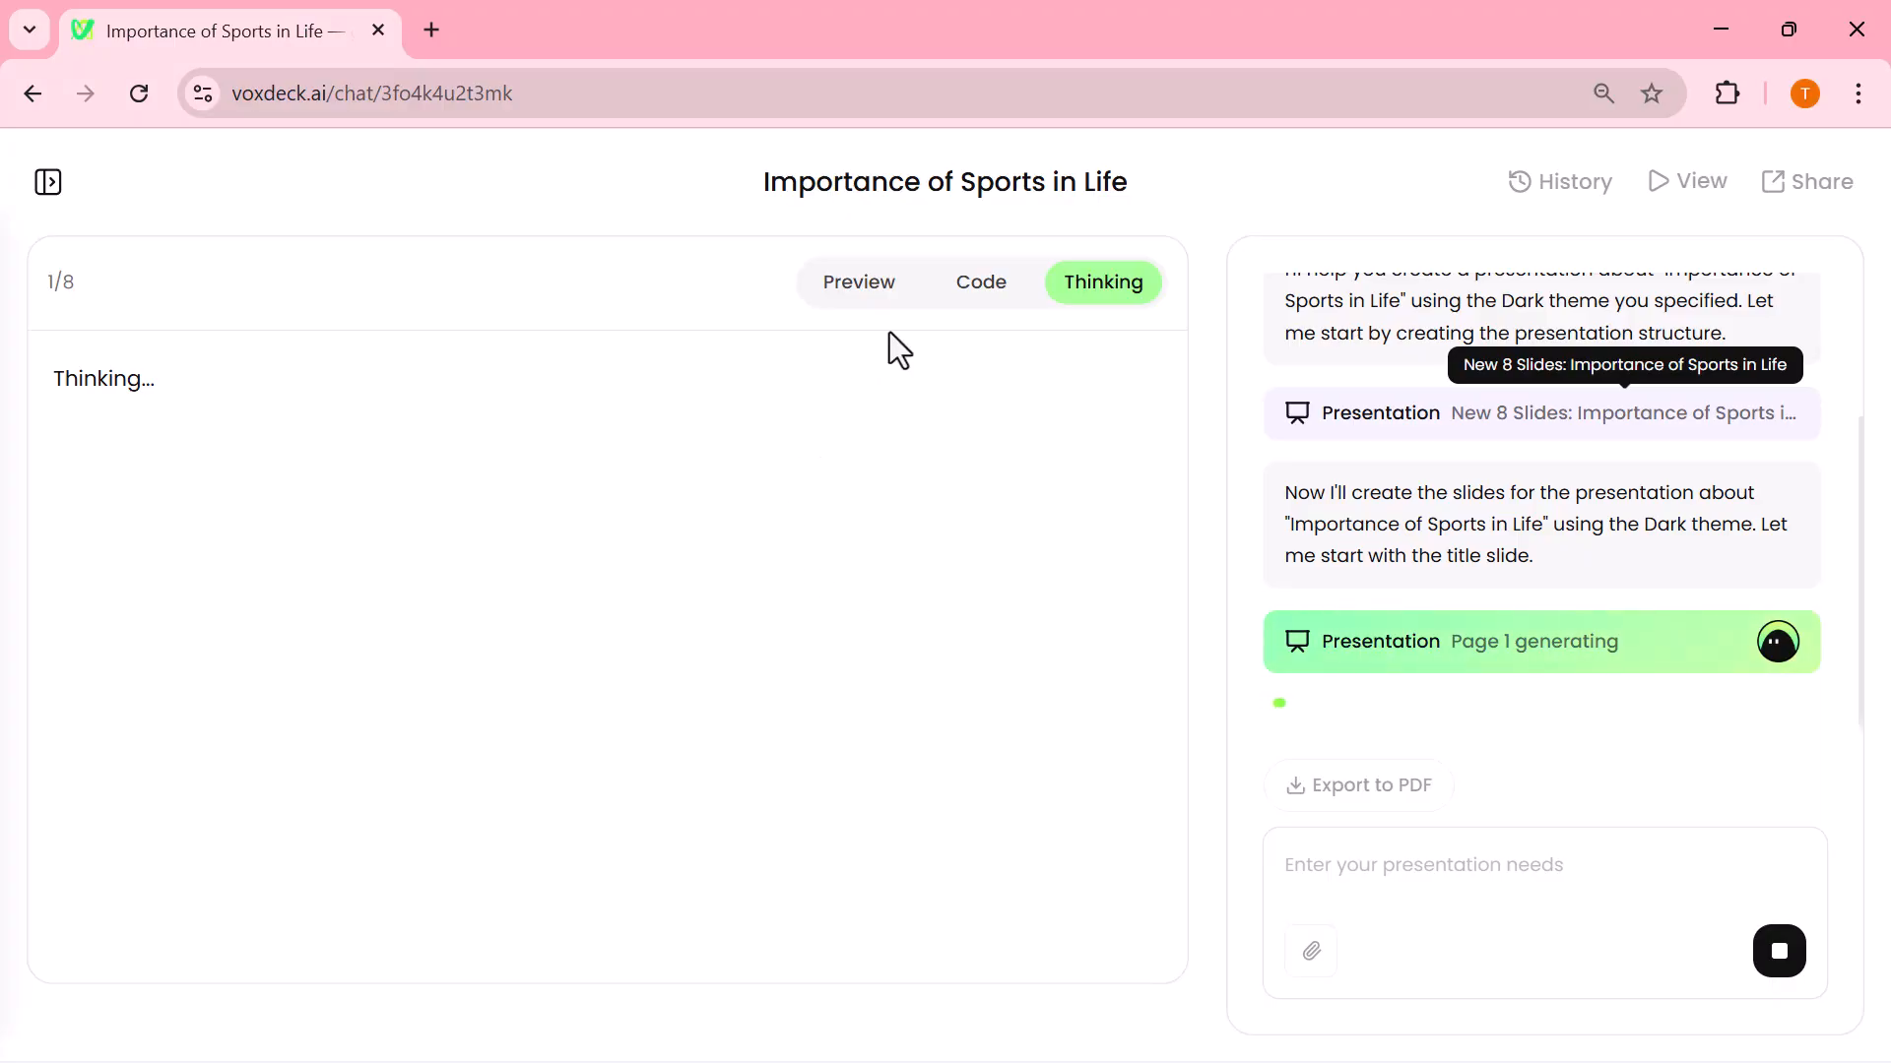
click(979, 282)
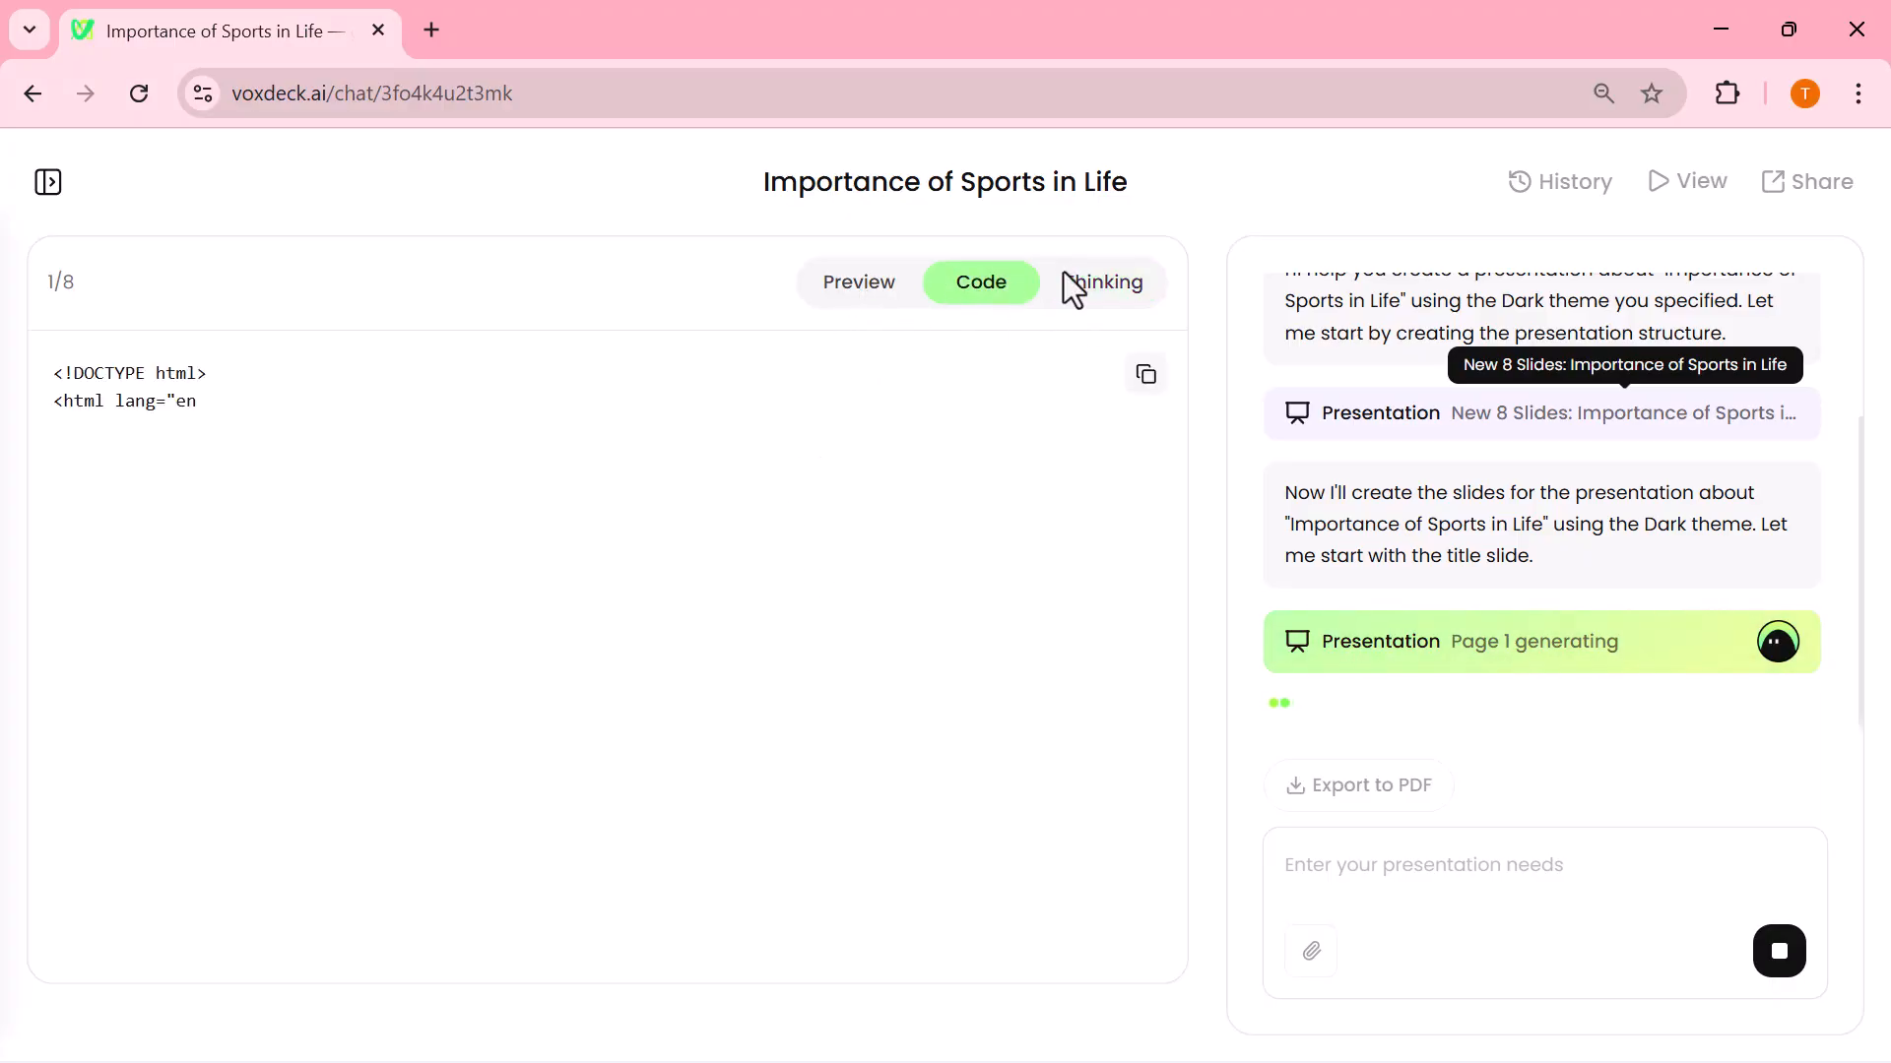
click(1101, 281)
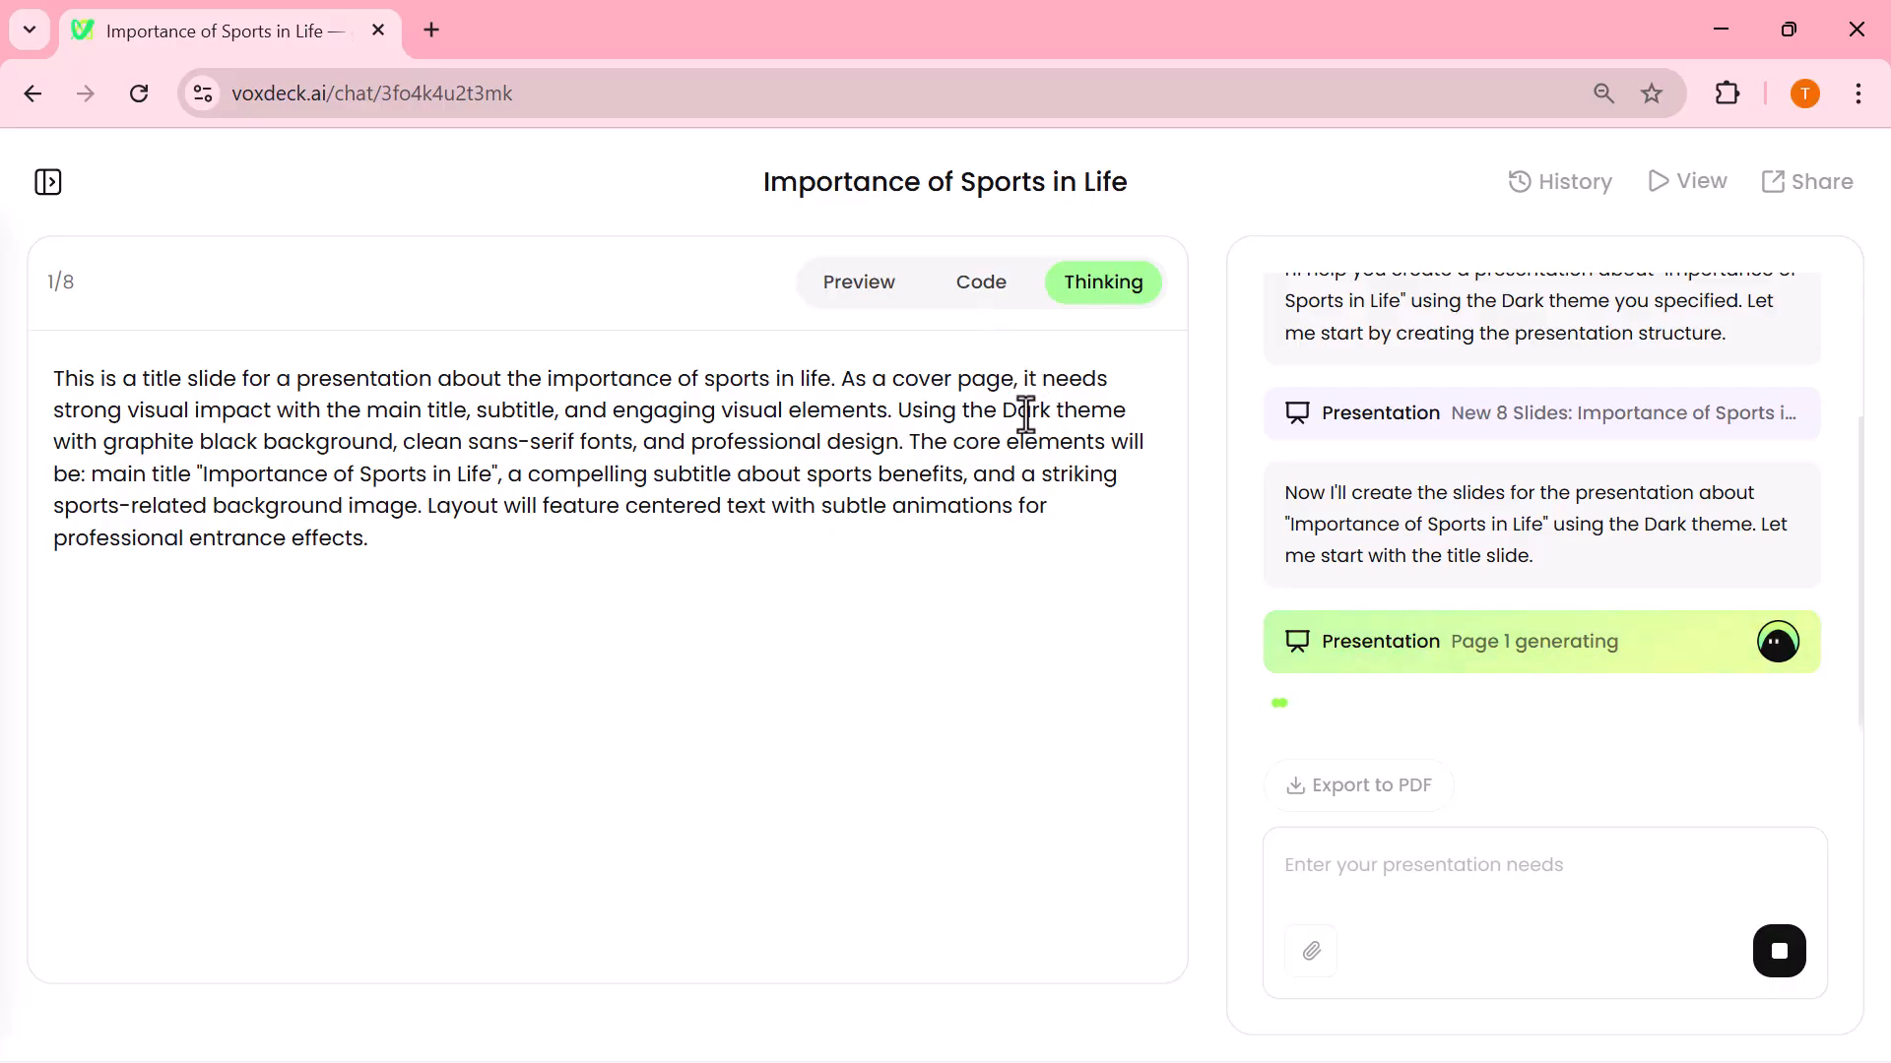
click(980, 282)
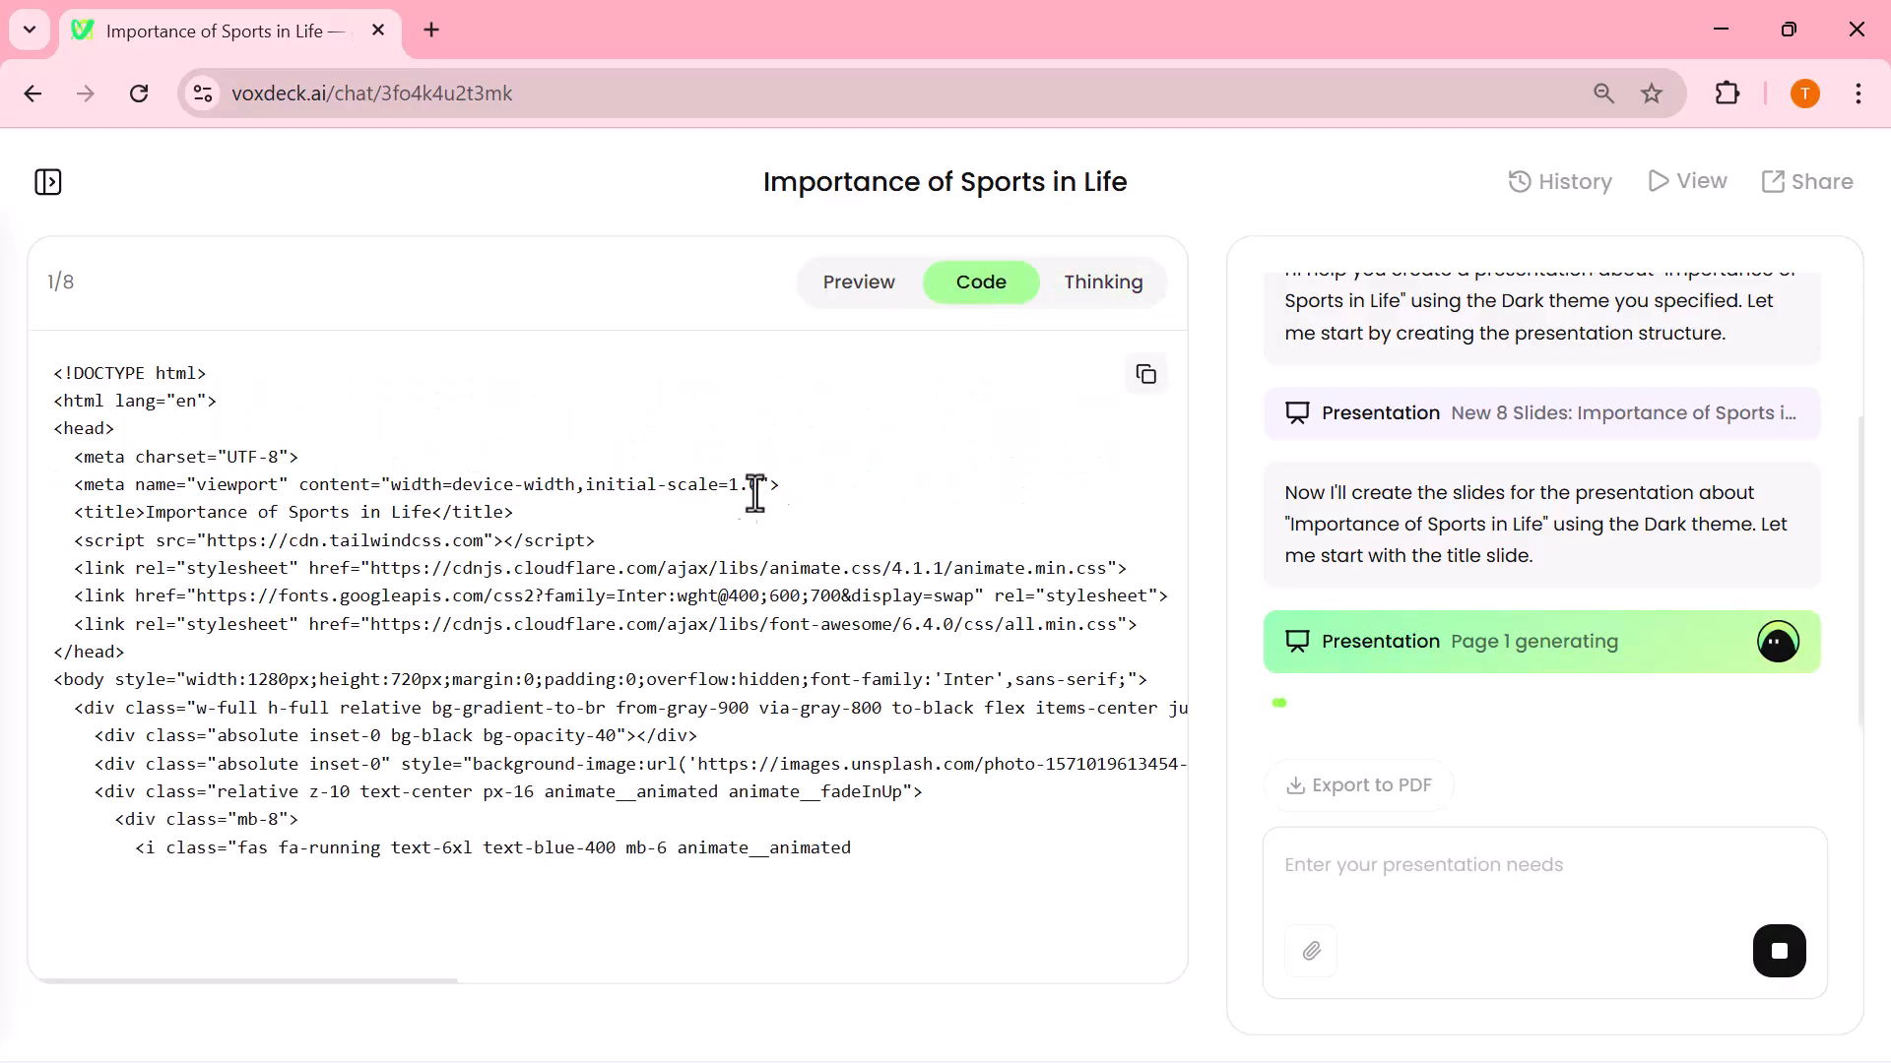
scroll(down, 3)
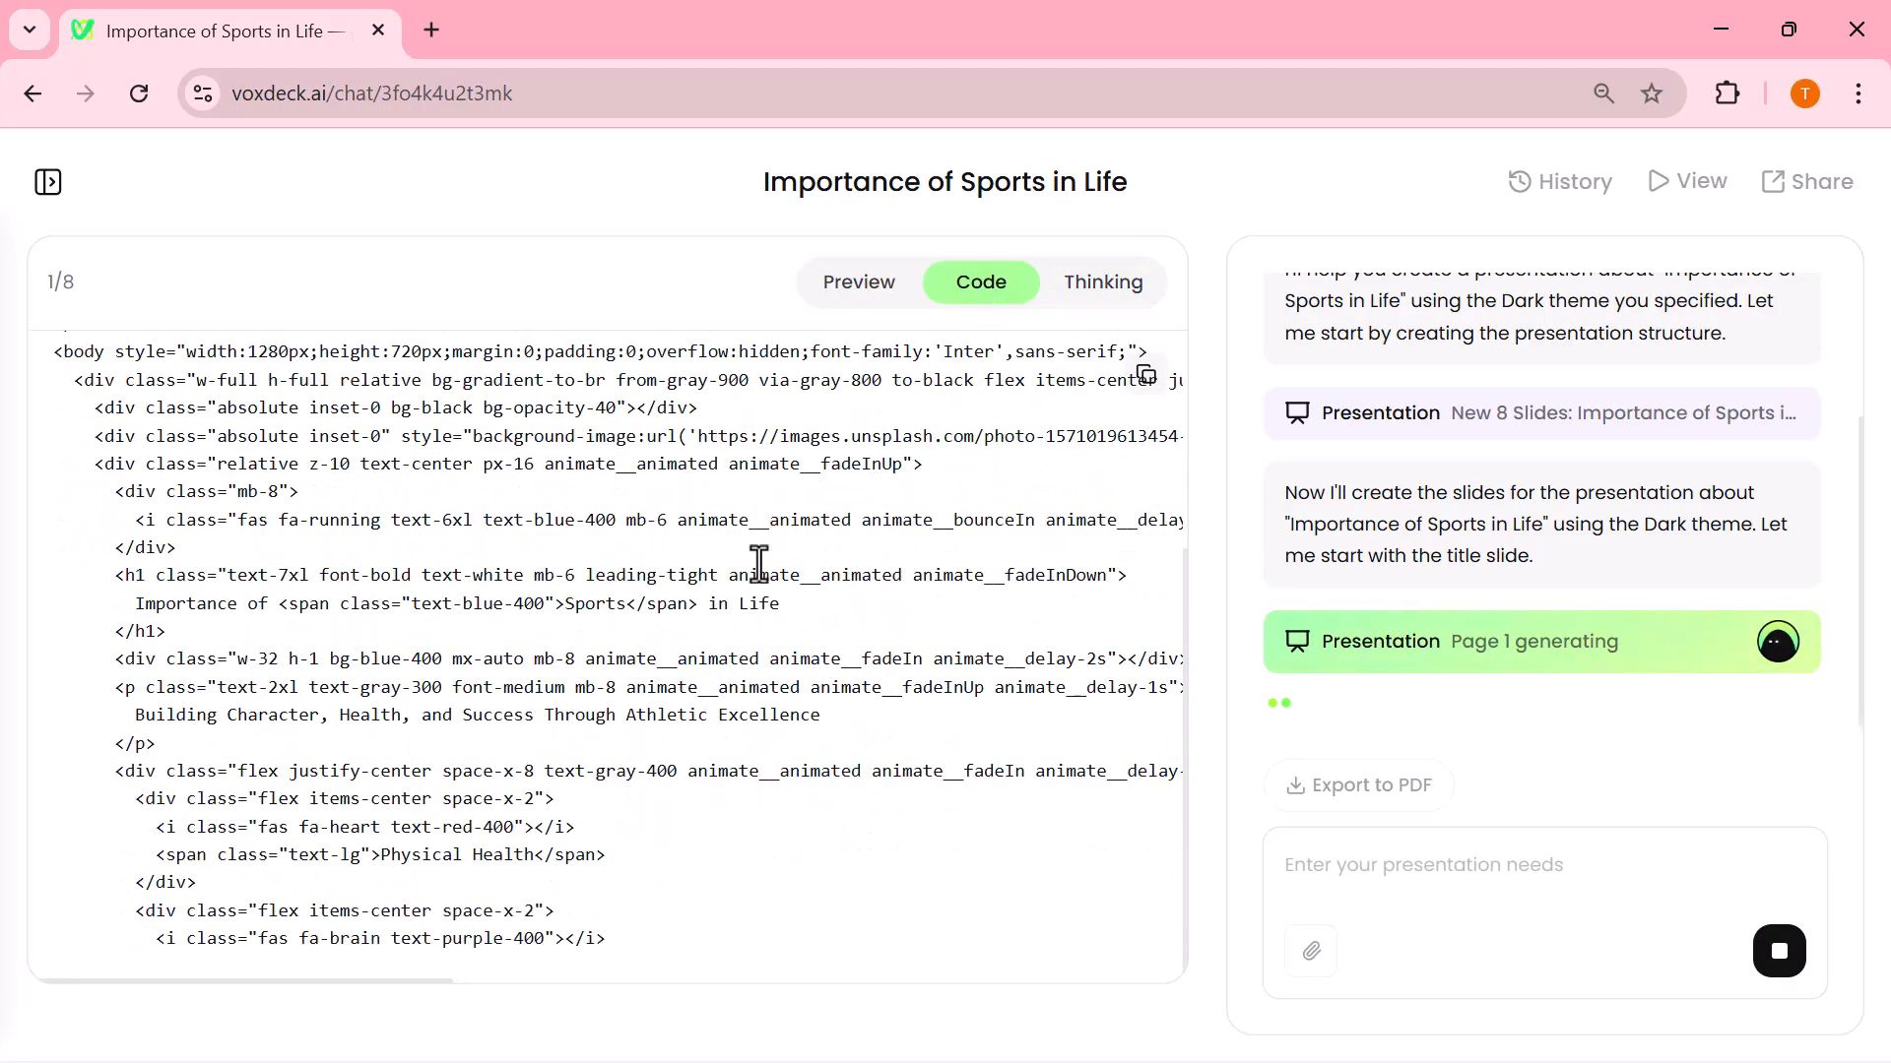
click(857, 282)
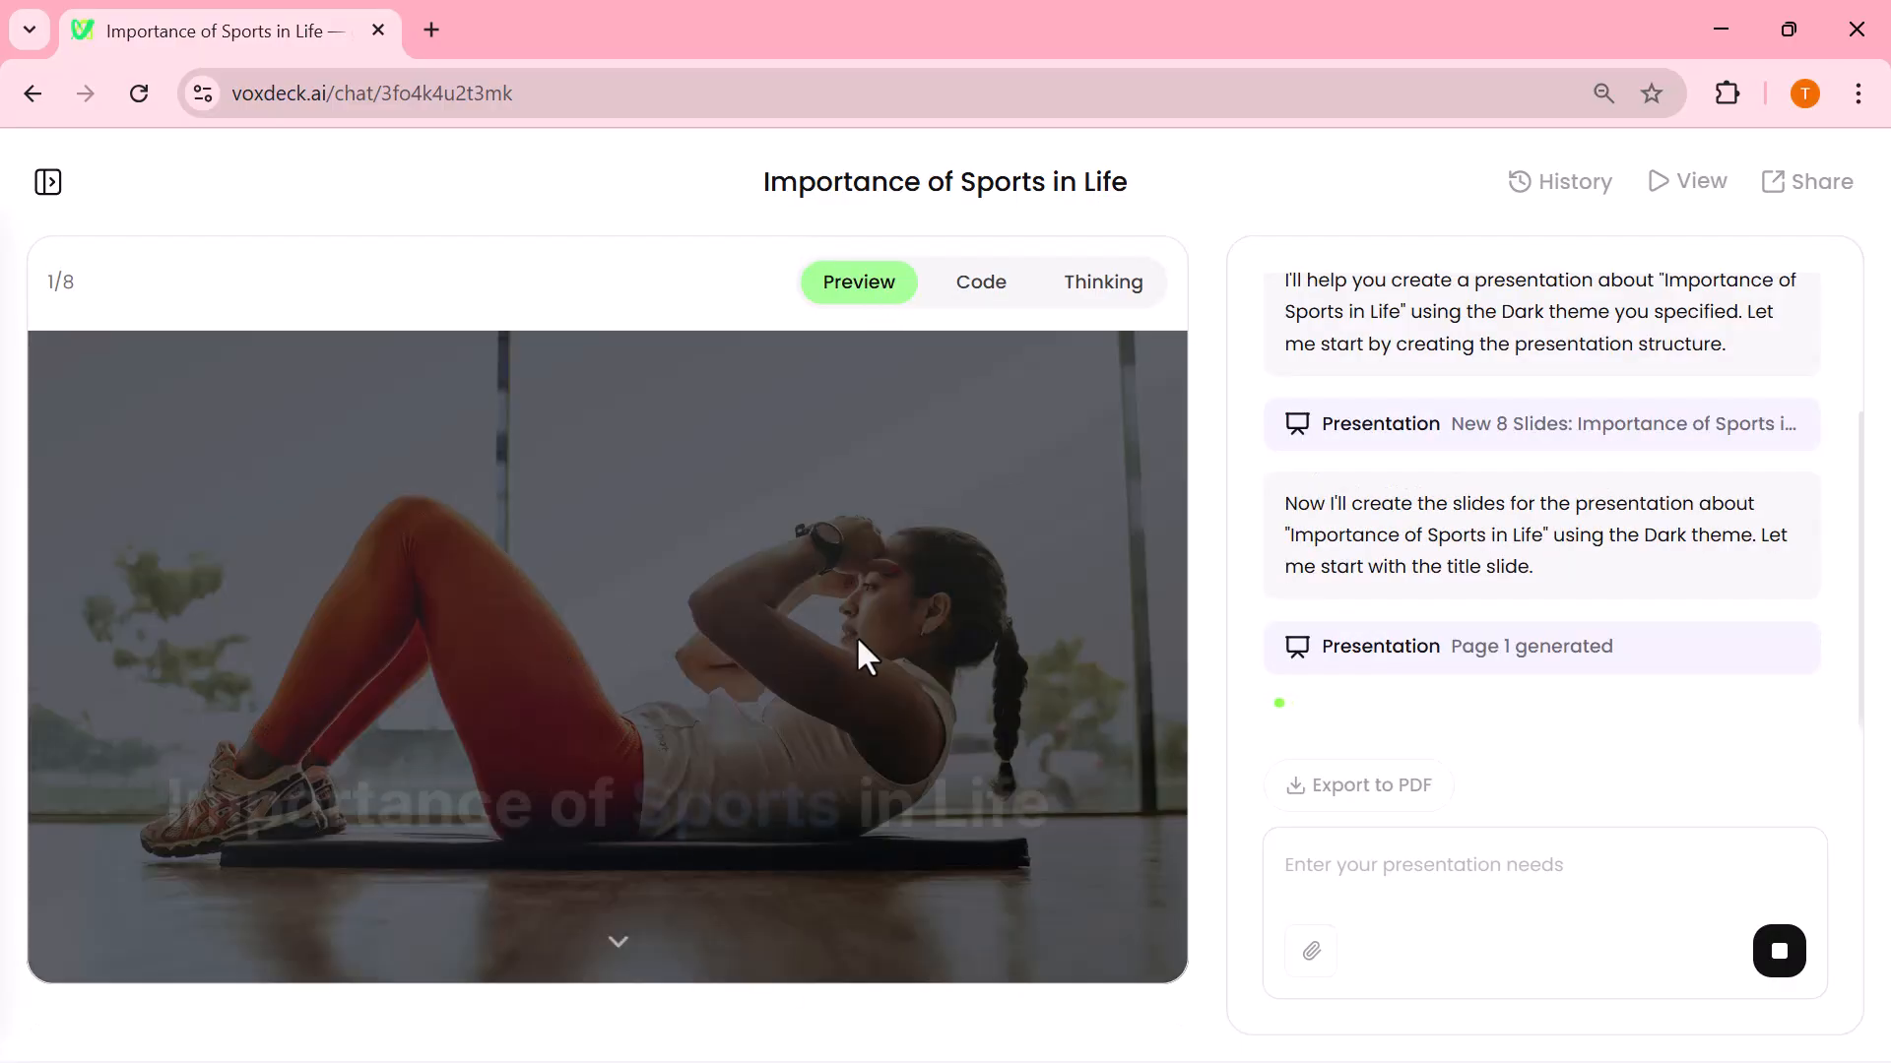
click(981, 290)
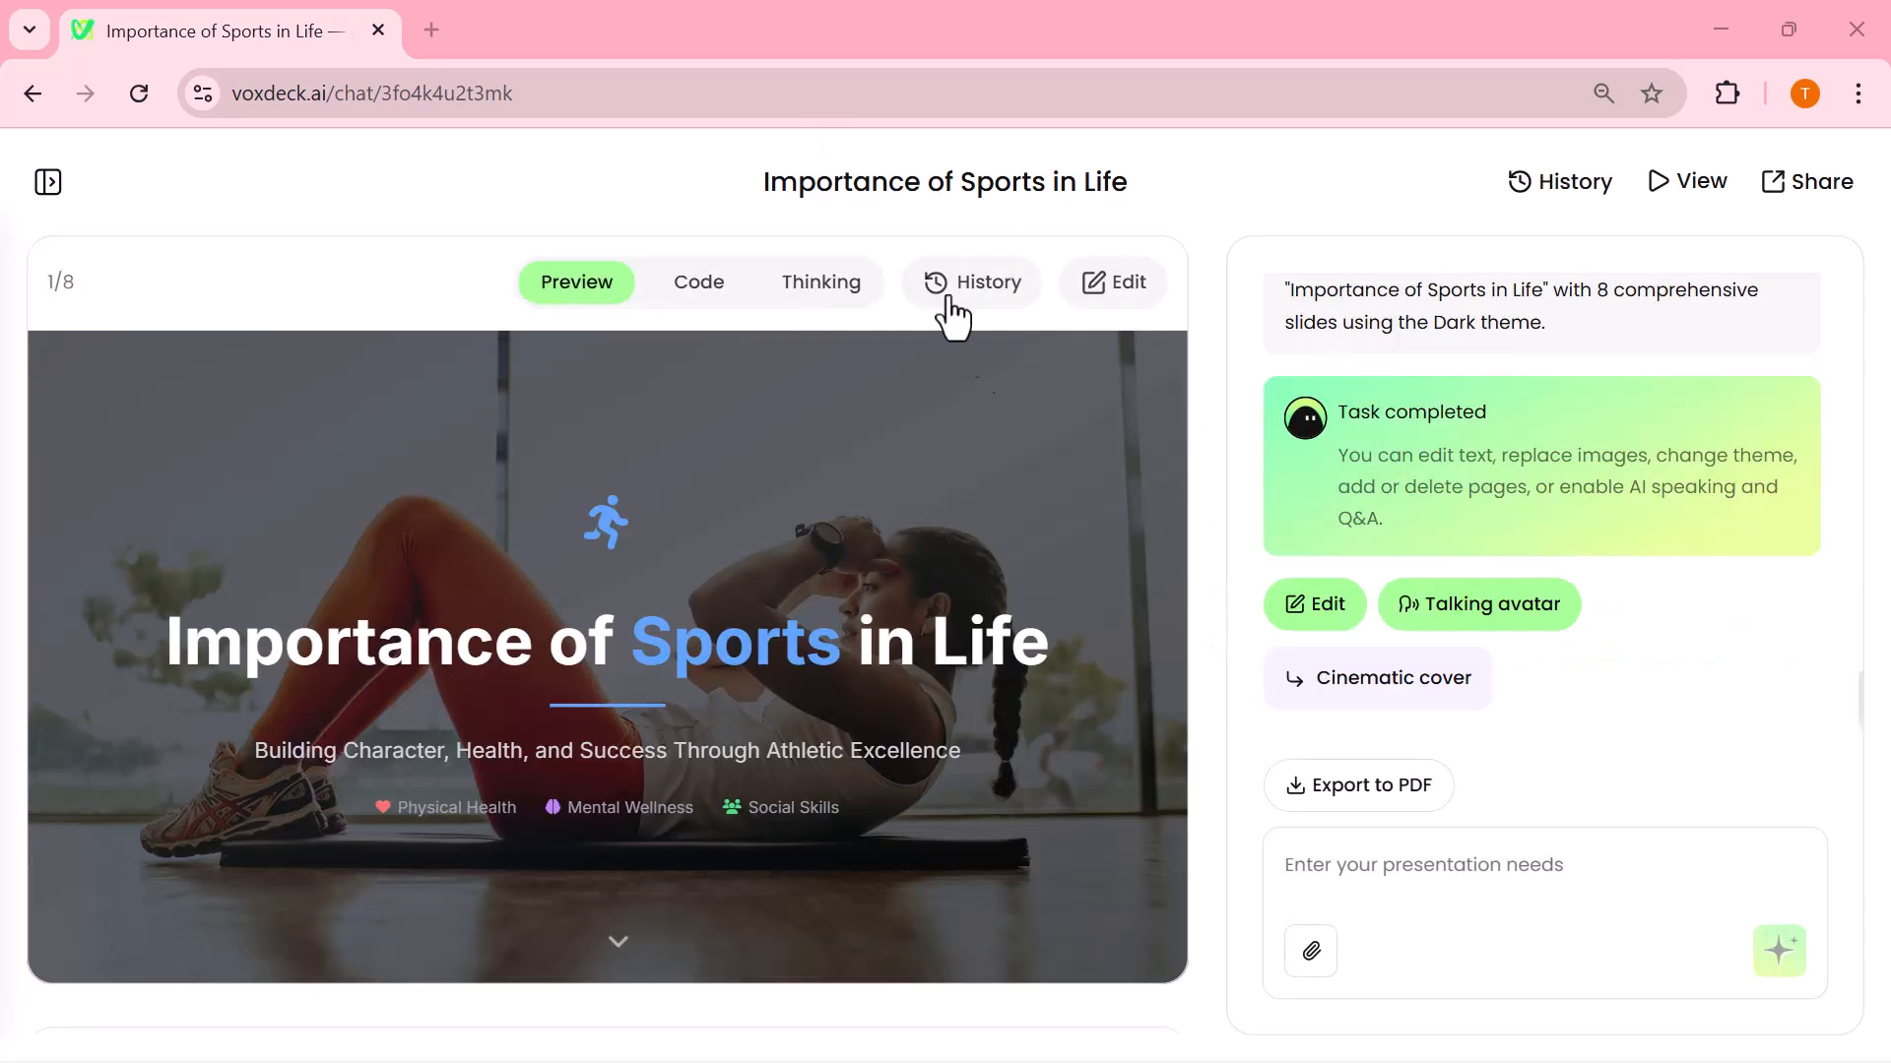
scroll(down, 3)
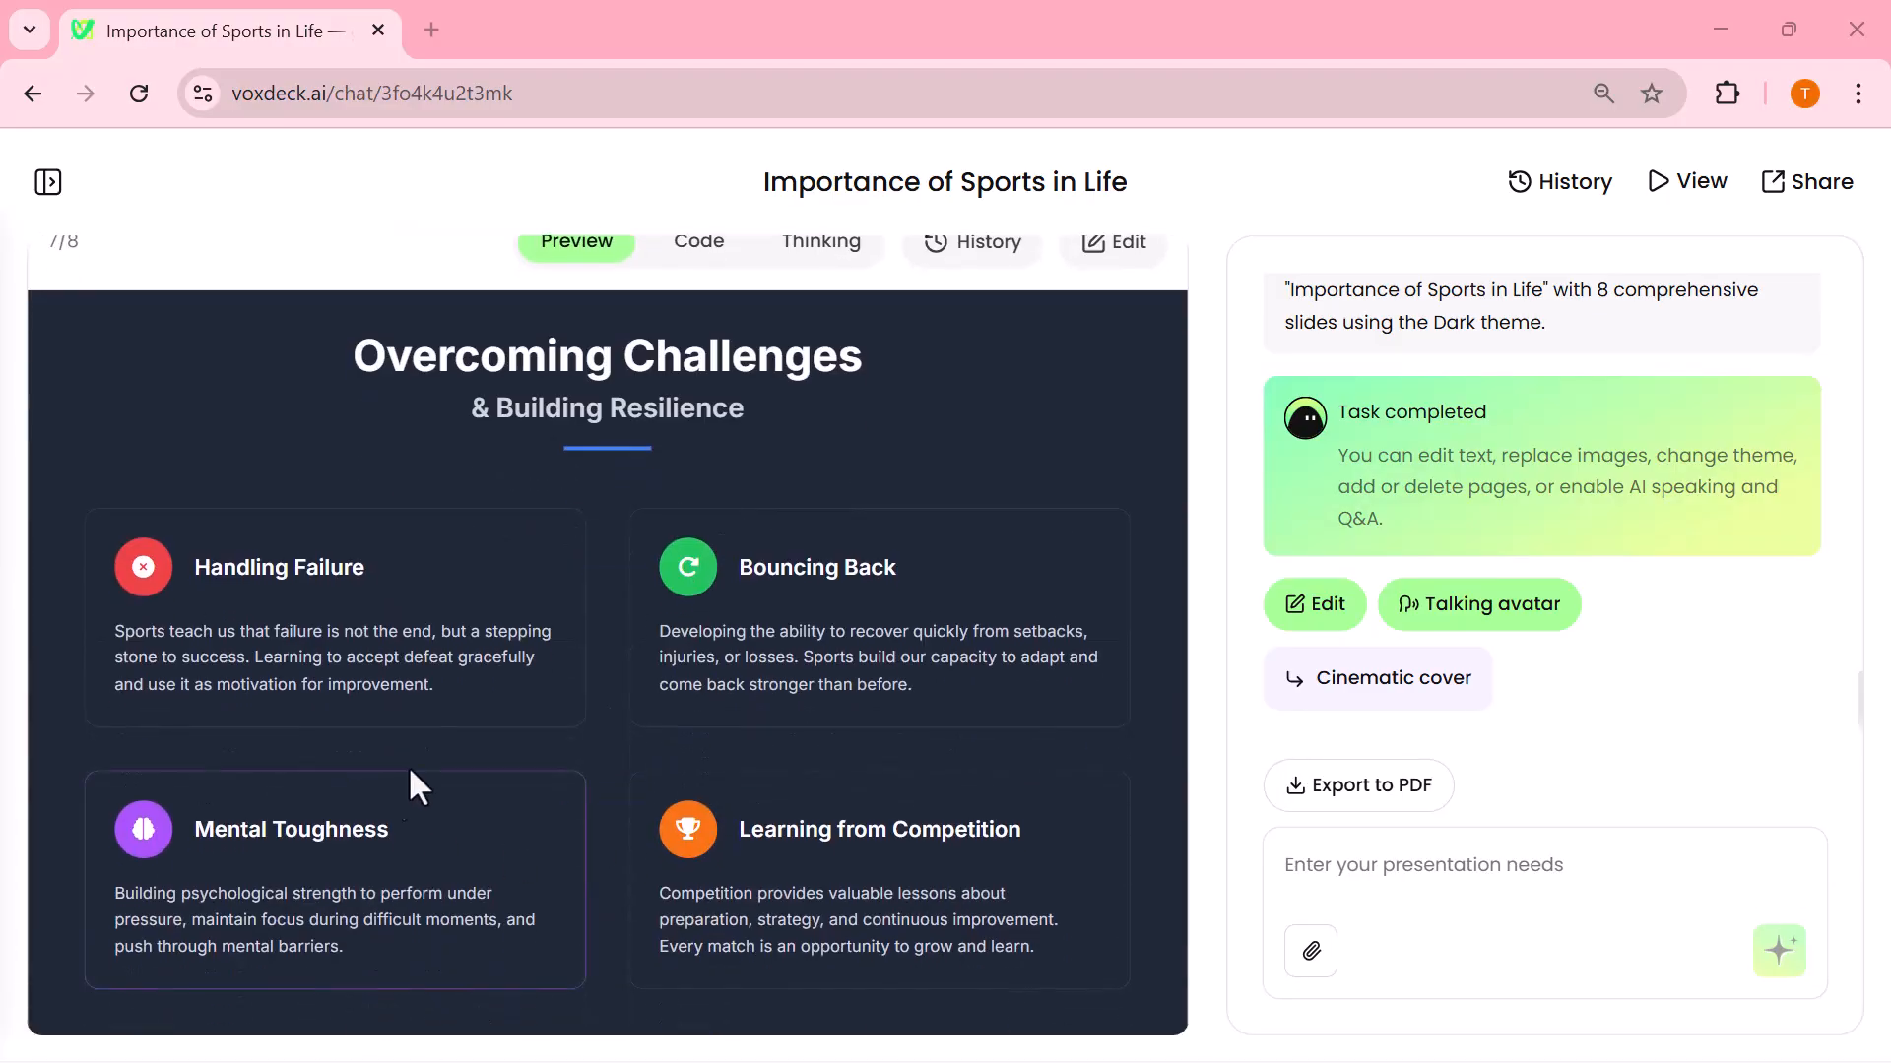
scroll(down, 3)
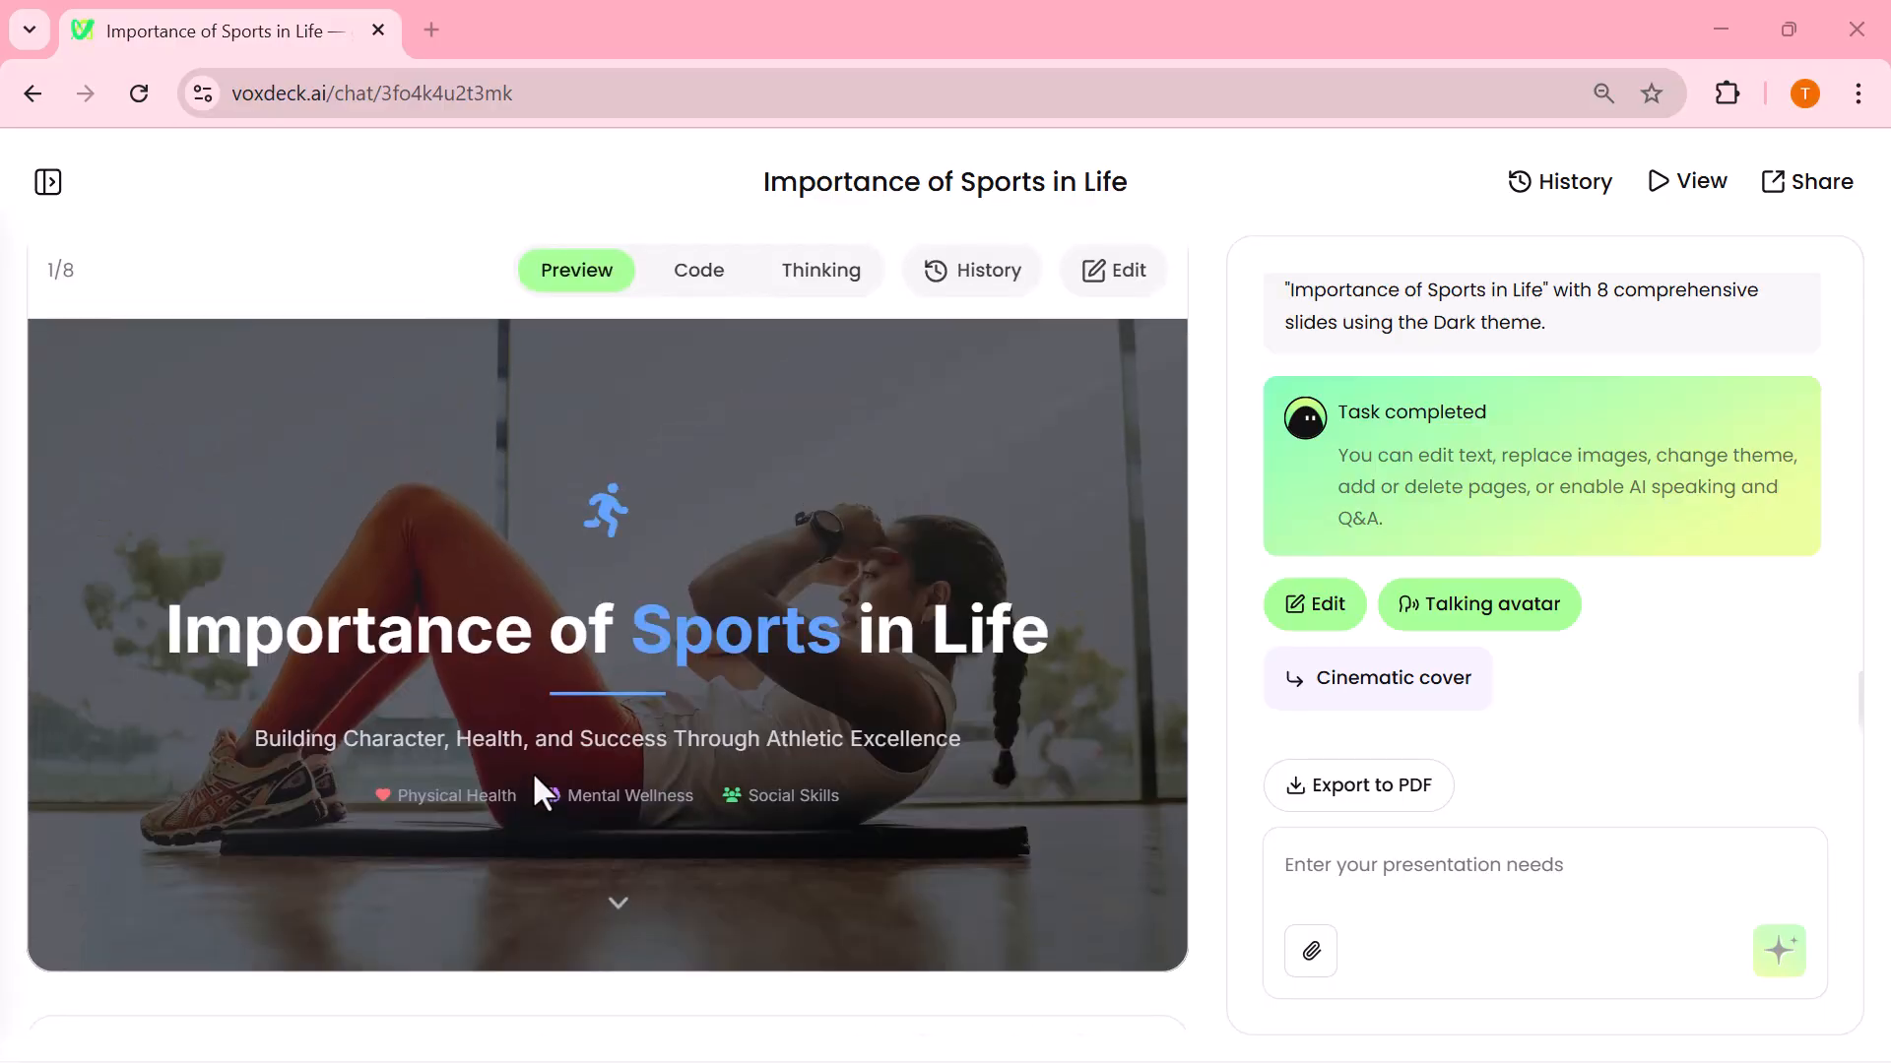
mouse_move(1688, 181)
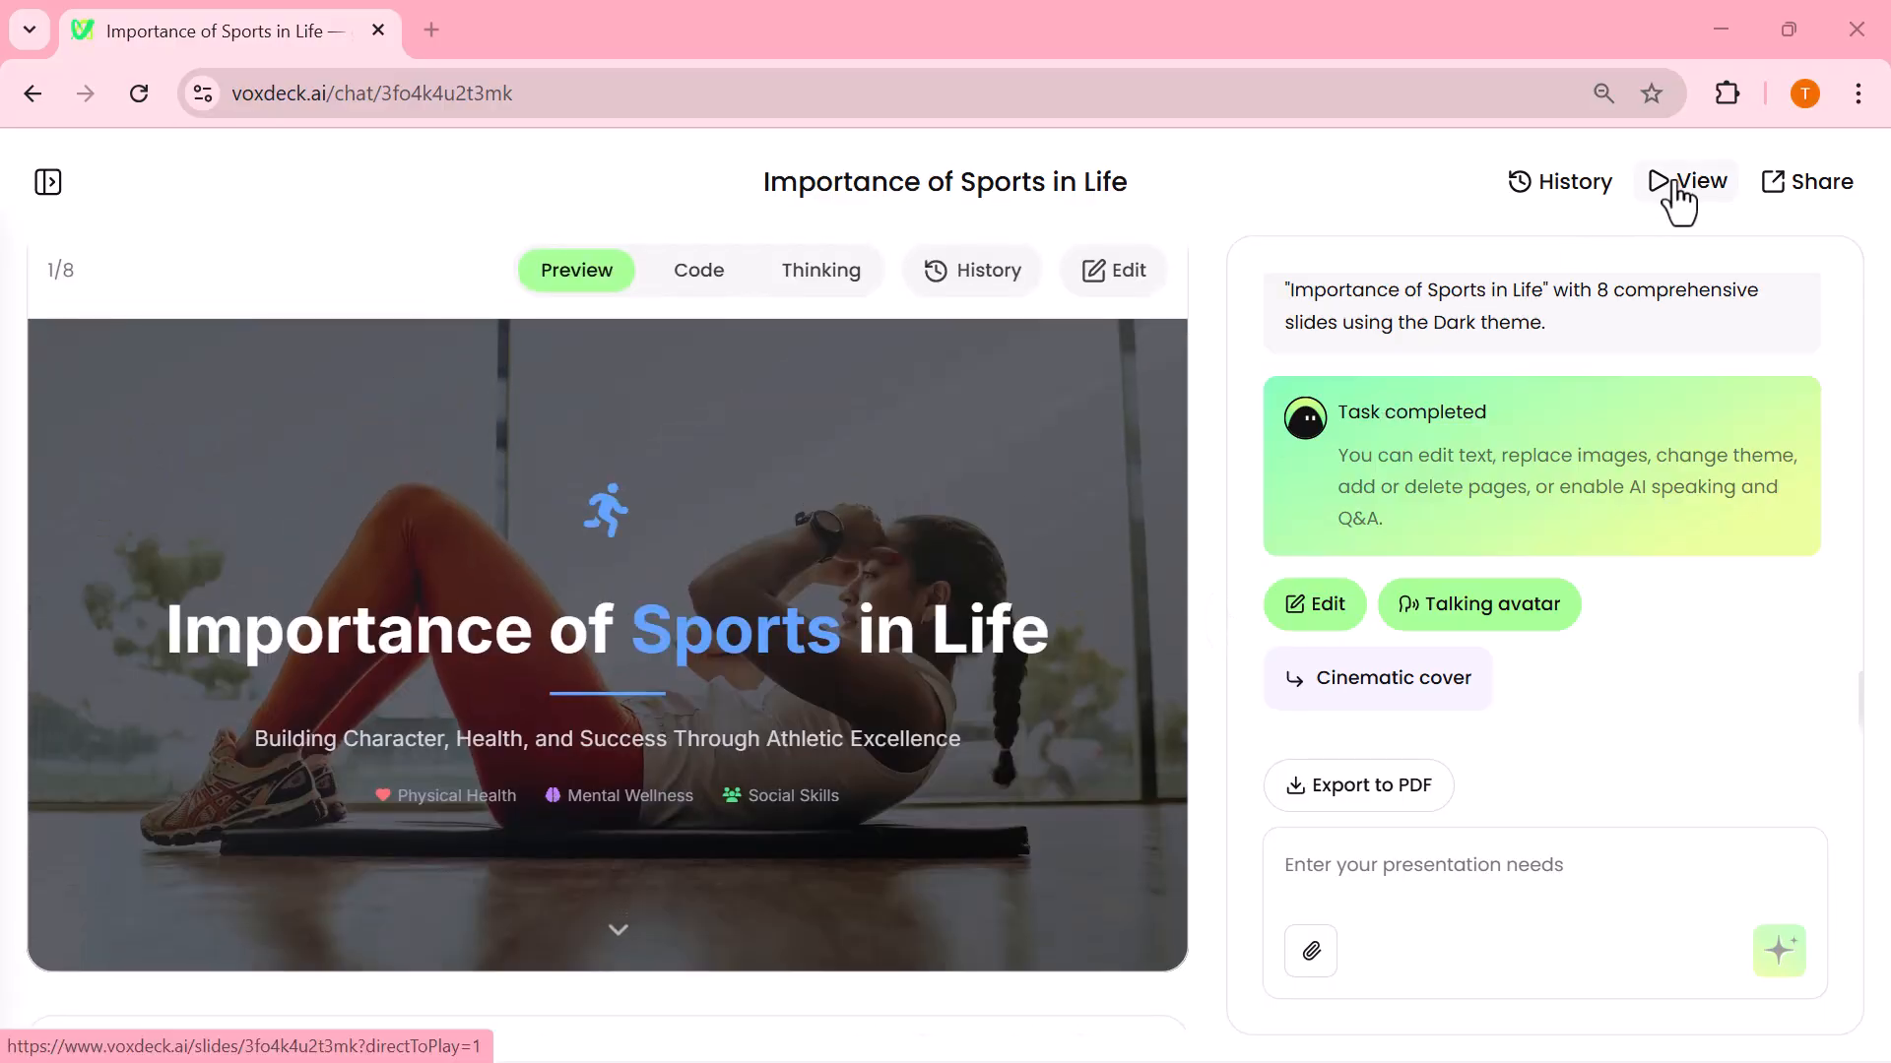
Open the sports deck in presentation view and start the AI avatar narration
click(1685, 181)
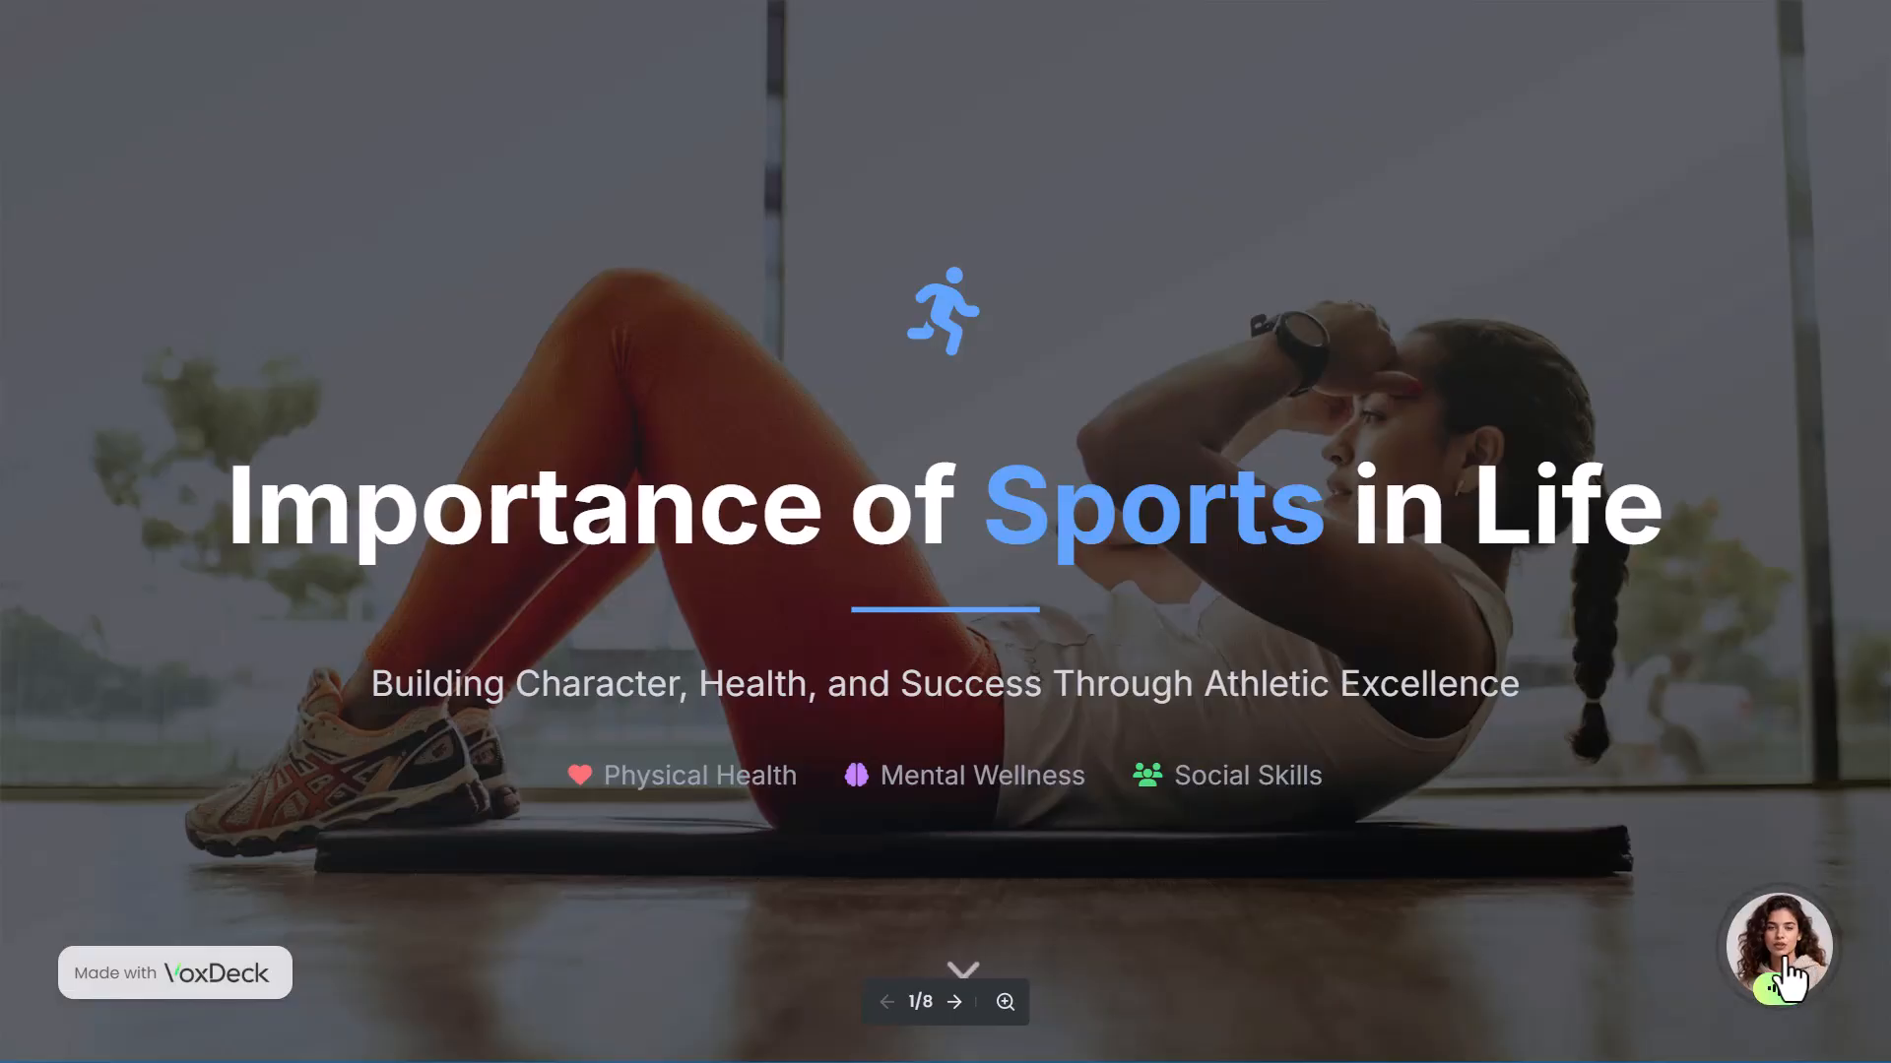
mouse_move(1775, 948)
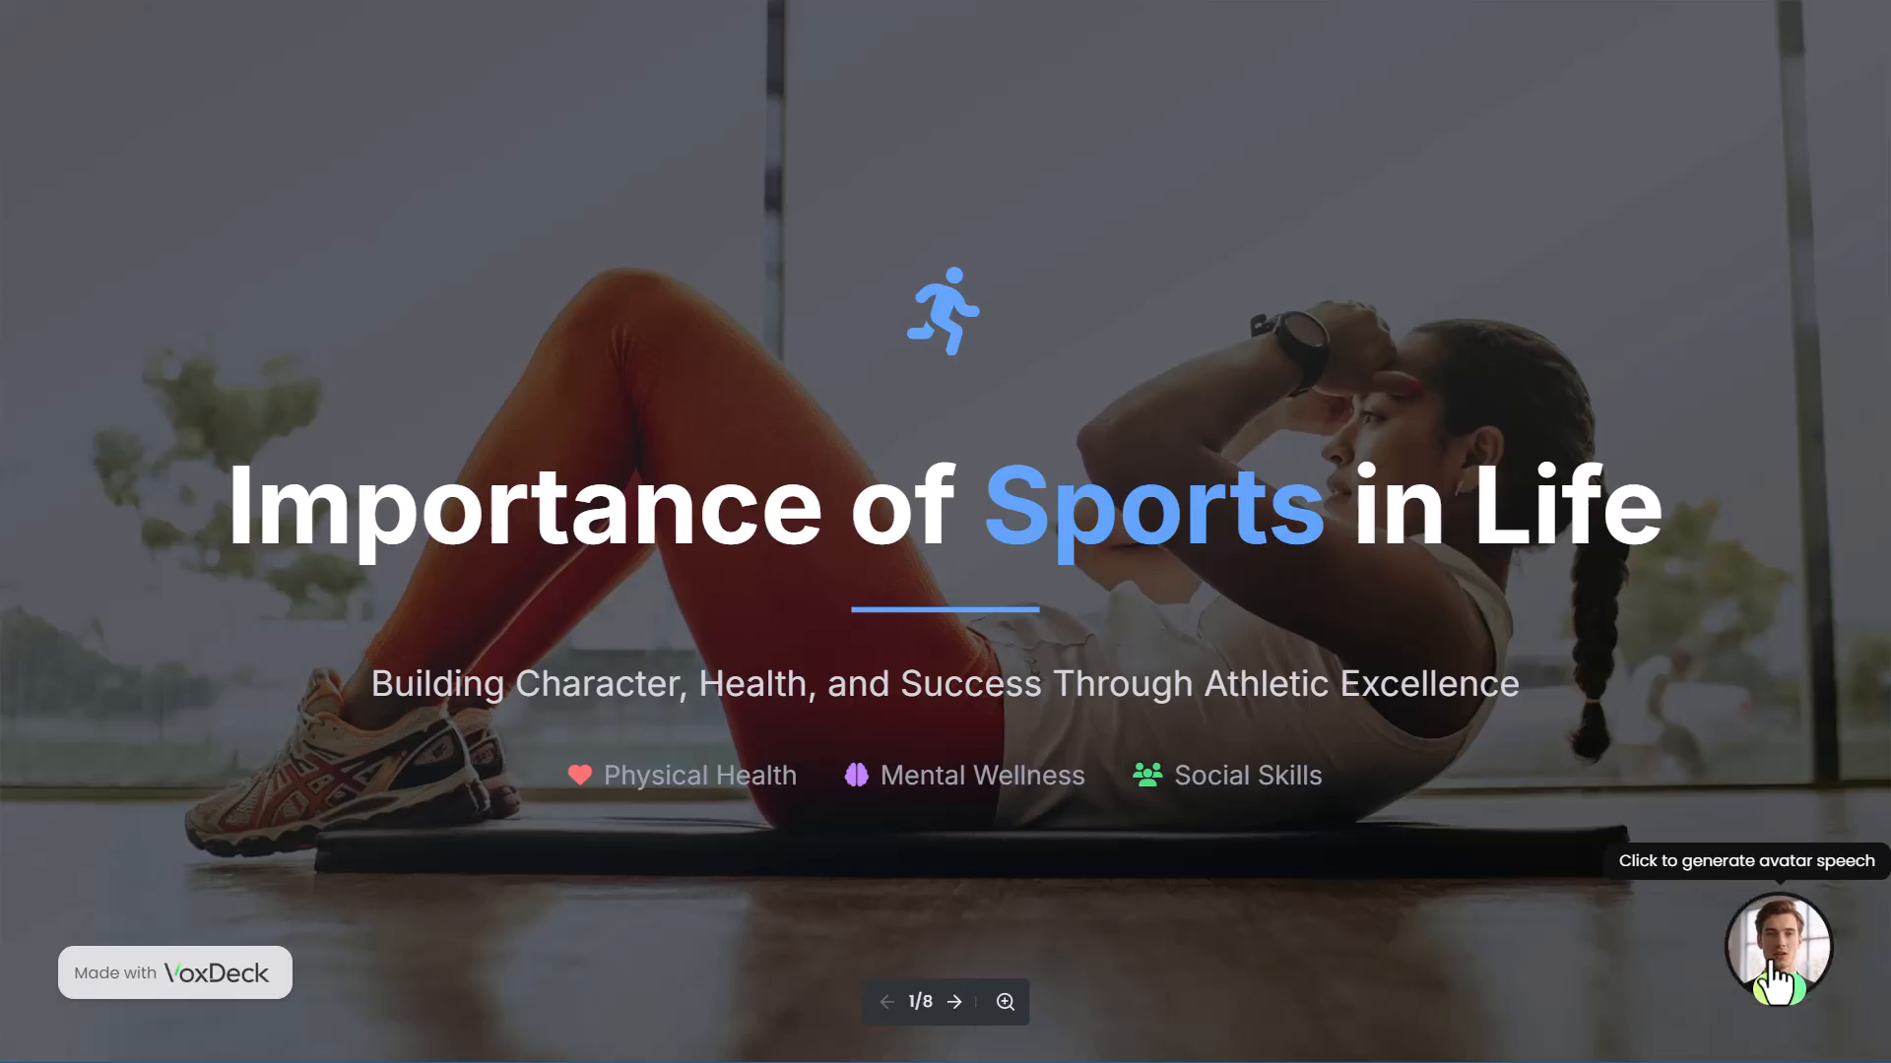
click(1776, 948)
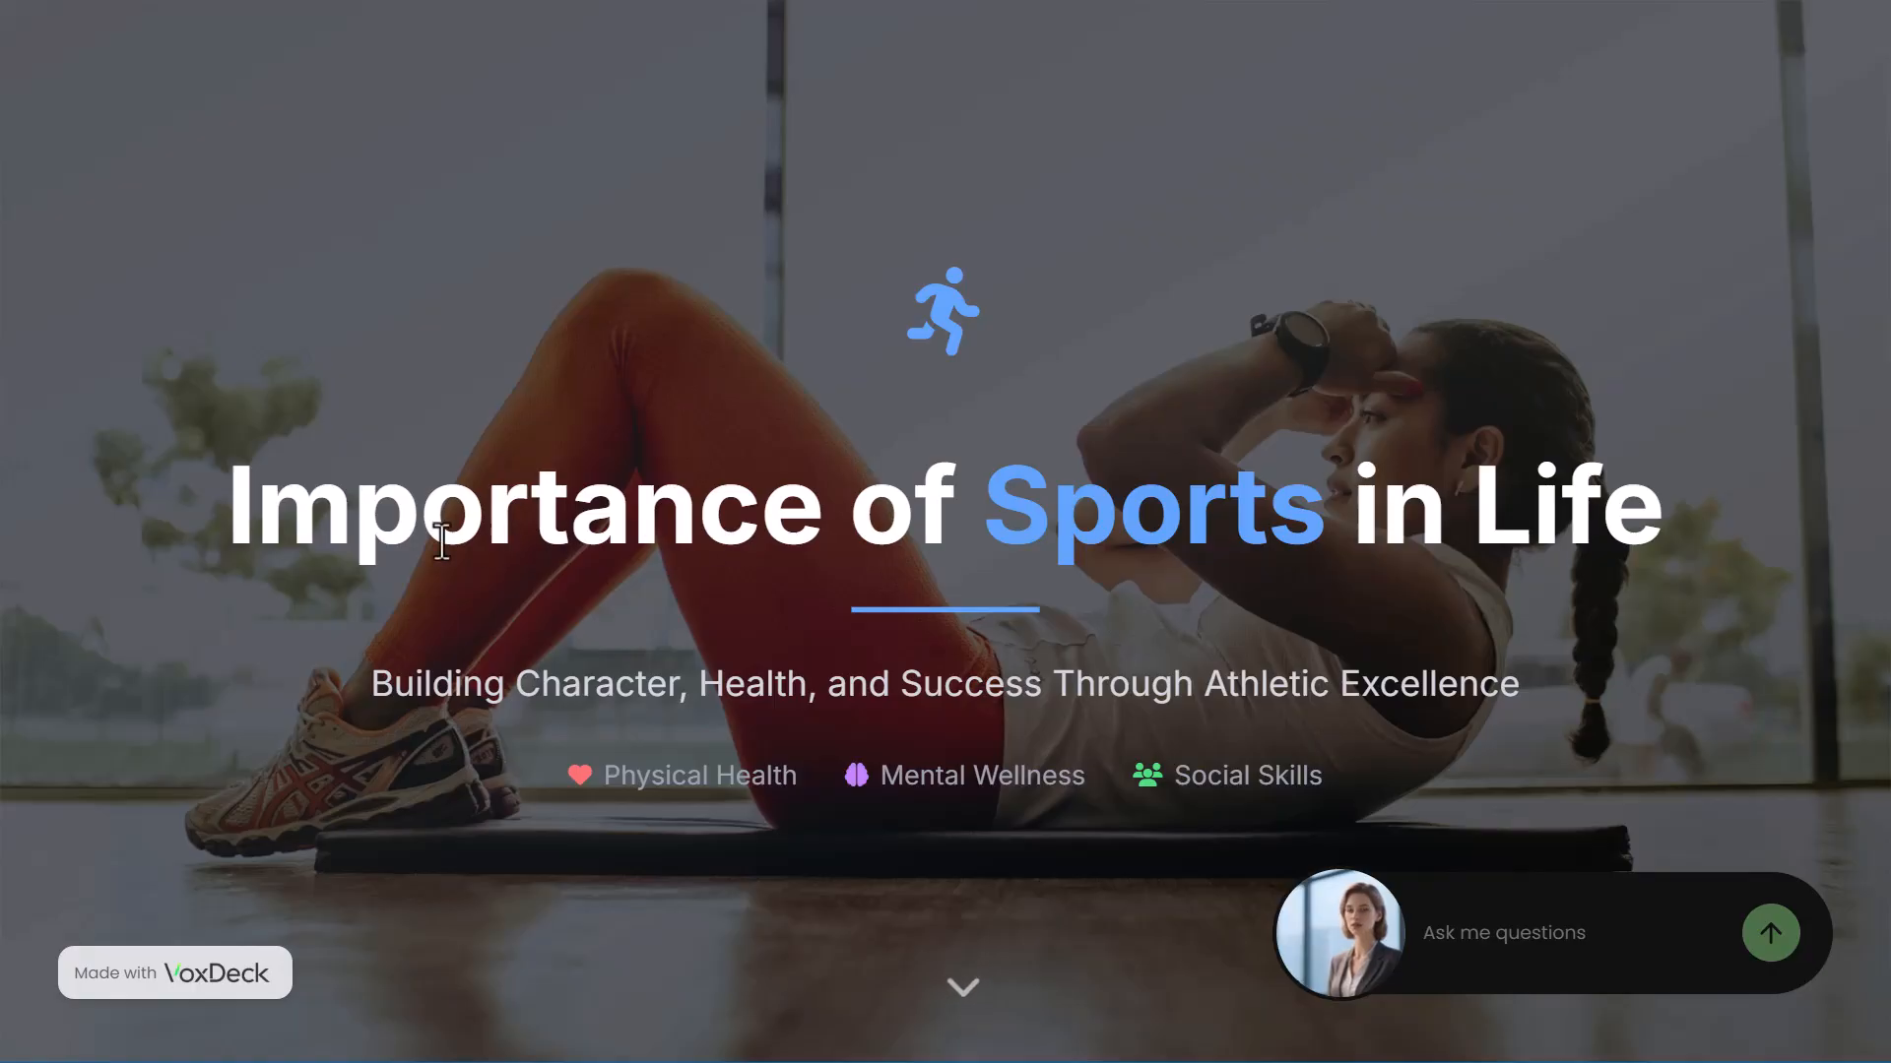
mouse_move(636, 606)
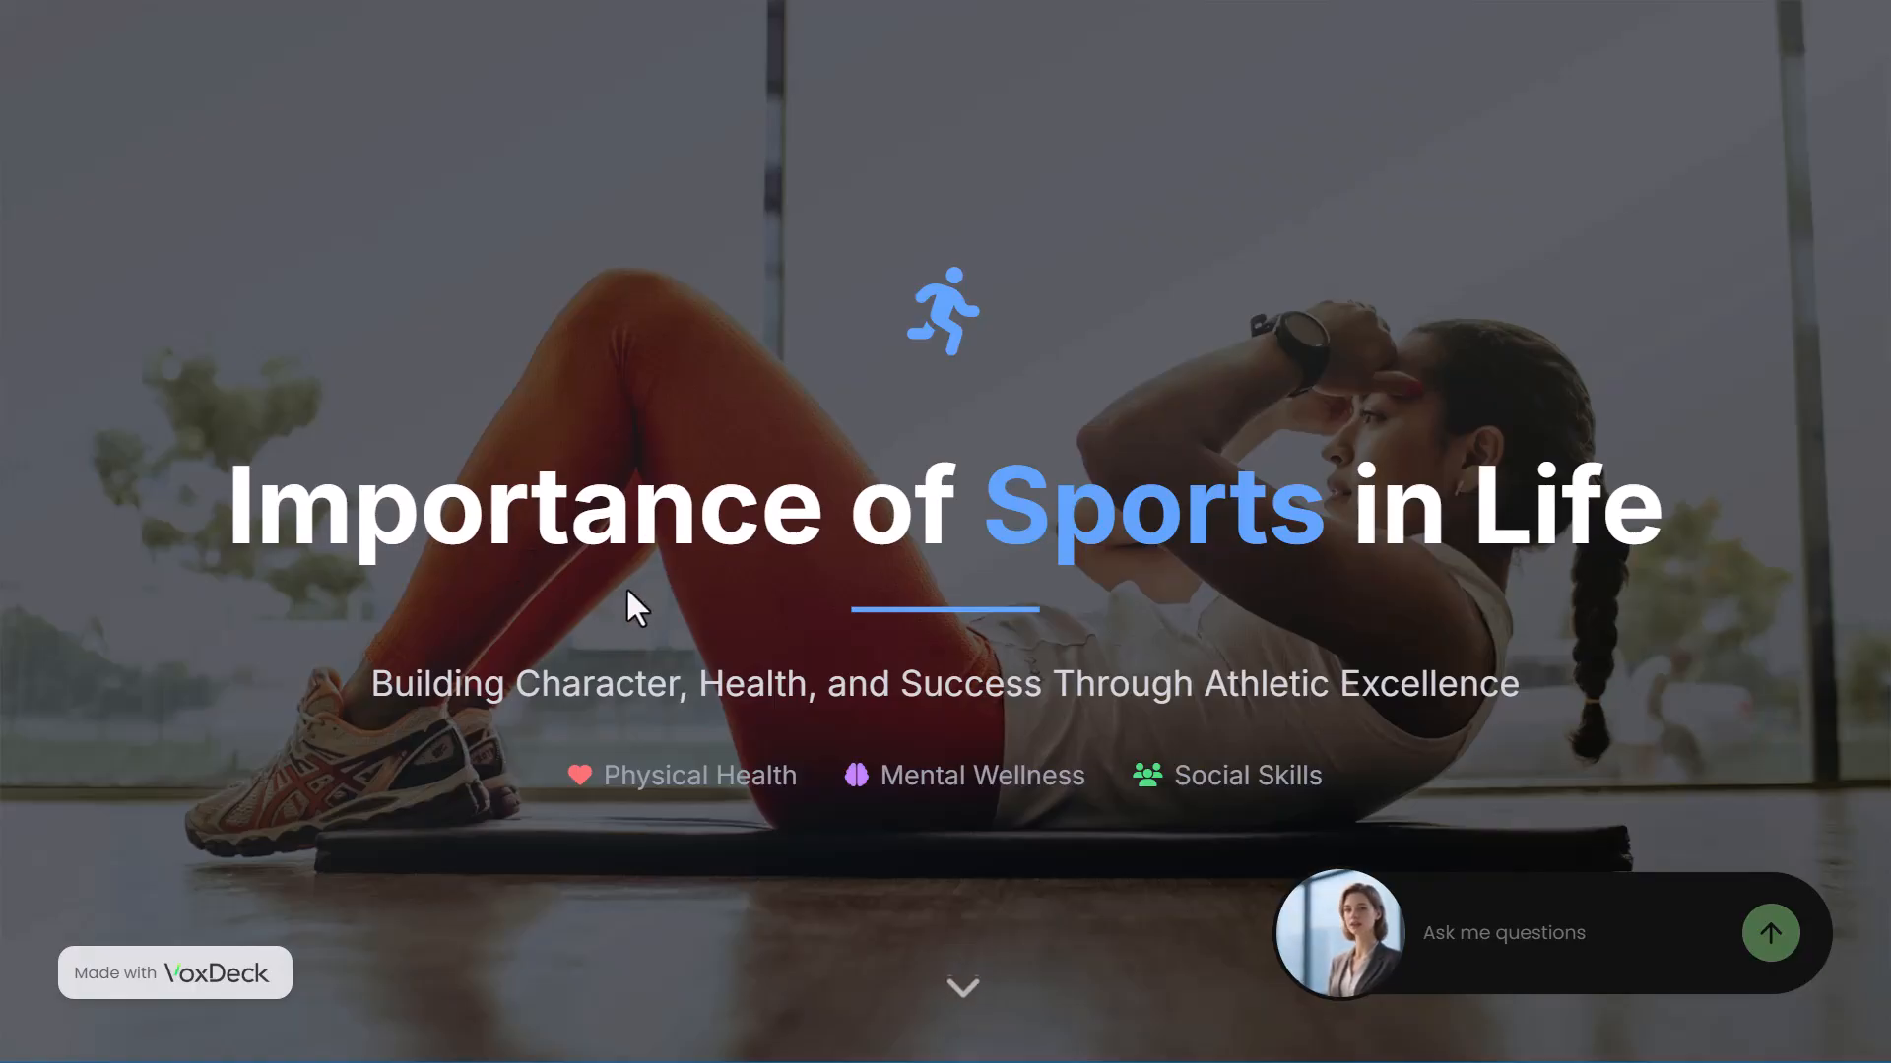
mouse_move(959, 668)
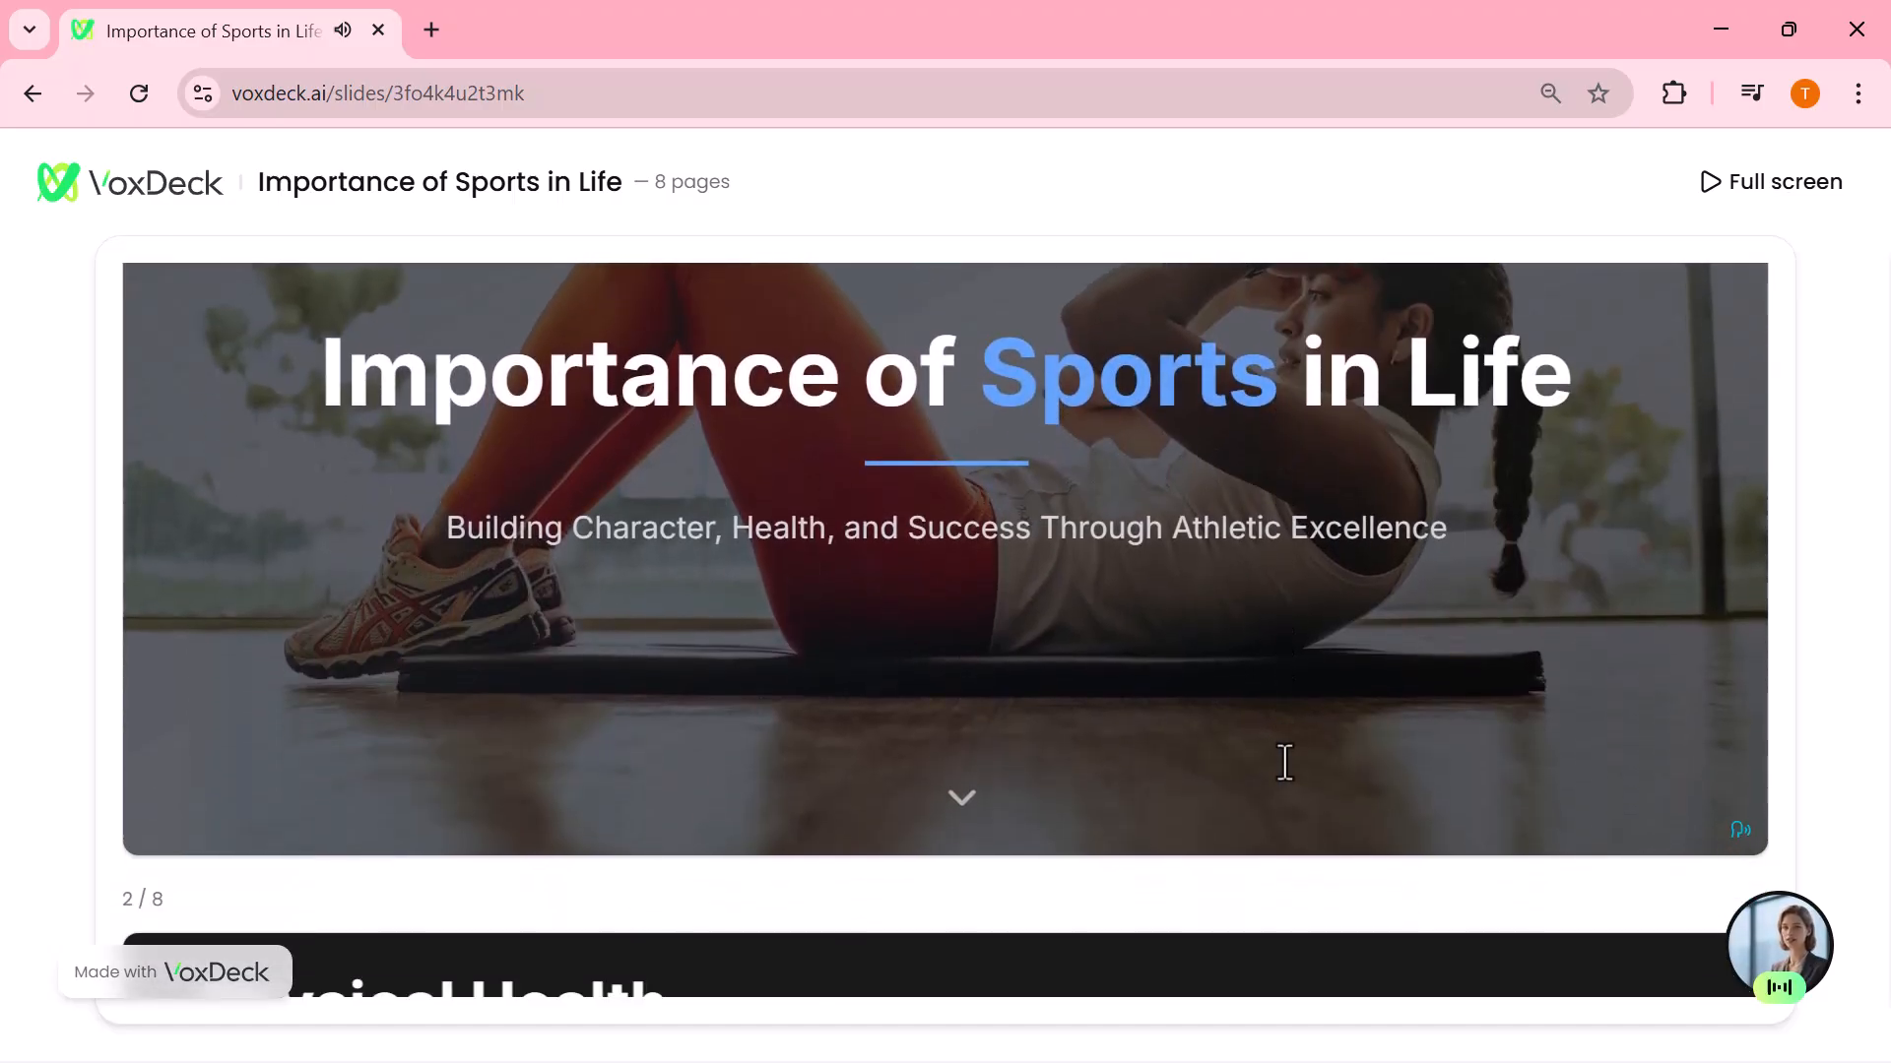
scroll(down, 3)
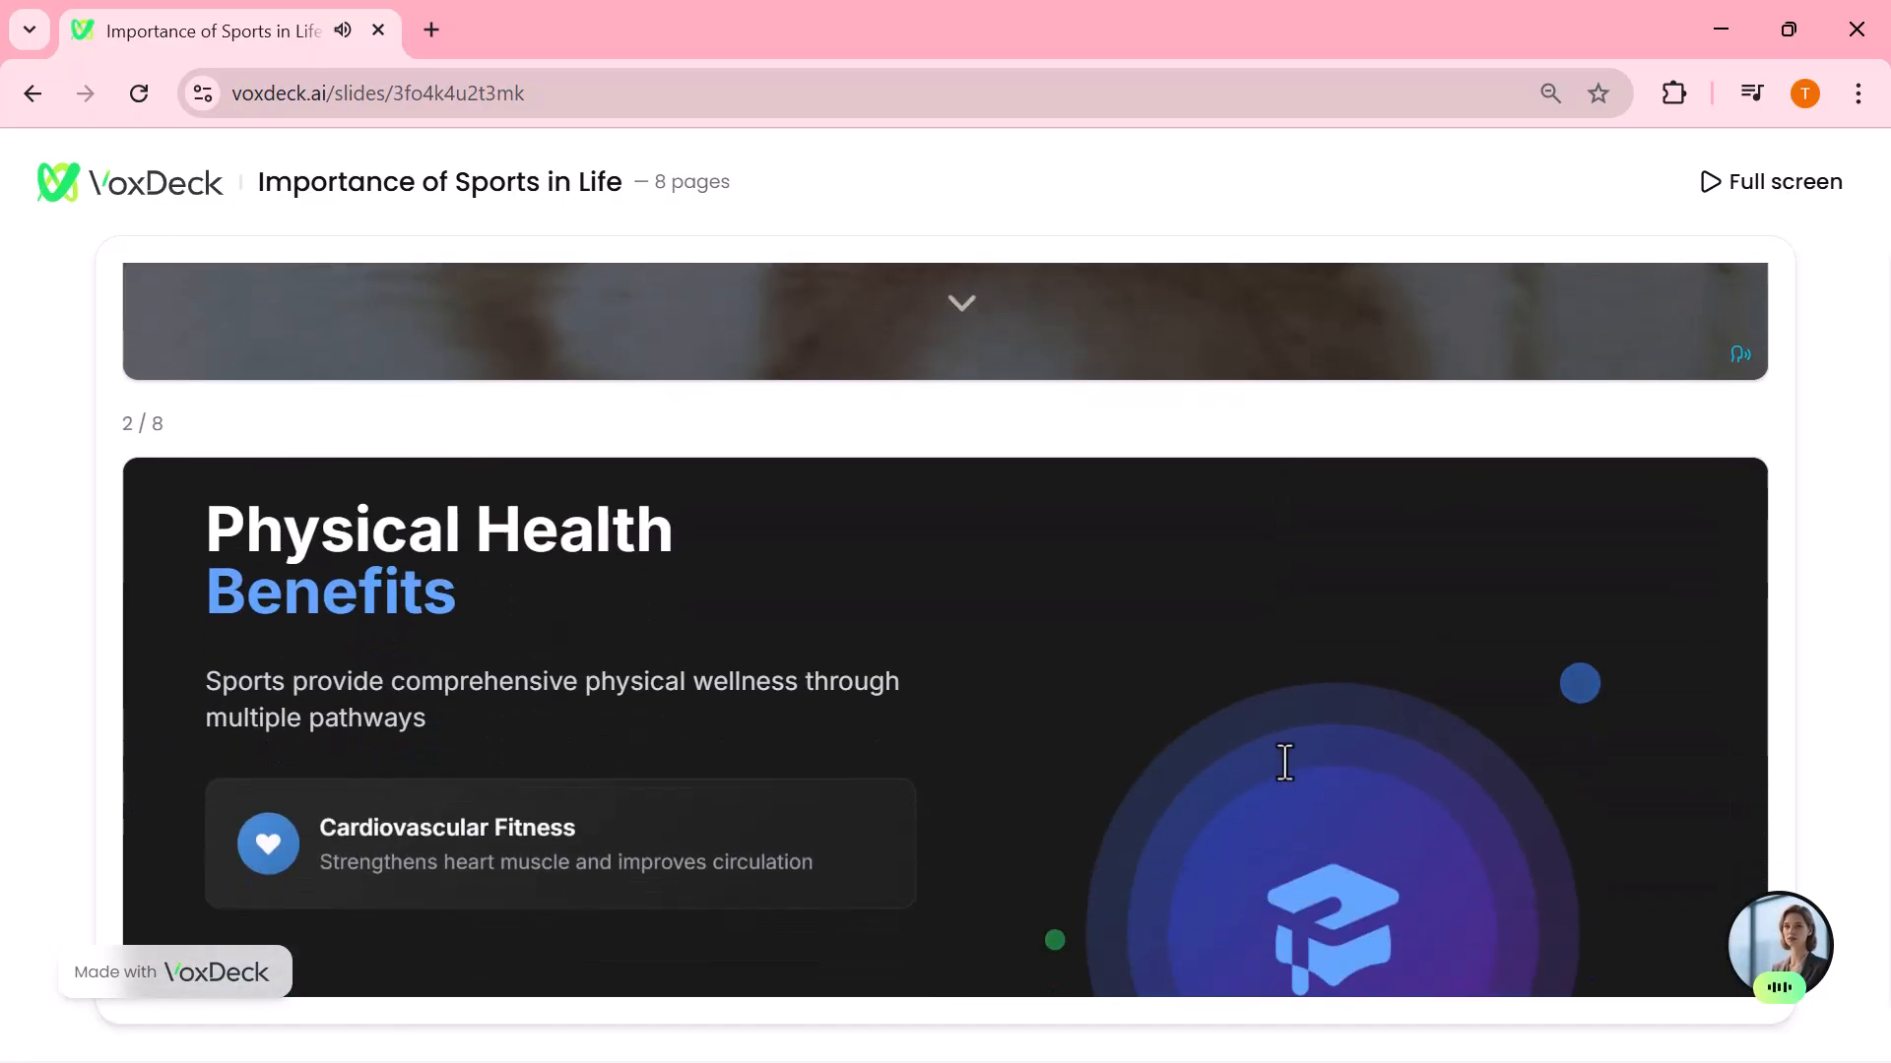
scroll(down, 3)
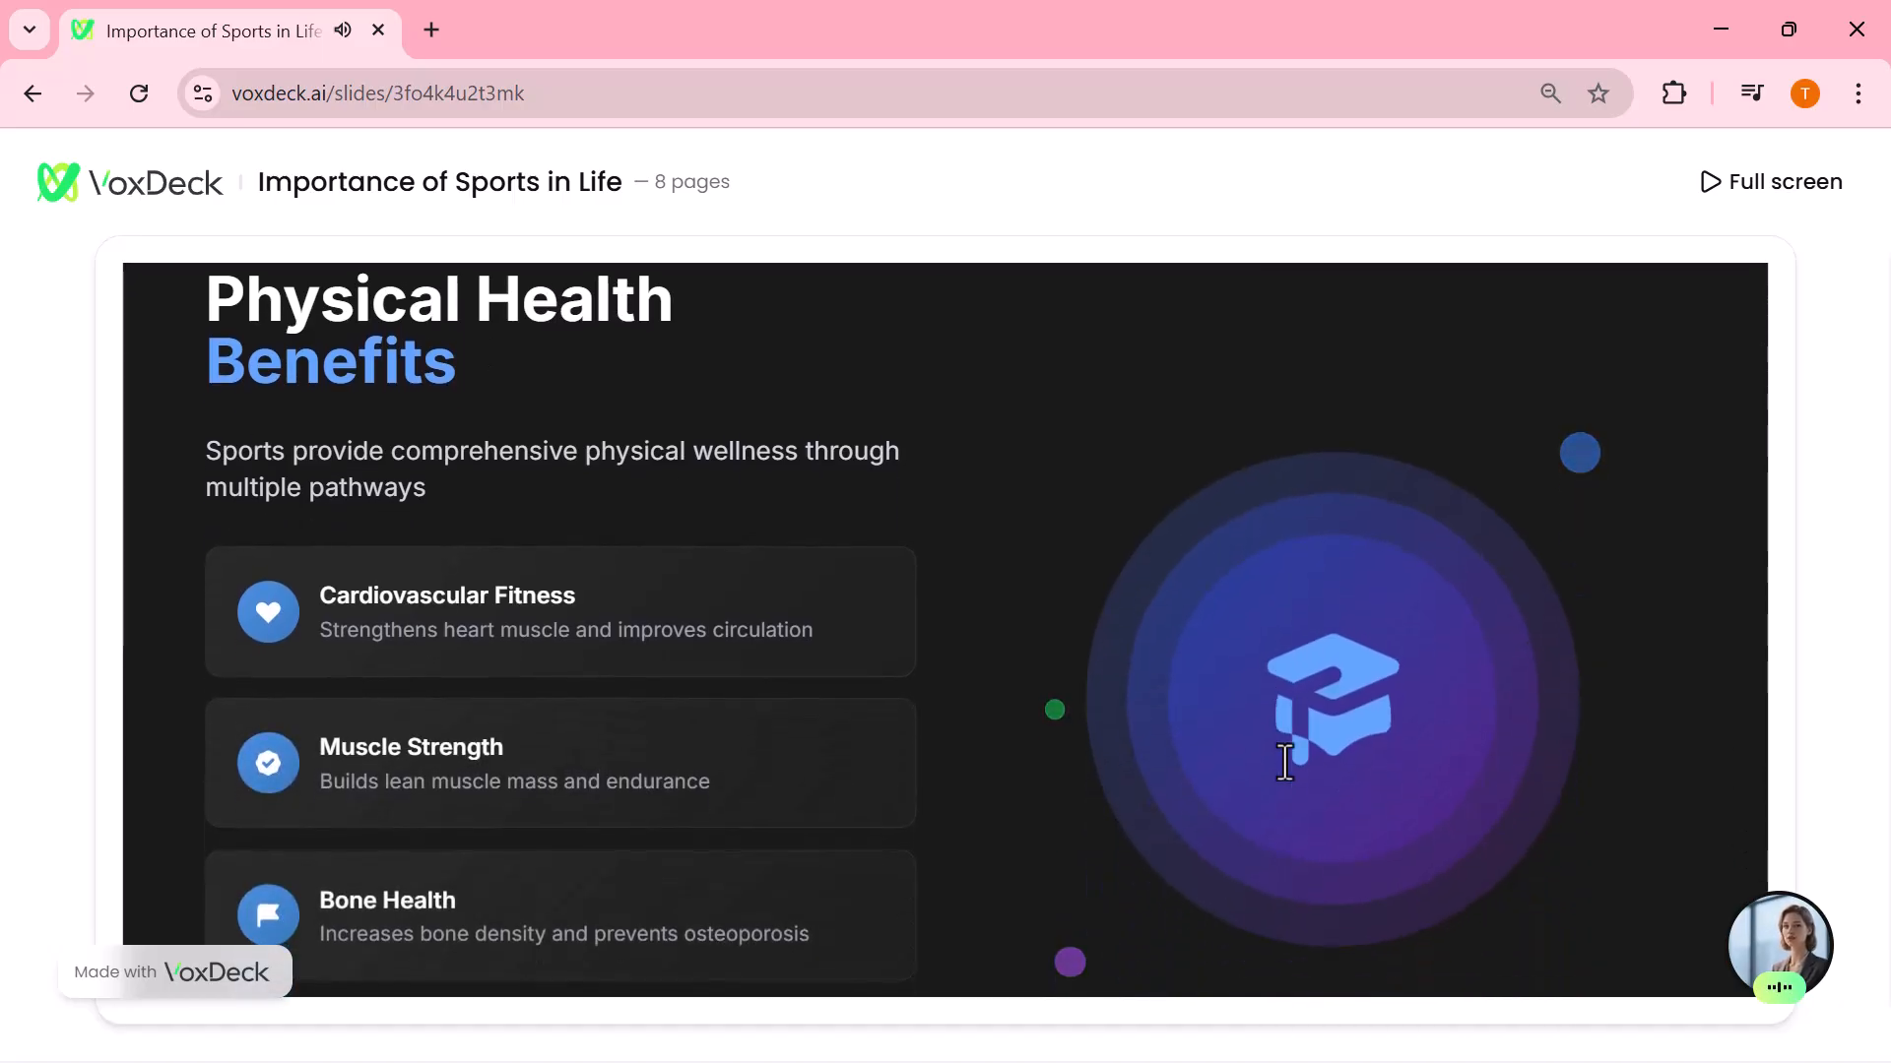
scroll(down, 3)
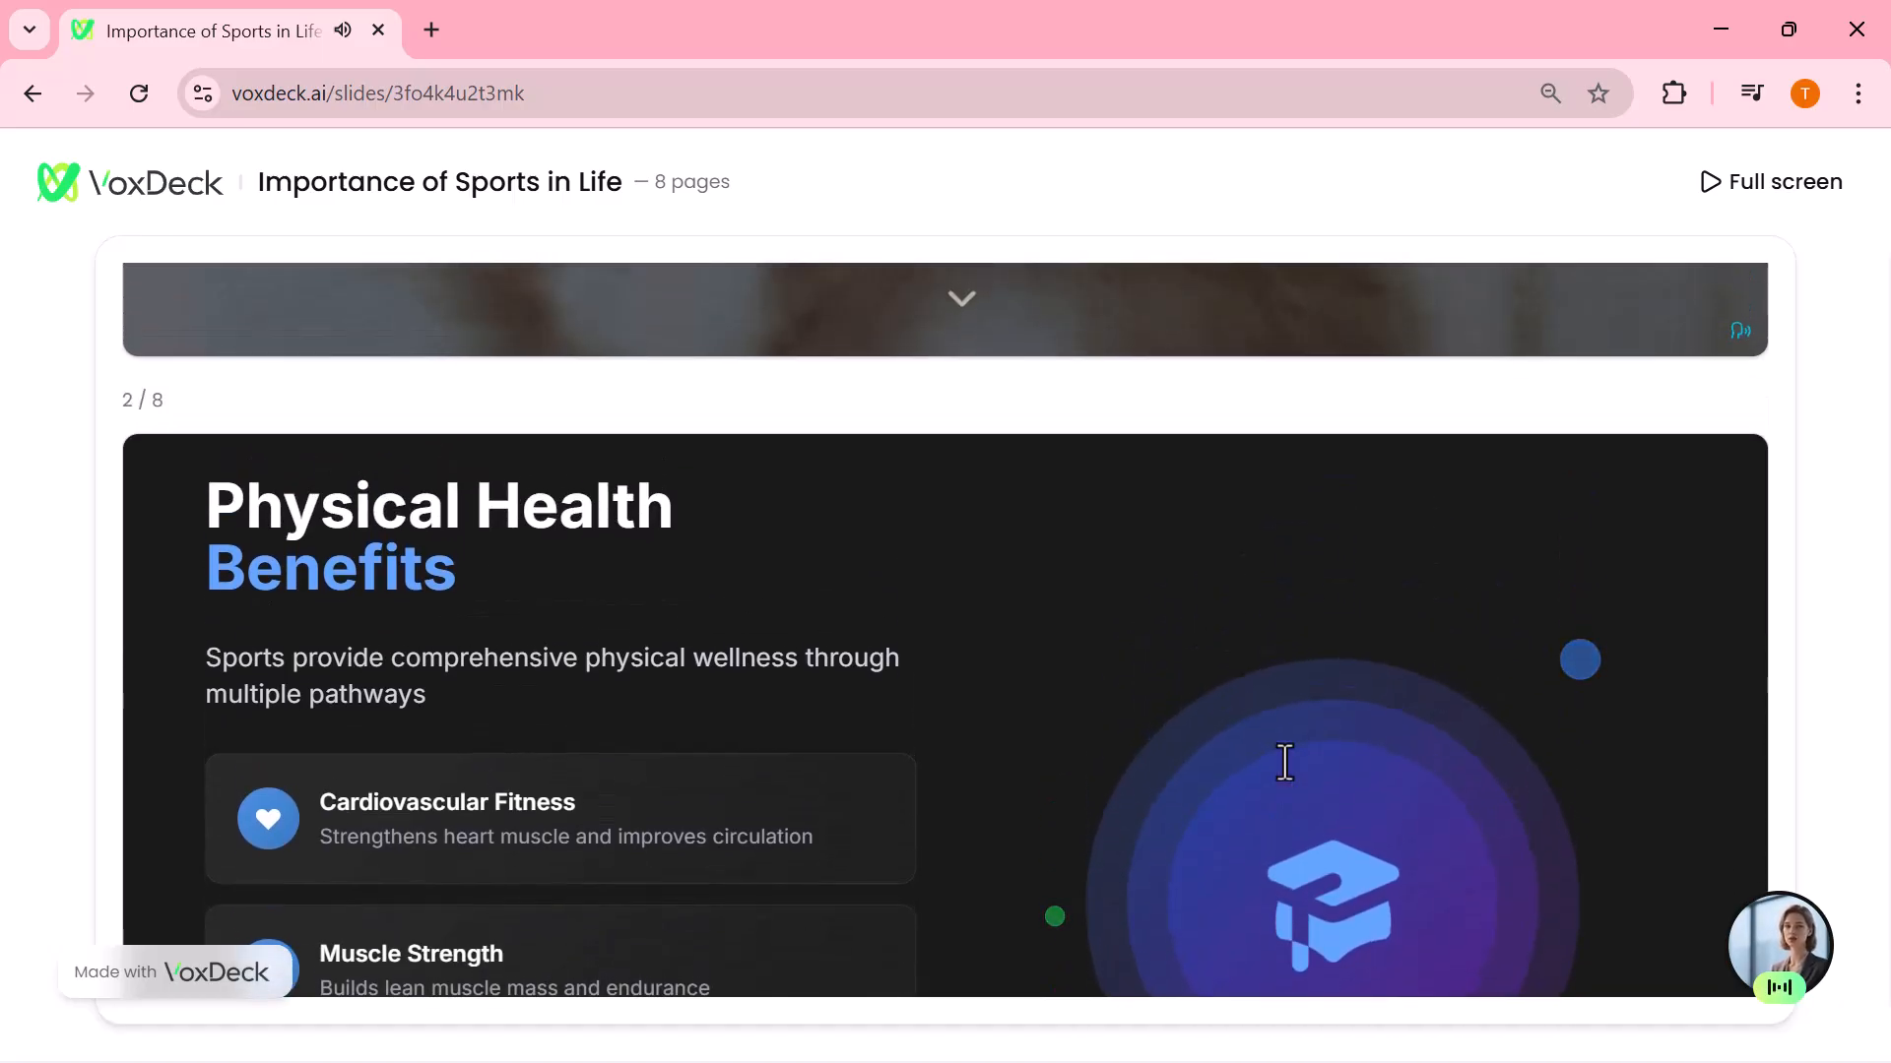
scroll(down, 3)
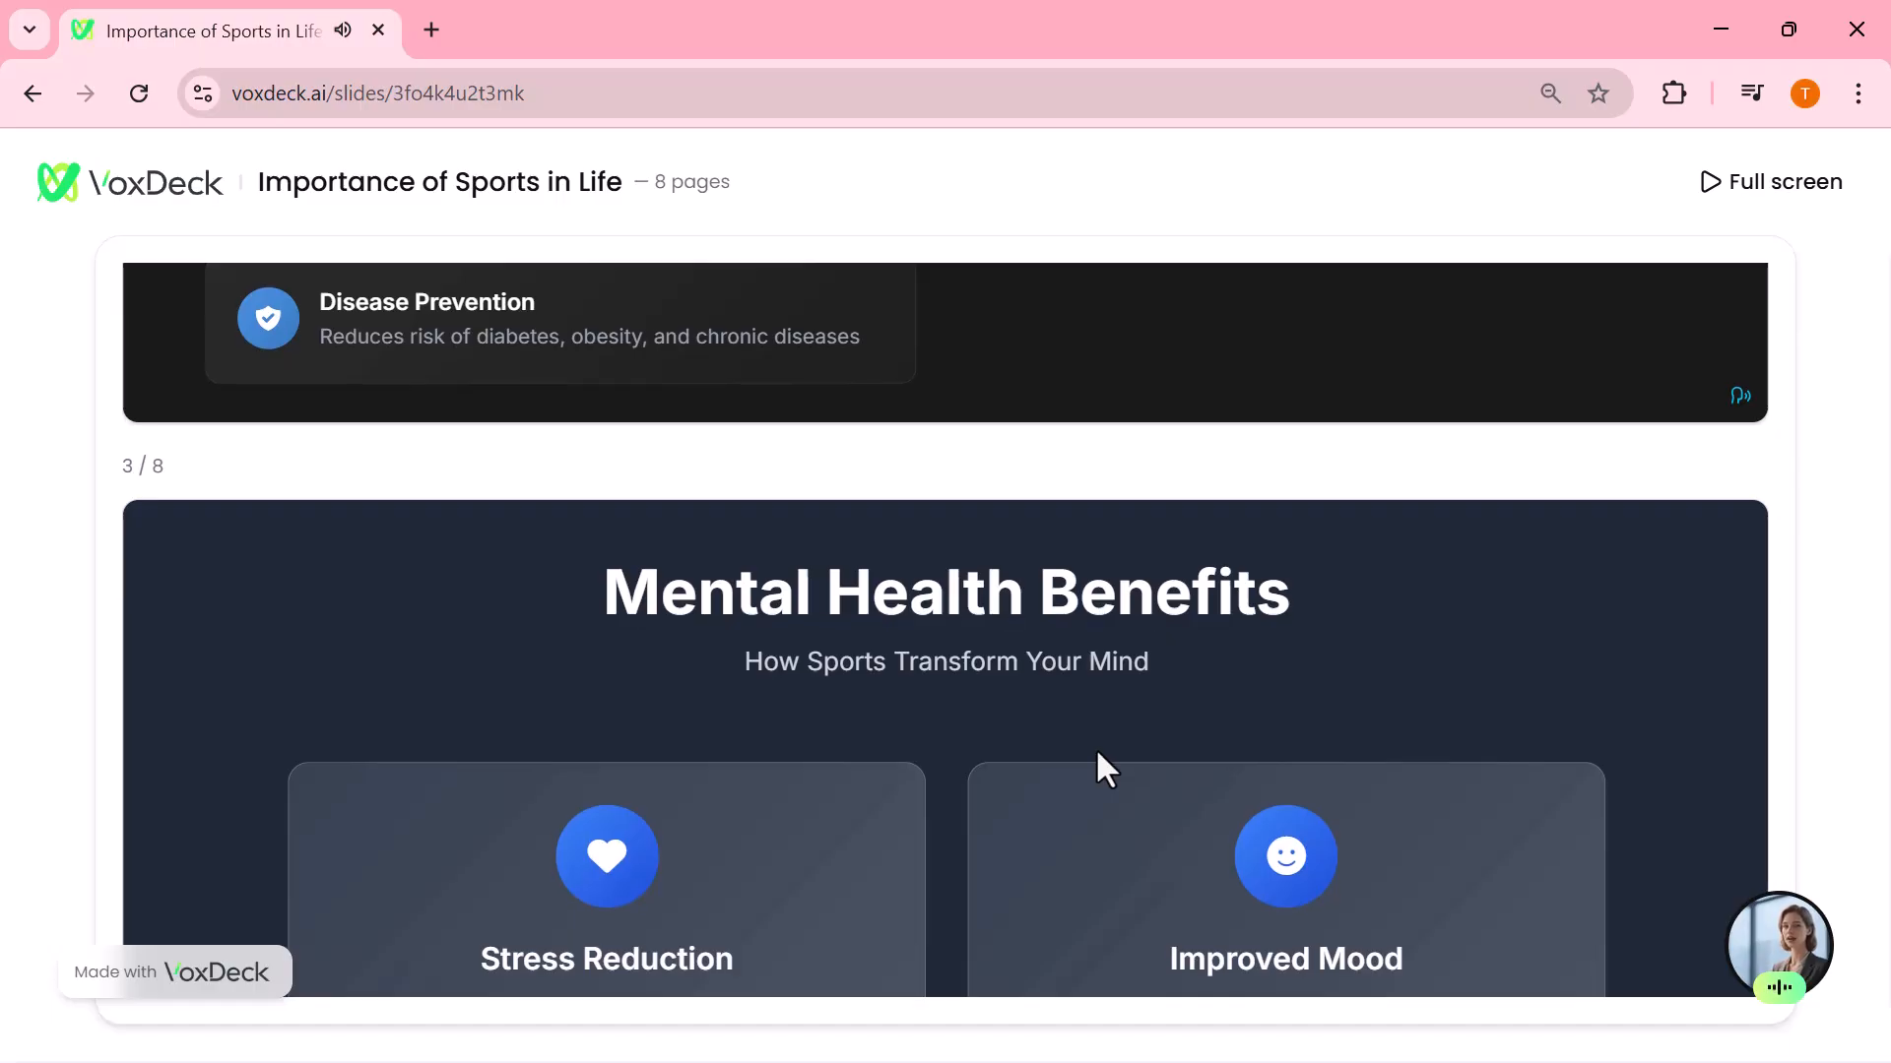
scroll(down, 3)
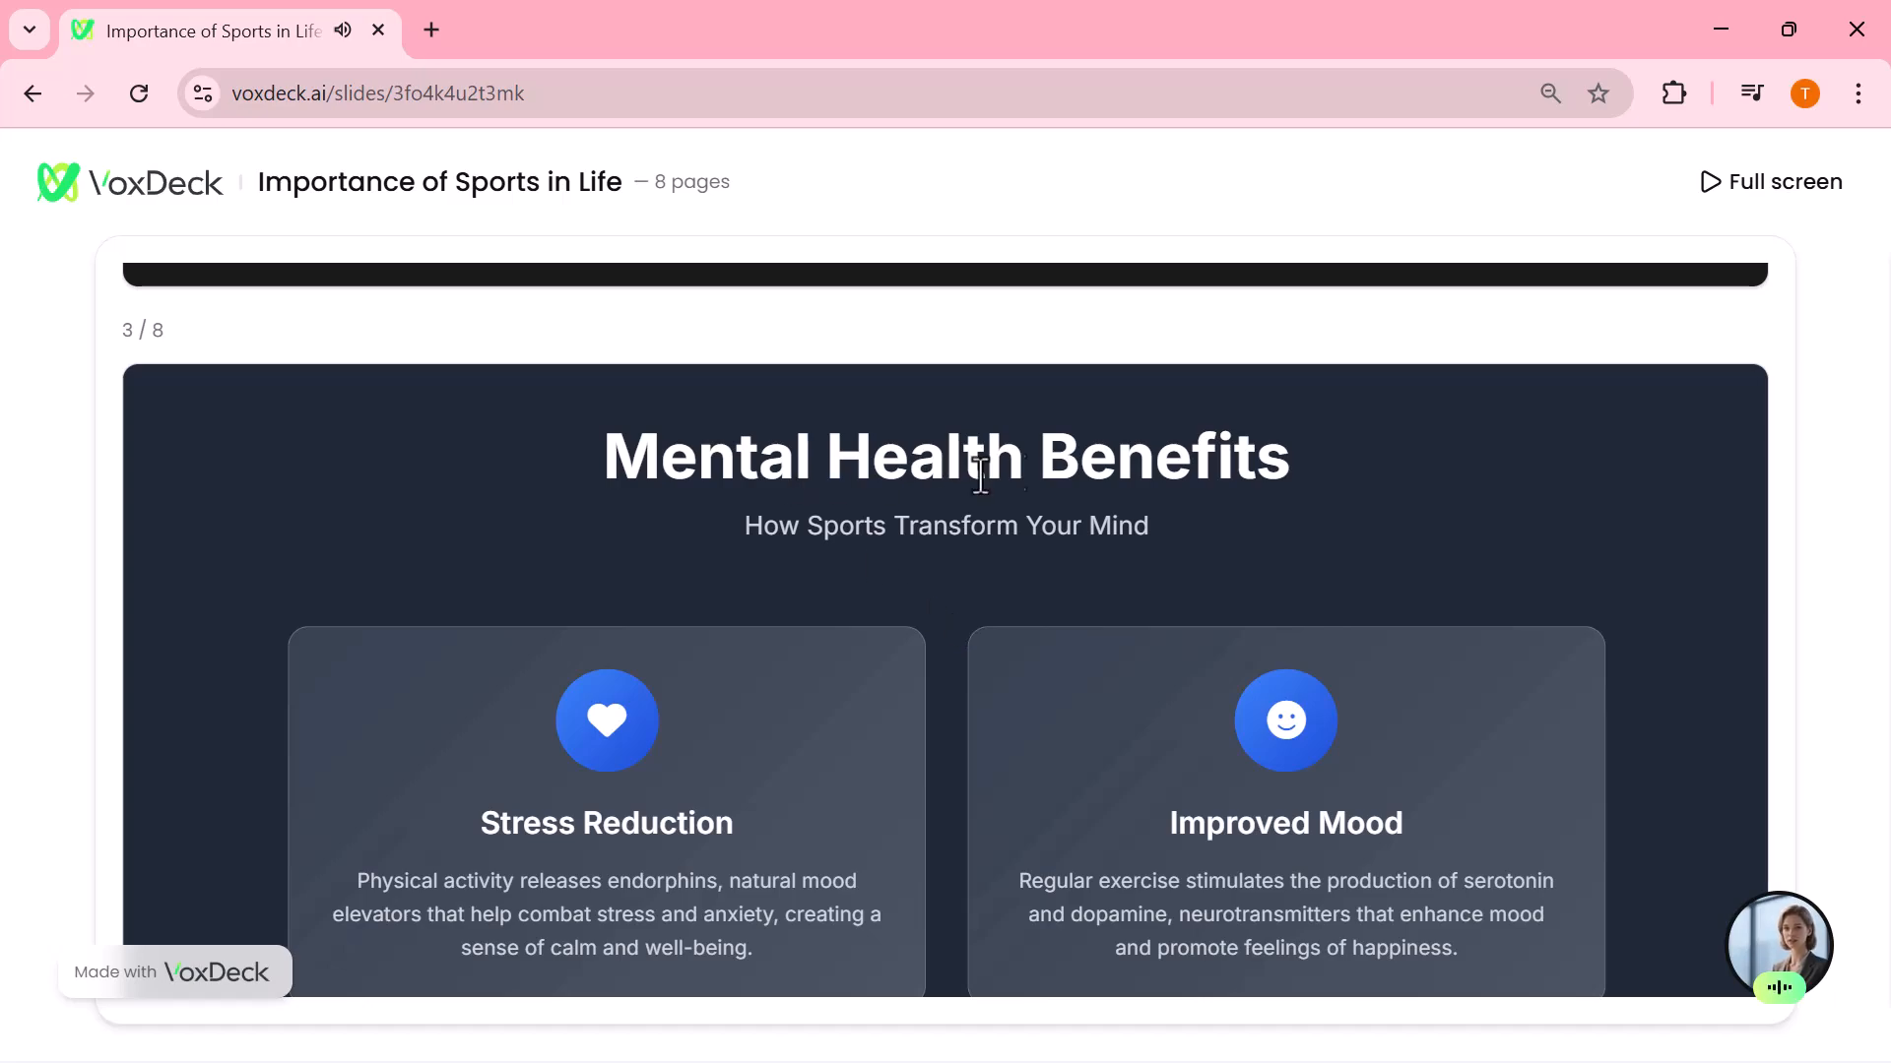
mouse_move(925, 573)
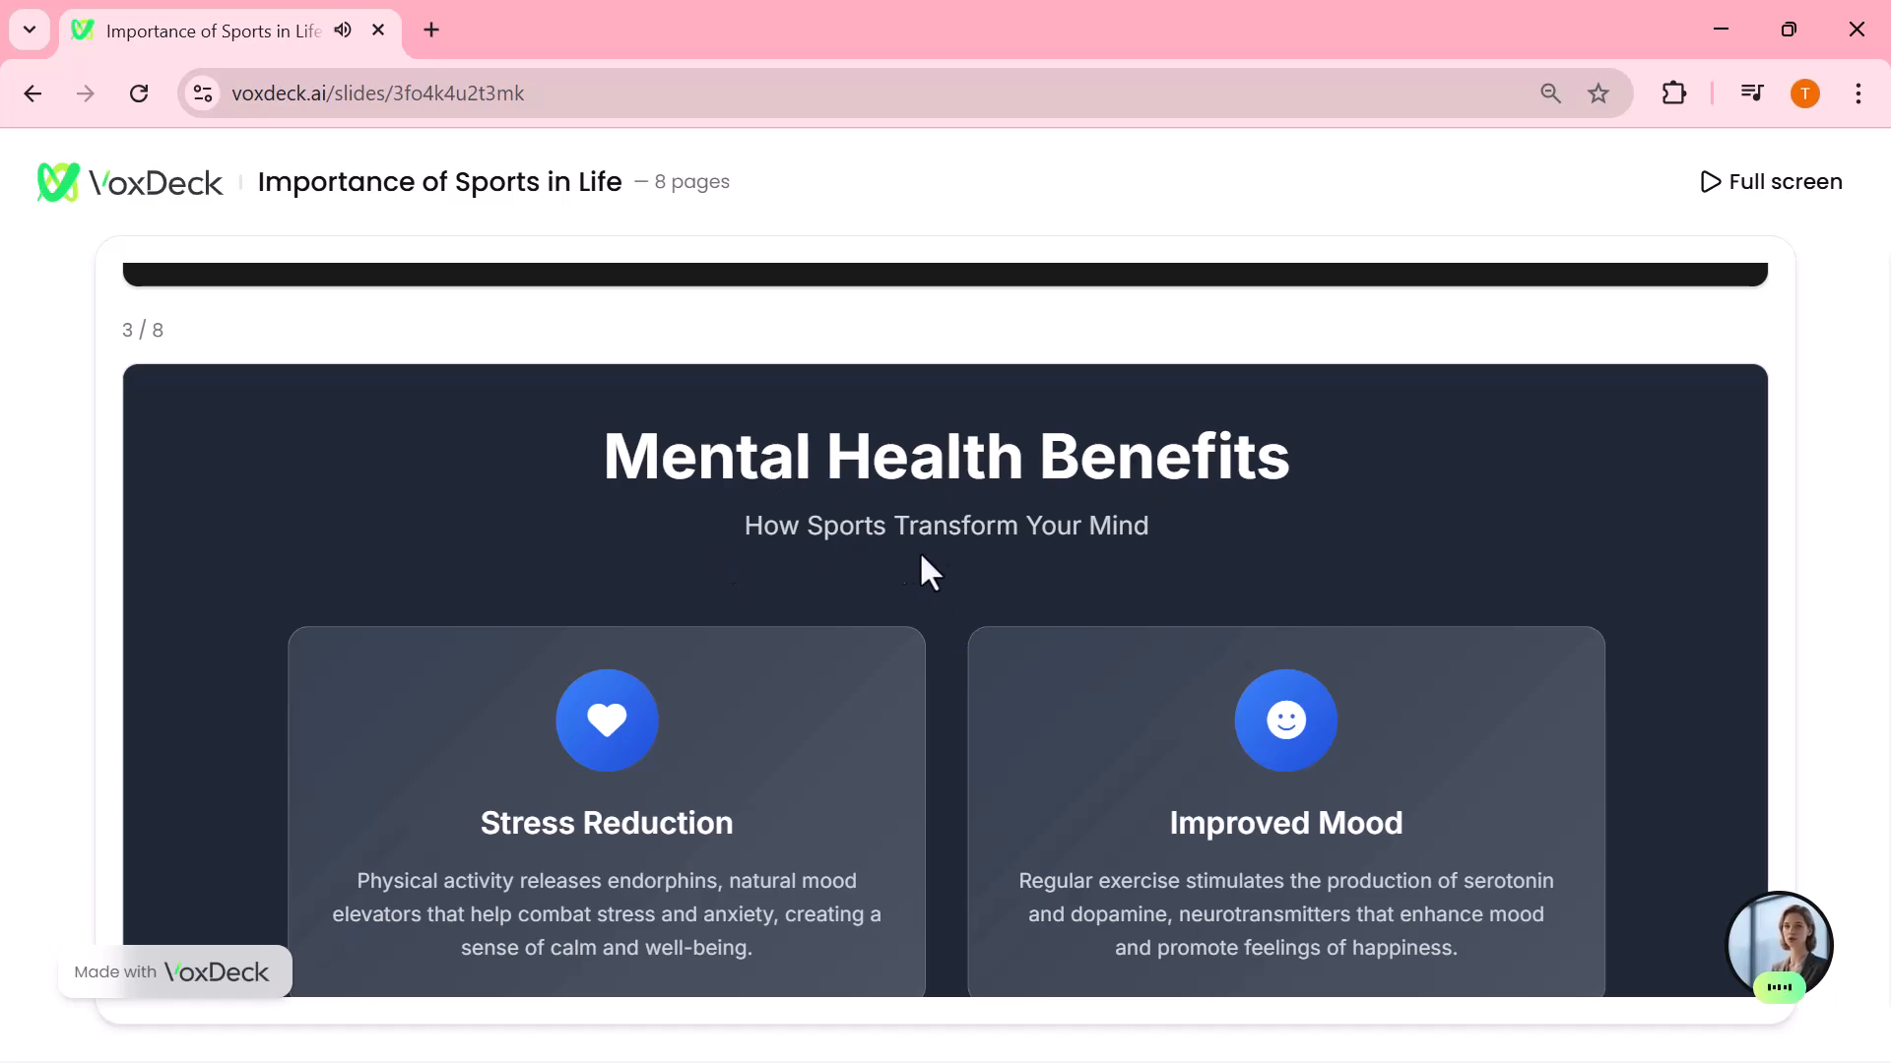
scroll(down, 3)
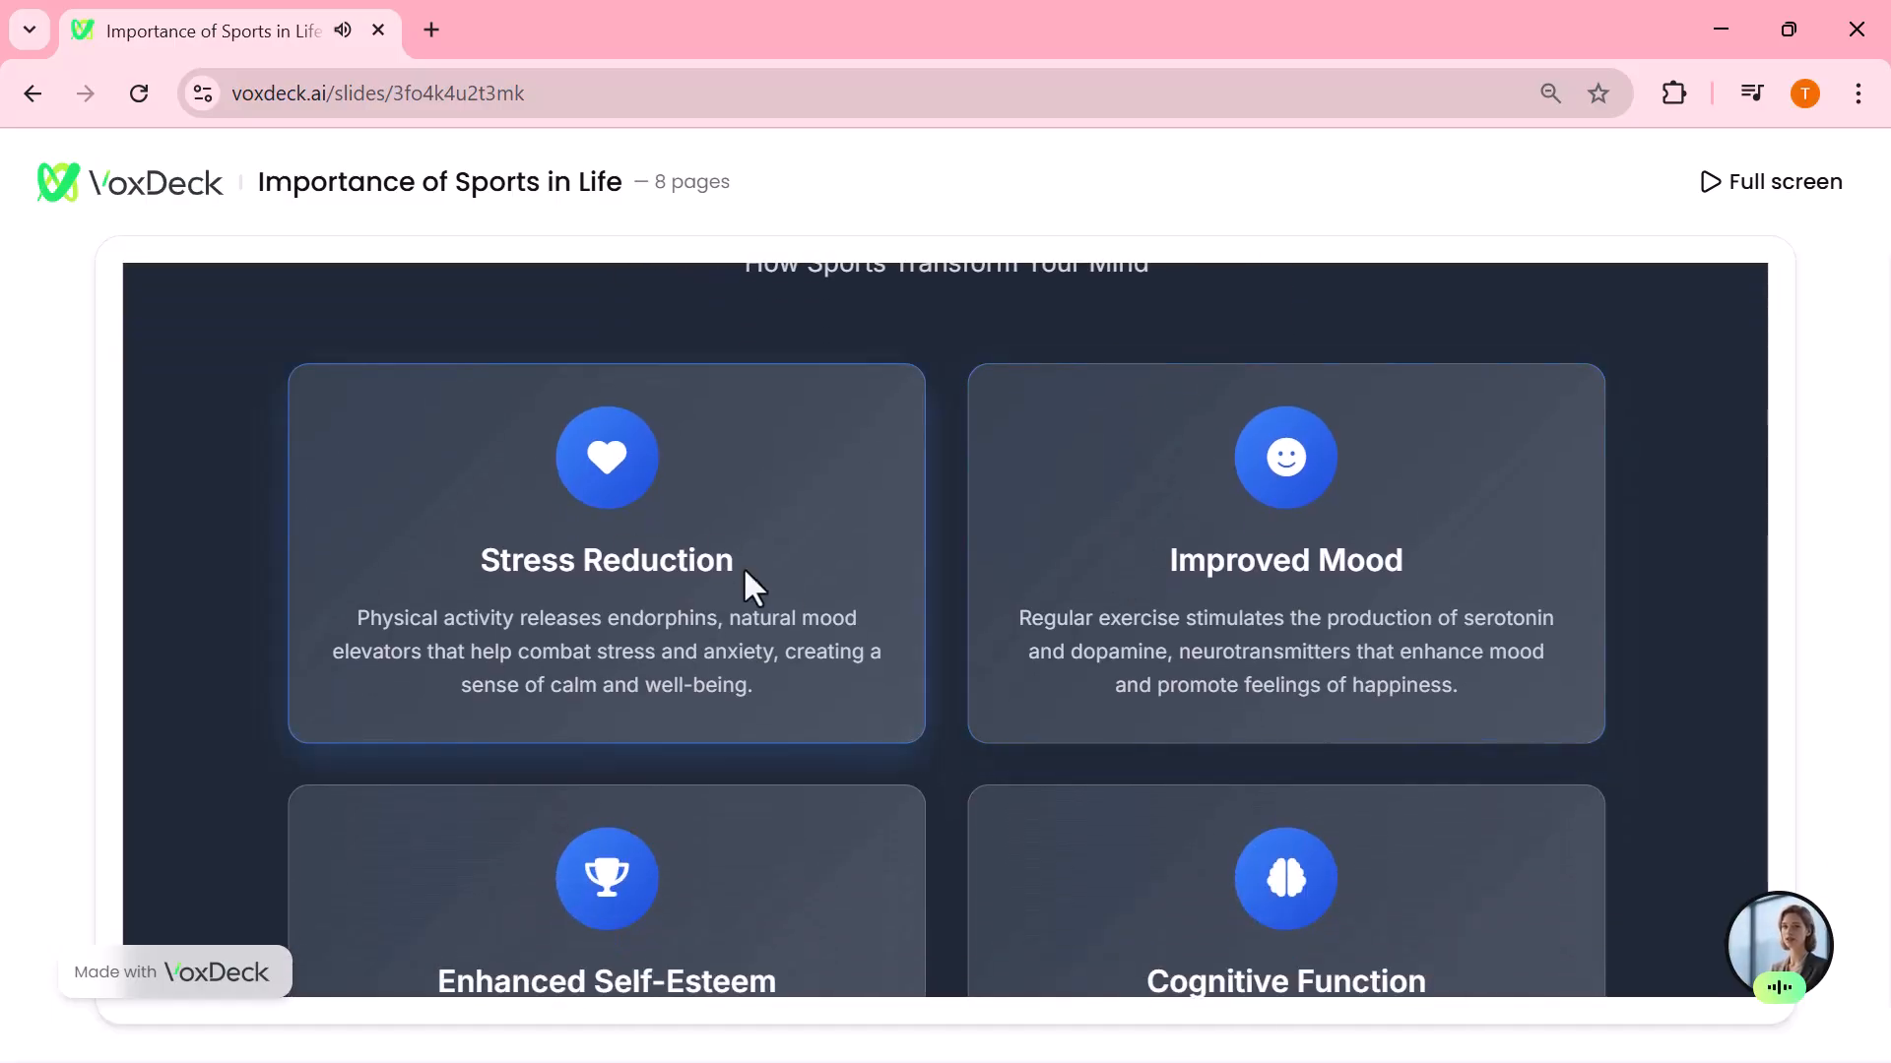
mouse_move(770, 652)
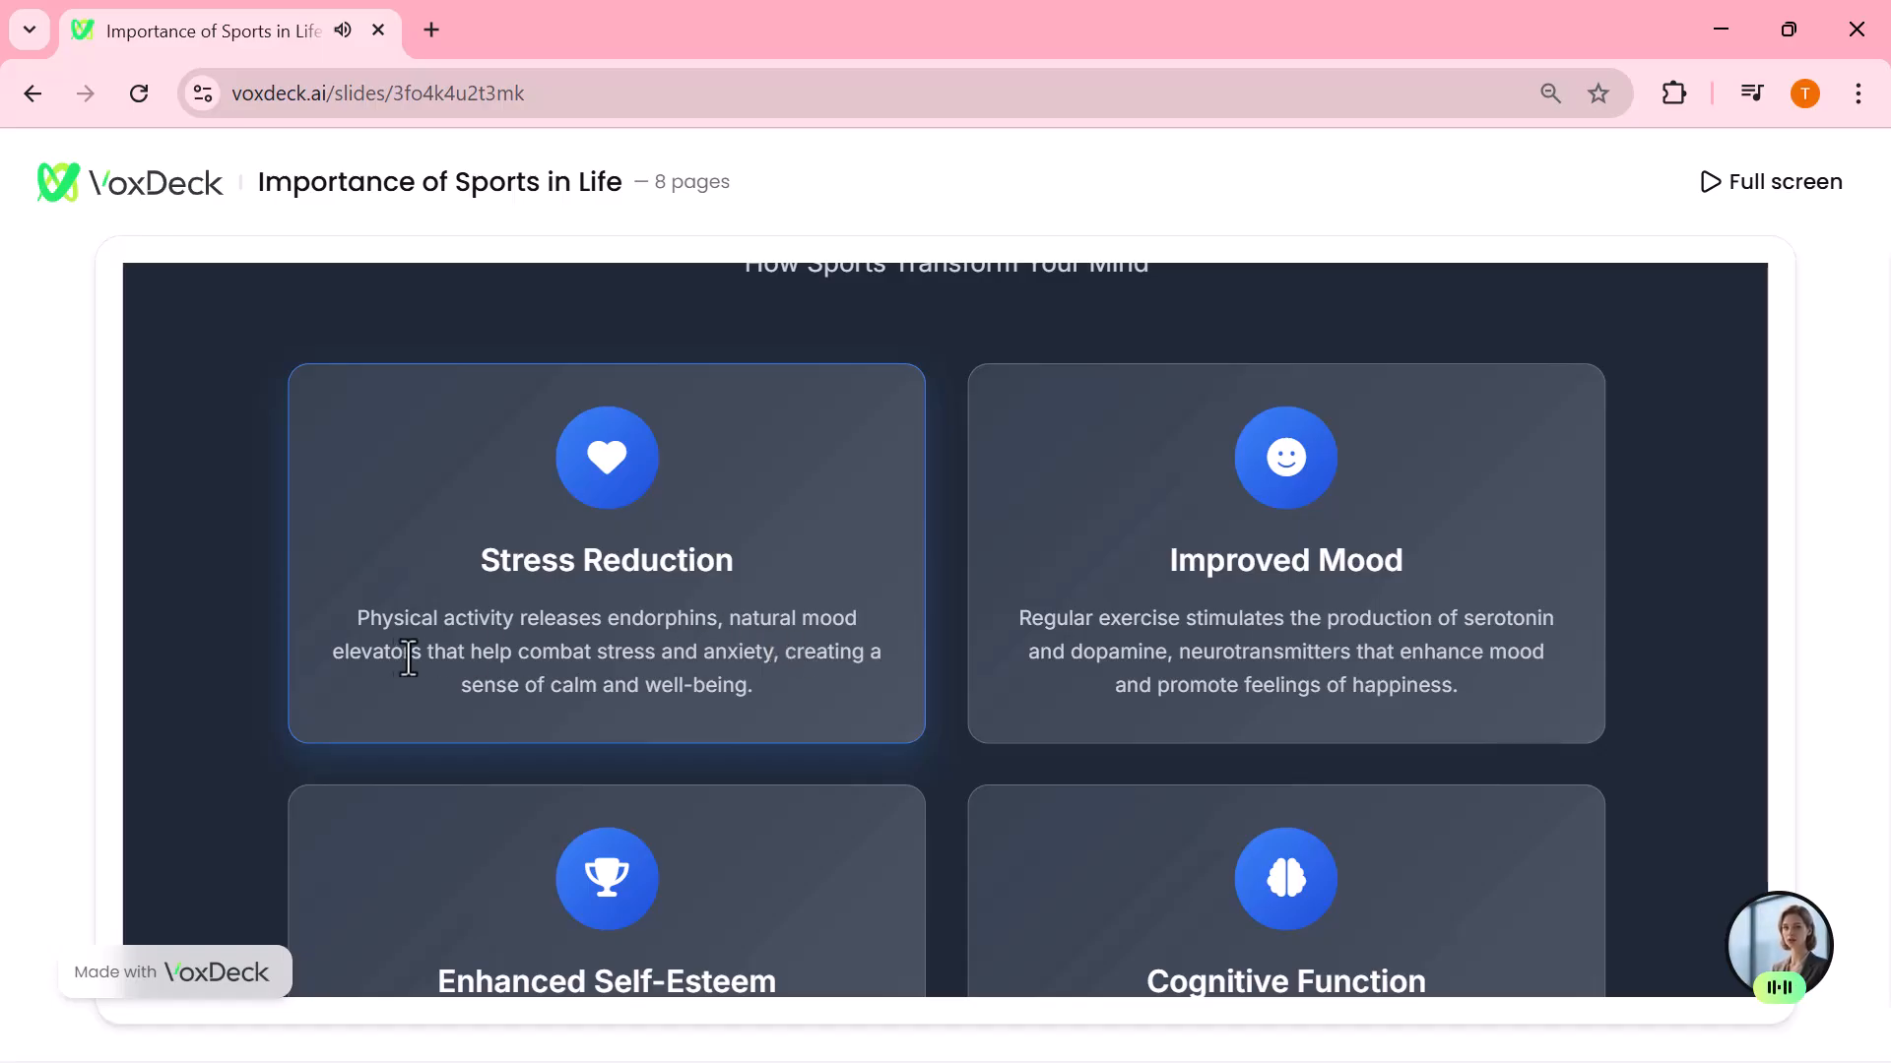
mouse_move(649, 717)
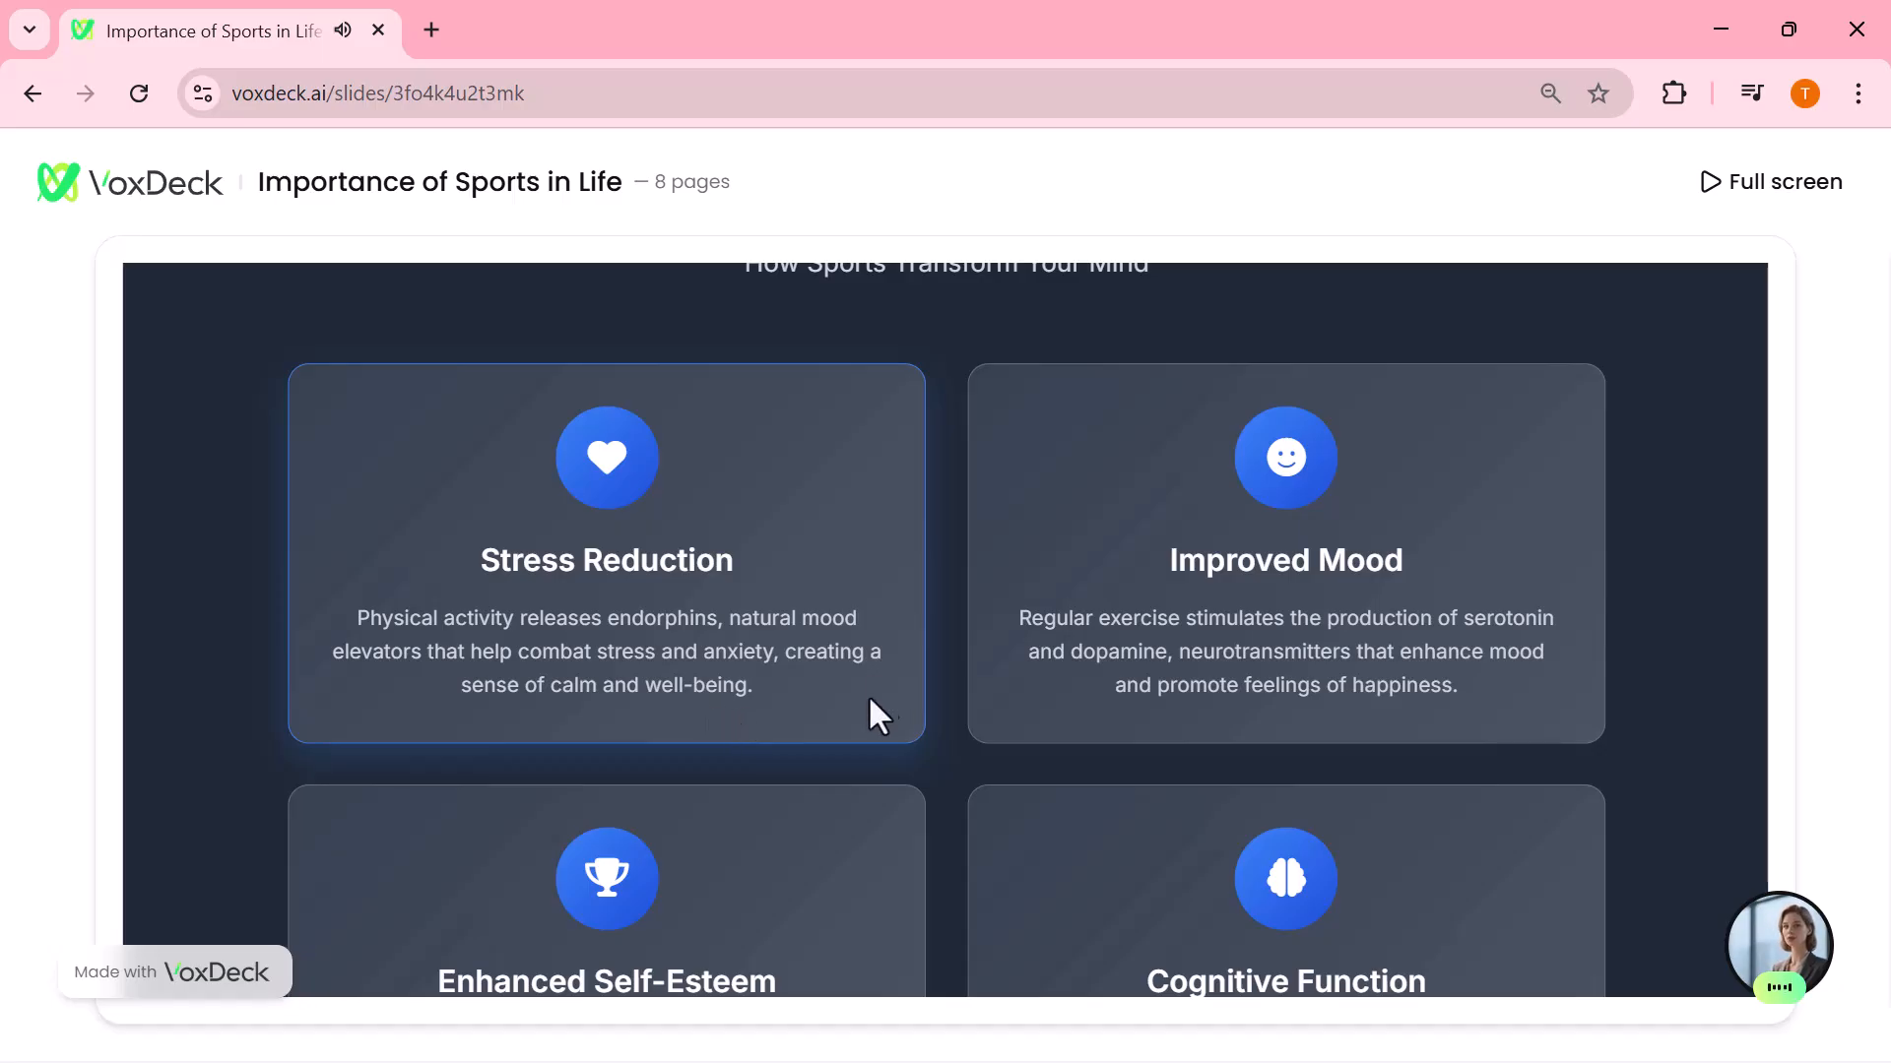
mouse_move(807, 720)
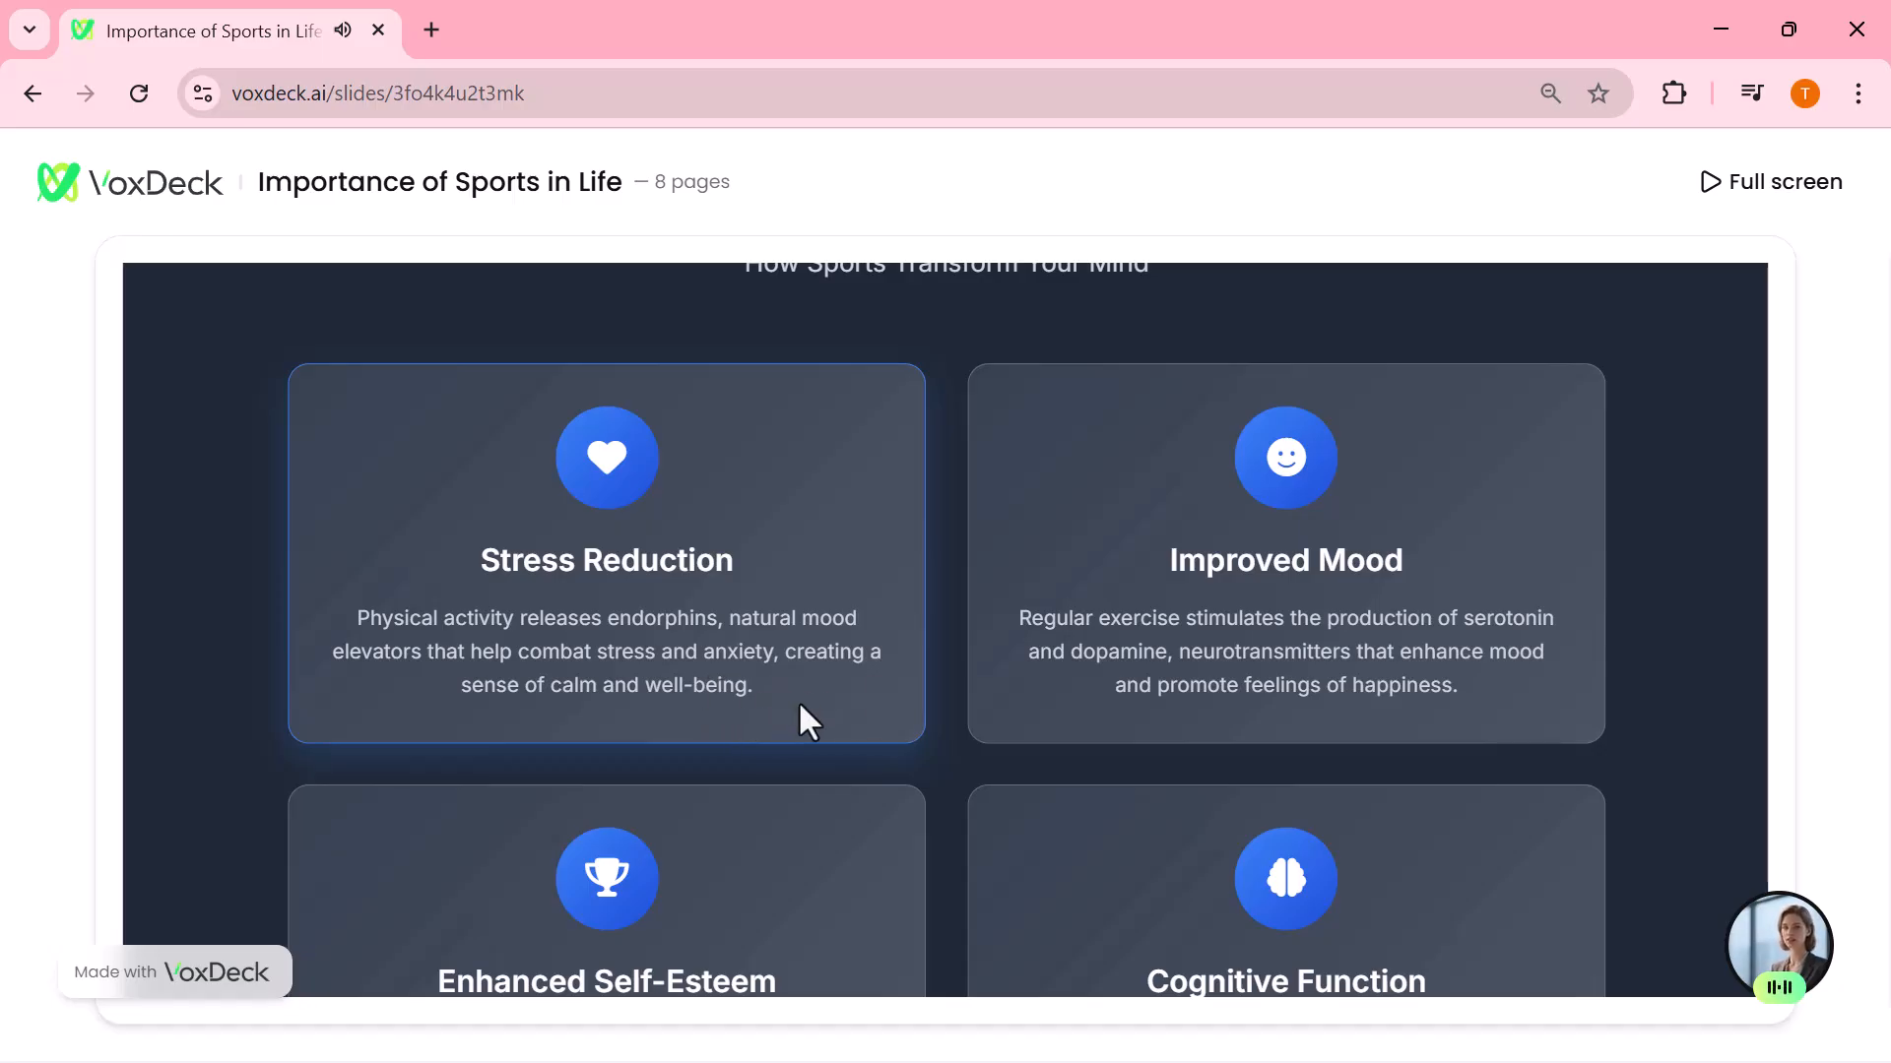
mouse_move(1615, 851)
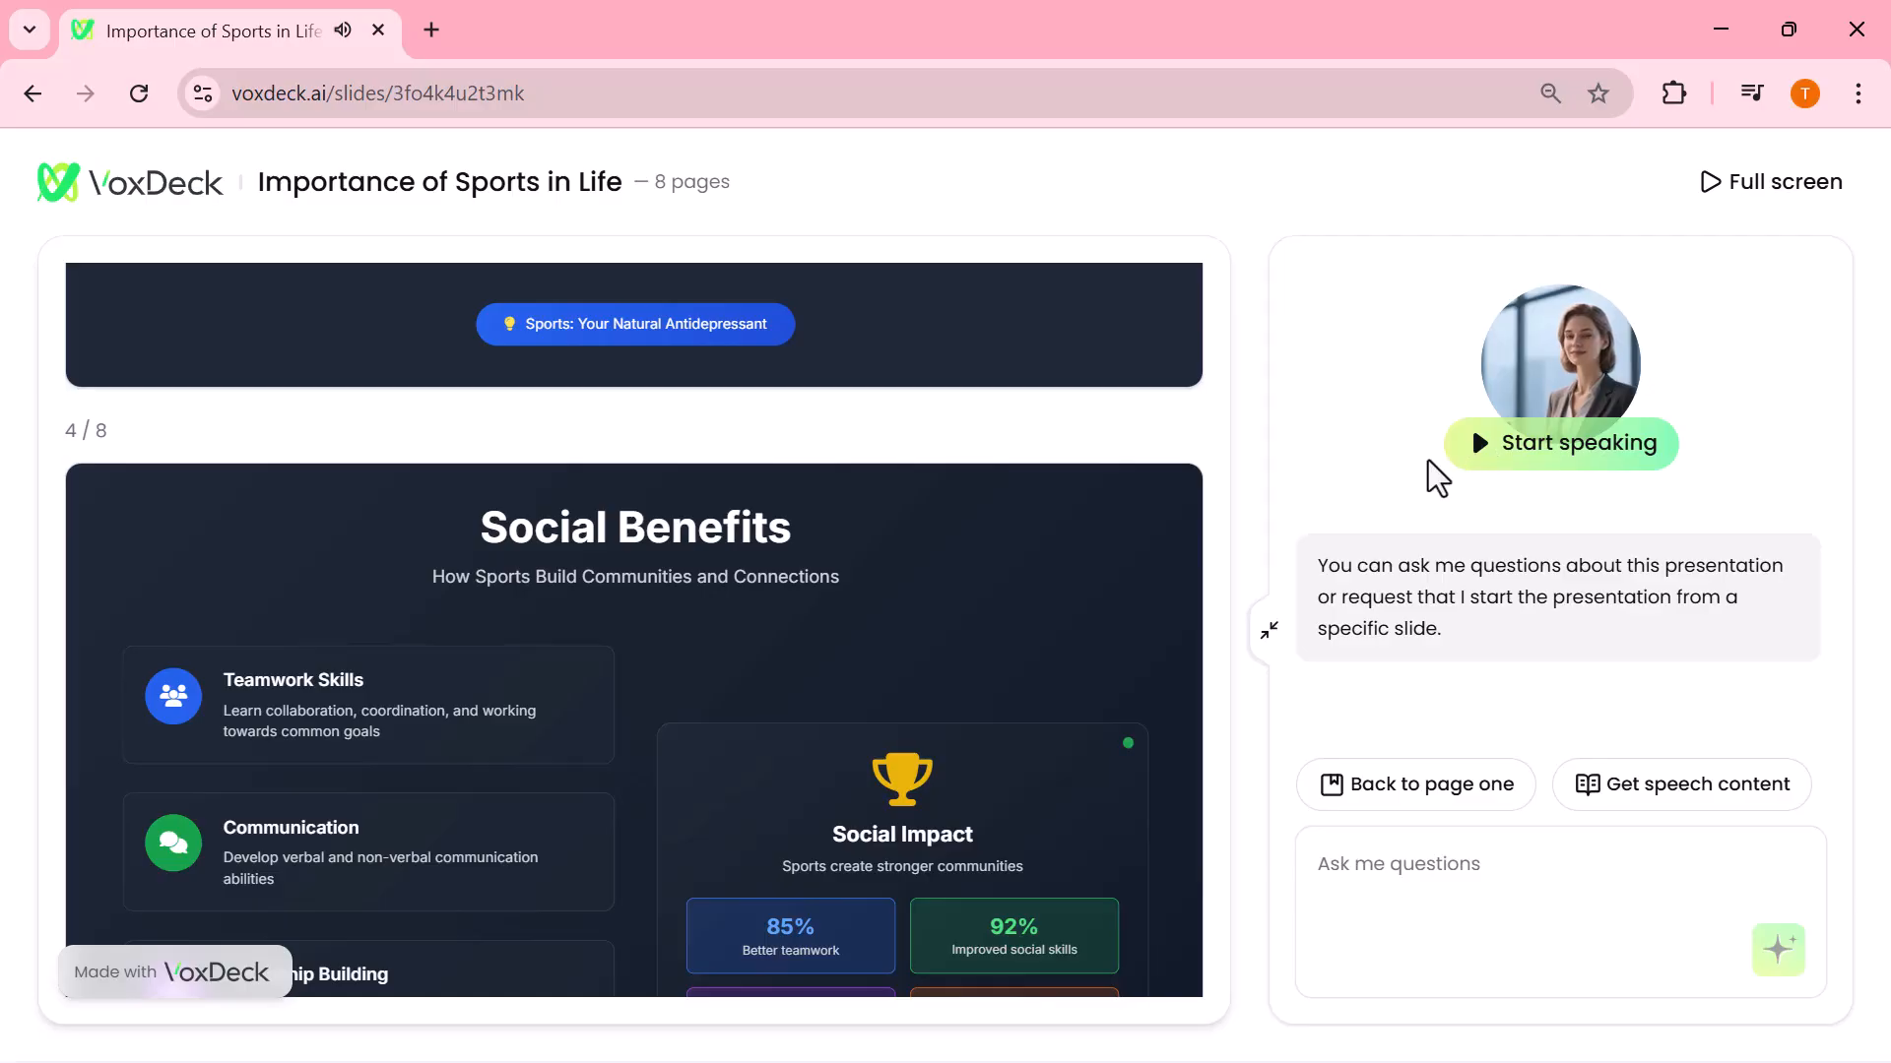
mouse_move(1065, 491)
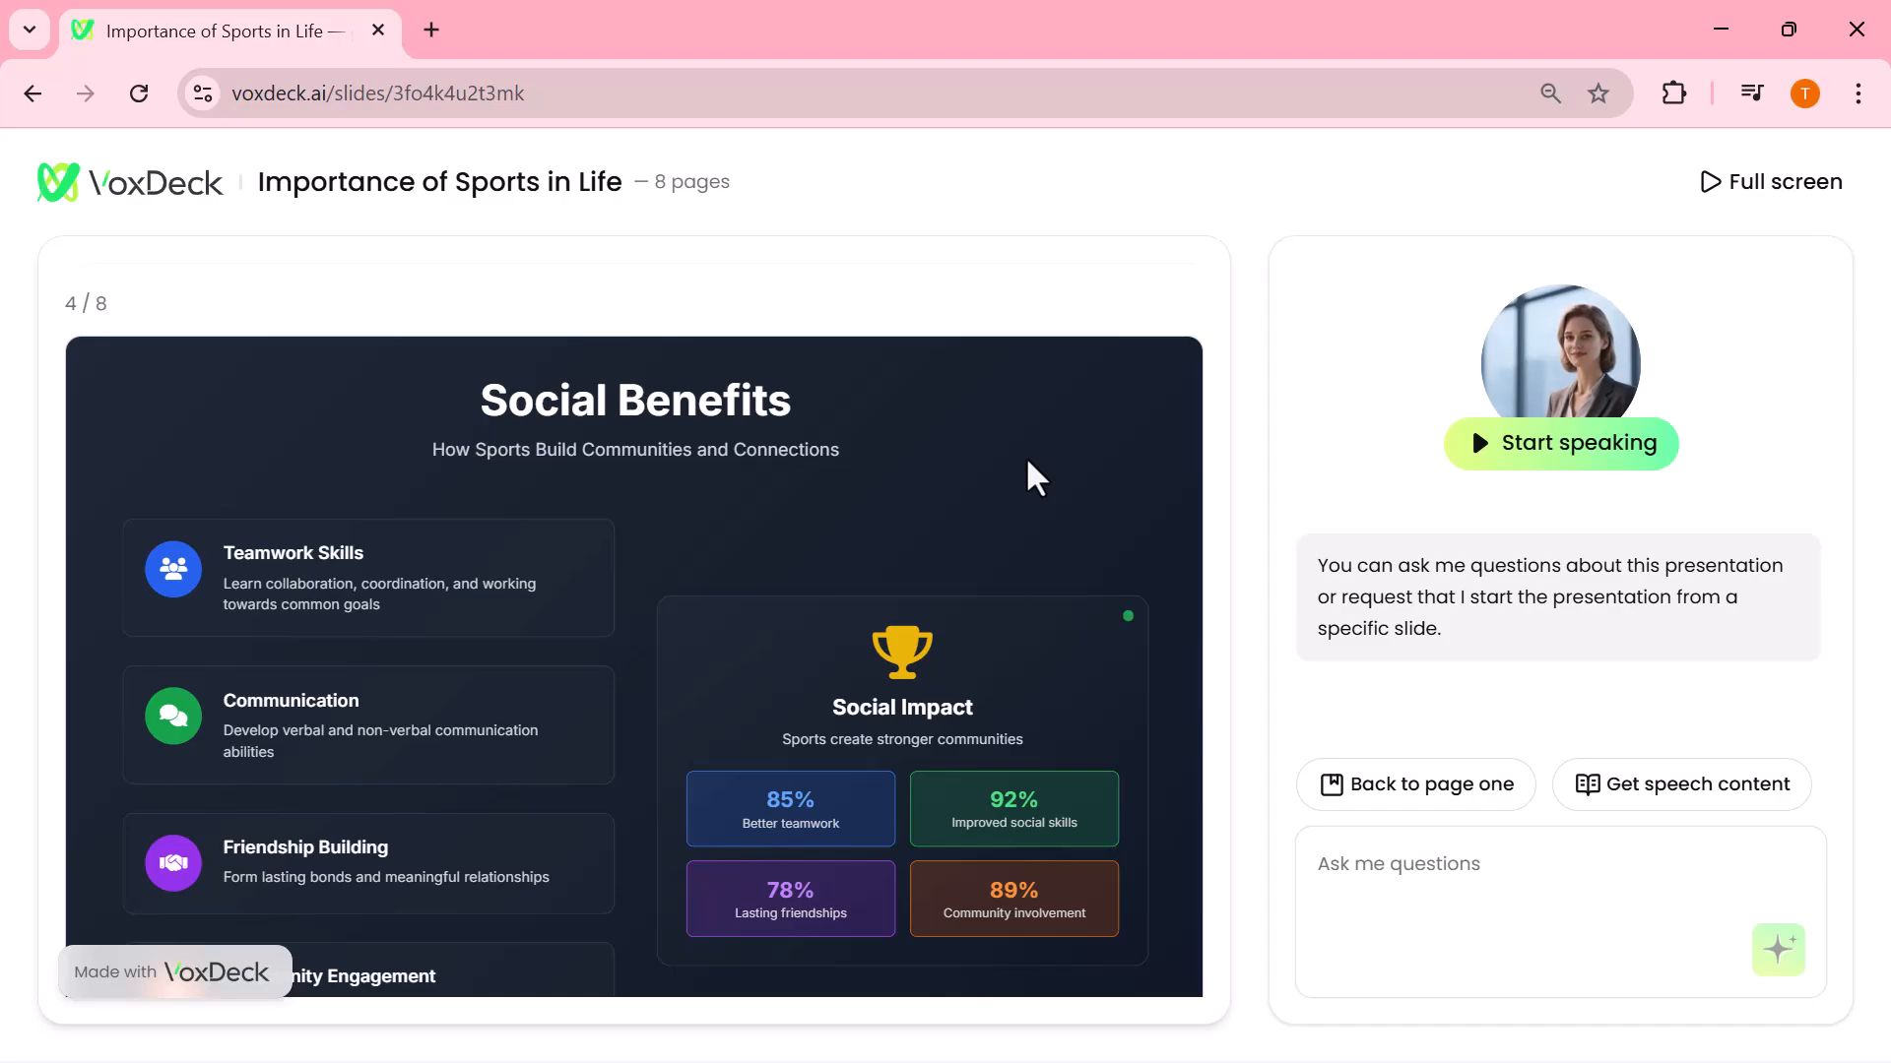
mouse_move(681, 63)
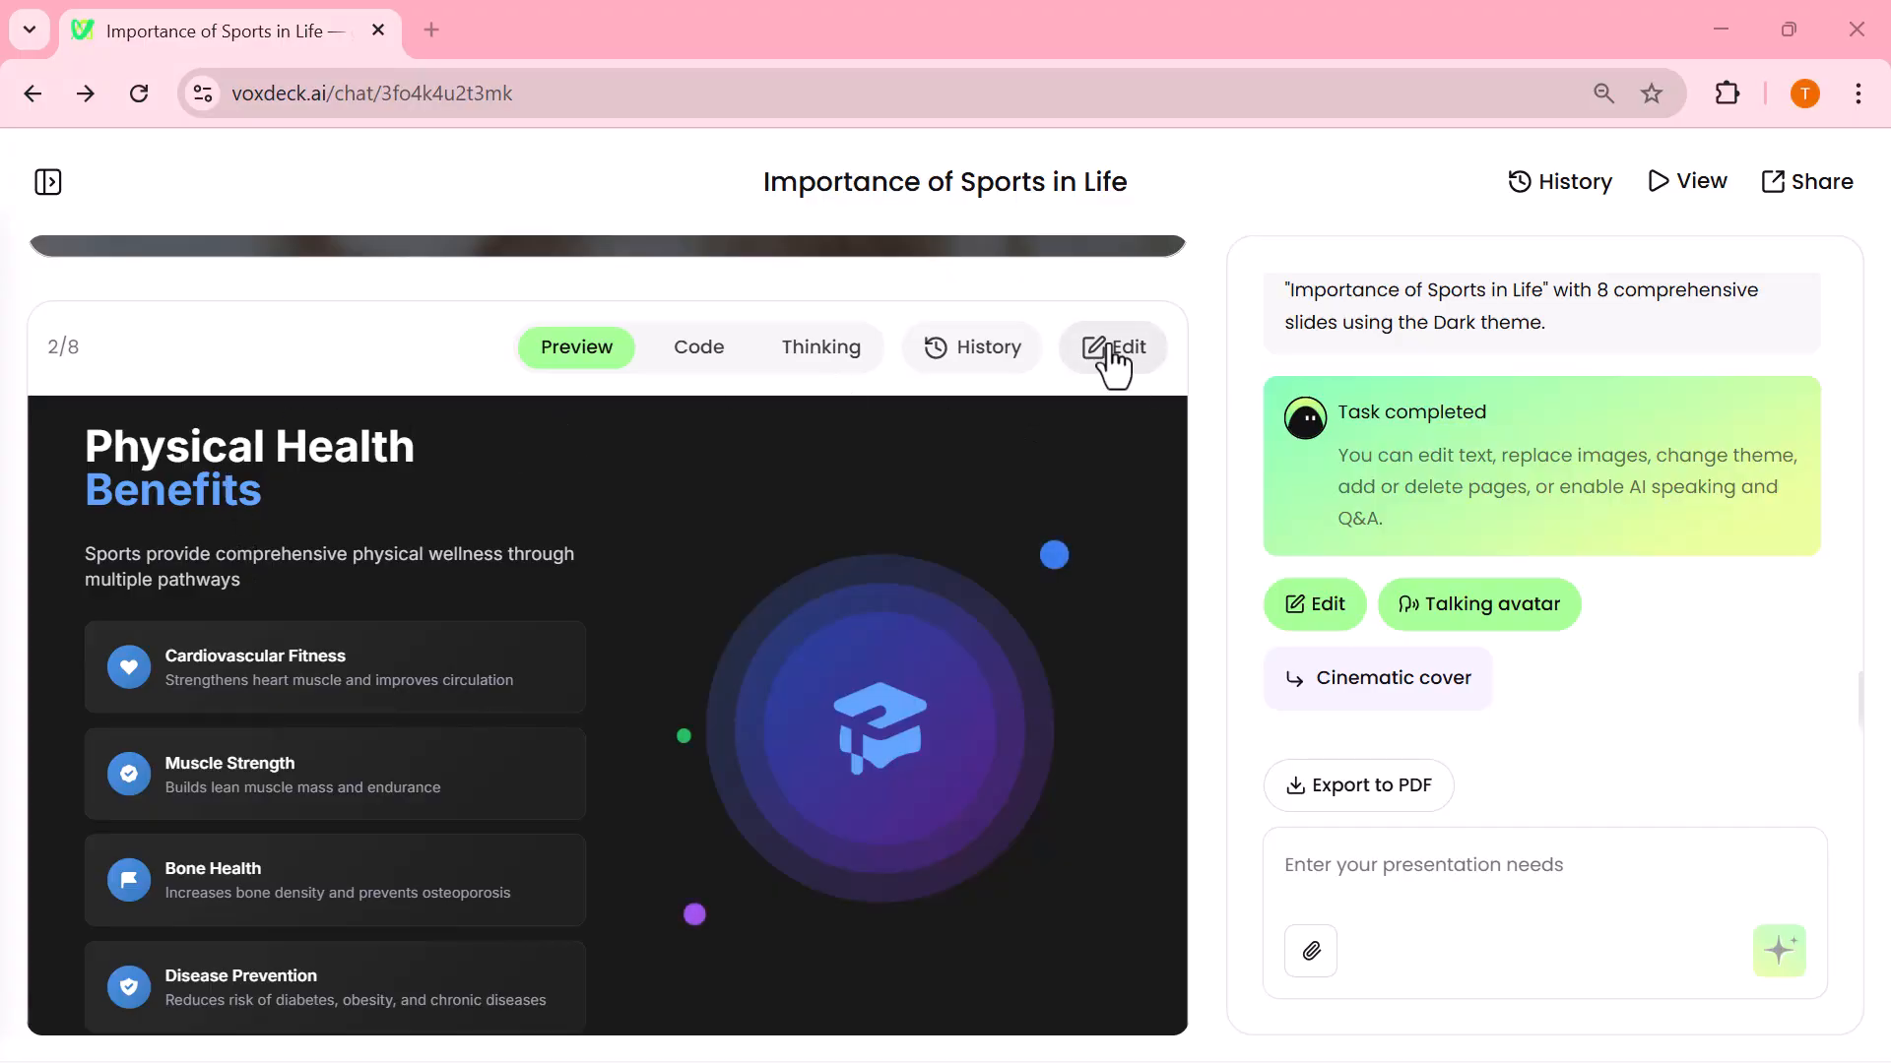
click(1111, 346)
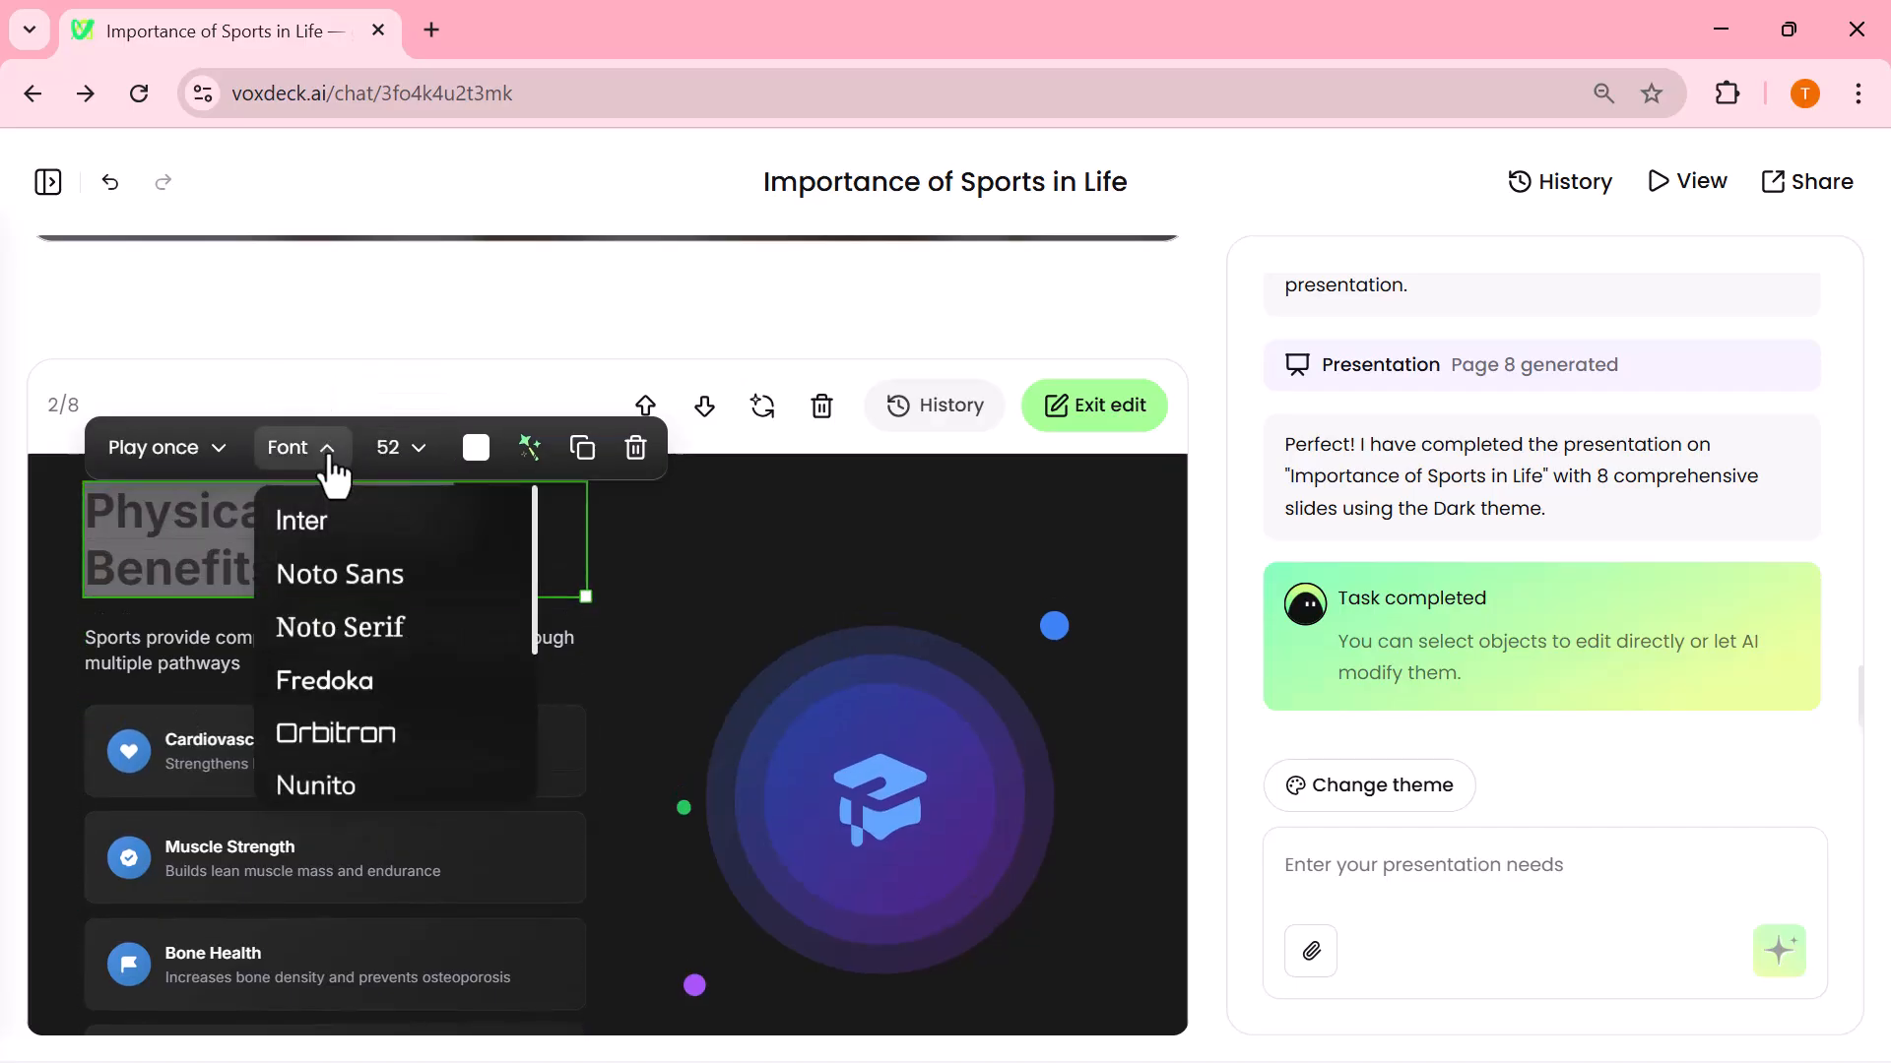
click(341, 626)
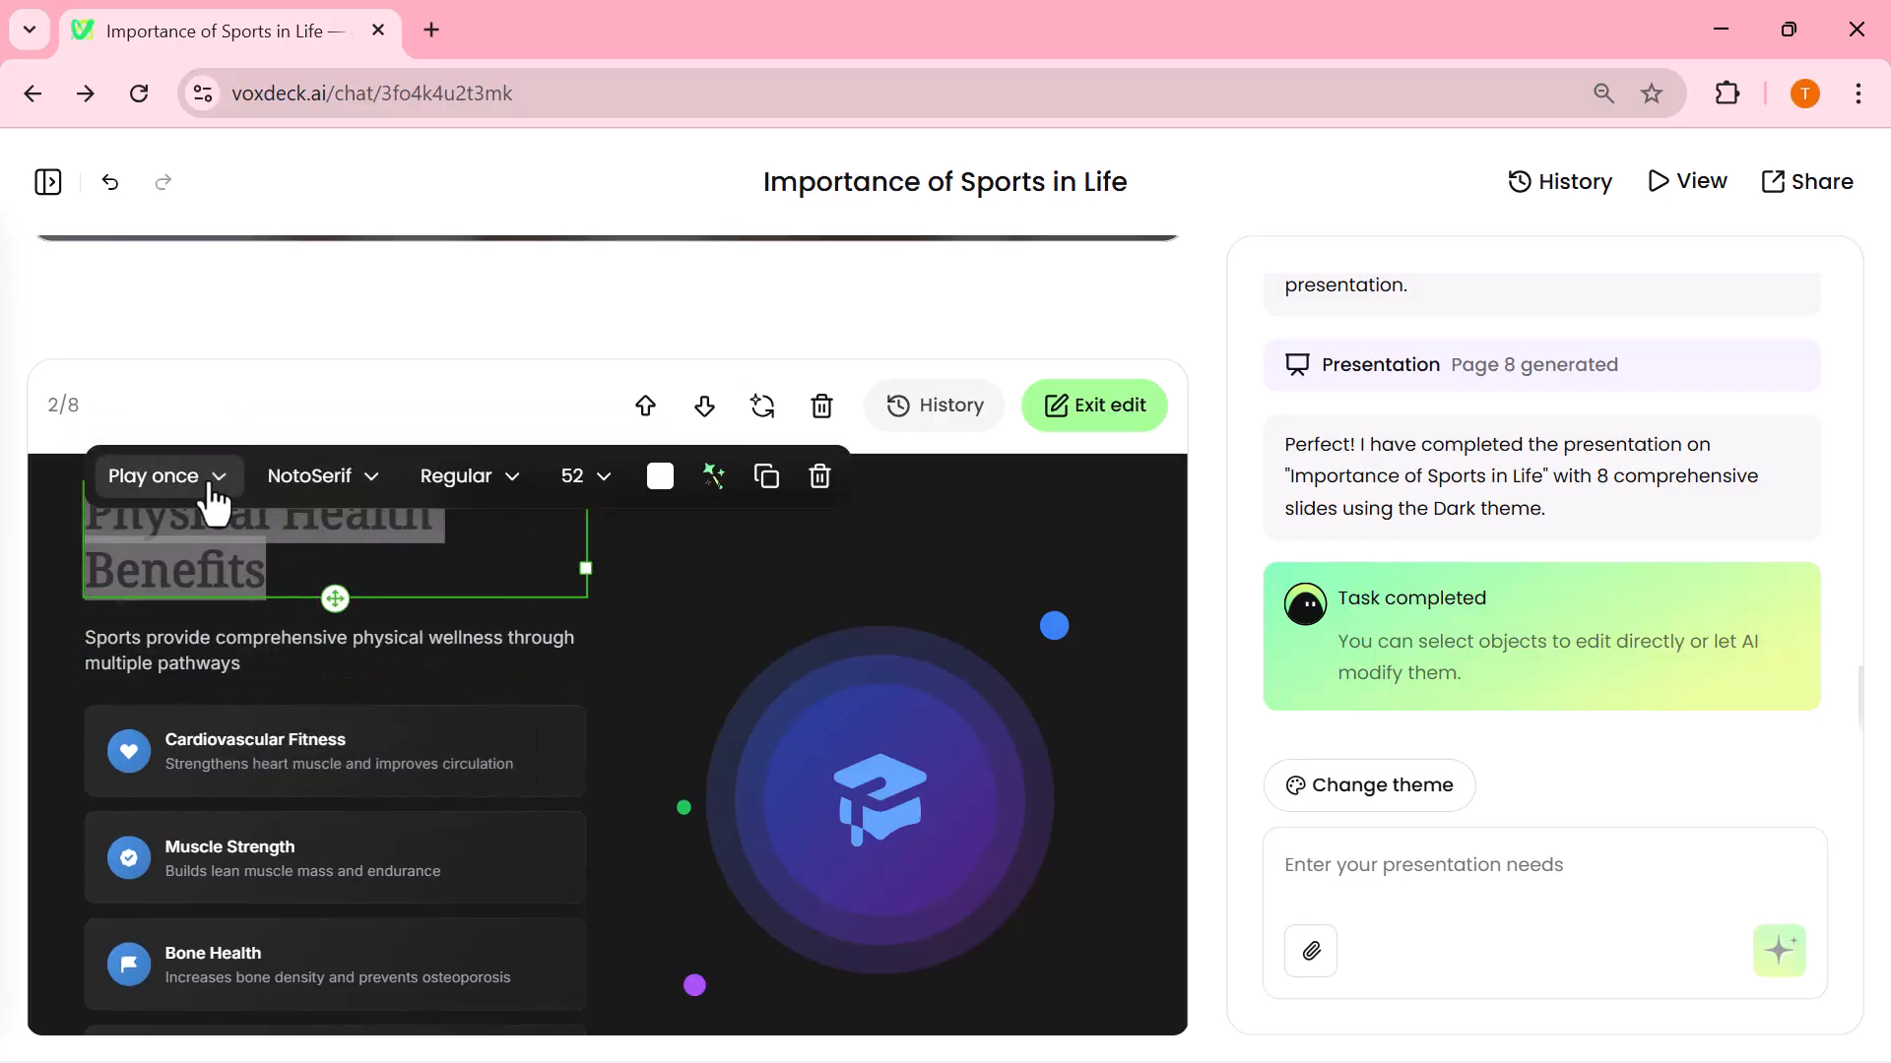
click(660, 474)
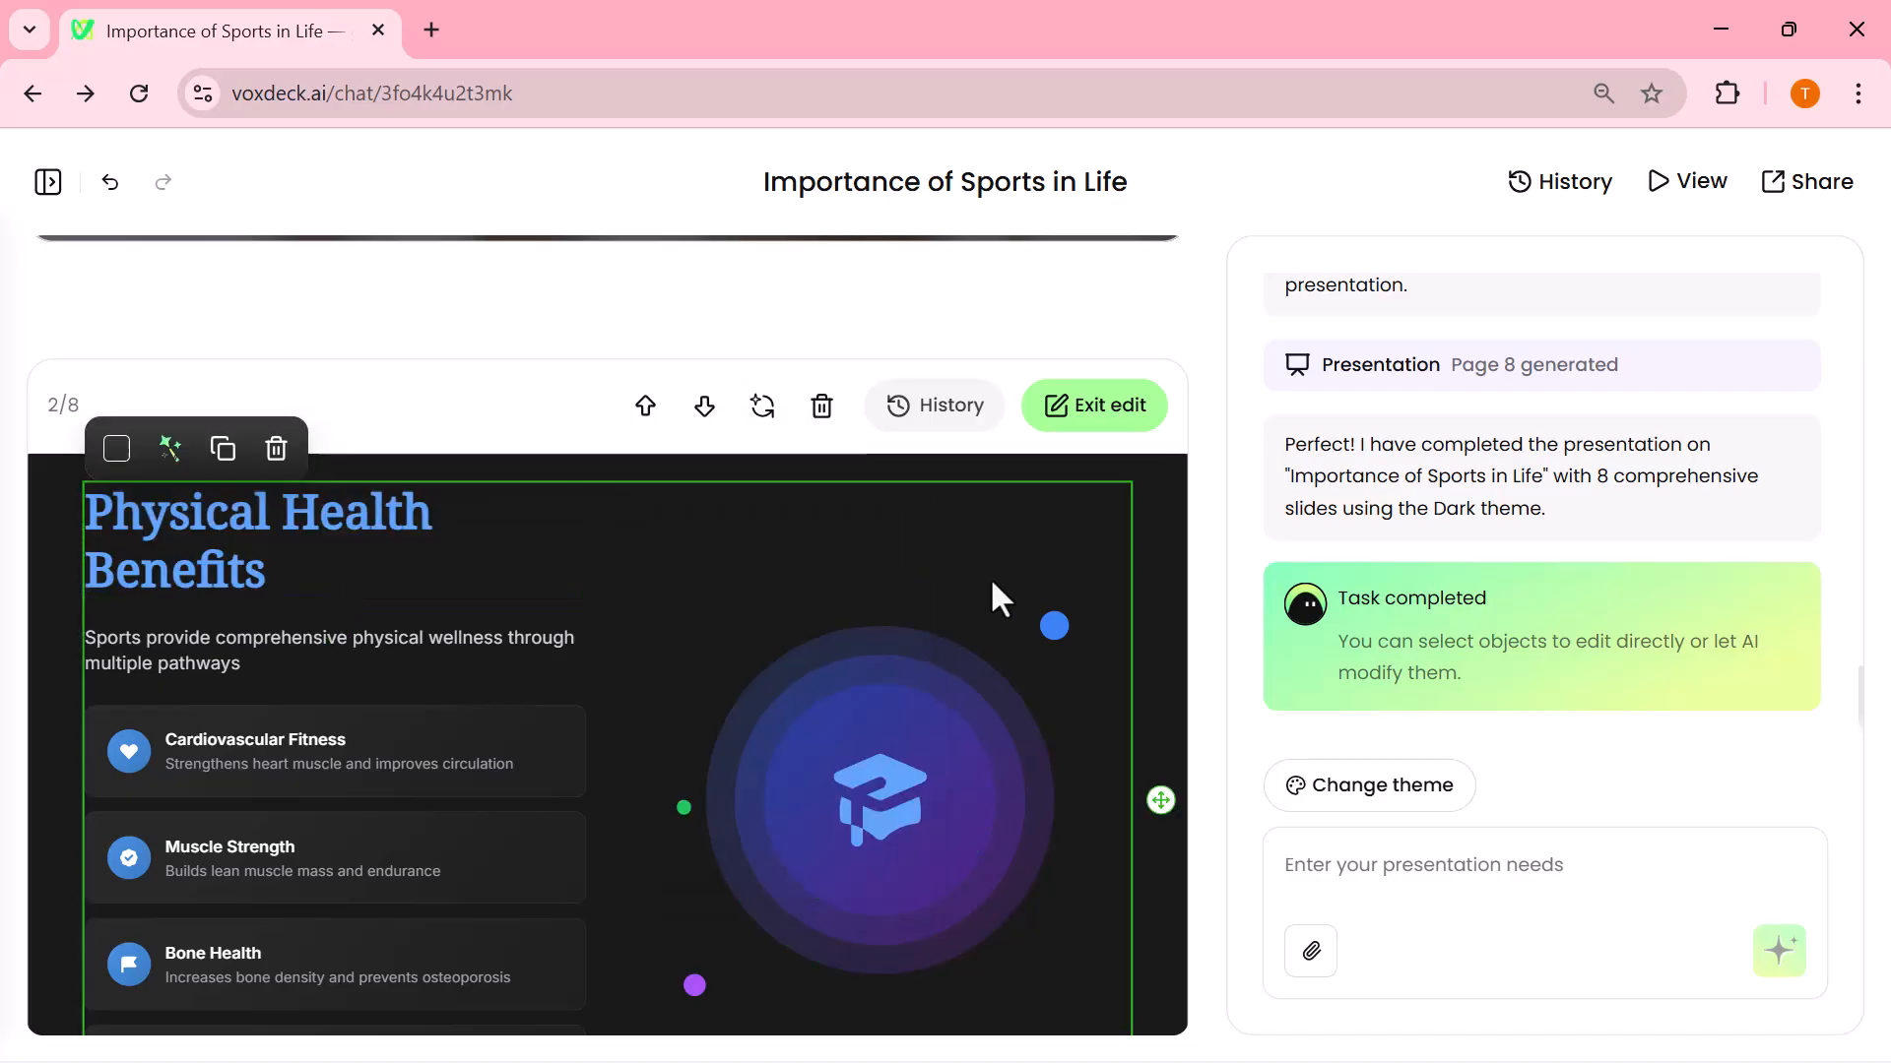
mouse_move(723, 29)
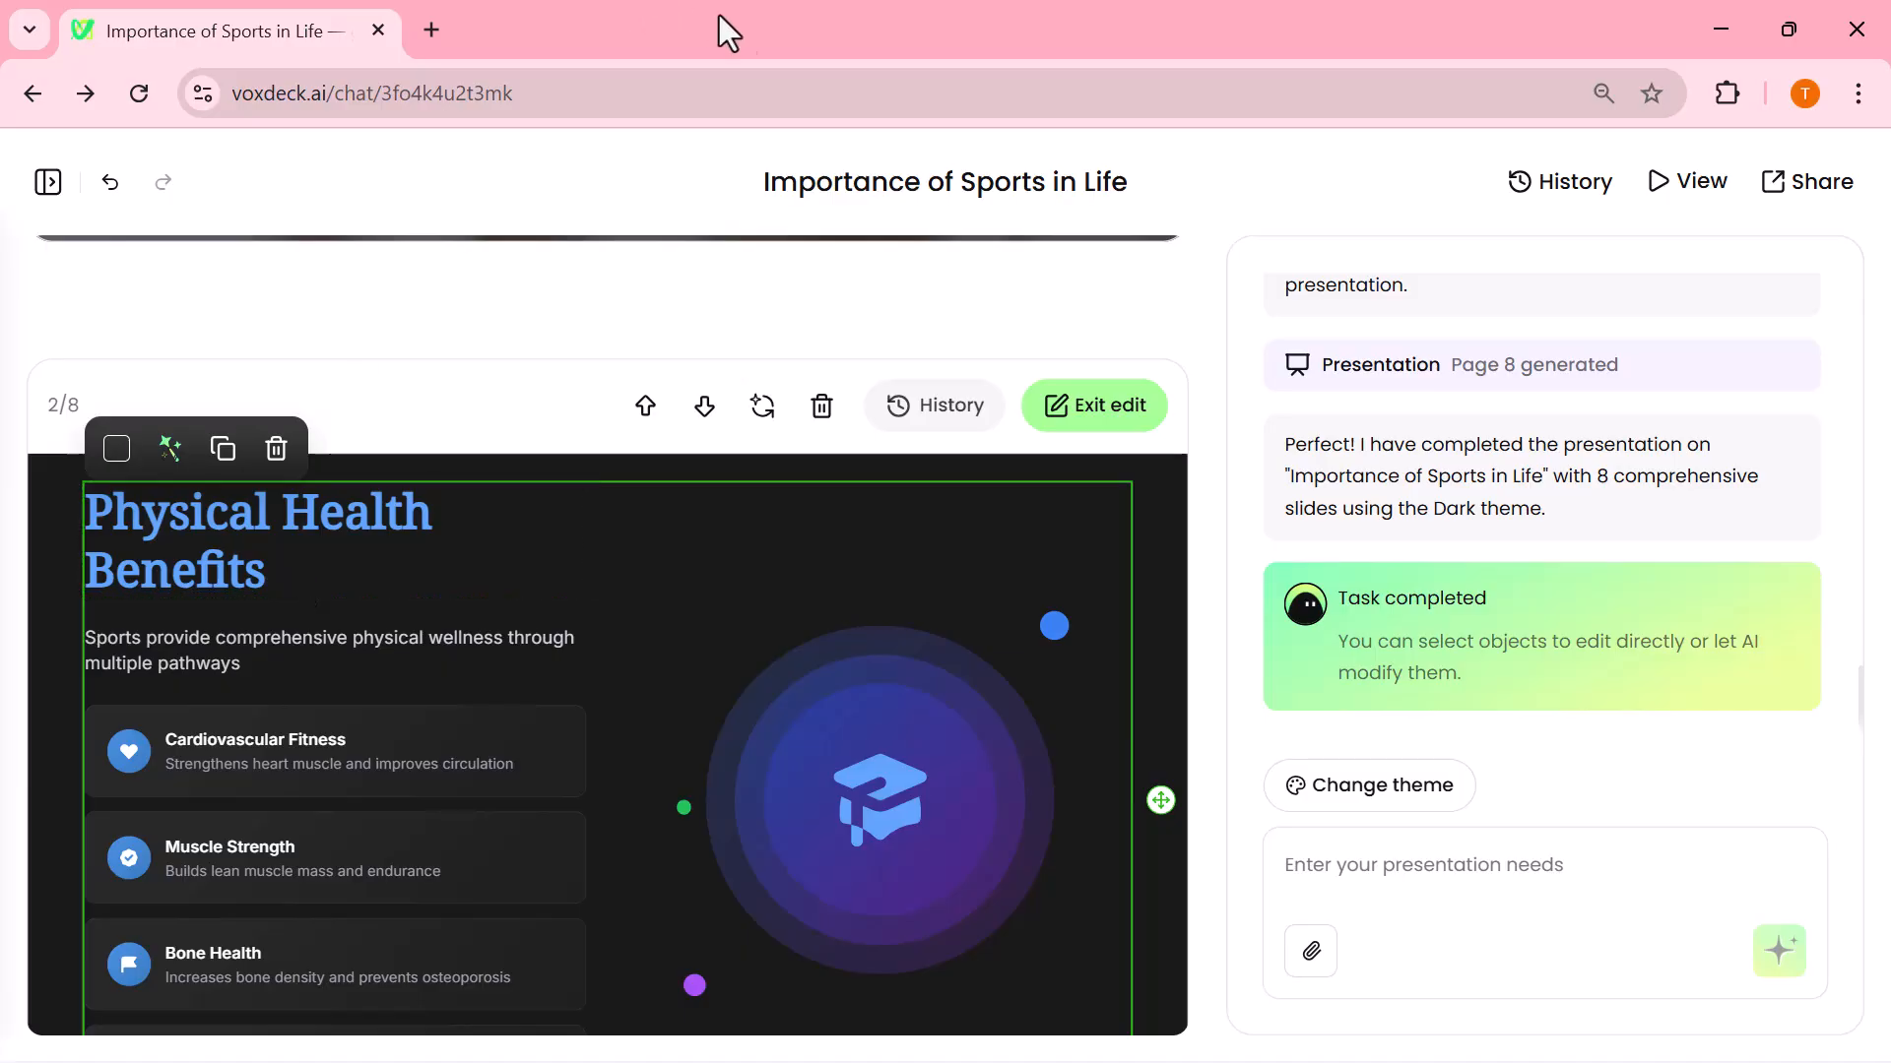
click(1093, 406)
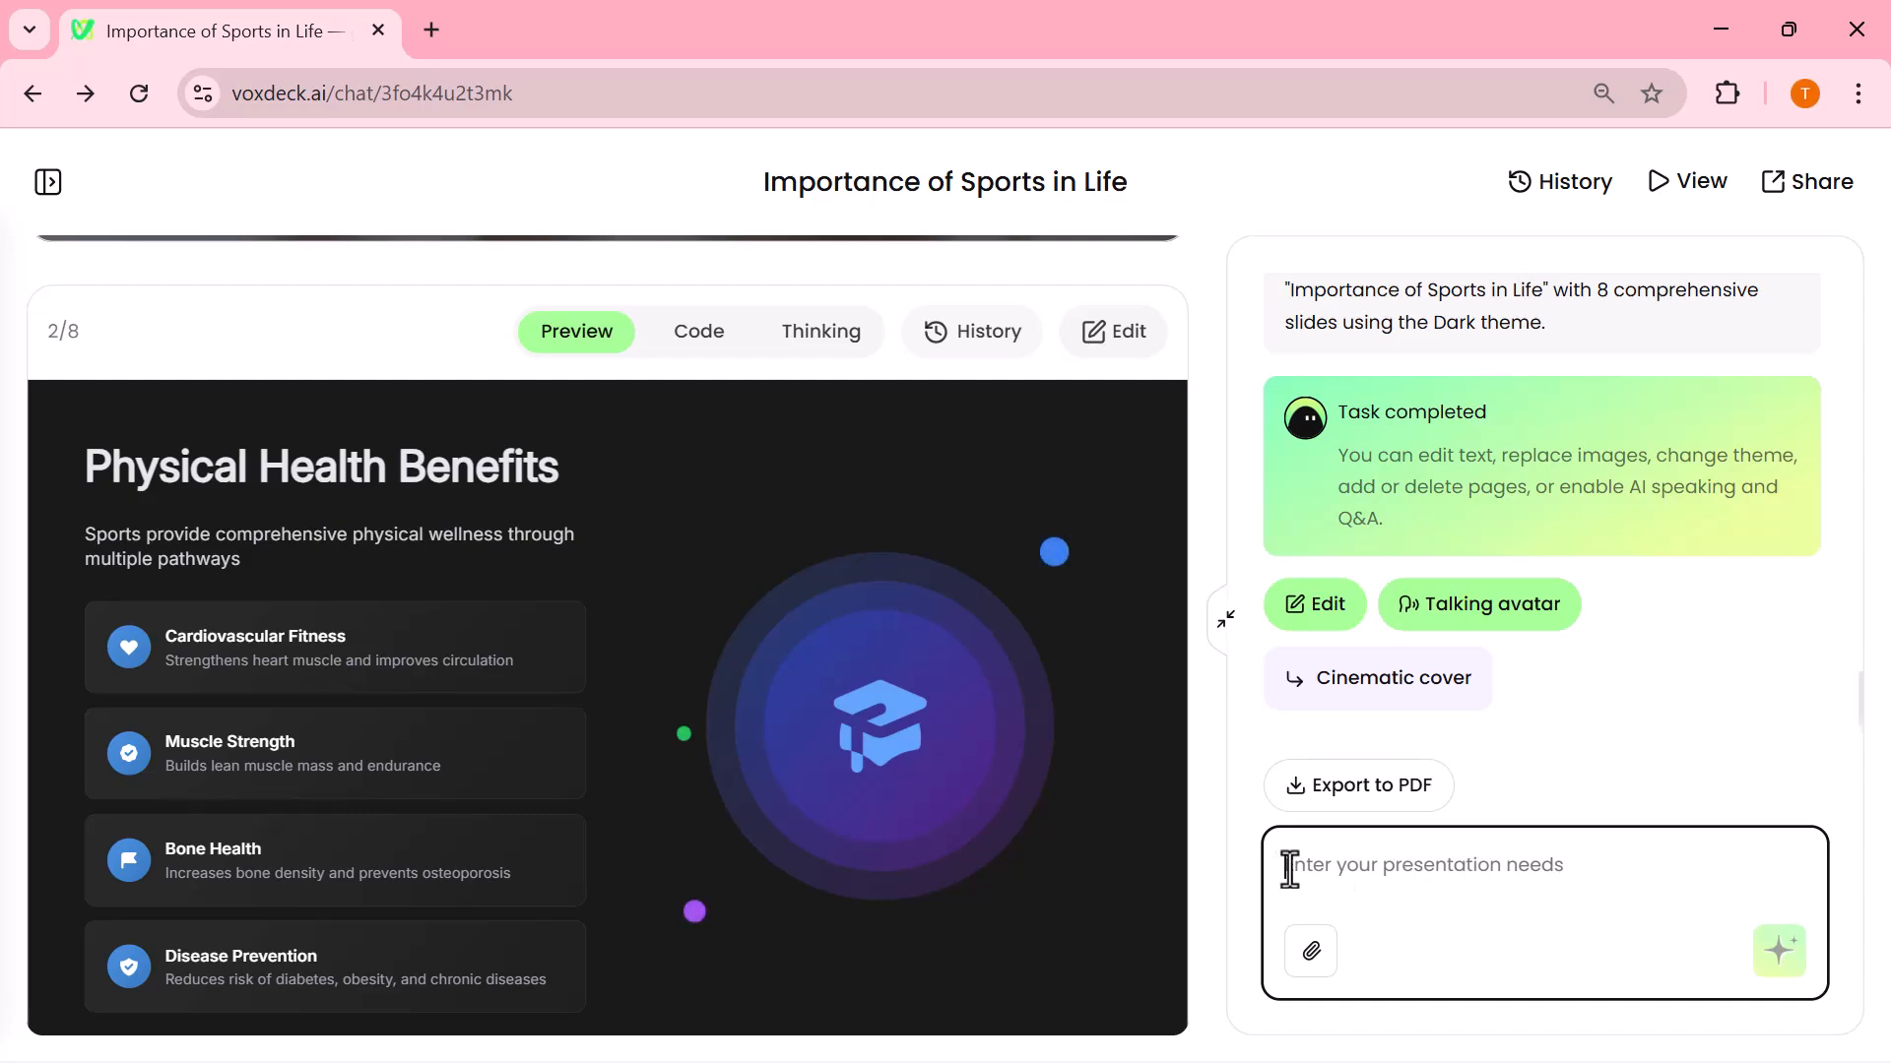
Request 'Moving, cinematic background + glowing text' for all slides and view the restyled deck full-screen
text(Moving, cinematic background + glowing text)
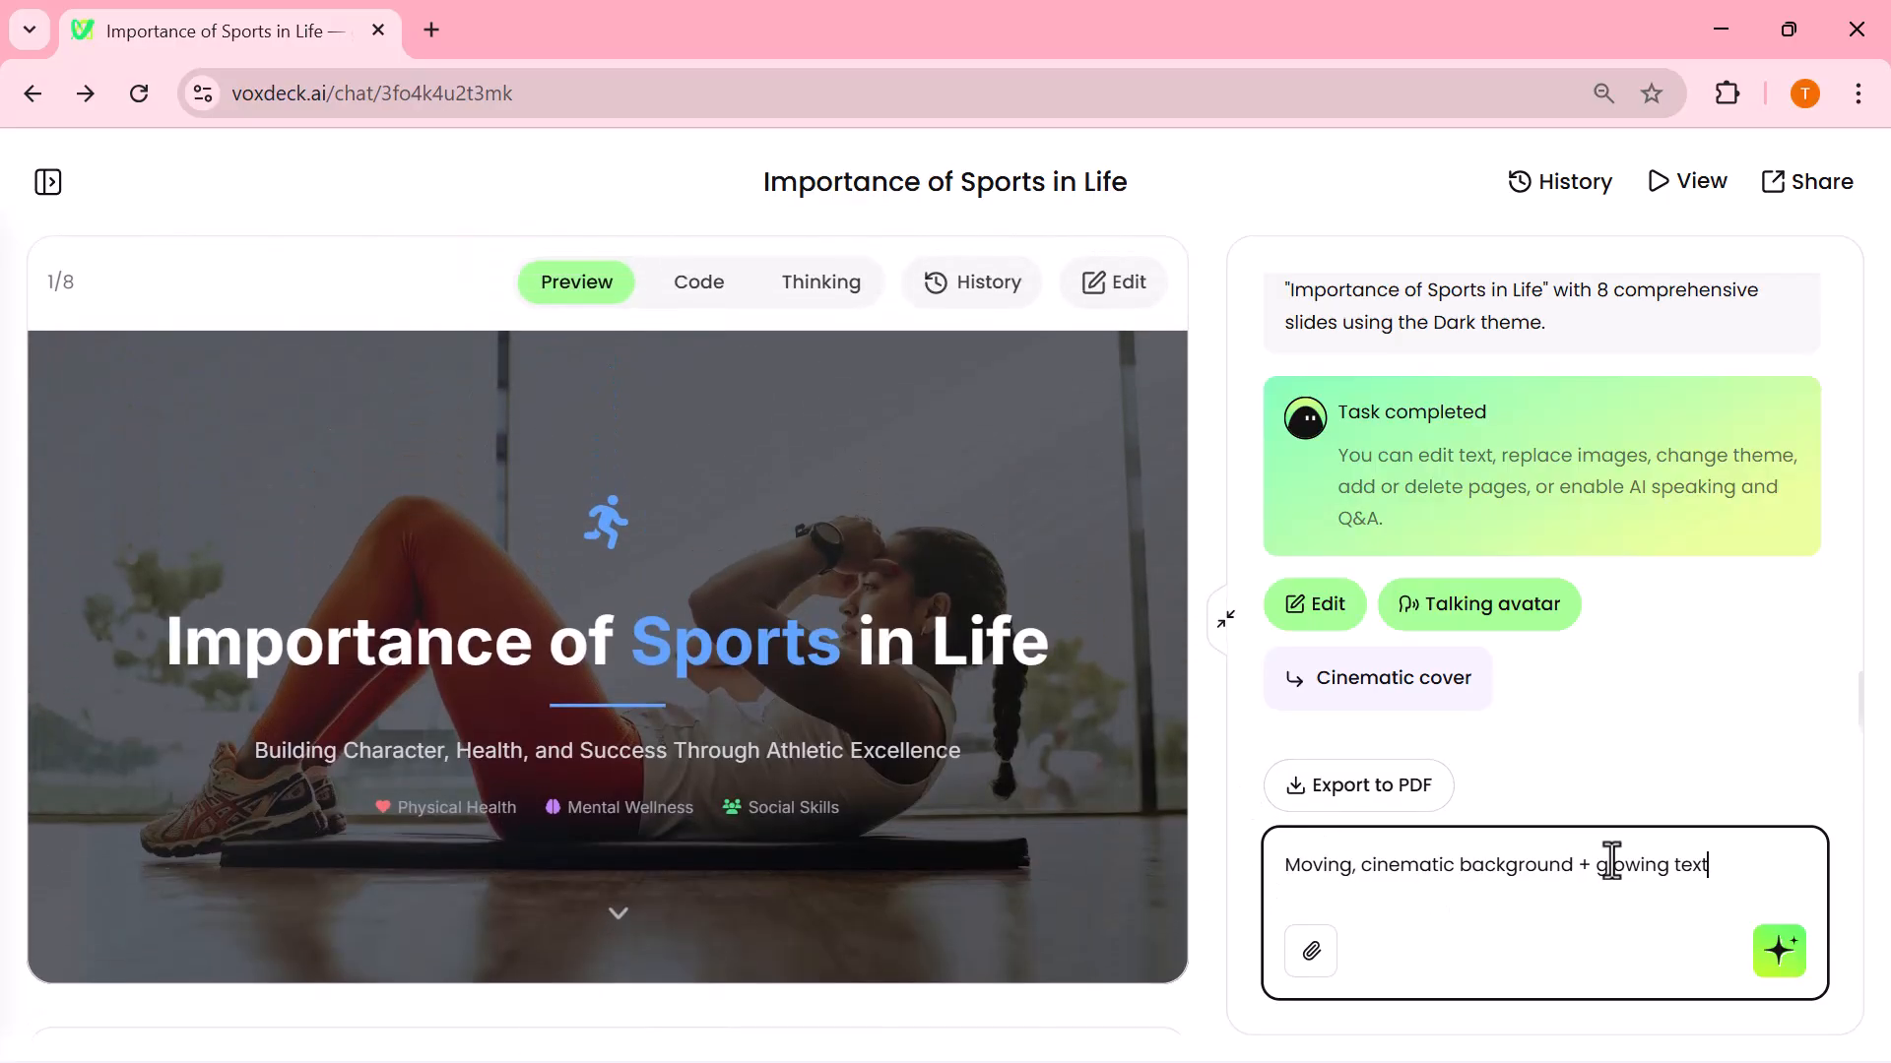
click(1777, 951)
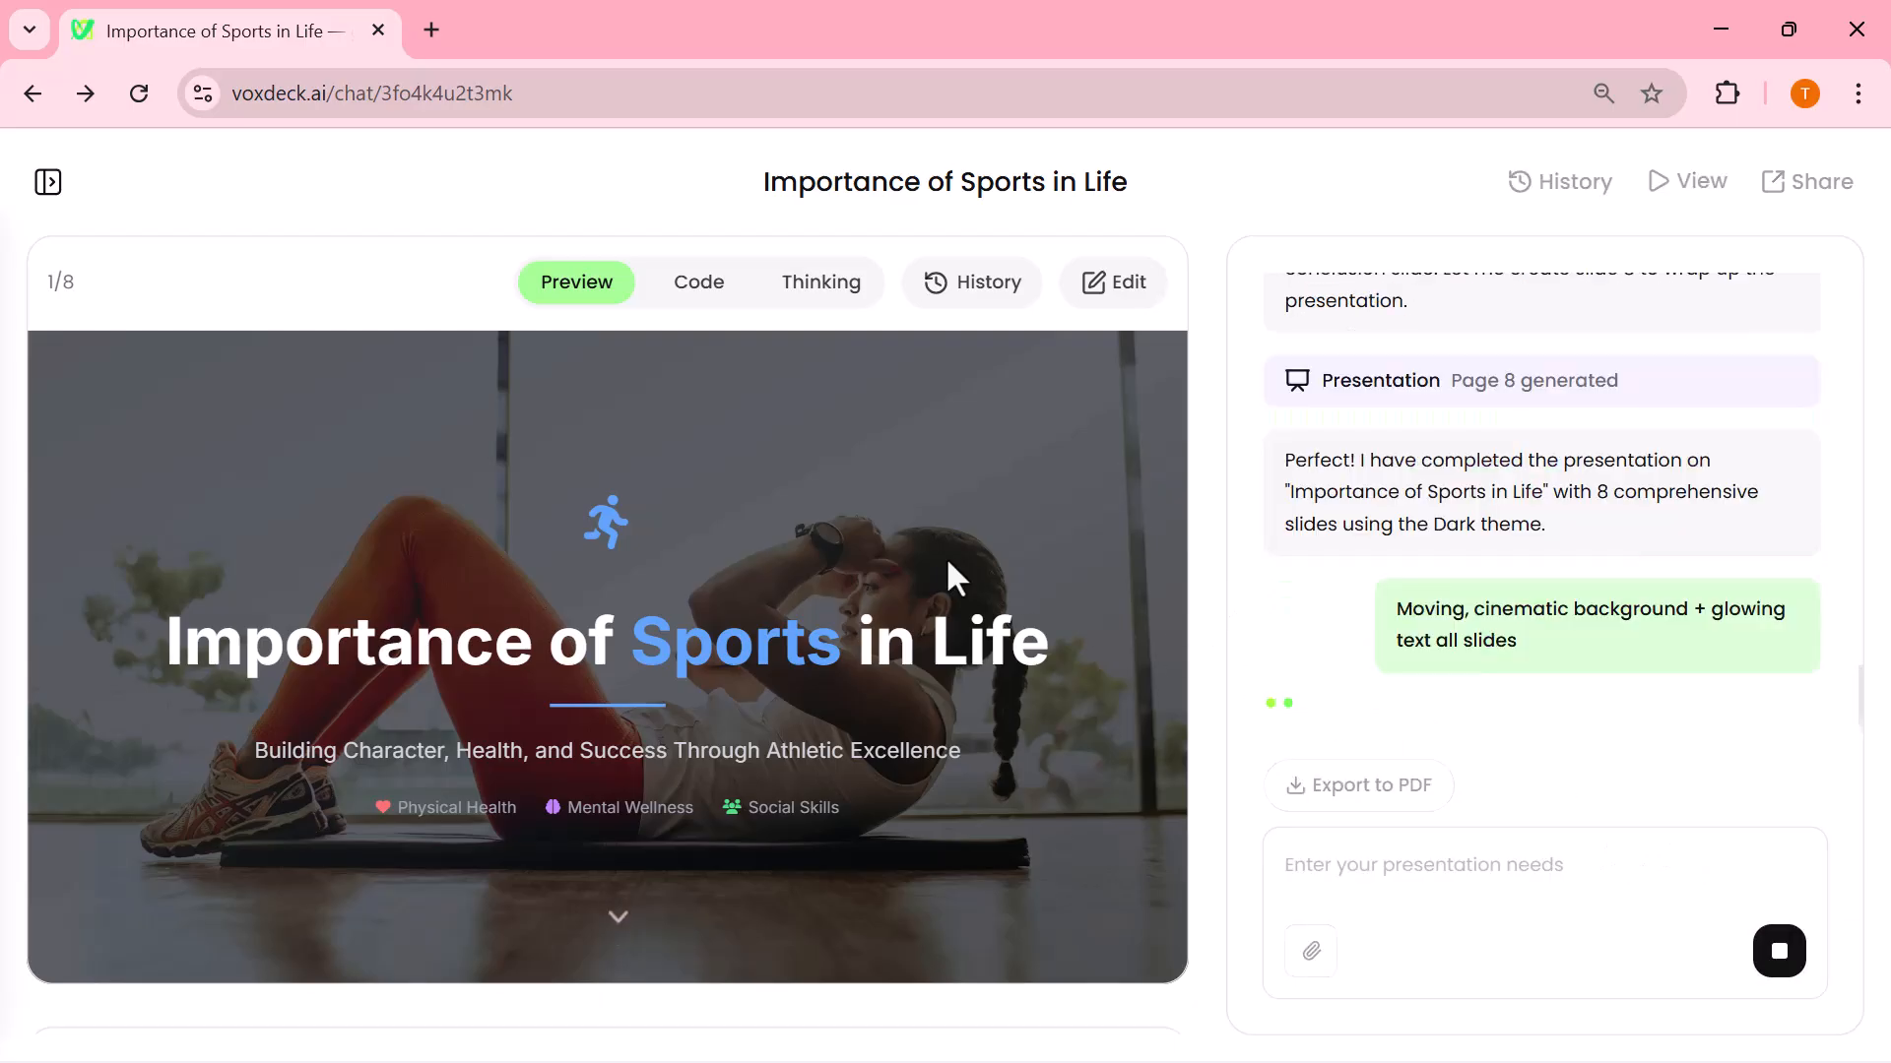
click(981, 281)
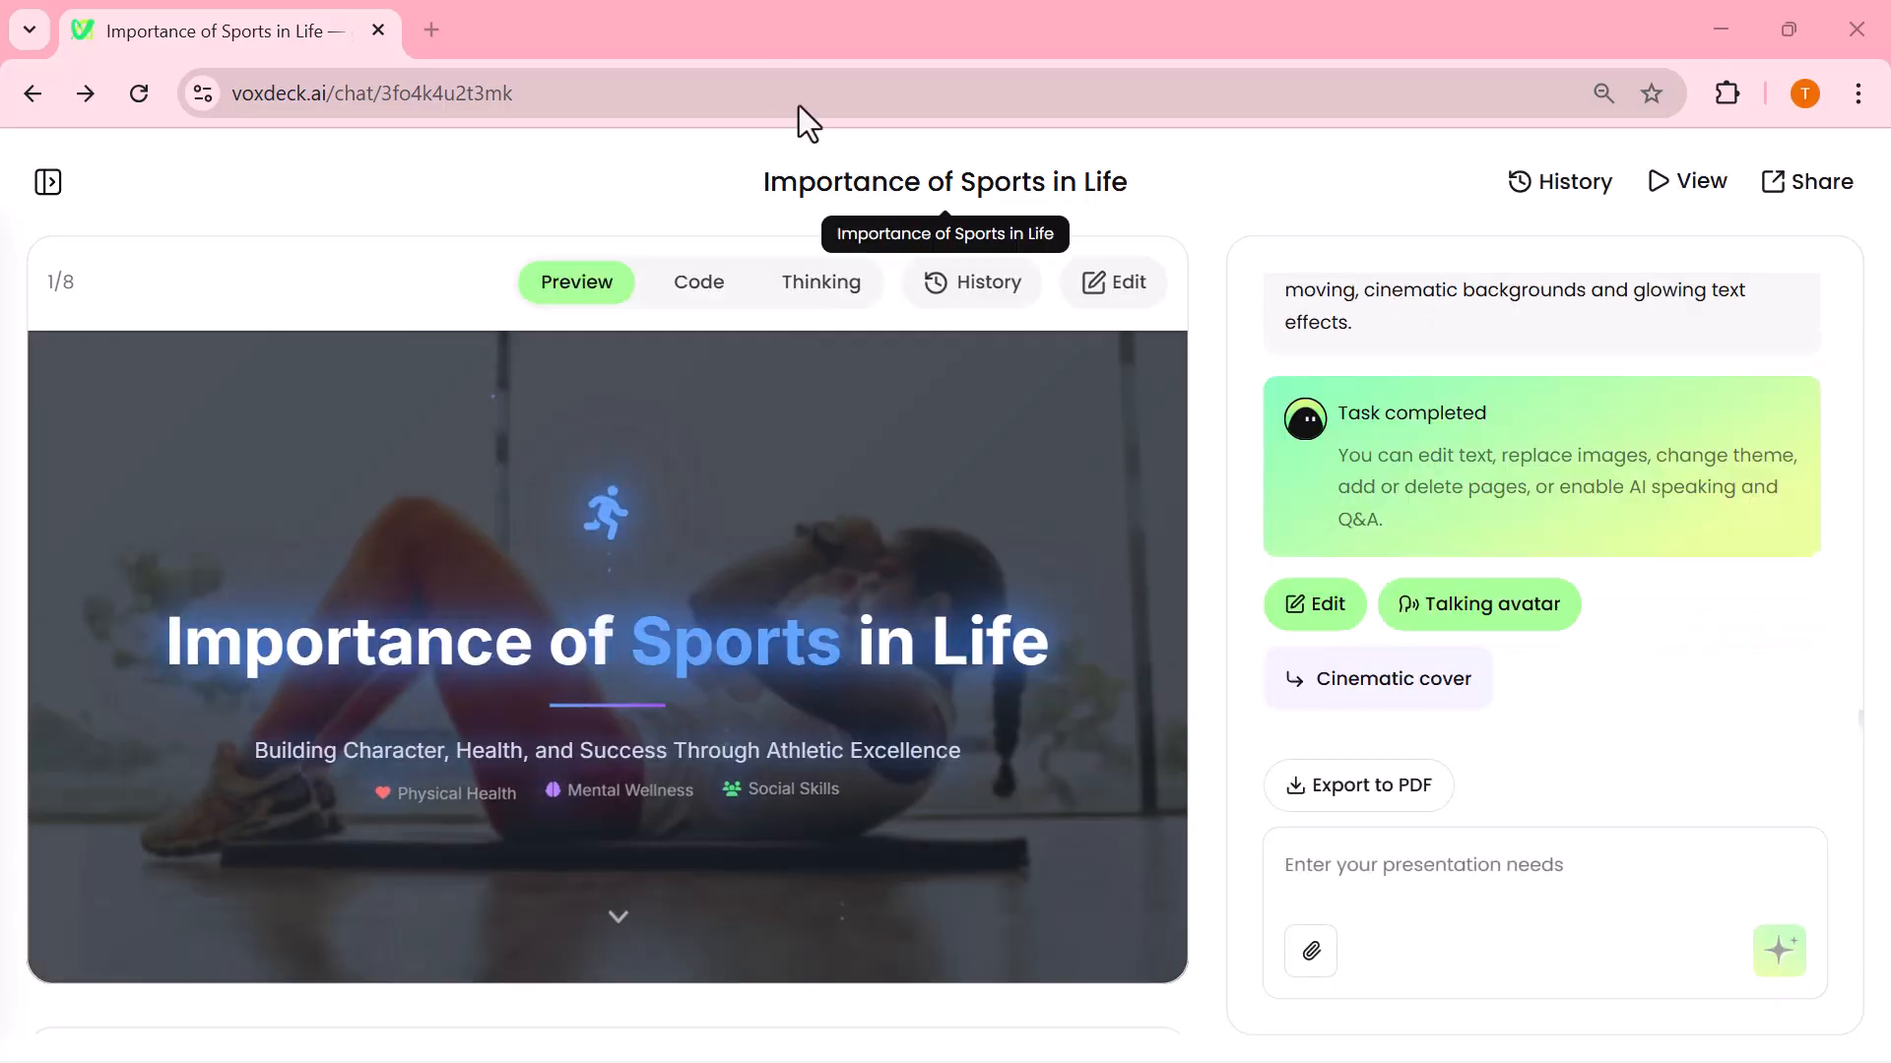
click(1688, 181)
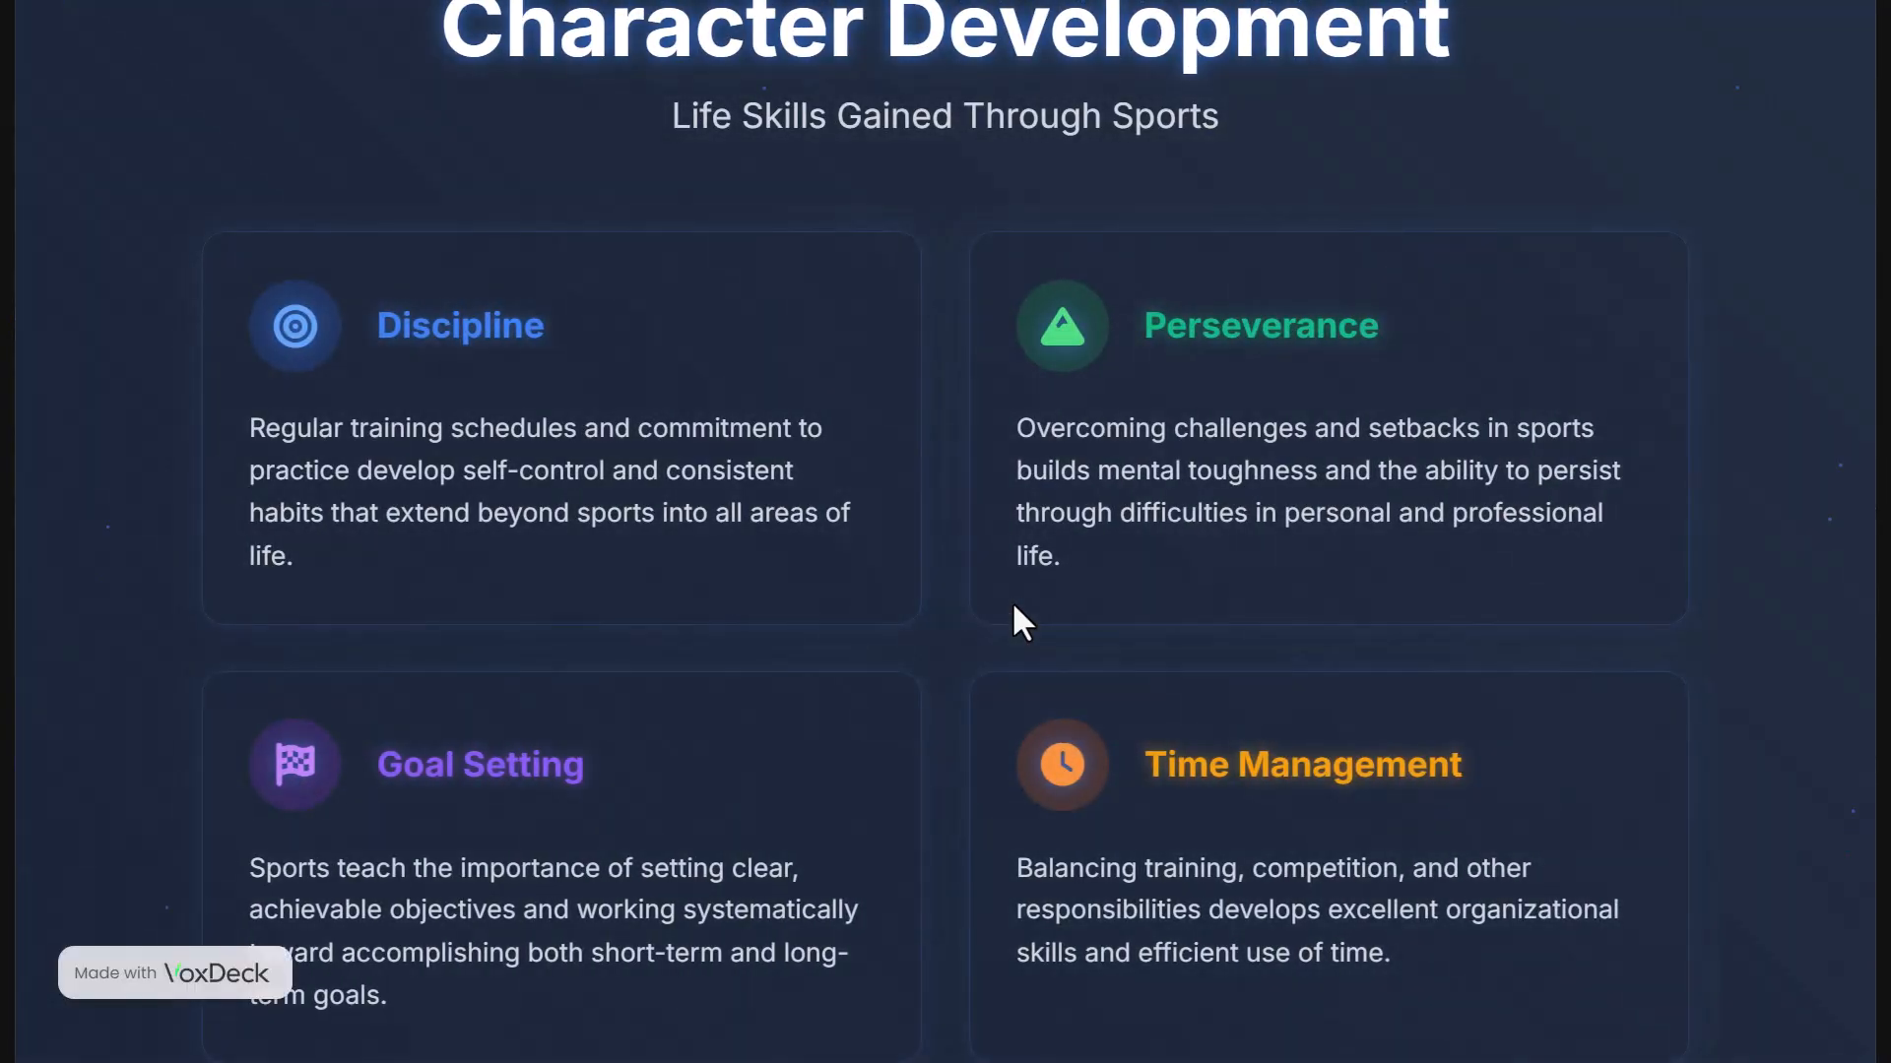
Scroll through the restyled slides to the final one in View mode
scroll(down, 3)
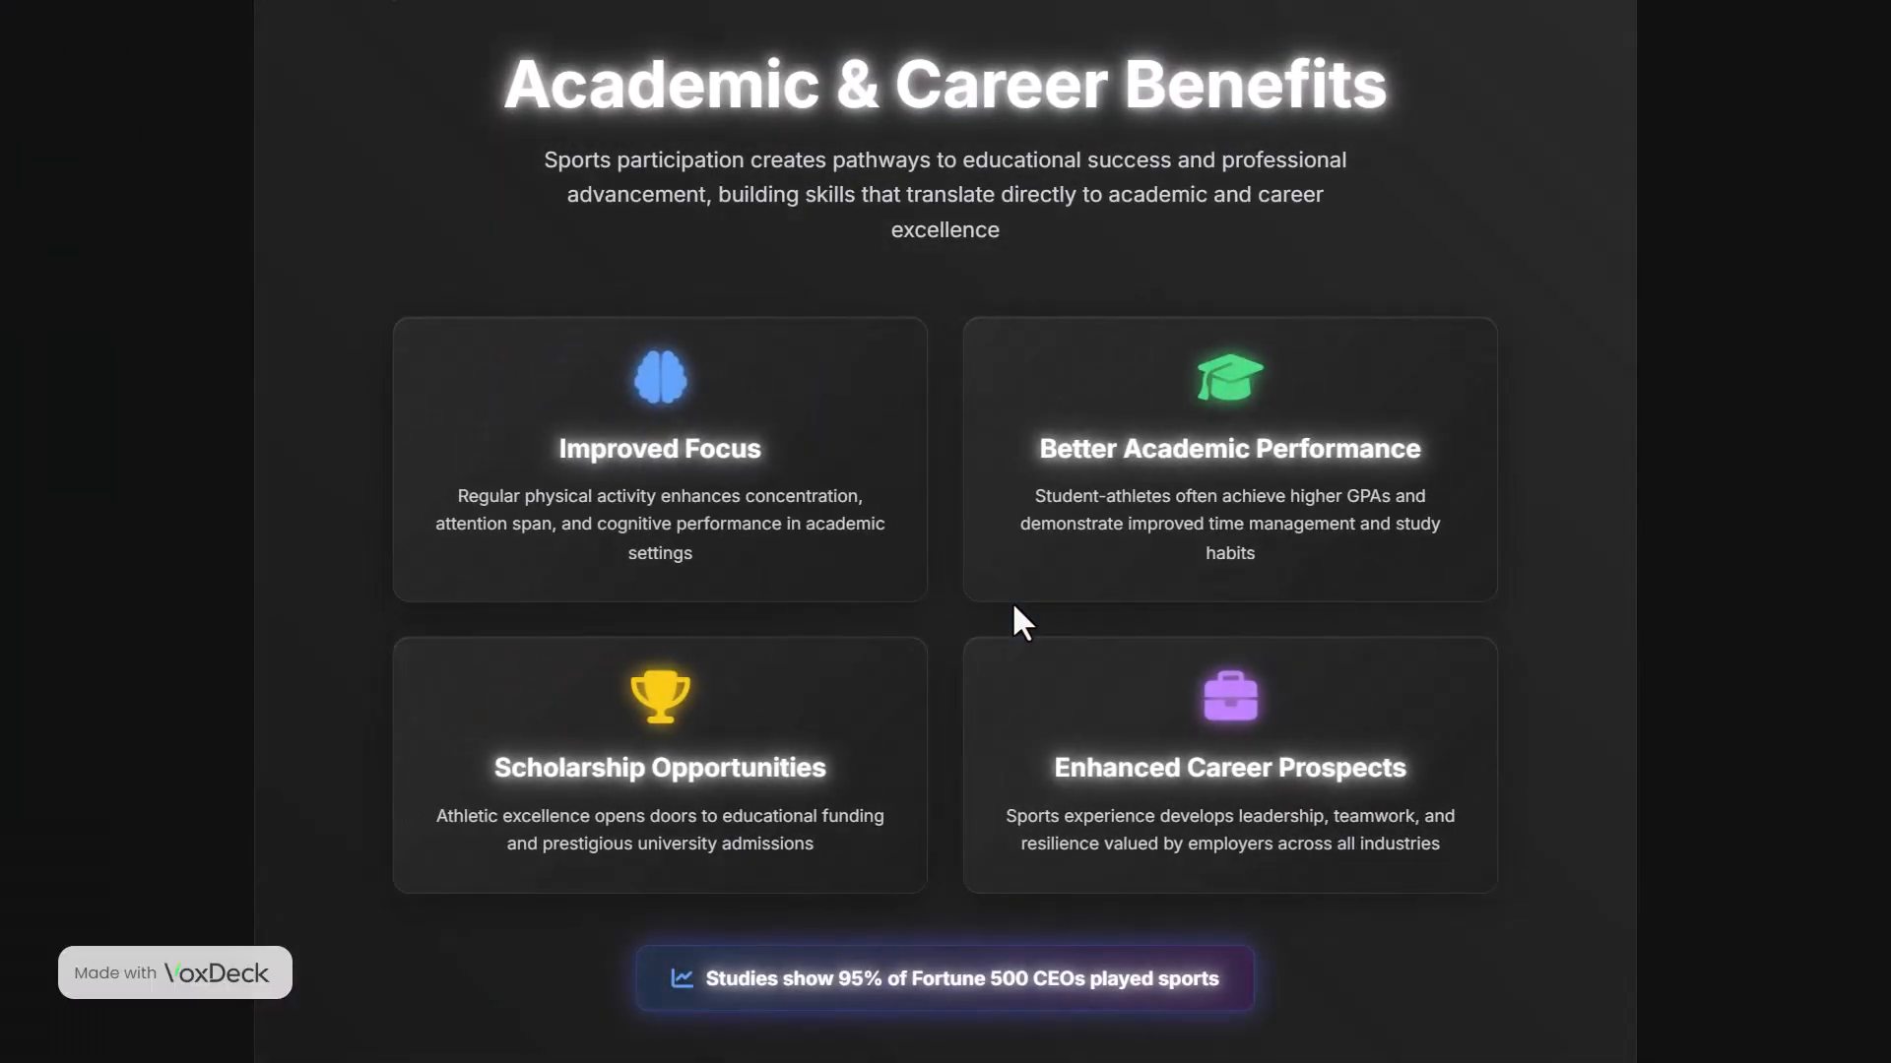
scroll(down, 3)
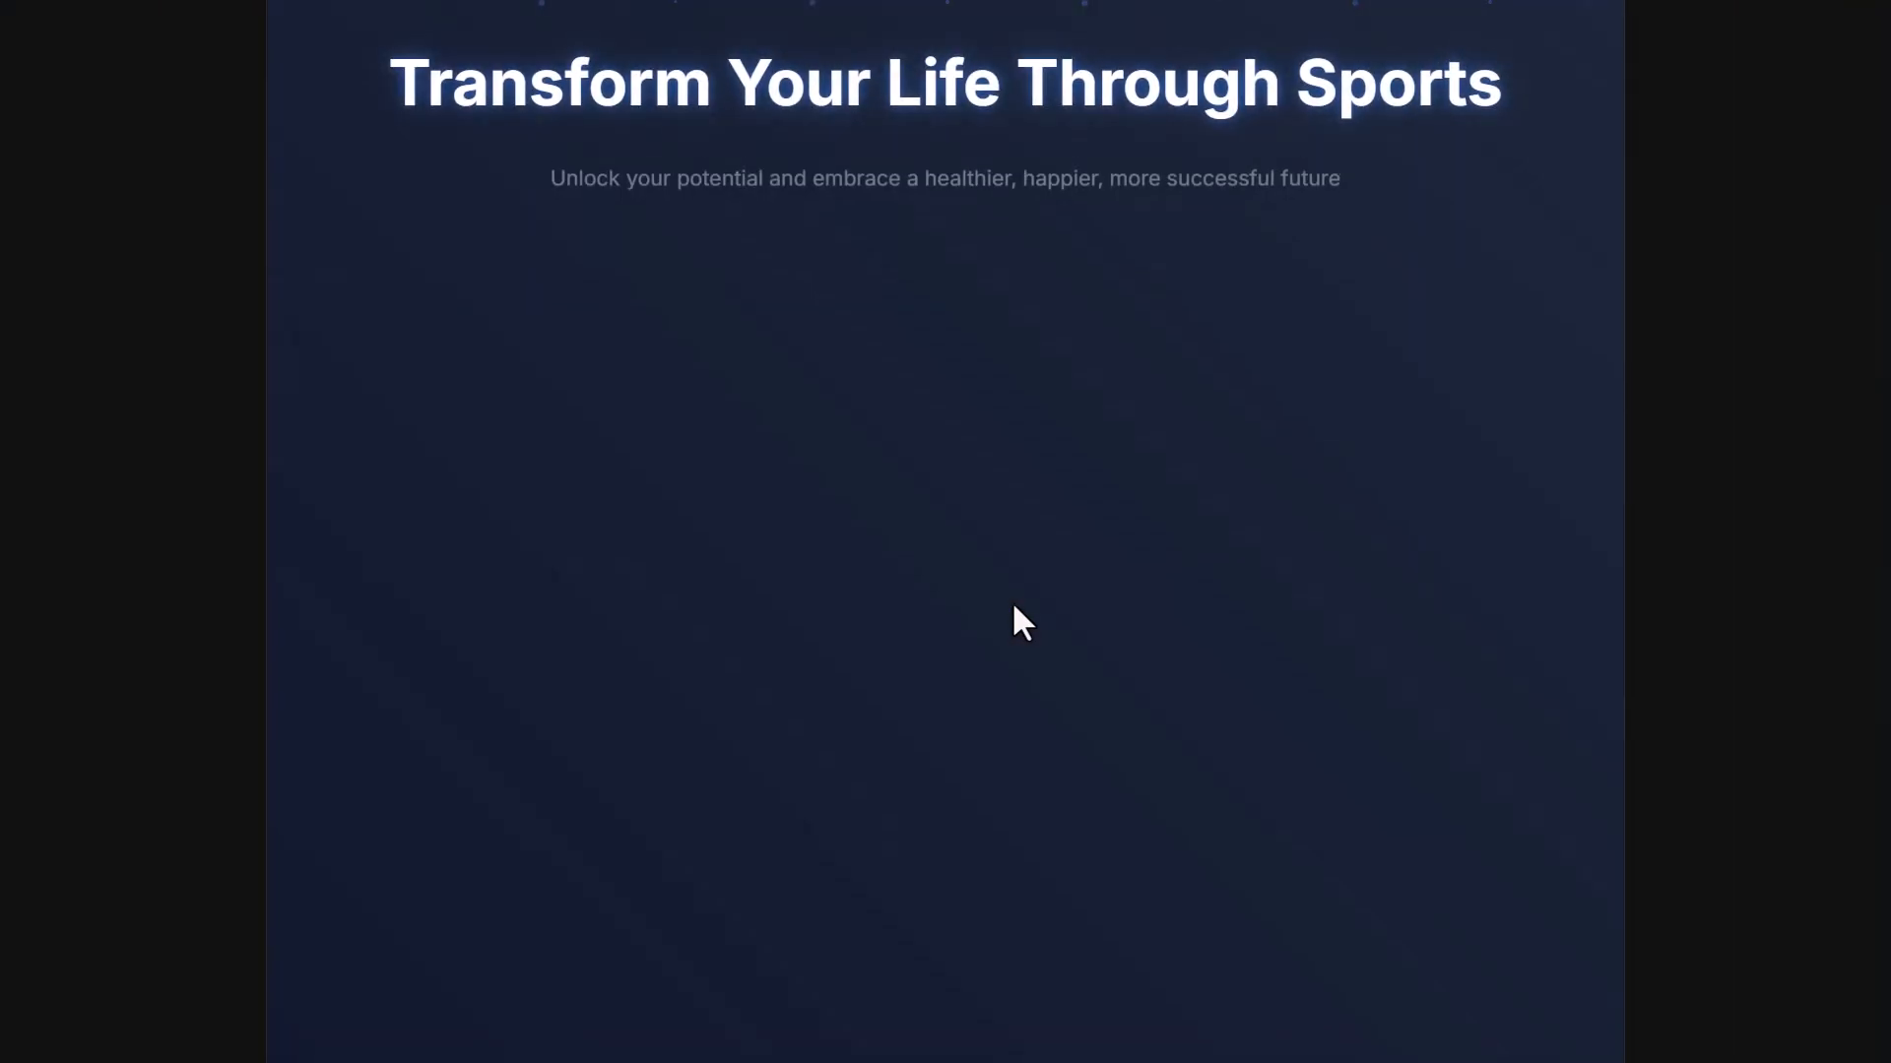
scroll(down, 3)
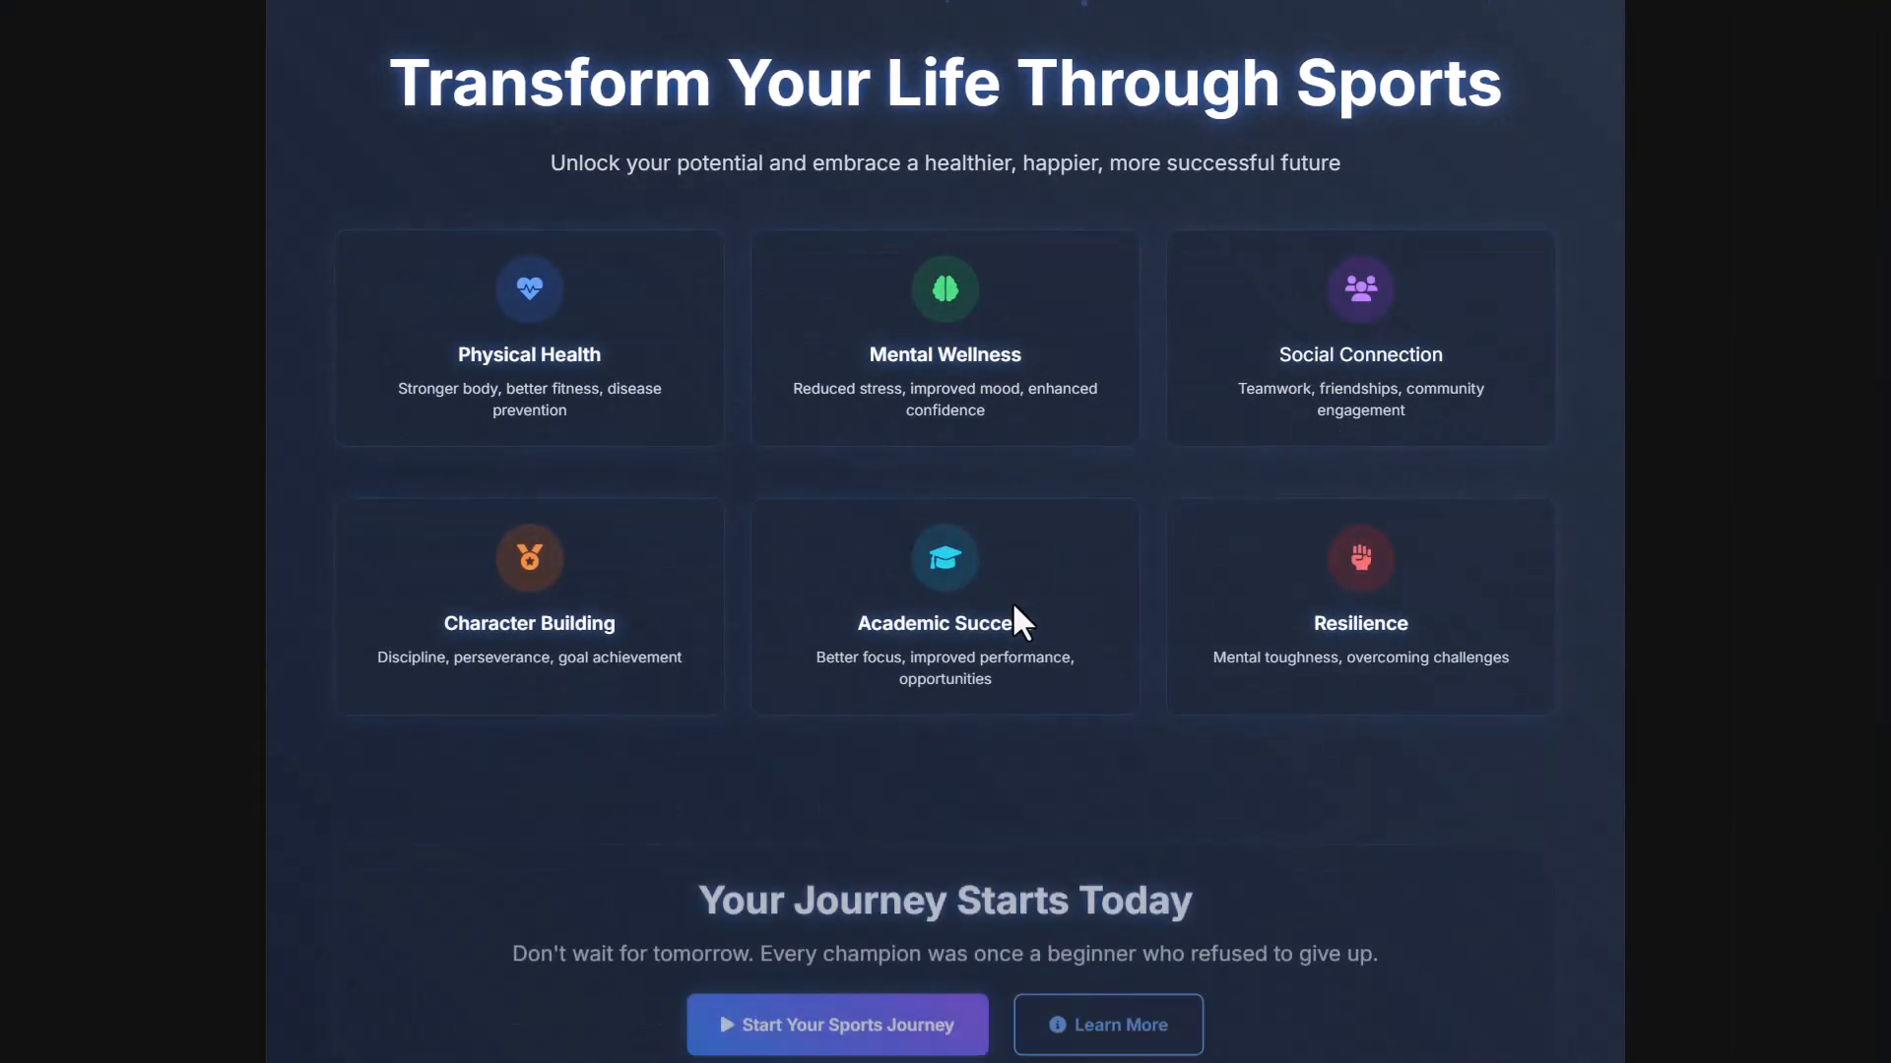
scroll(down, 3)
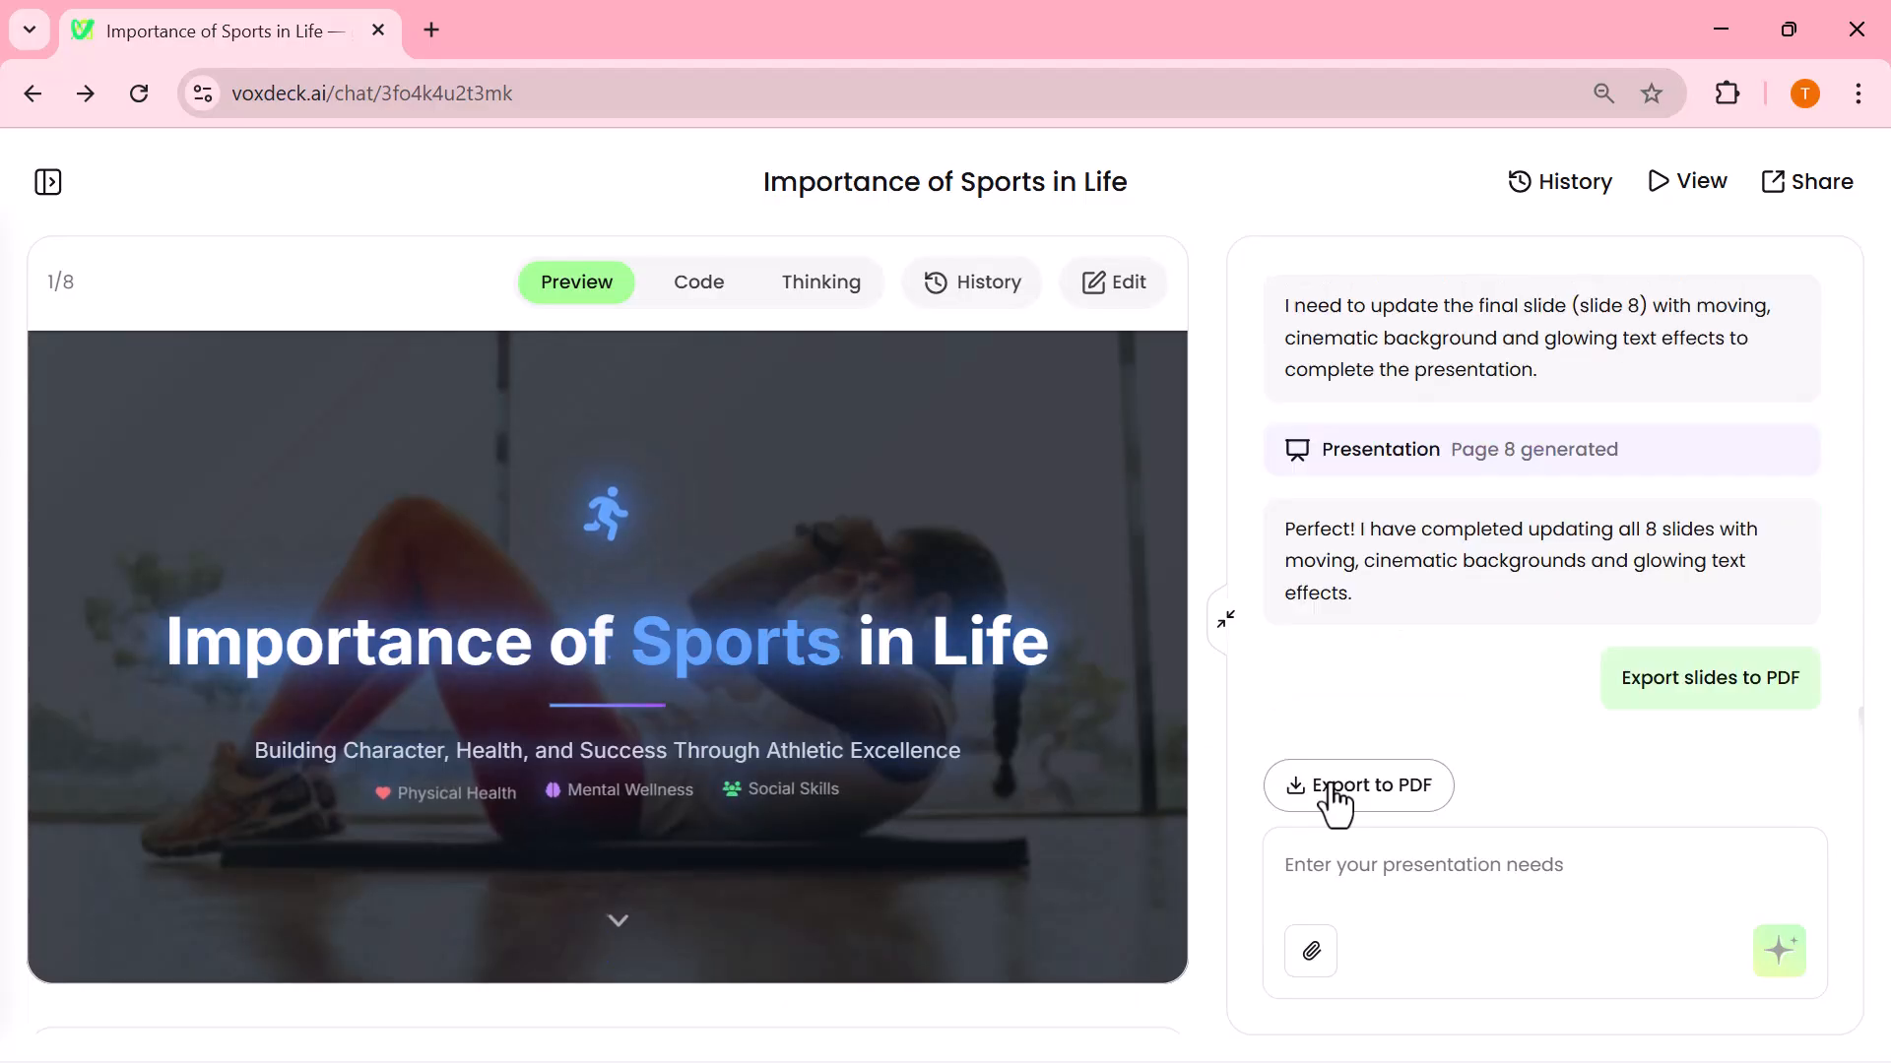
Export the sports deck to PDF and download 'Importance of Sports in Life.pdf'
click(1357, 786)
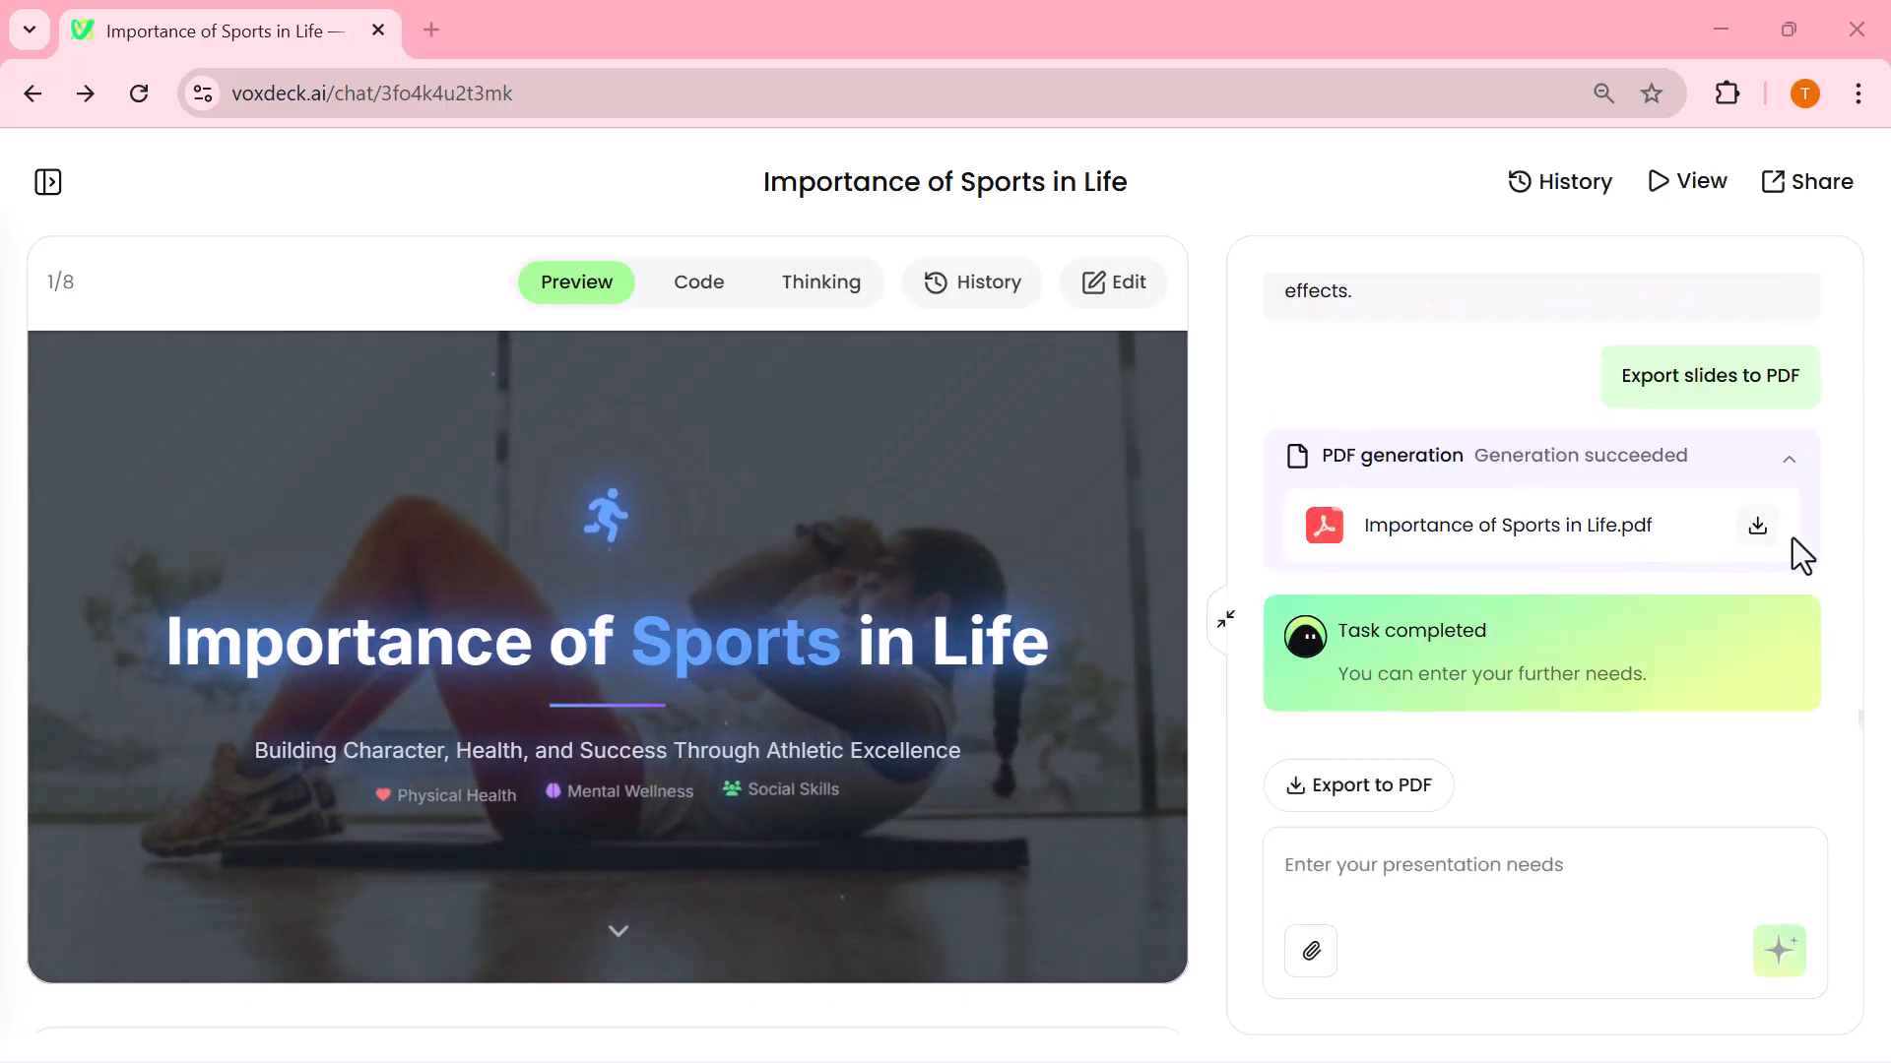
click(1757, 524)
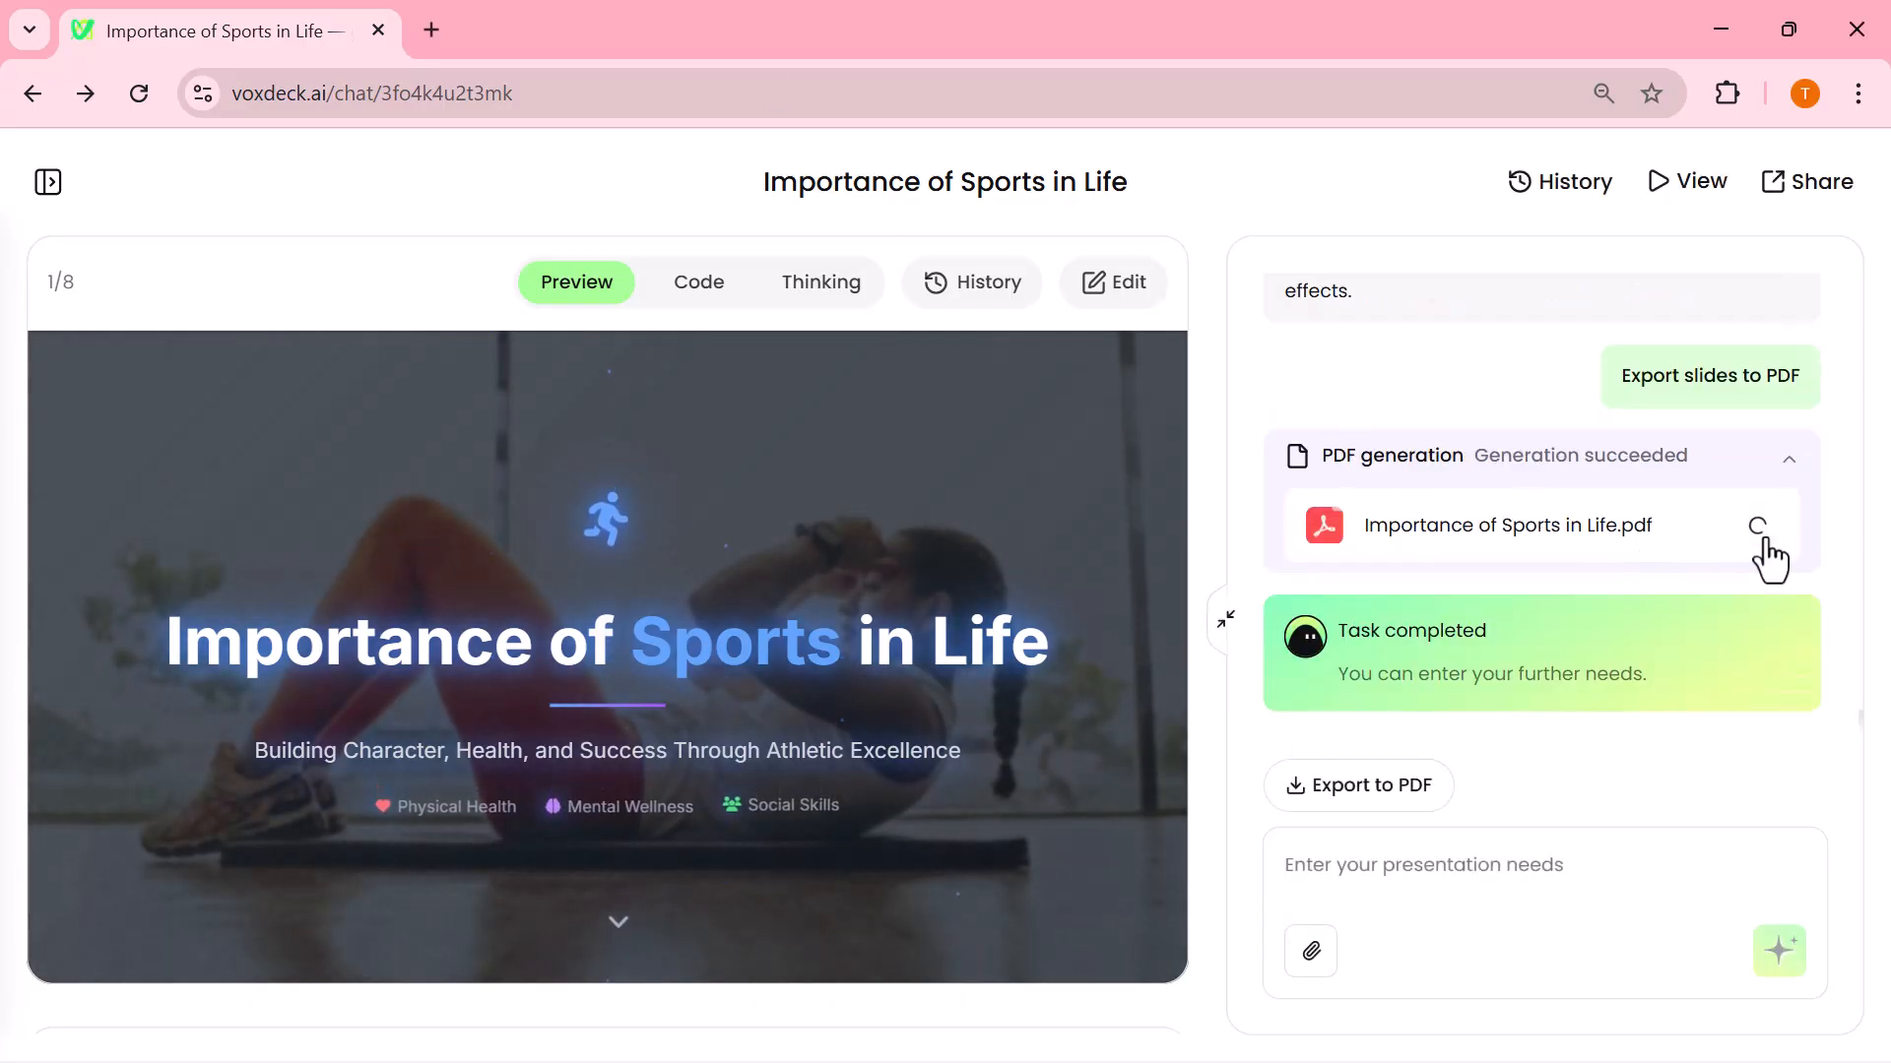
click(1757, 526)
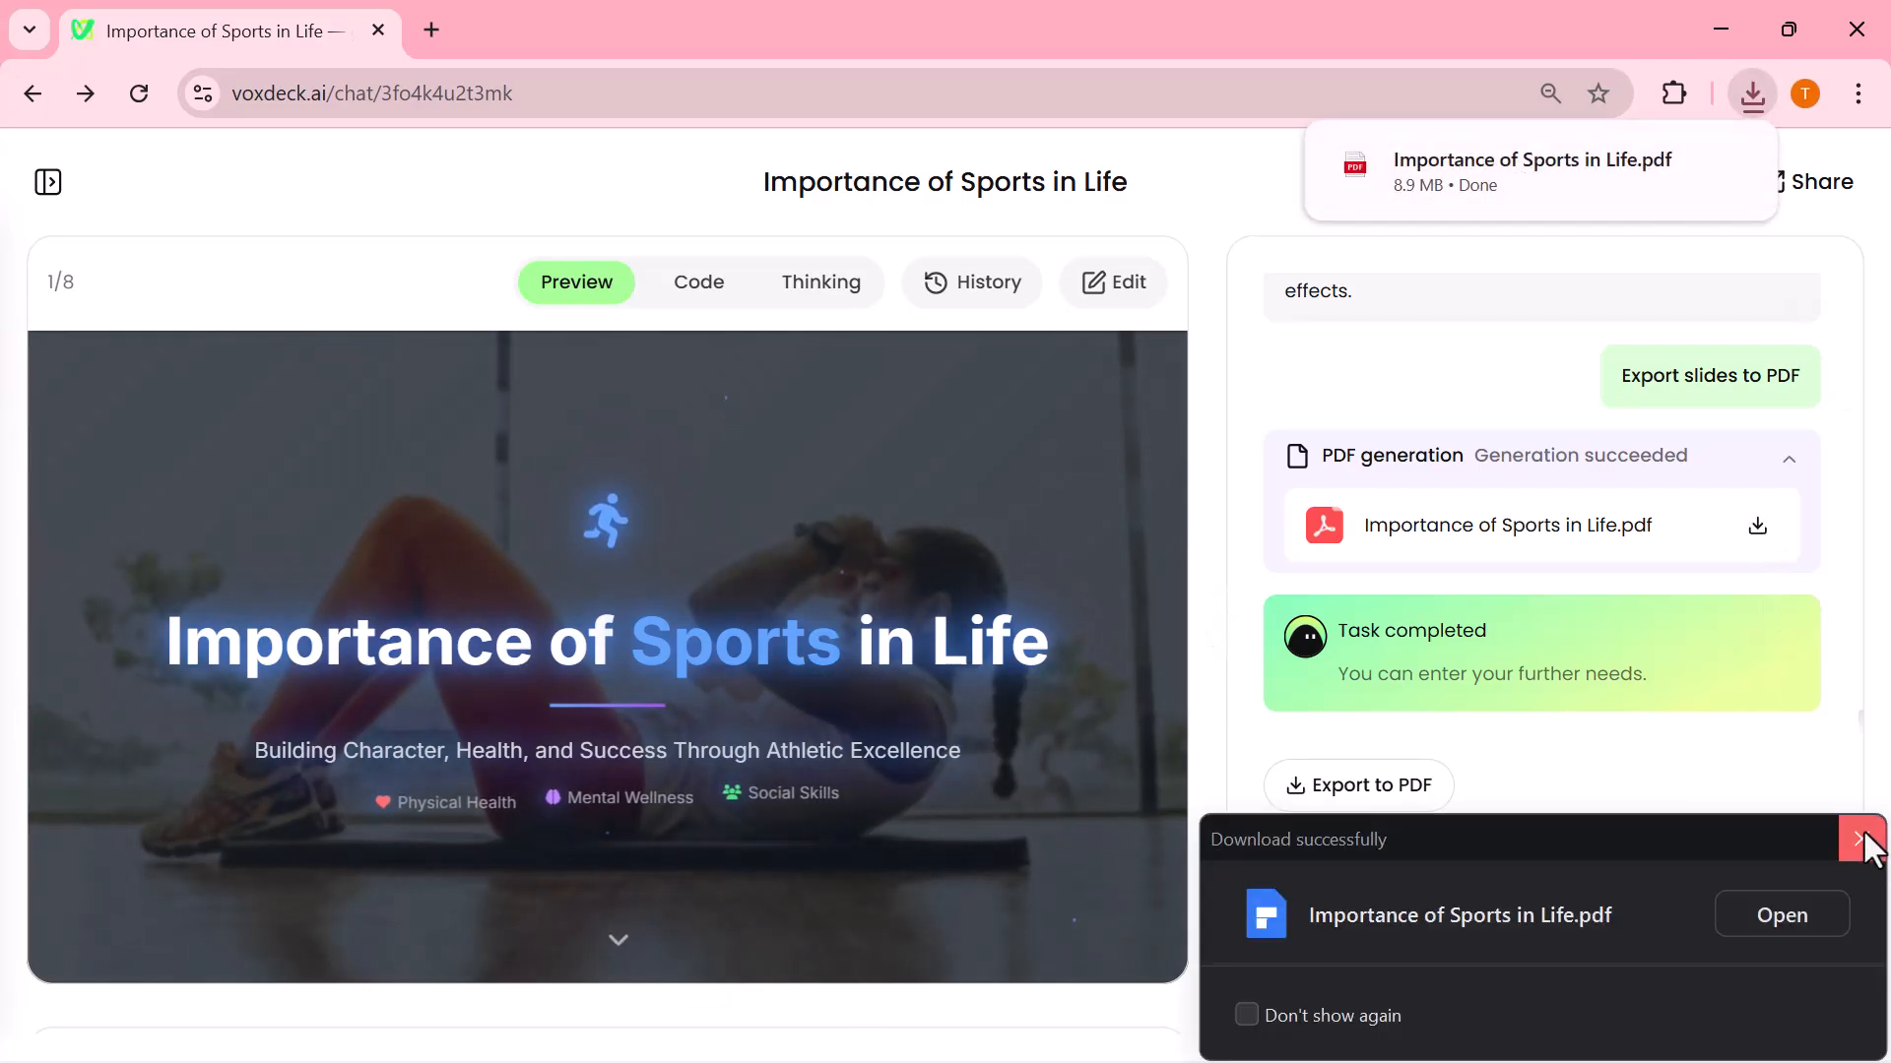
click(1861, 841)
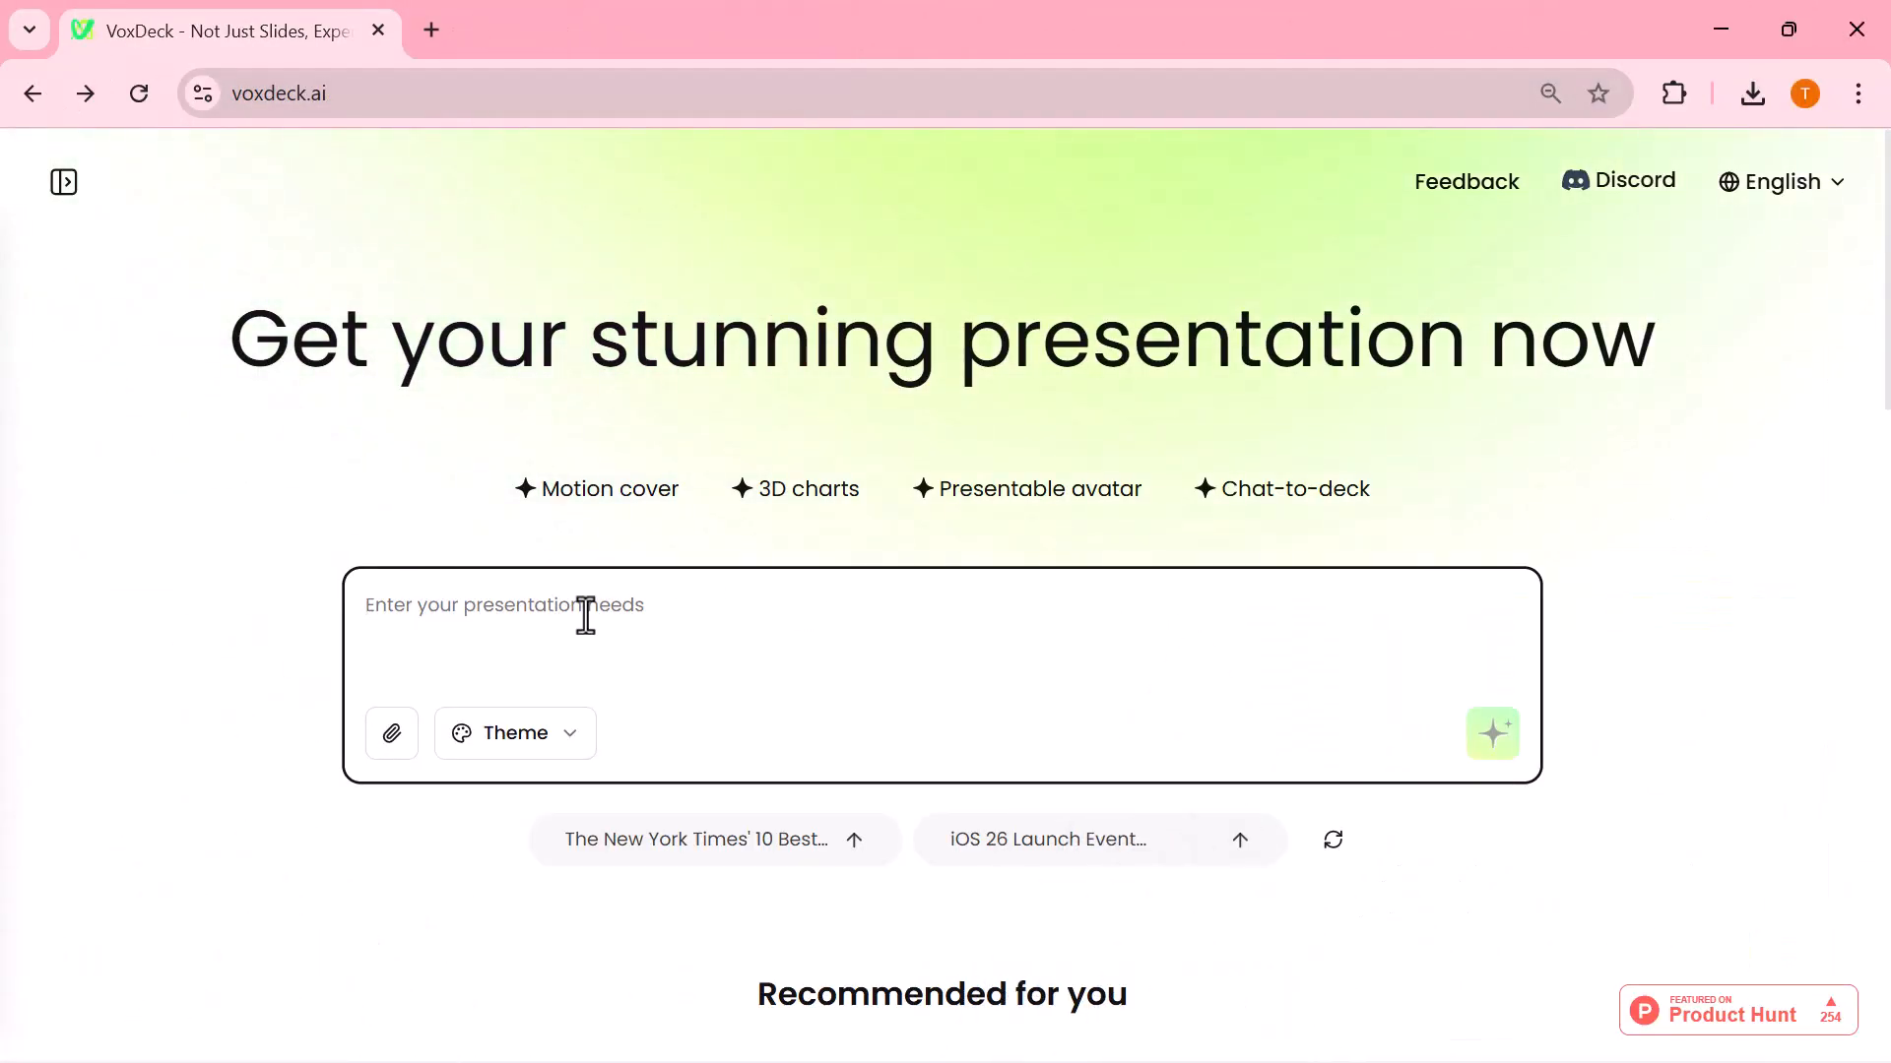
Generate a Business-themed deck on 'The Evolution of E-commerce' and preview its title slide
text(The Evolution of E-commerce)
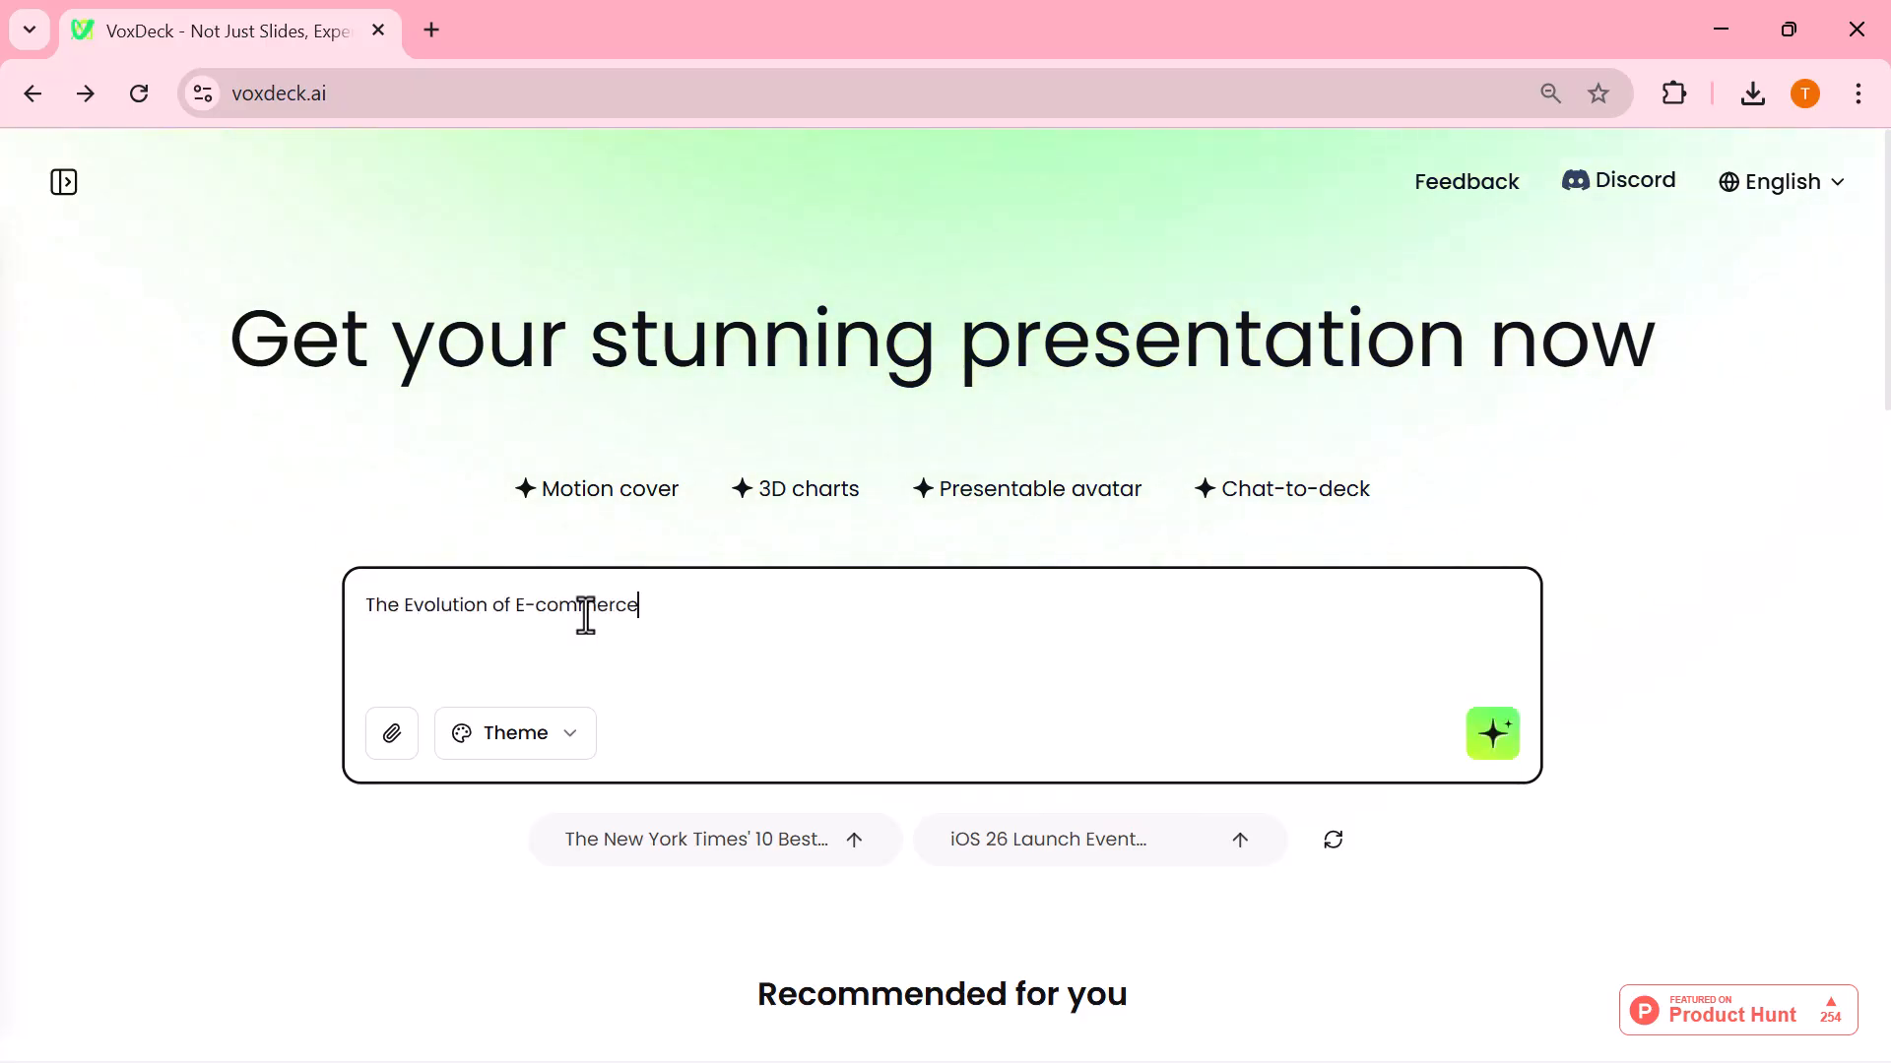
click(513, 733)
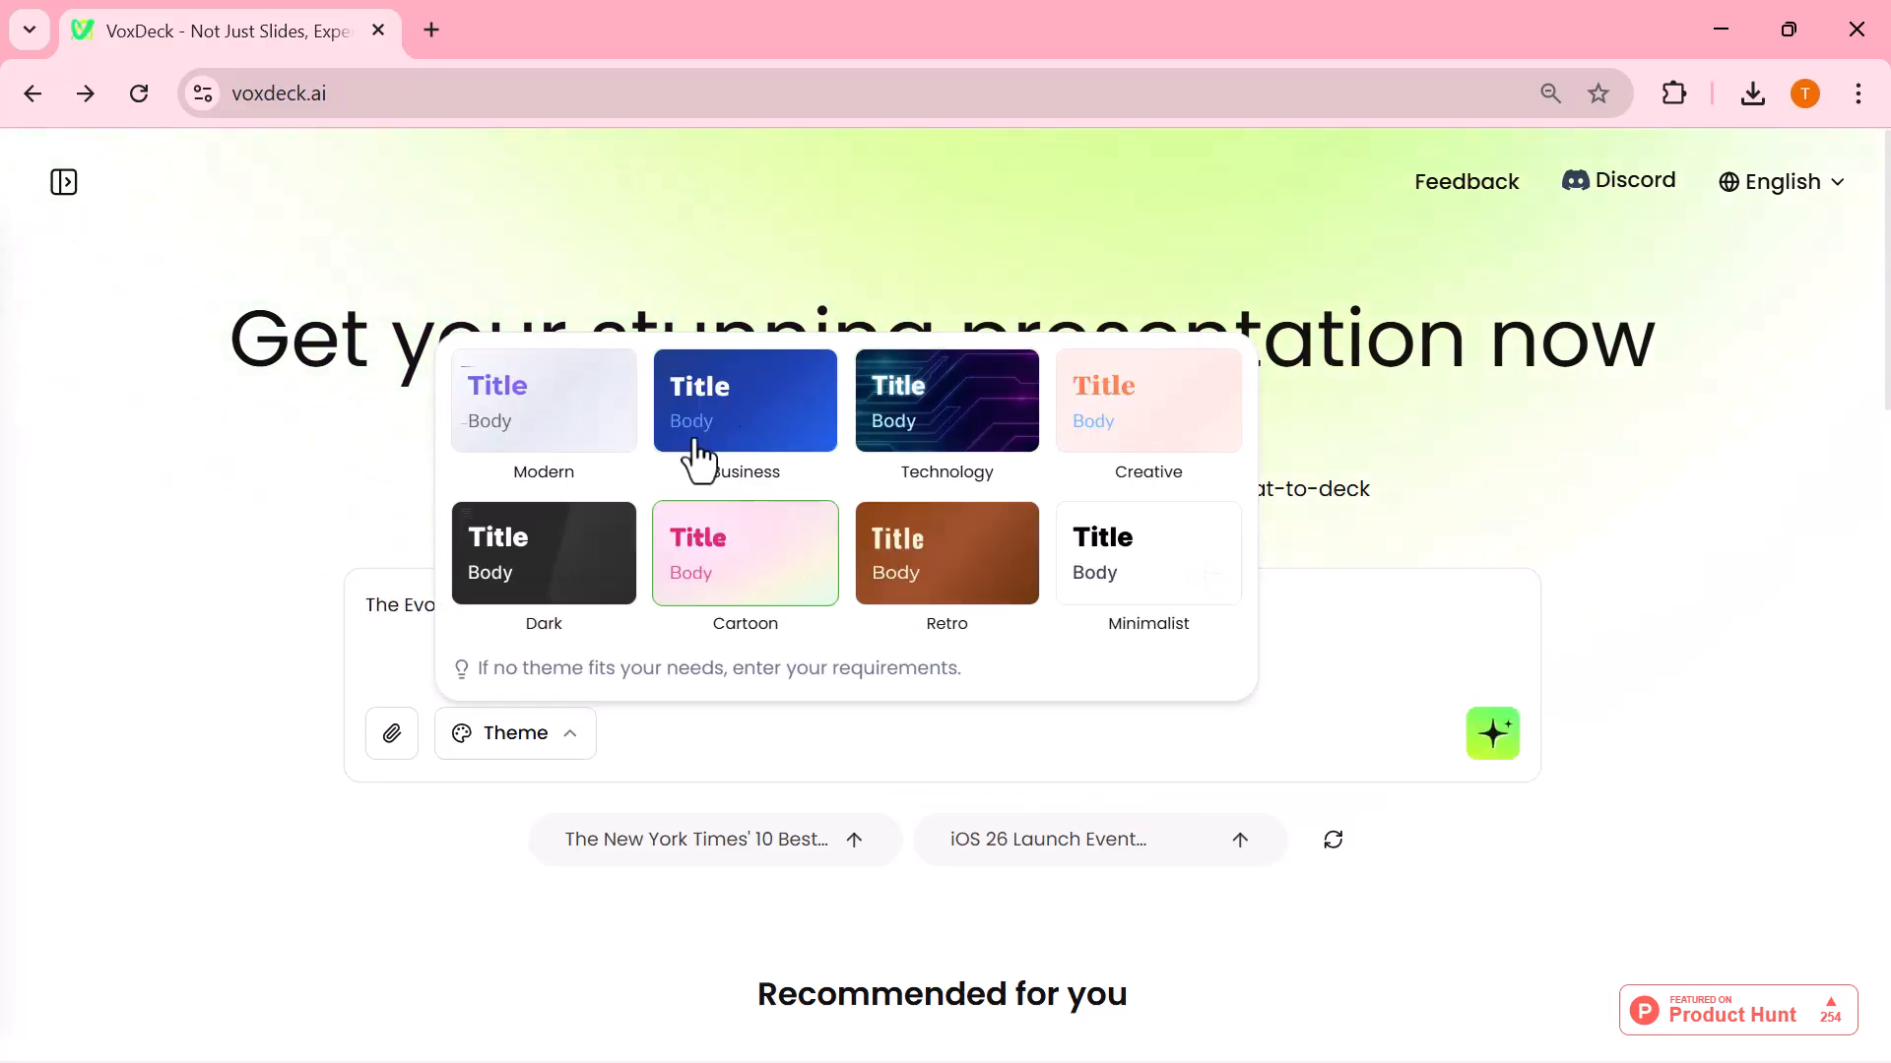
click(745, 400)
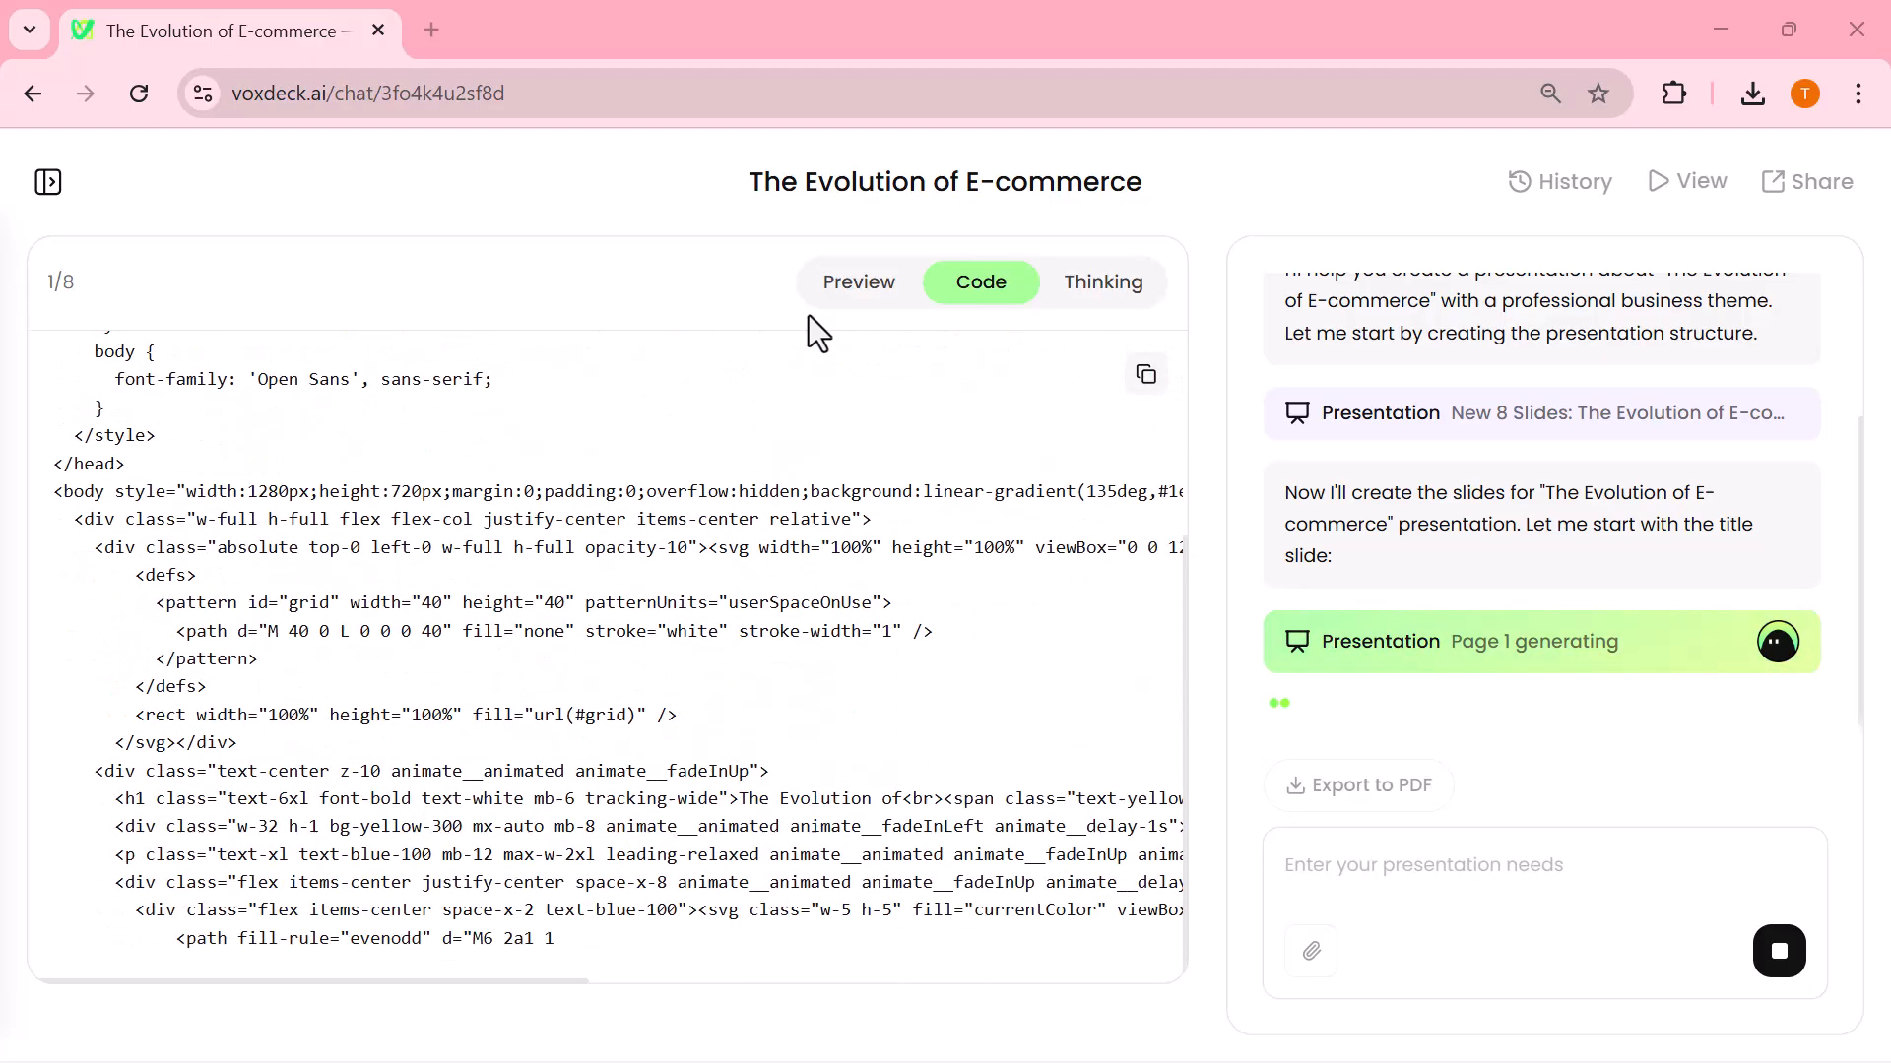
click(857, 281)
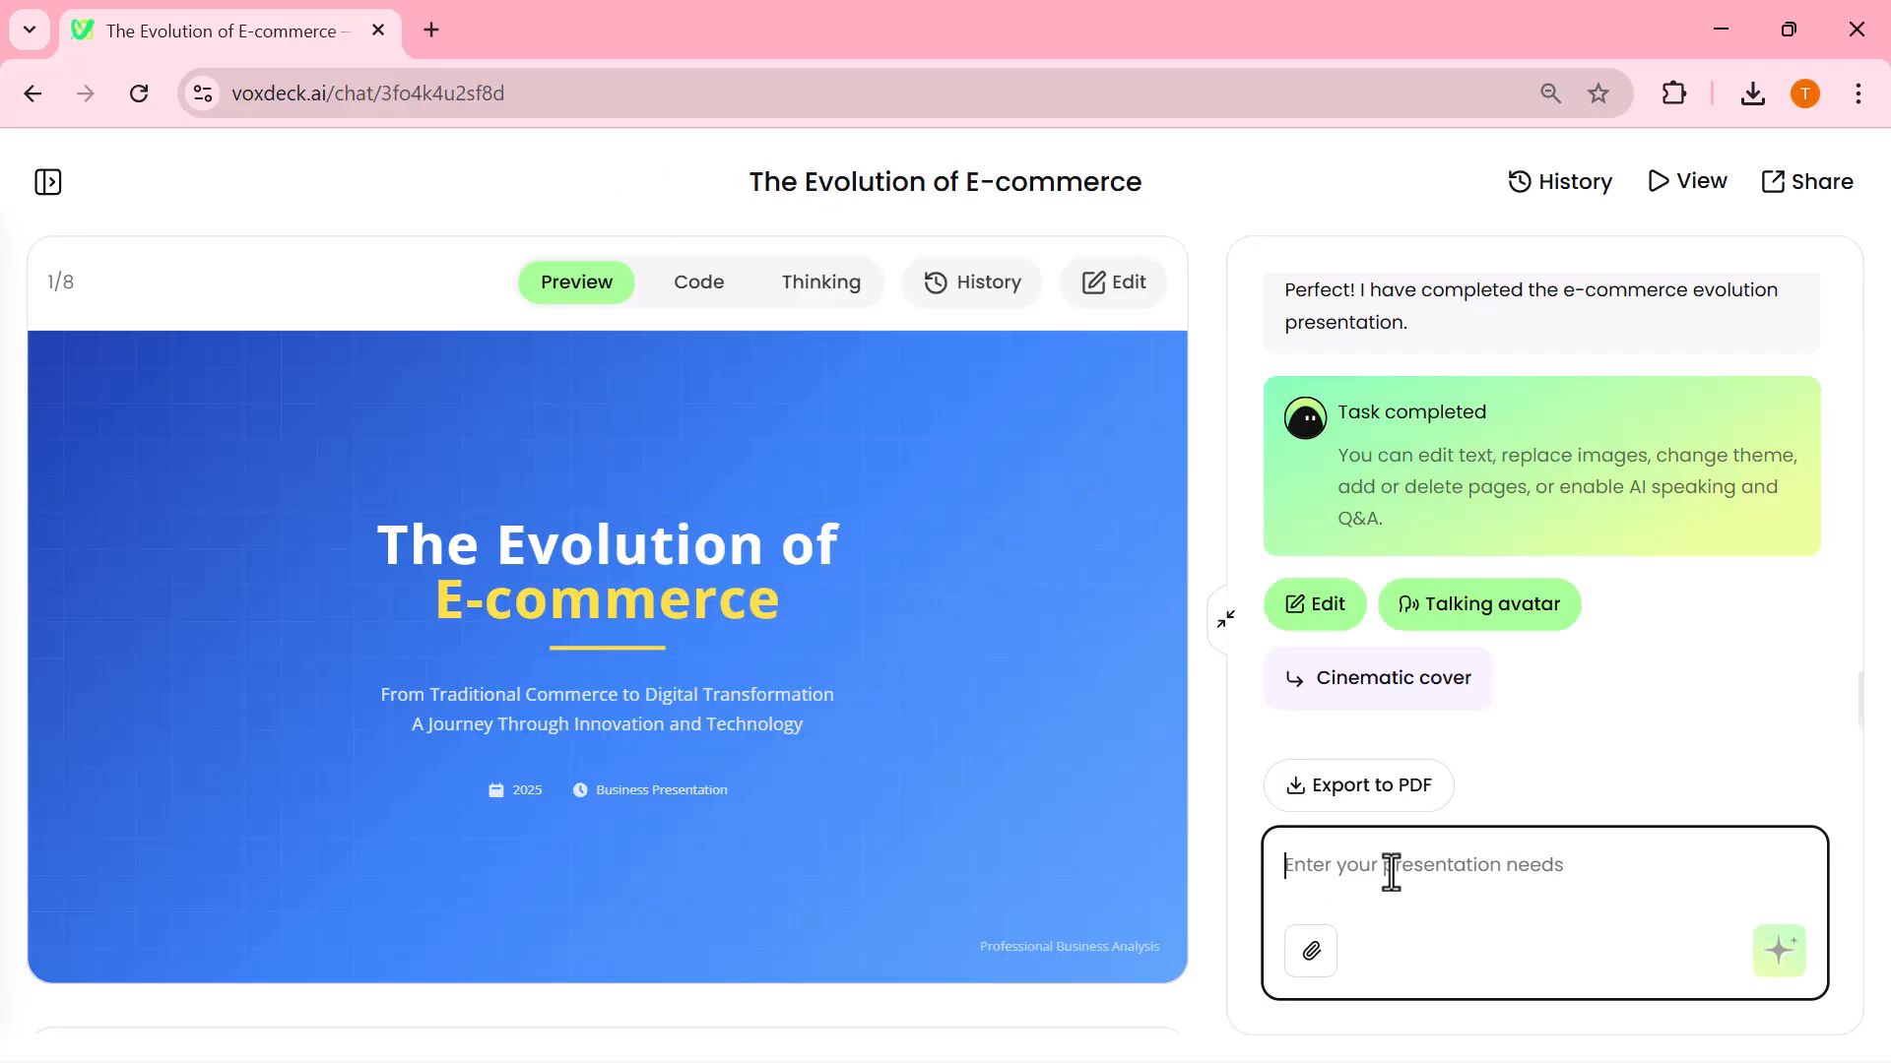
Request interactive 3D charts showing AI growth, adoption and market trends on all slides
text(Interactive 3D charts showing AI growth, adoption, or market trends all)
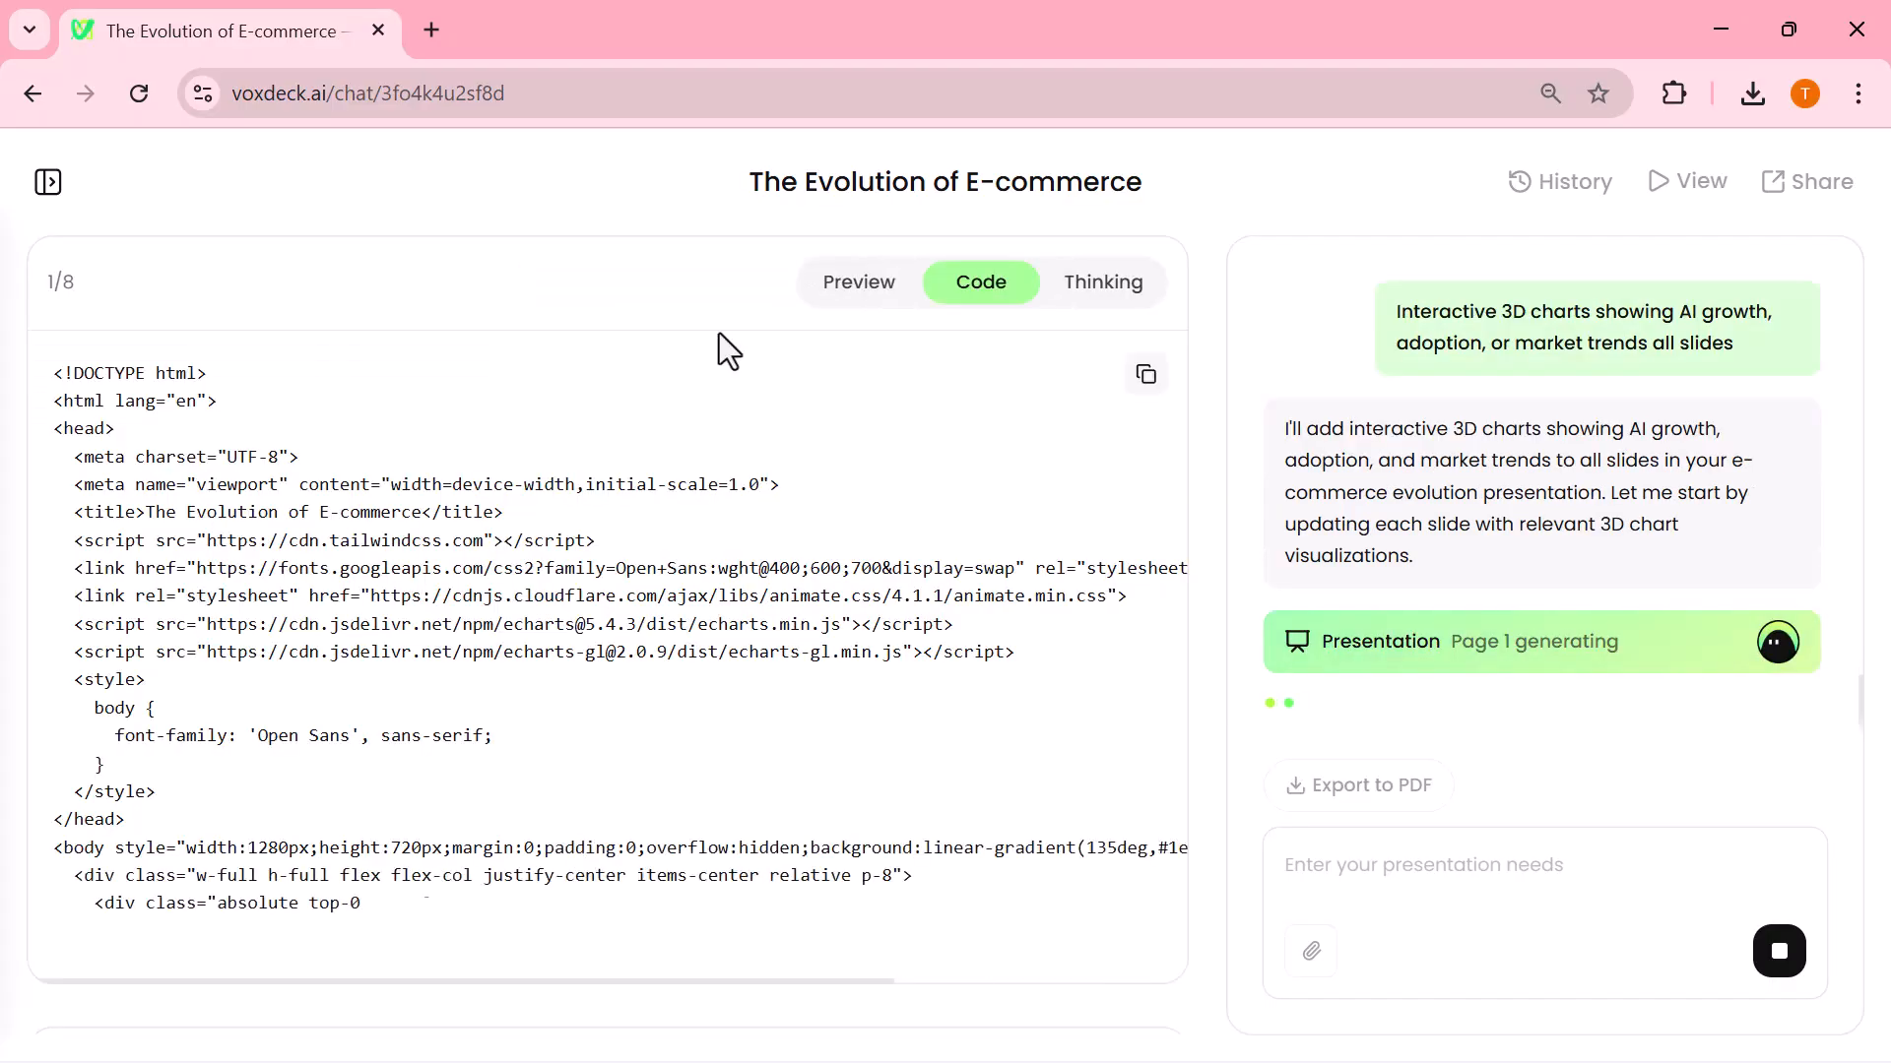
scroll(down, 3)
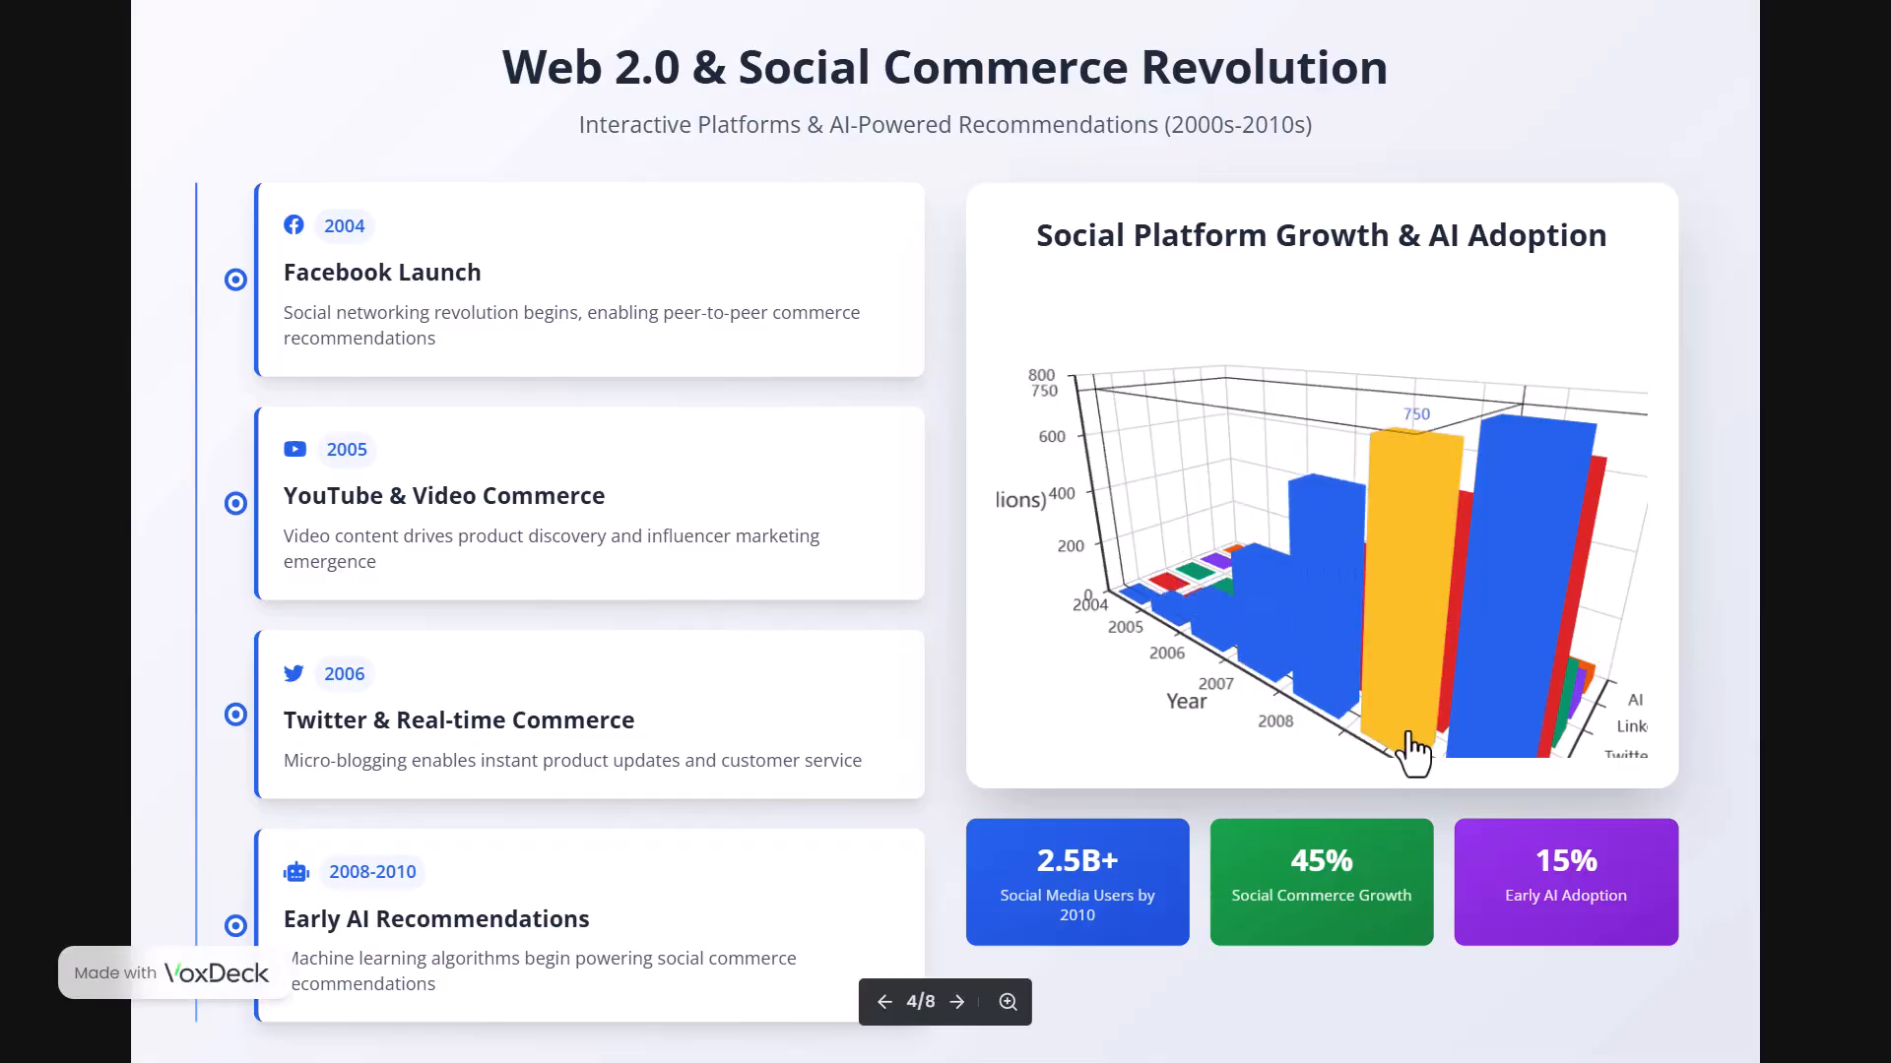
Inspect a bar in the 3D growth chart and rotate the 3D market trends scatter plot
click(955, 1003)
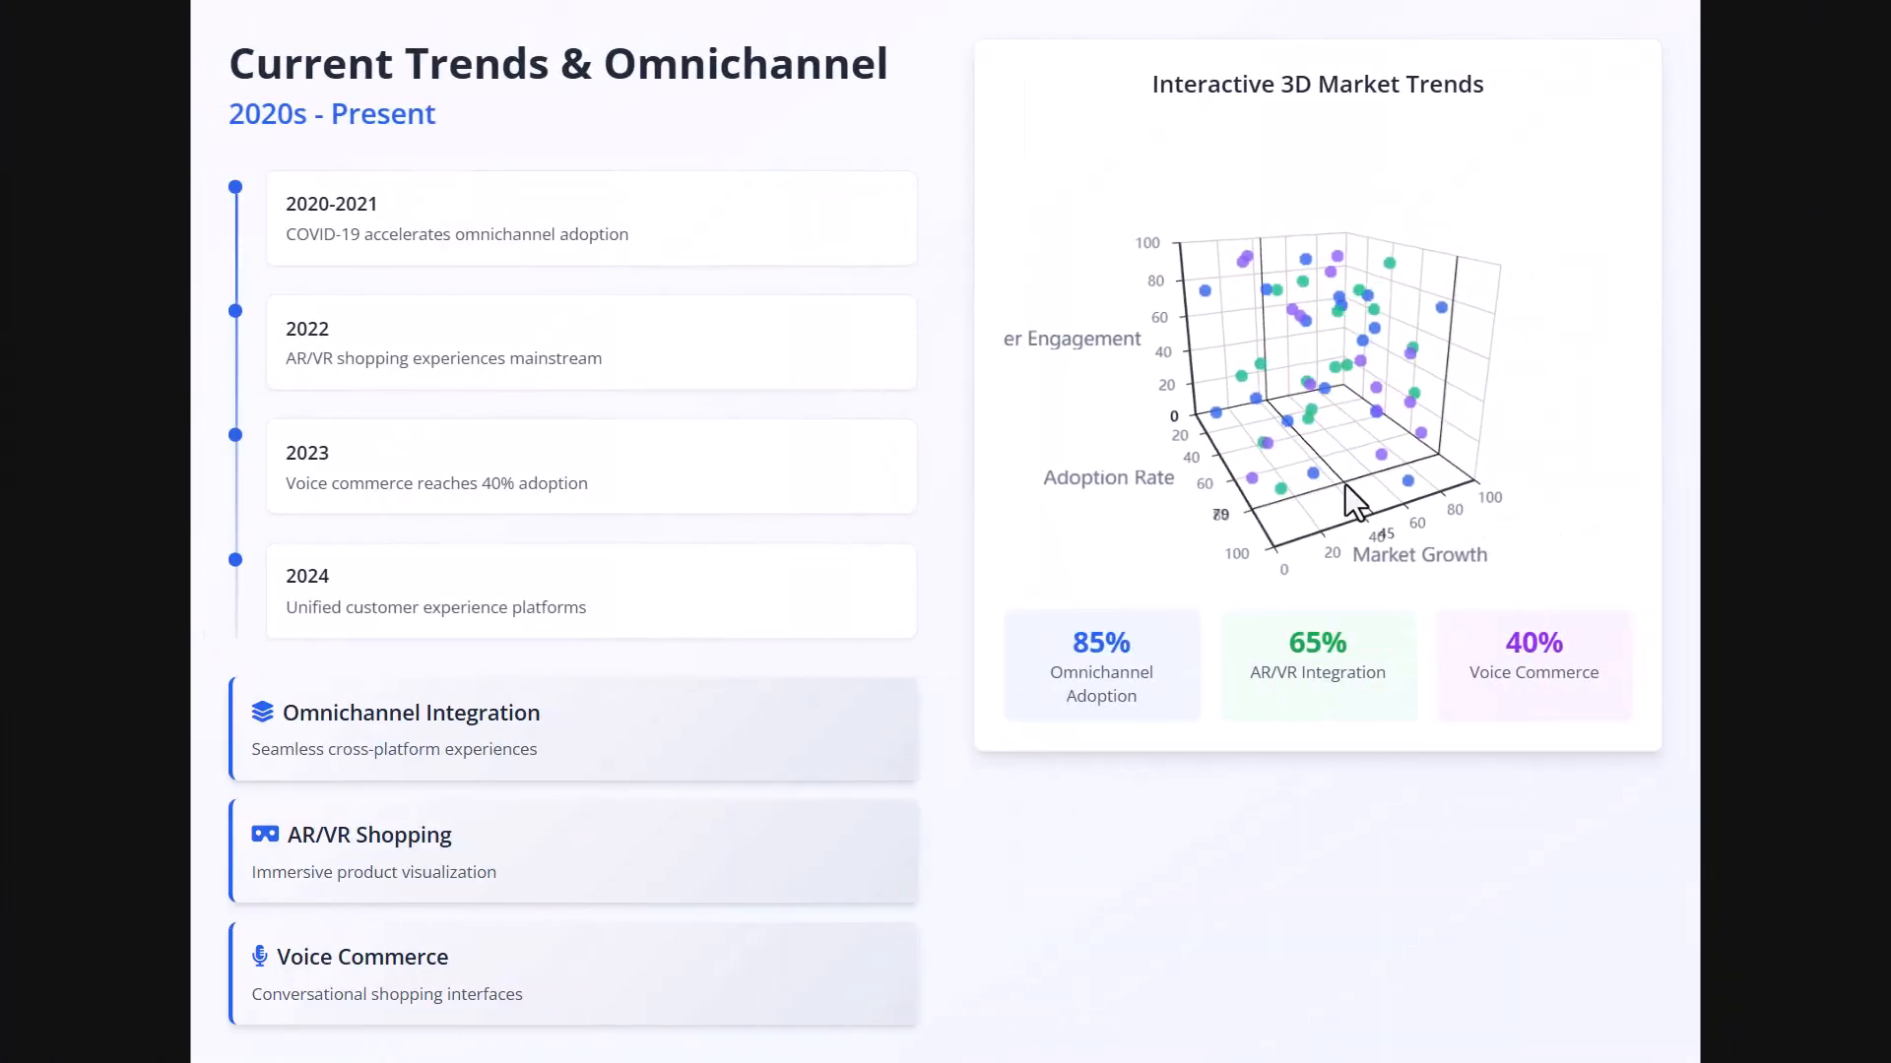
drag(1351, 494, 1273, 351)
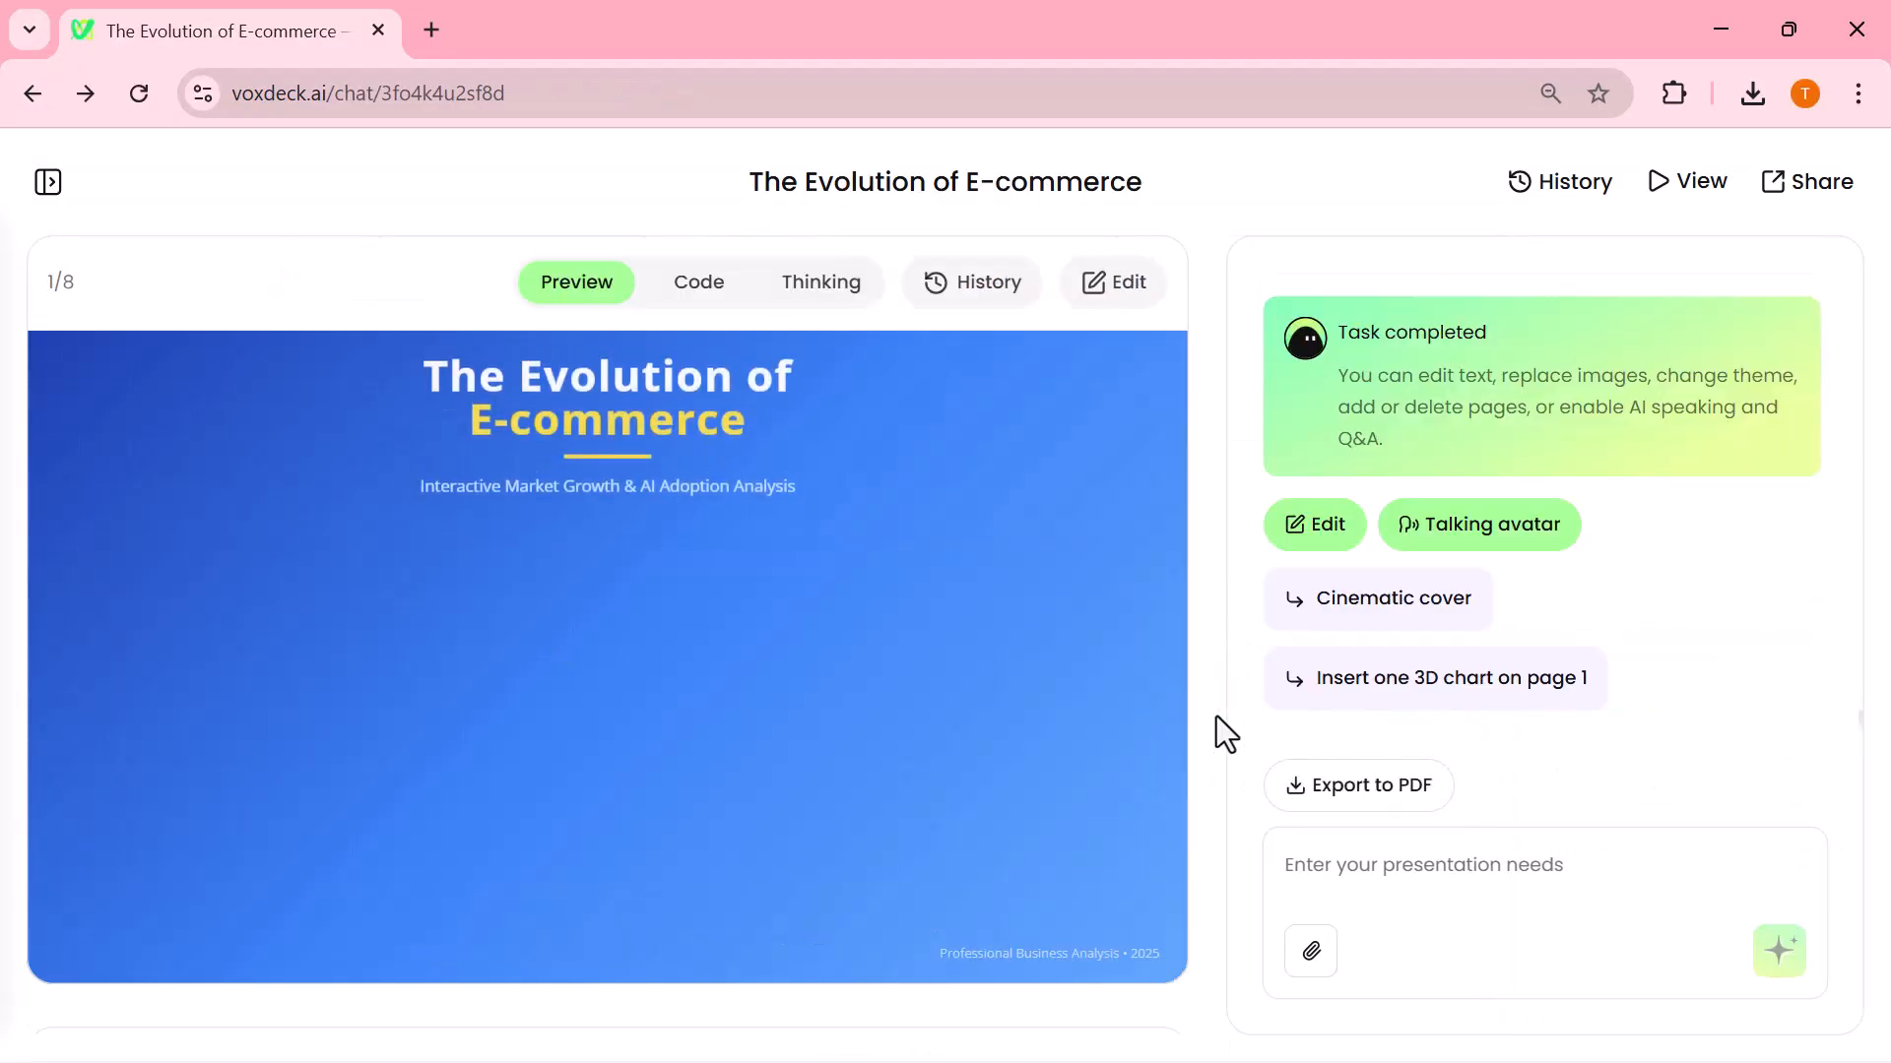
Return to the VoxDeck home page via the logo and browse down to the Motion cover feature
click(1436, 677)
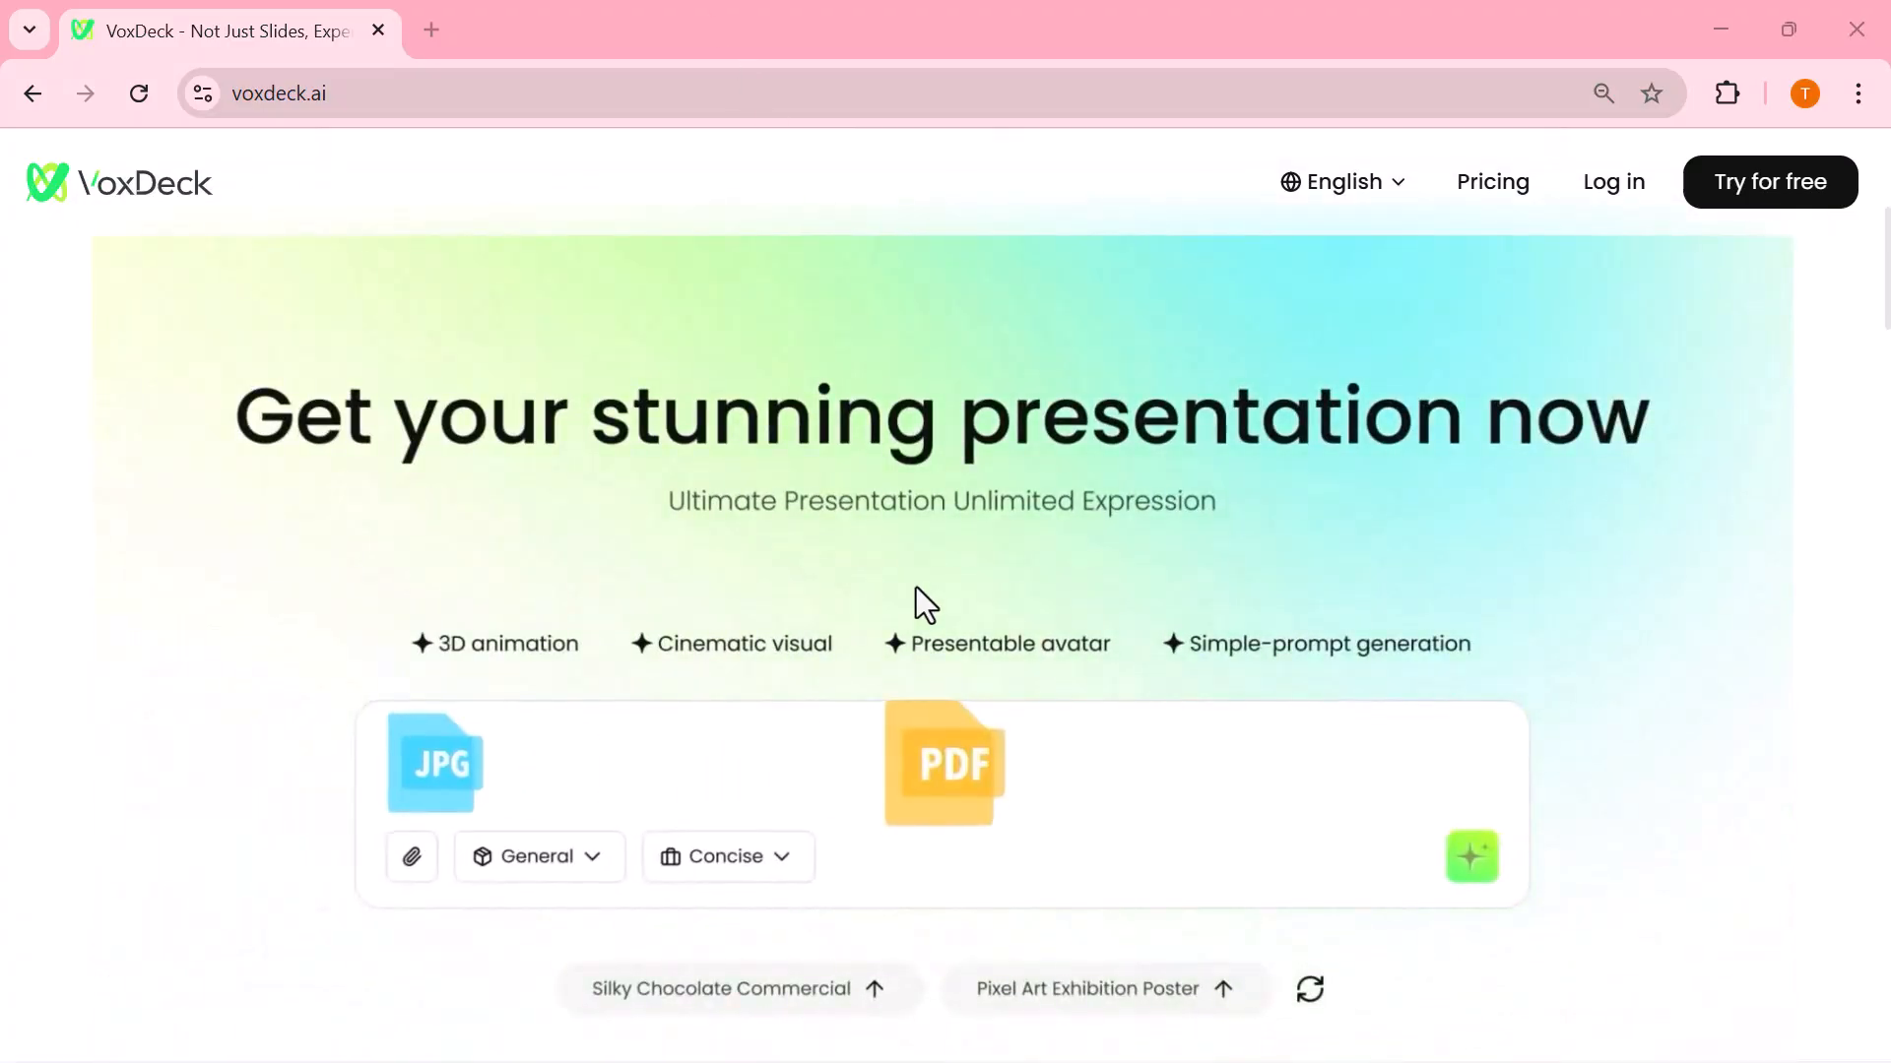
scroll(down, 3)
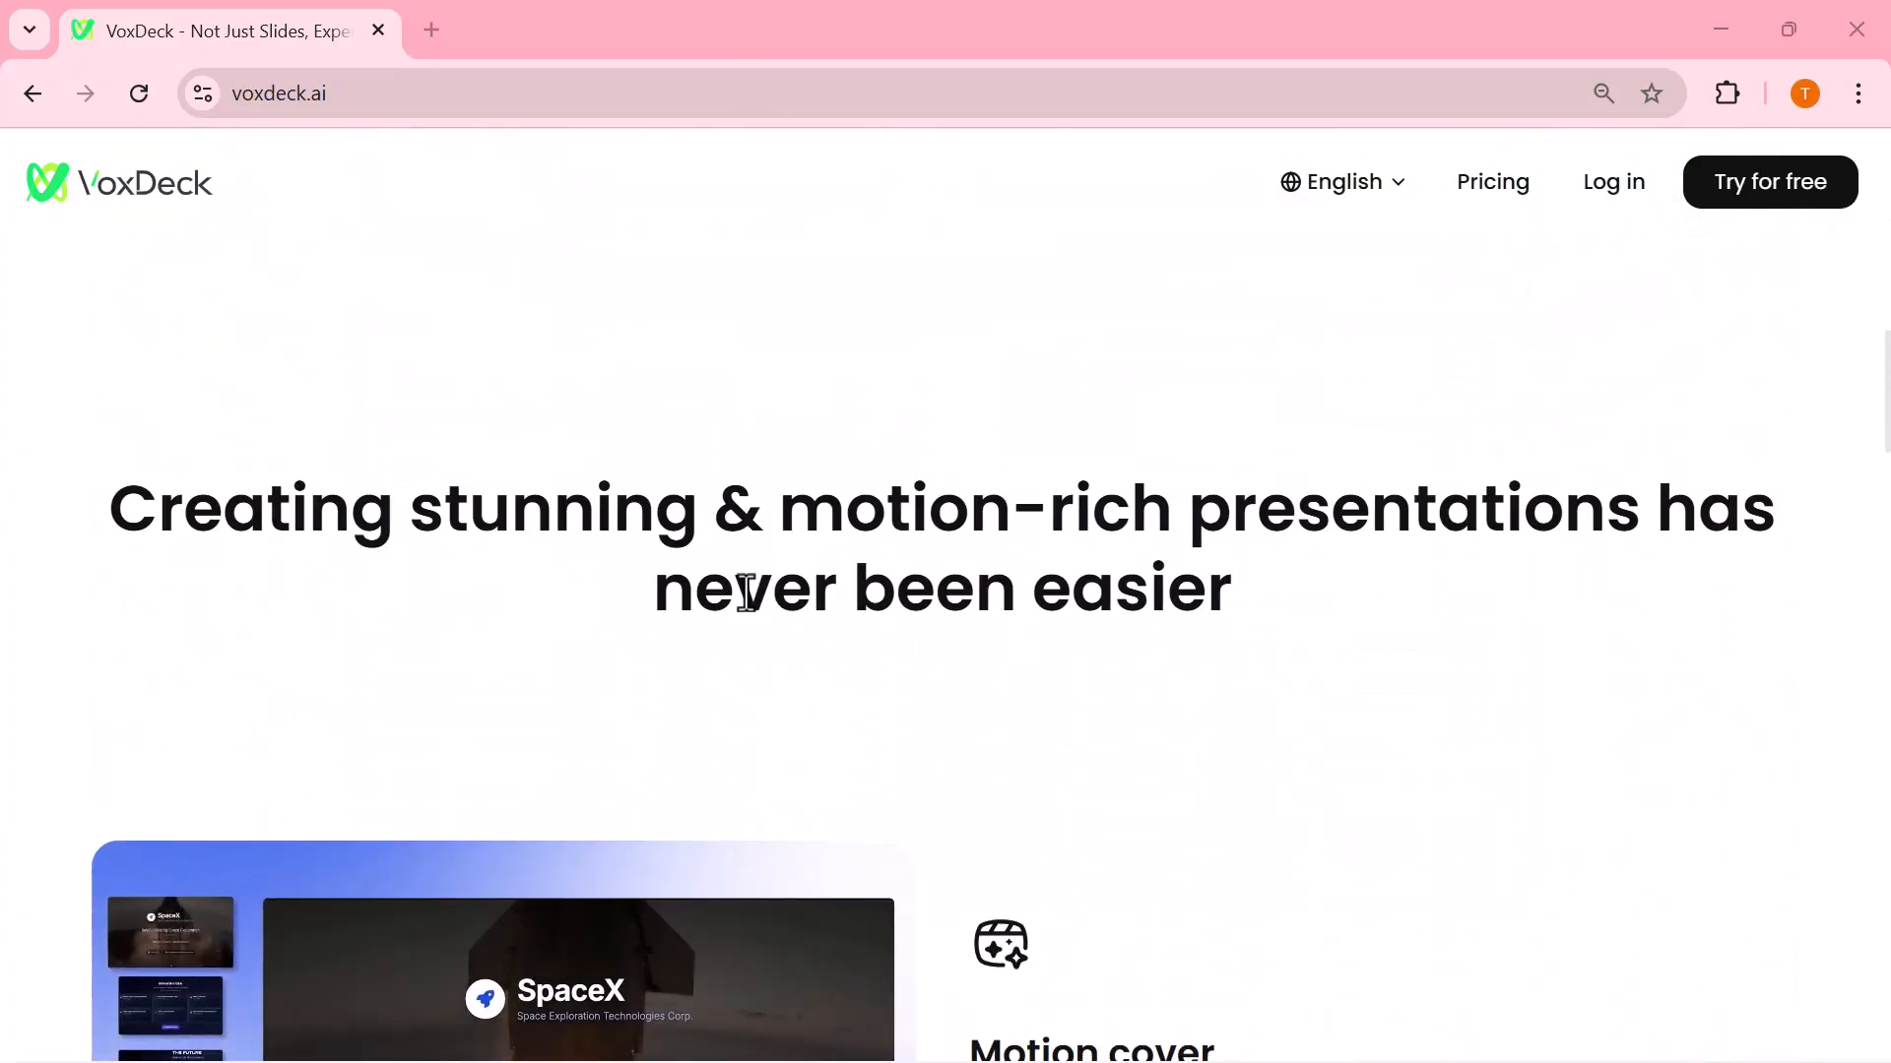
scroll(down, 3)
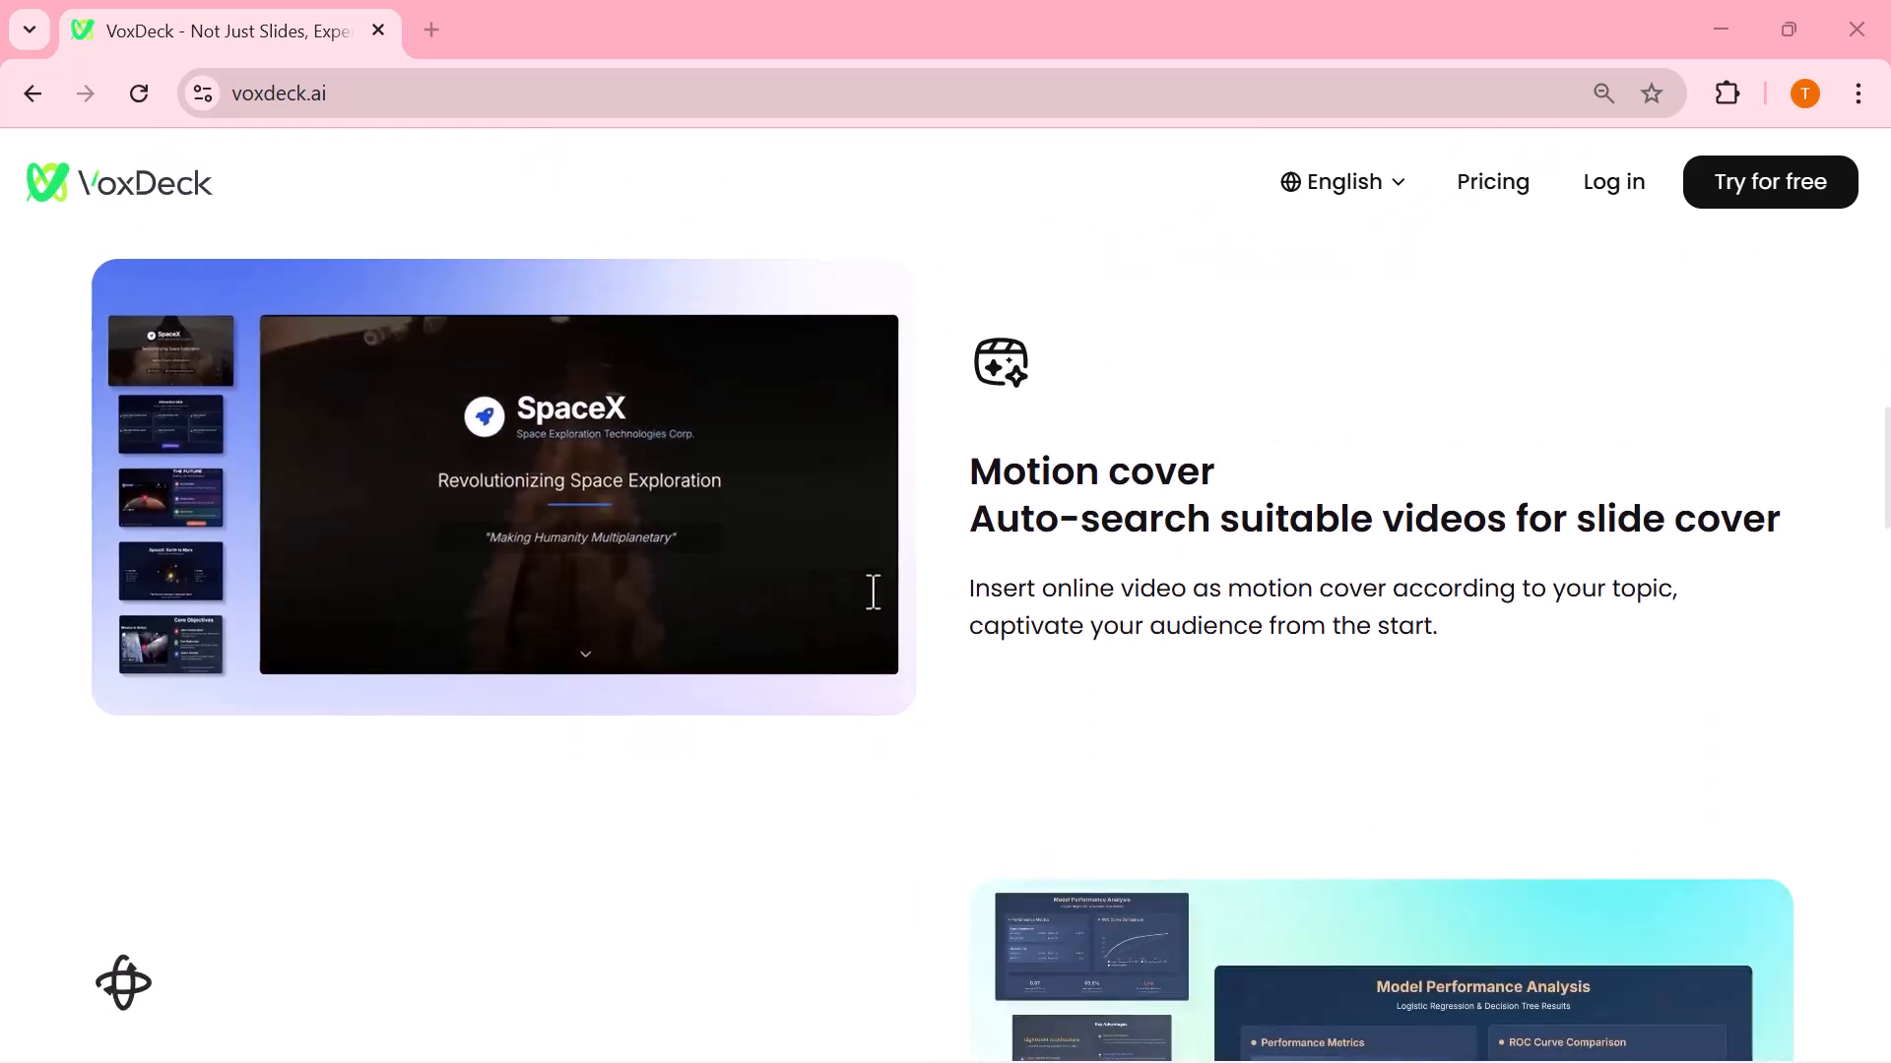